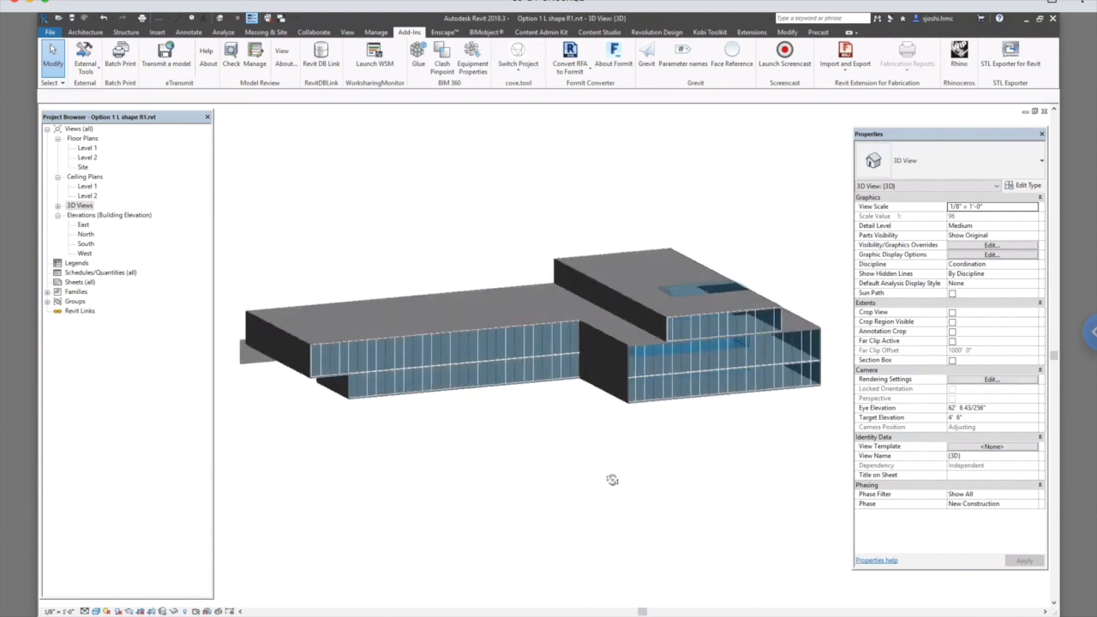
# Orbit the massing model, then show the cove.tool exterior walls 3D view from the Project Browser
pyautogui.moveTo(612, 480); pyautogui.dragTo(377, 477)
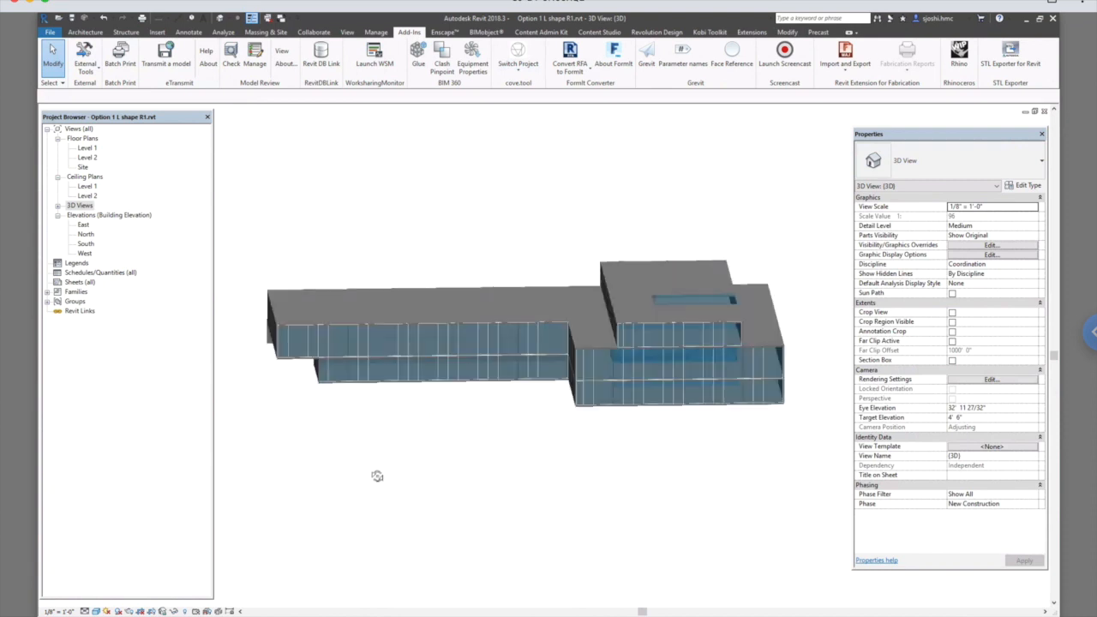
pyautogui.moveTo(377, 477); pyautogui.dragTo(445, 454)
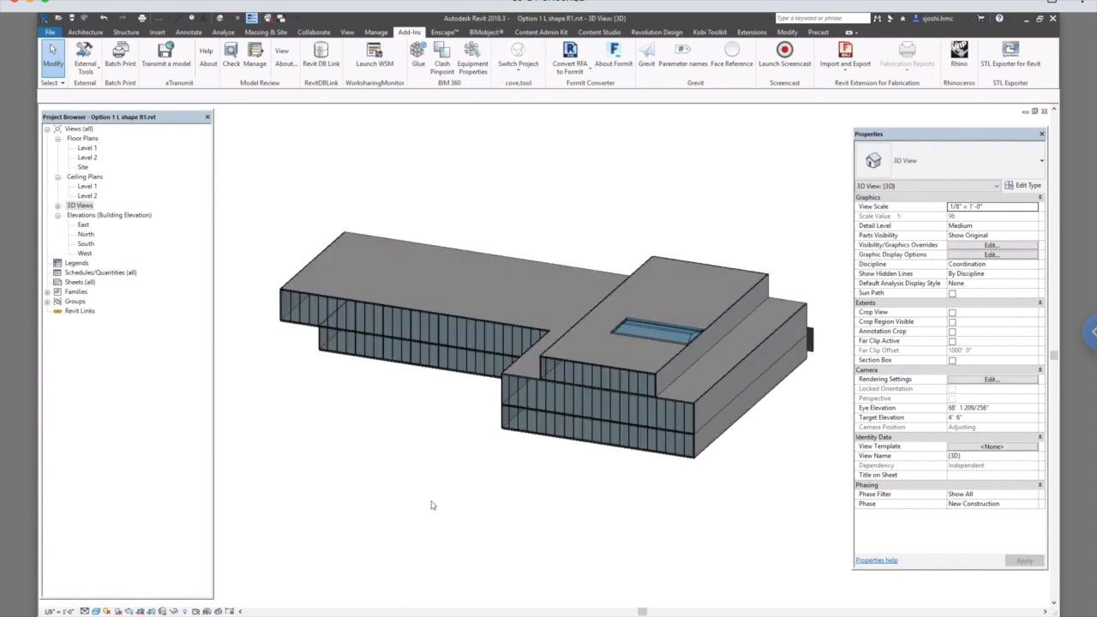
pyautogui.moveTo(432, 498)
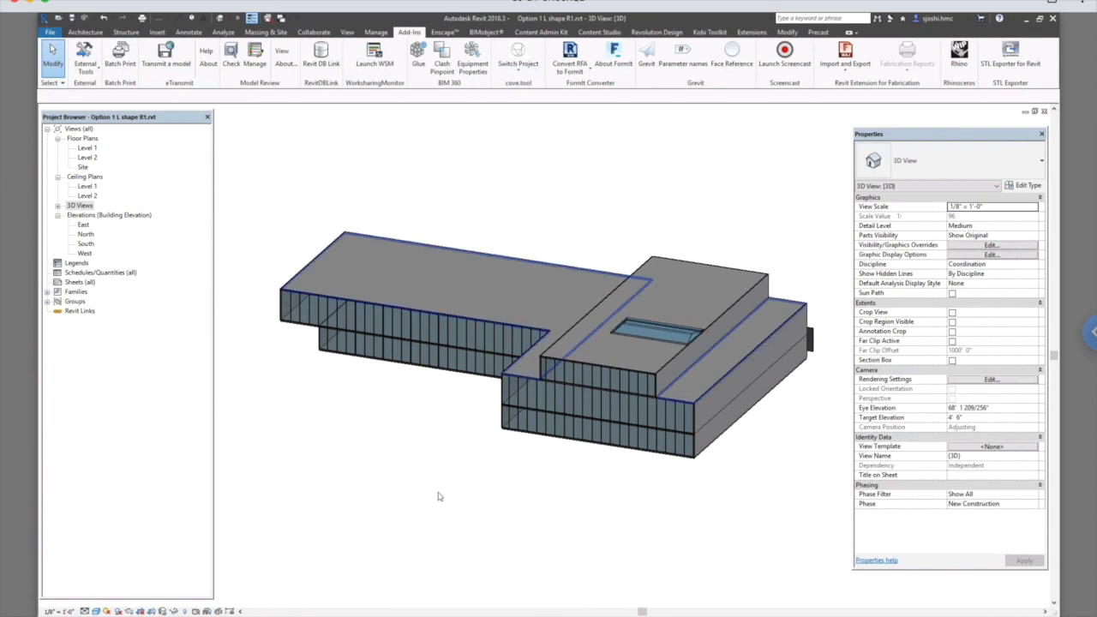
pyautogui.moveTo(438, 497); pyautogui.dragTo(518, 500)
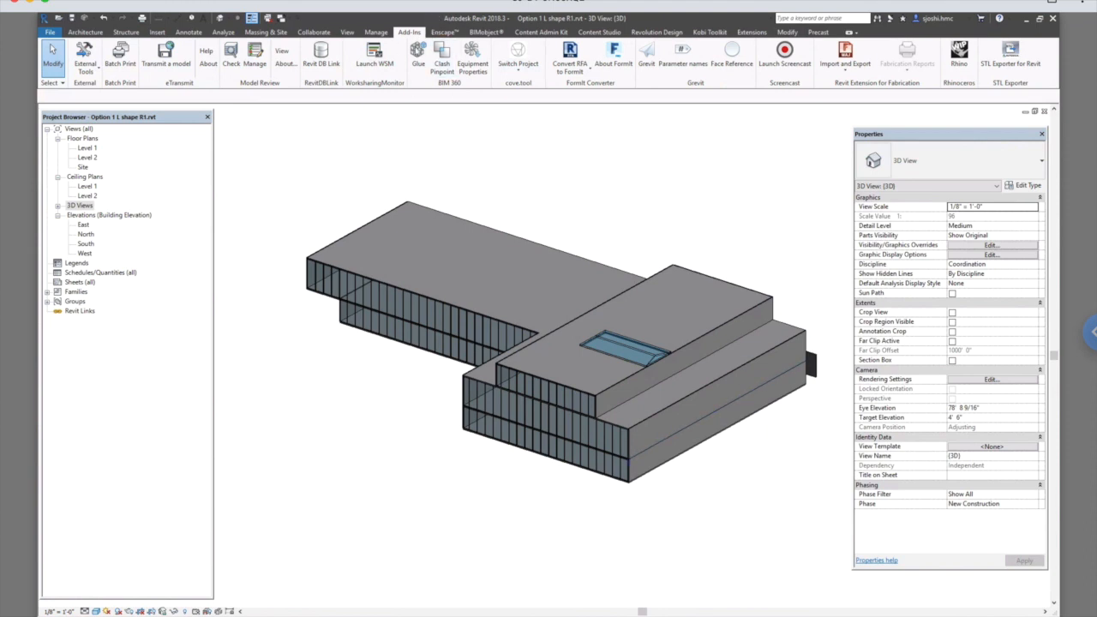
pyautogui.moveTo(517, 58)
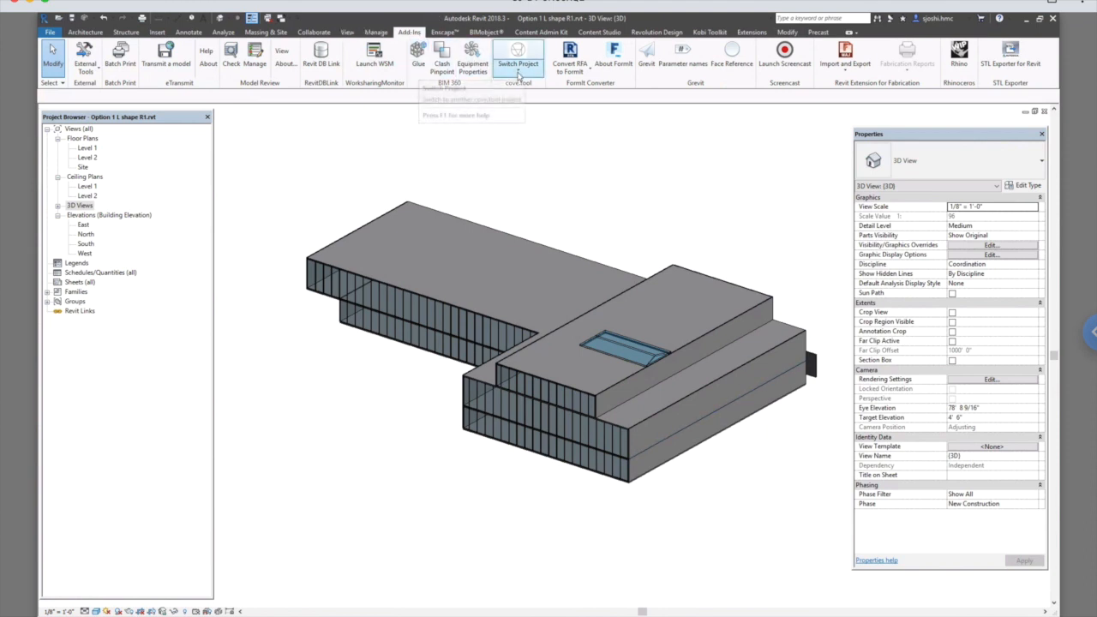
pyautogui.moveTo(500, 116)
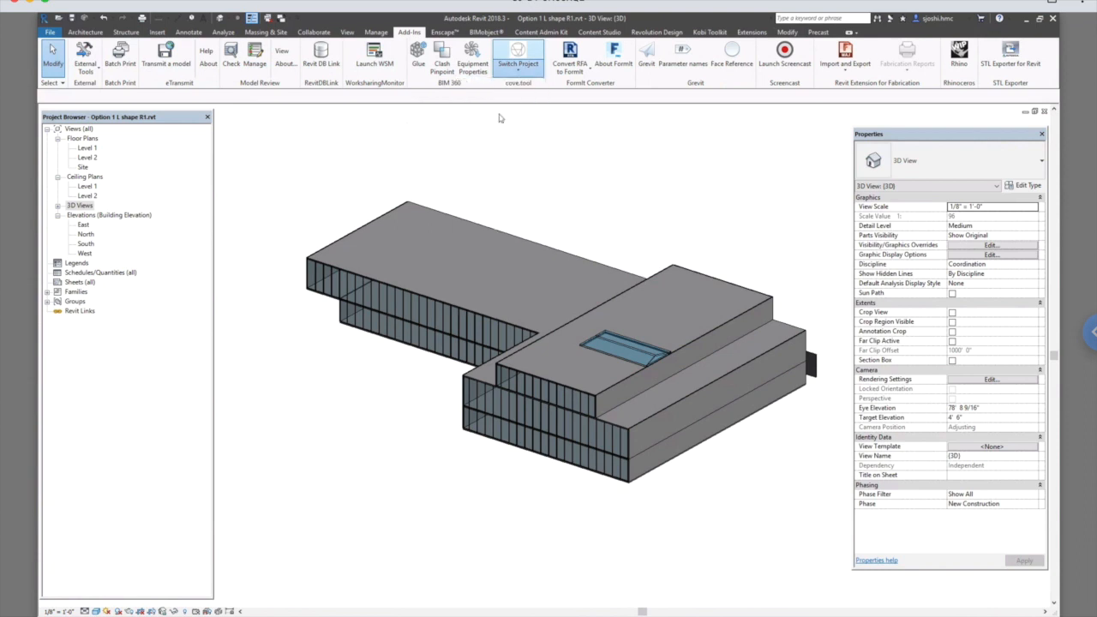
pyautogui.moveTo(369, 394)
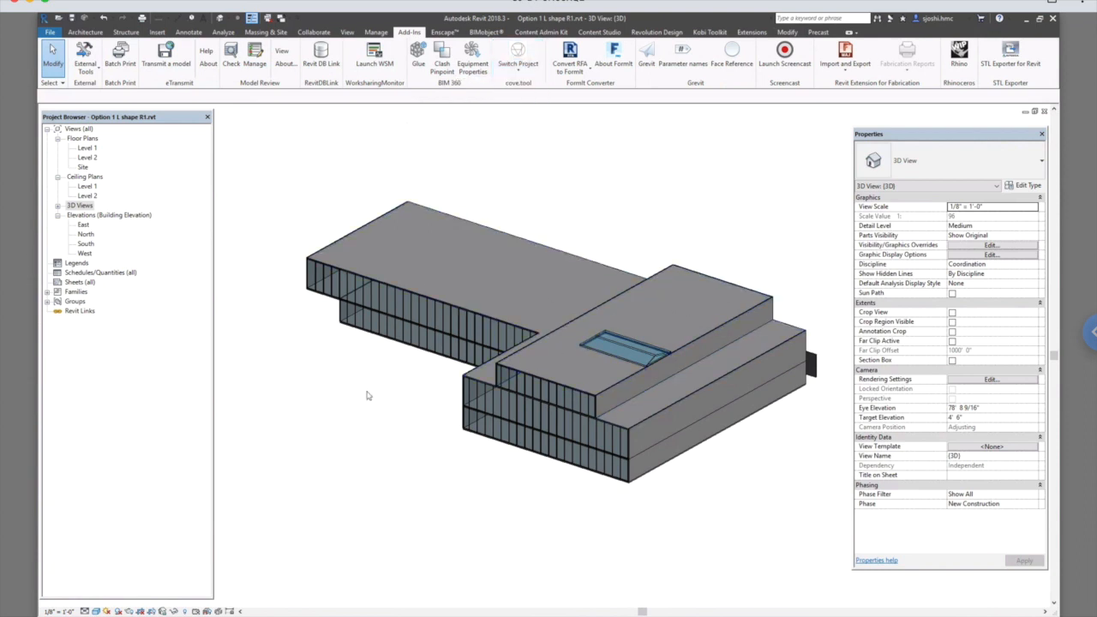
pyautogui.click(78, 205)
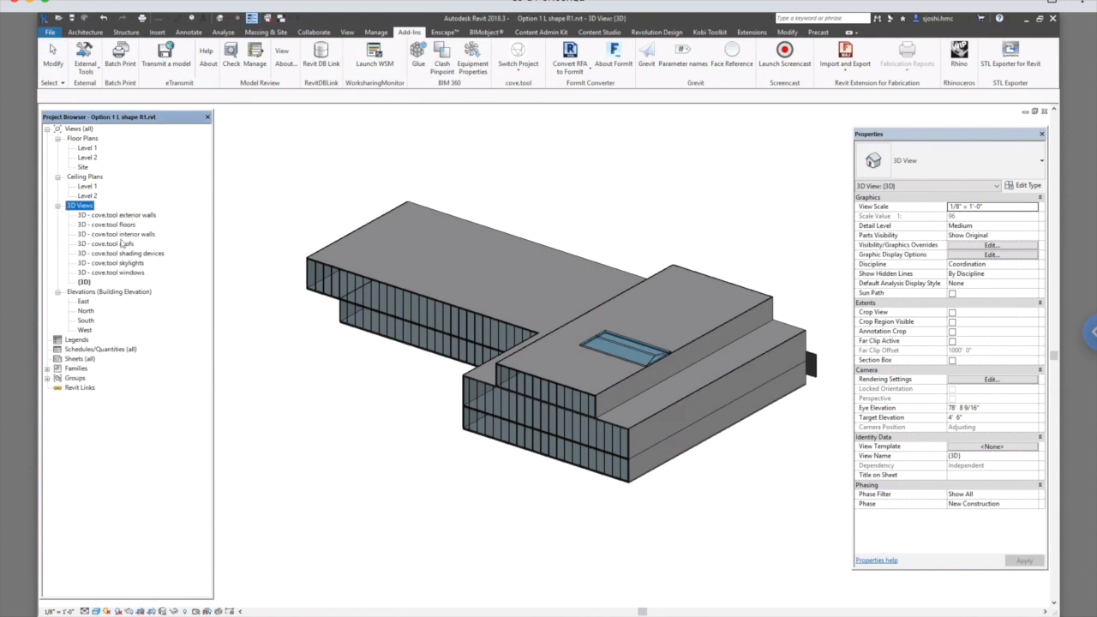
pyautogui.moveTo(127, 244)
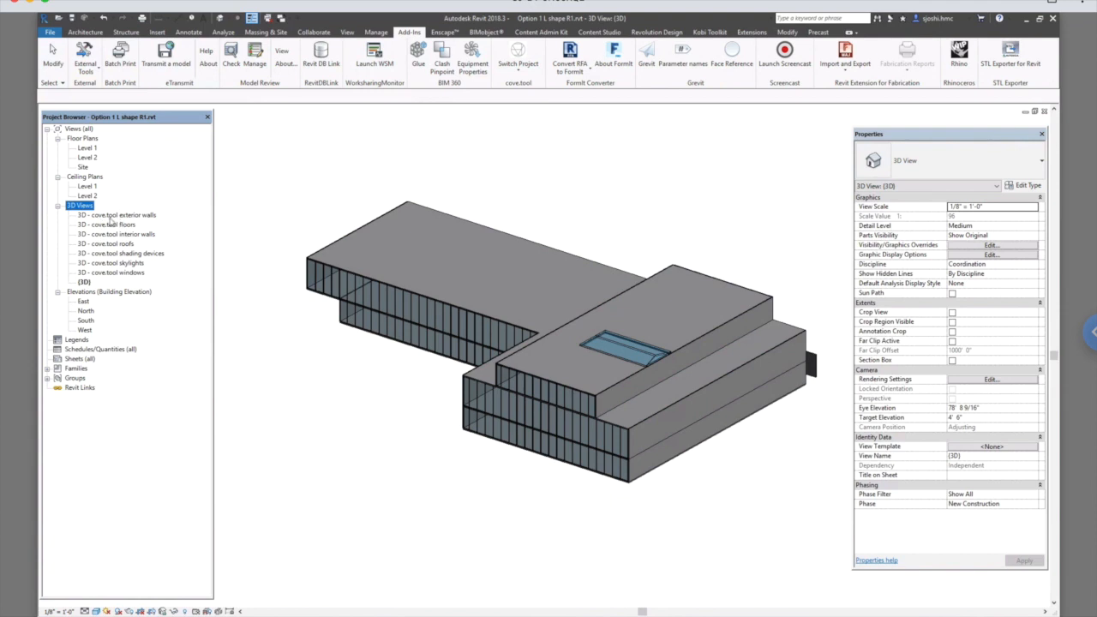
pyautogui.doubleClick(117, 214)
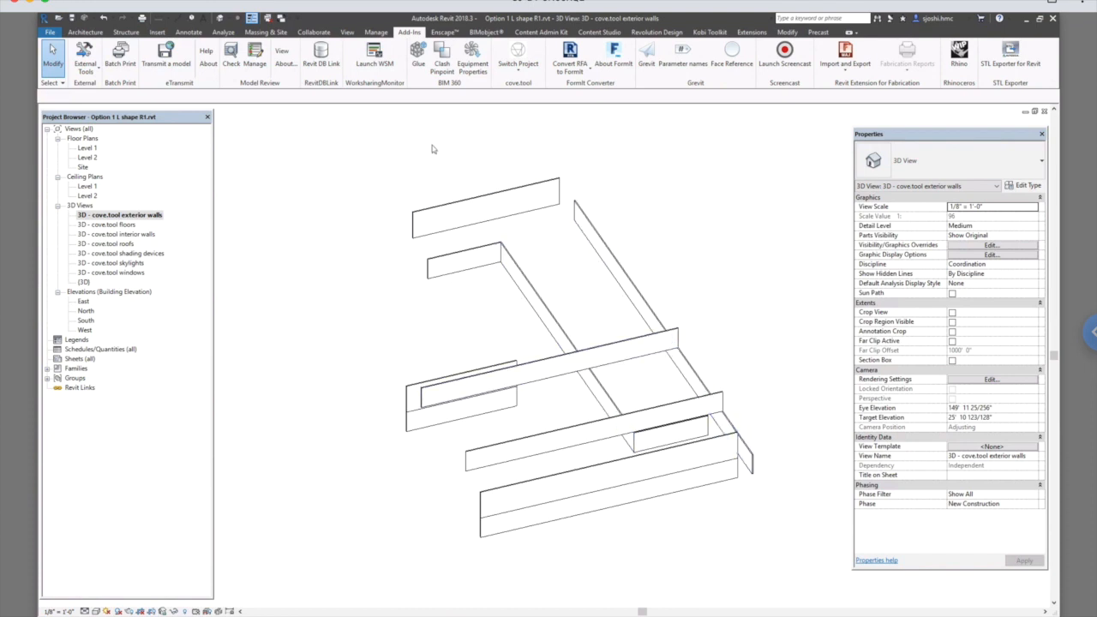
pyautogui.click(463, 259)
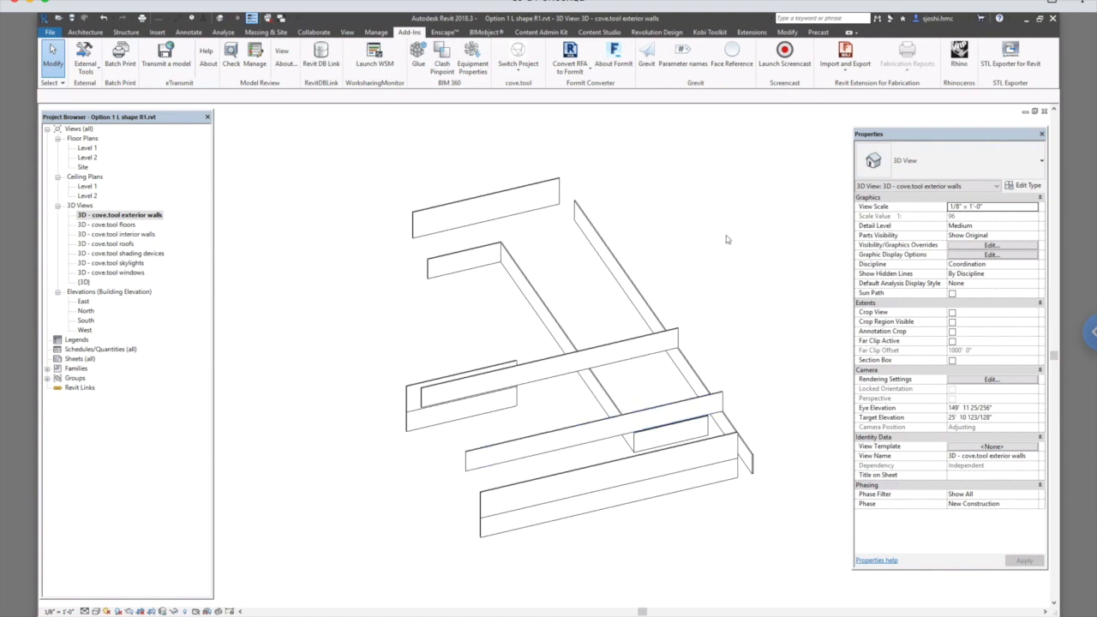
pyautogui.click(462, 408)
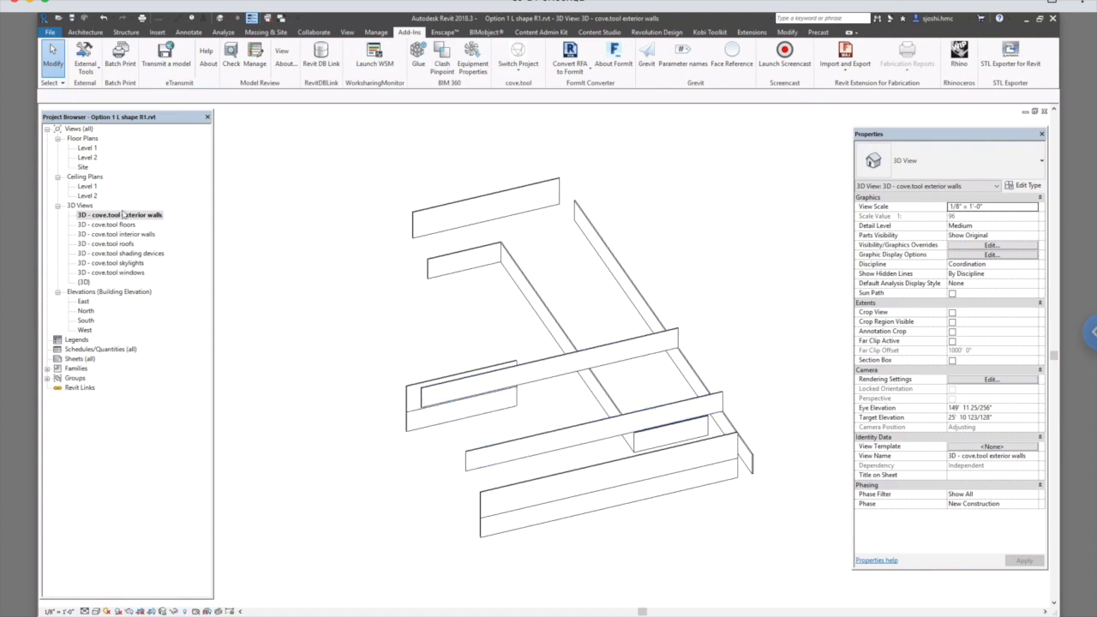
# Review the cove.tool roofs, skylights and shading devices views, ending back on exterior walls
pyautogui.doubleClick(116, 233)
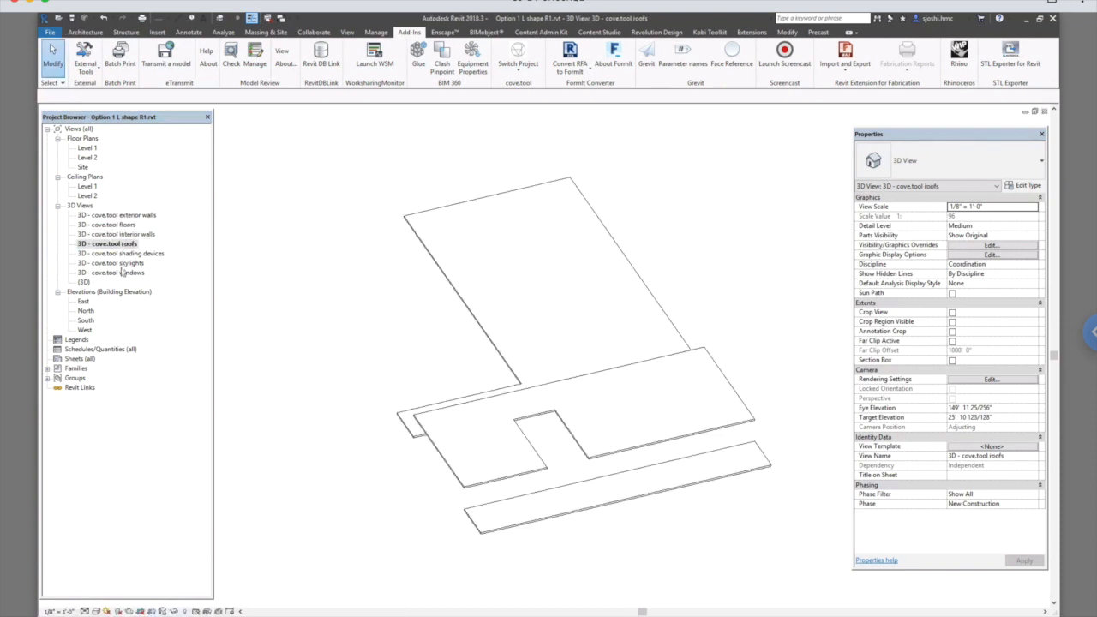
pyautogui.doubleClick(112, 263)
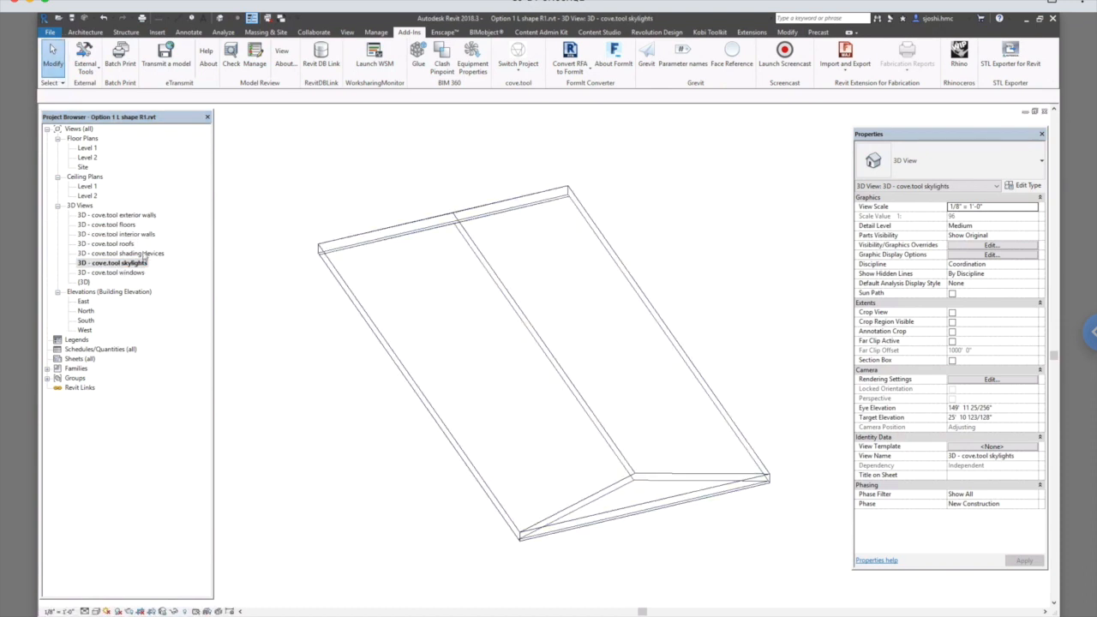
pyautogui.doubleClick(124, 254)
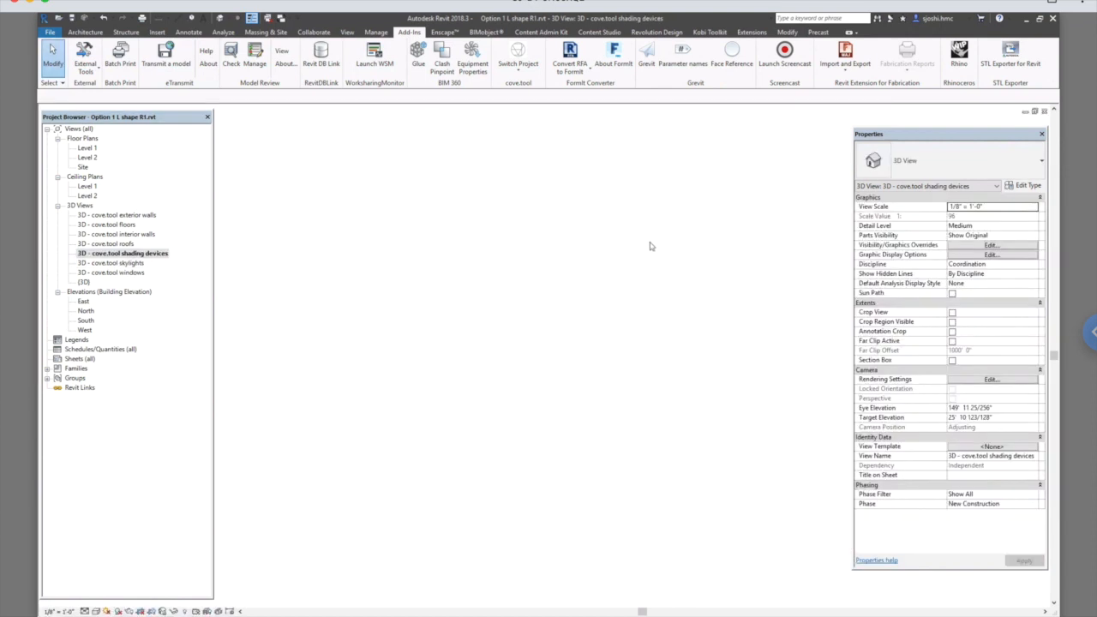
pyautogui.moveTo(171, 260)
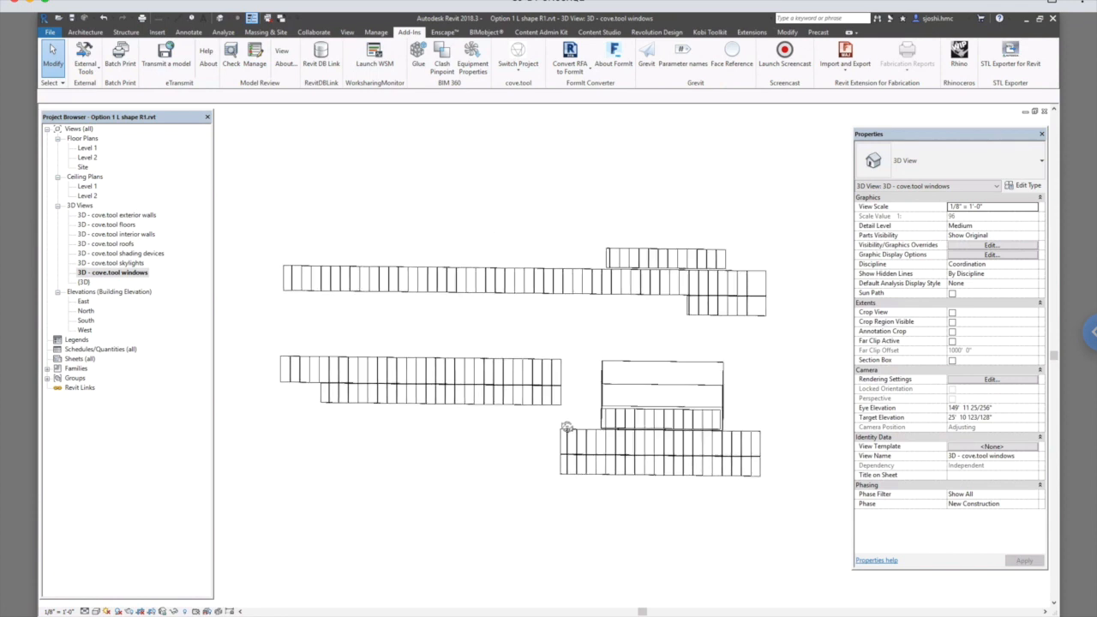
pyautogui.doubleClick(116, 216)
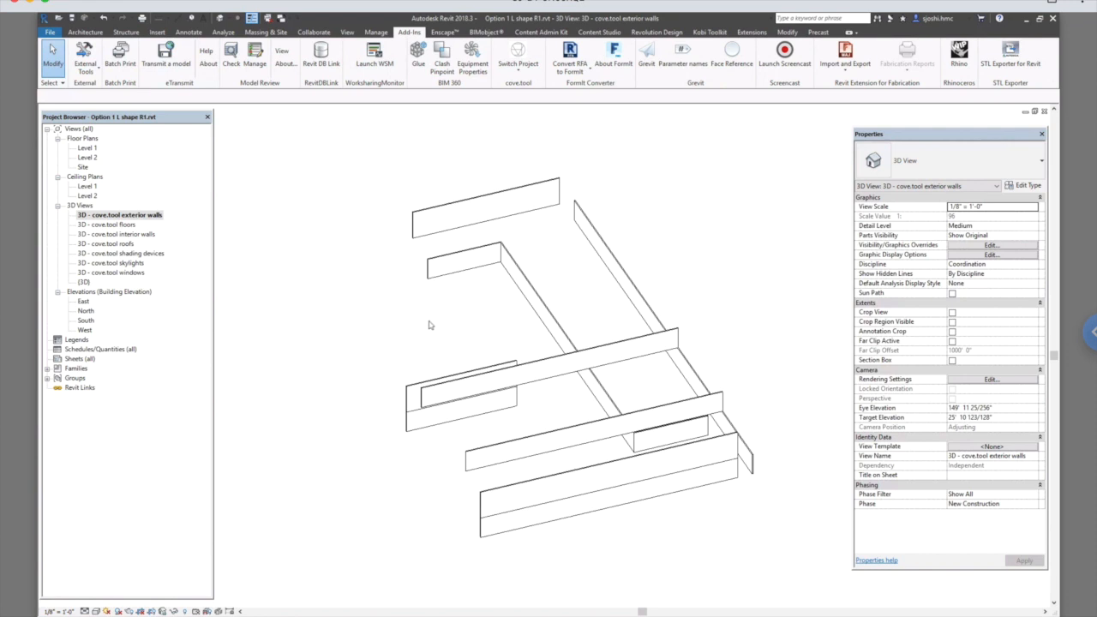
# Show the whole building in the default {3D} view
pyautogui.click(83, 281)
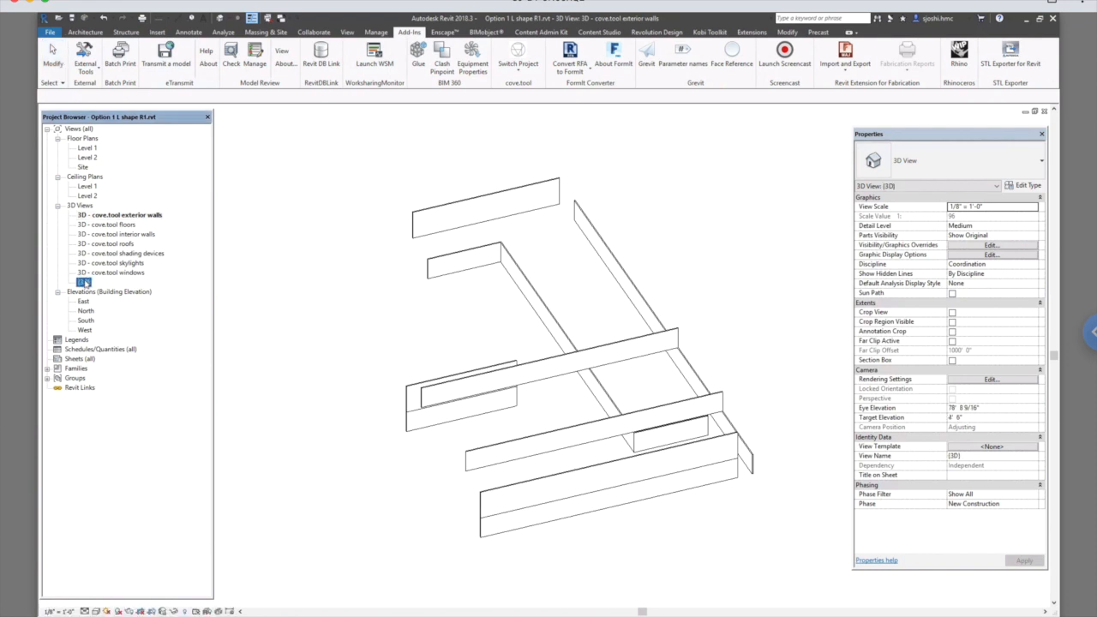
pyautogui.doubleClick(84, 281)
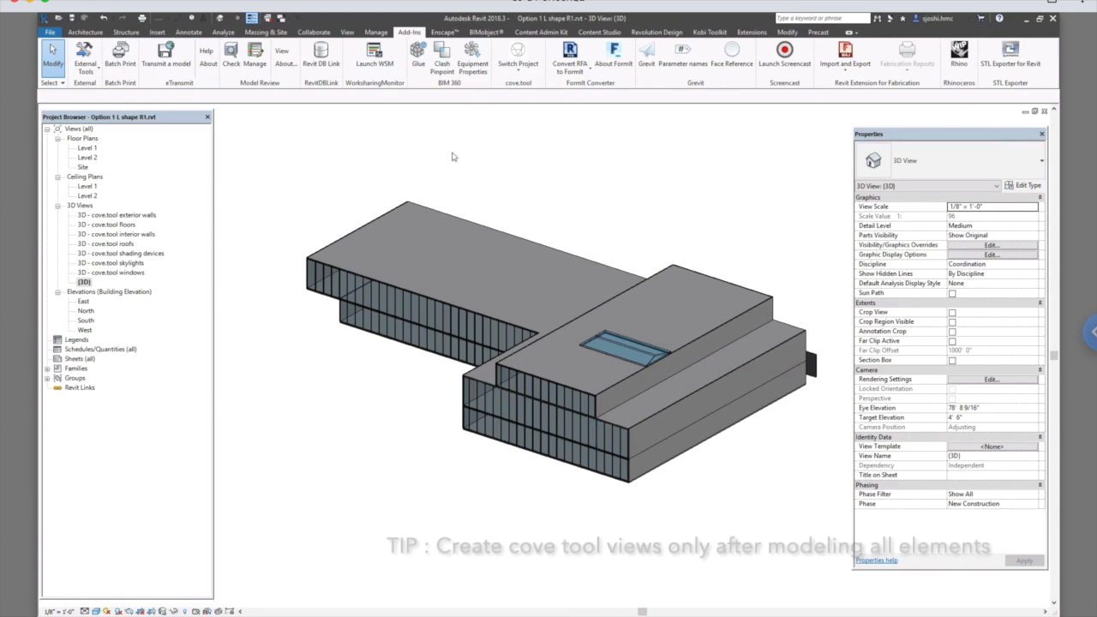
pyautogui.moveTo(771, 490)
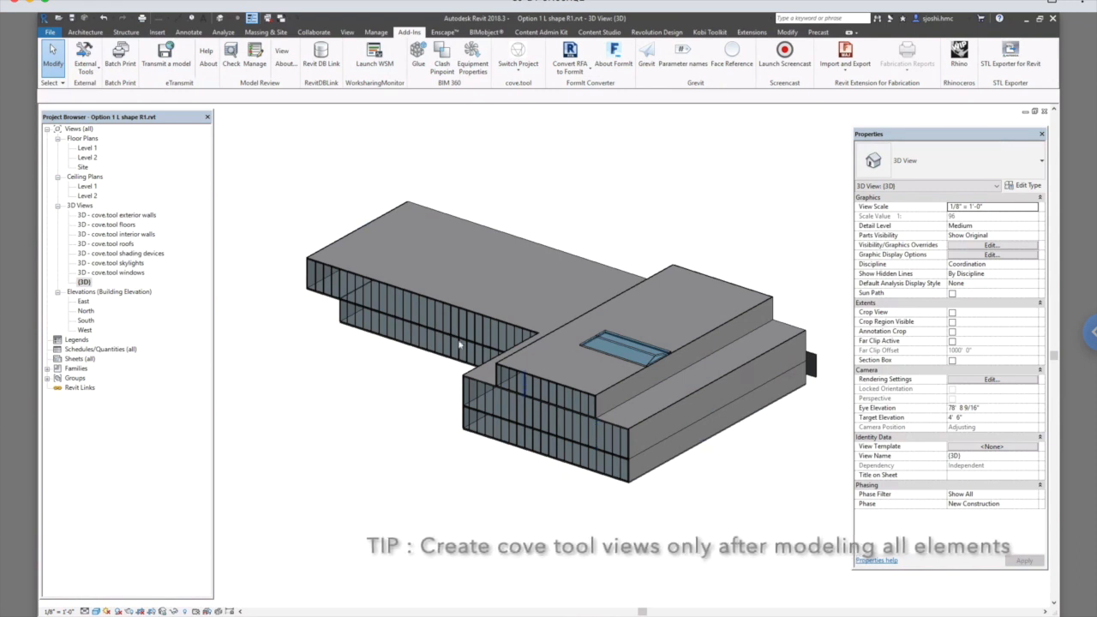
pyautogui.click(86, 31)
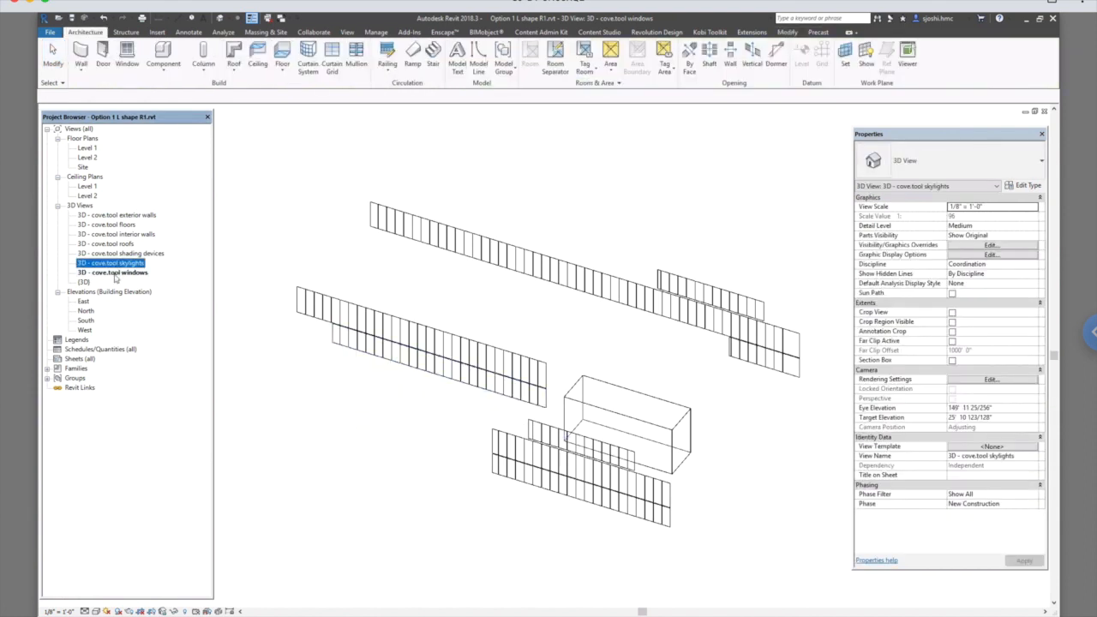
pyautogui.moveTo(182, 196)
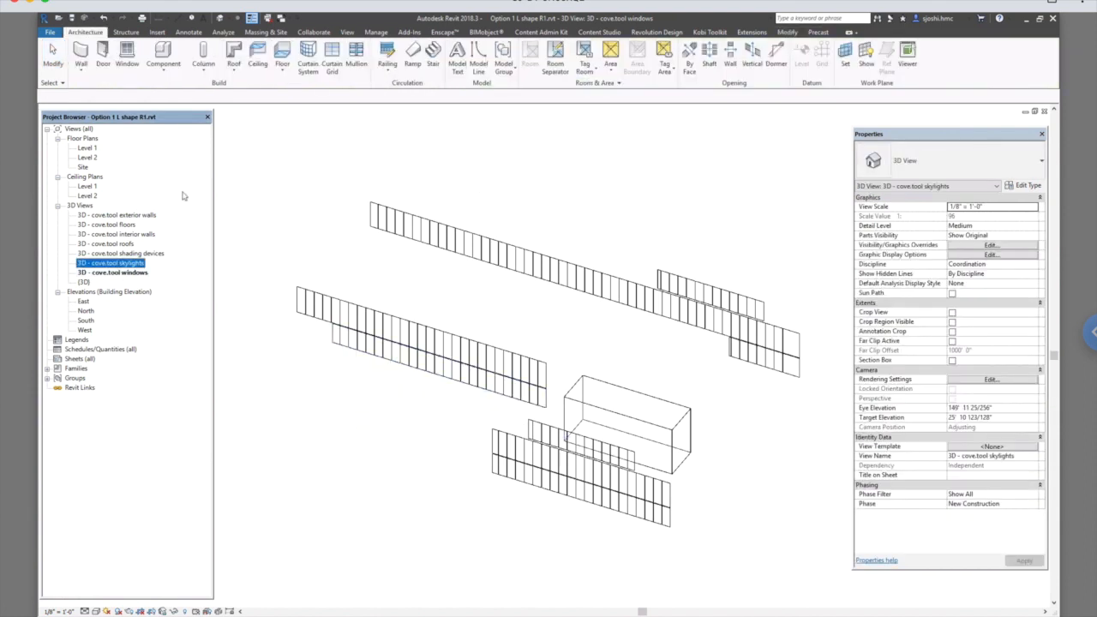
pyautogui.moveTo(339, 145)
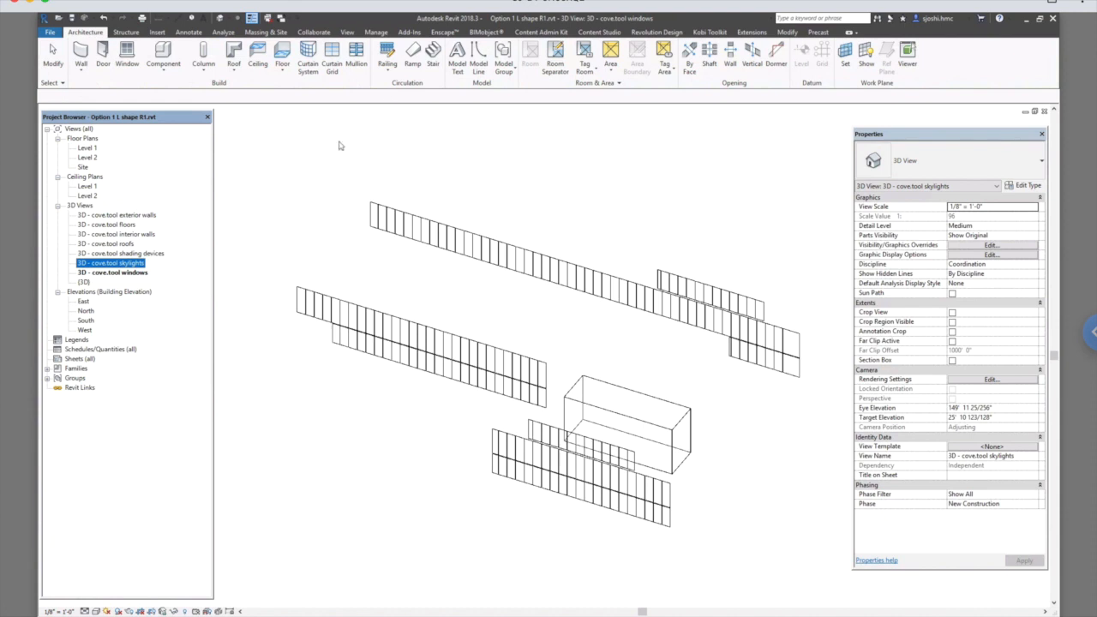
pyautogui.moveTo(363, 92)
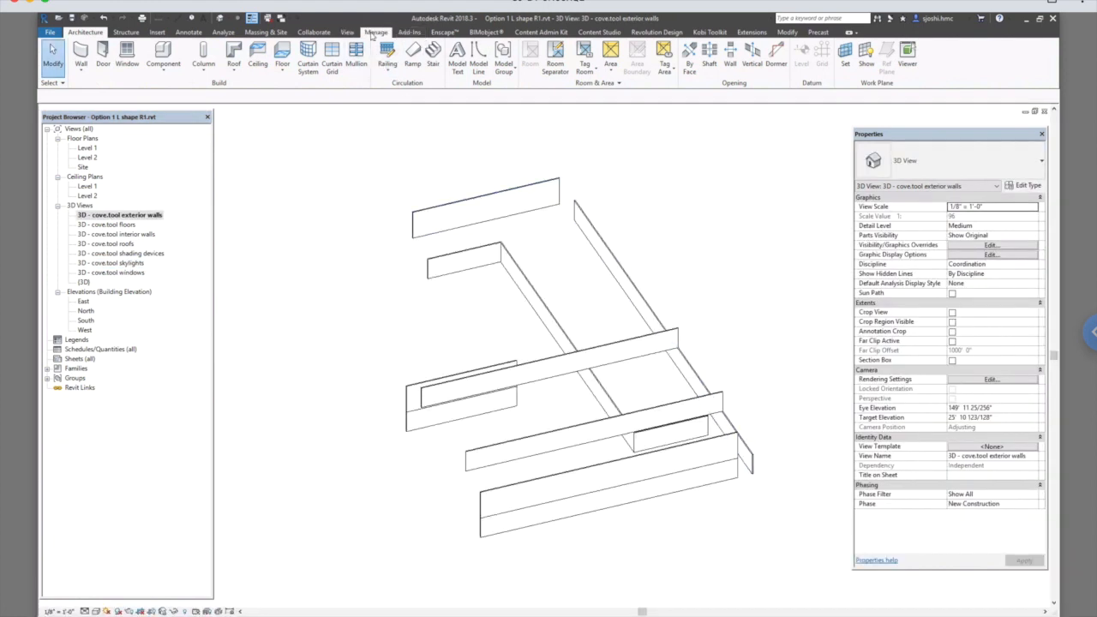
# Reveal the cove.tool export commands under the Add-Ins Switch Project dropdown
pyautogui.click(408, 31)
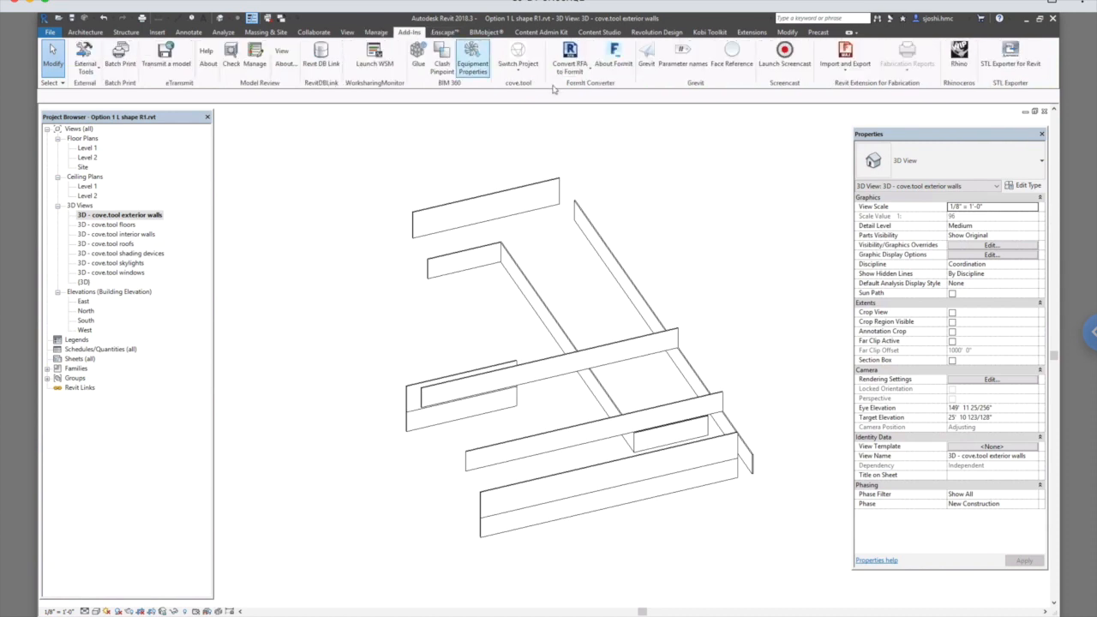
pyautogui.click(518, 62)
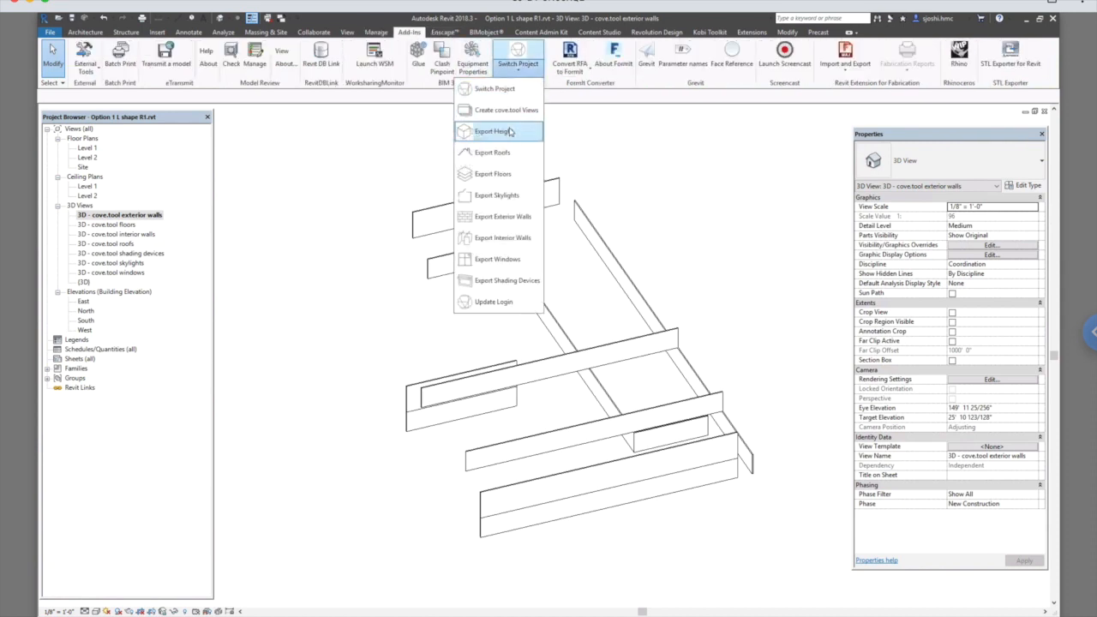
pyautogui.moveTo(494, 89)
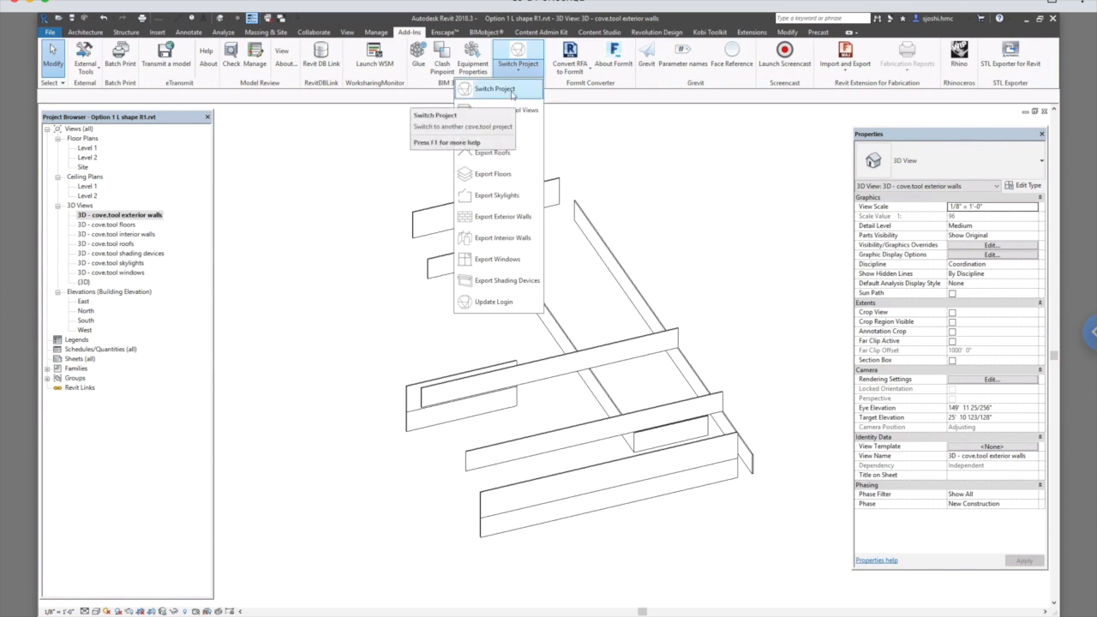
pyautogui.click(494, 90)
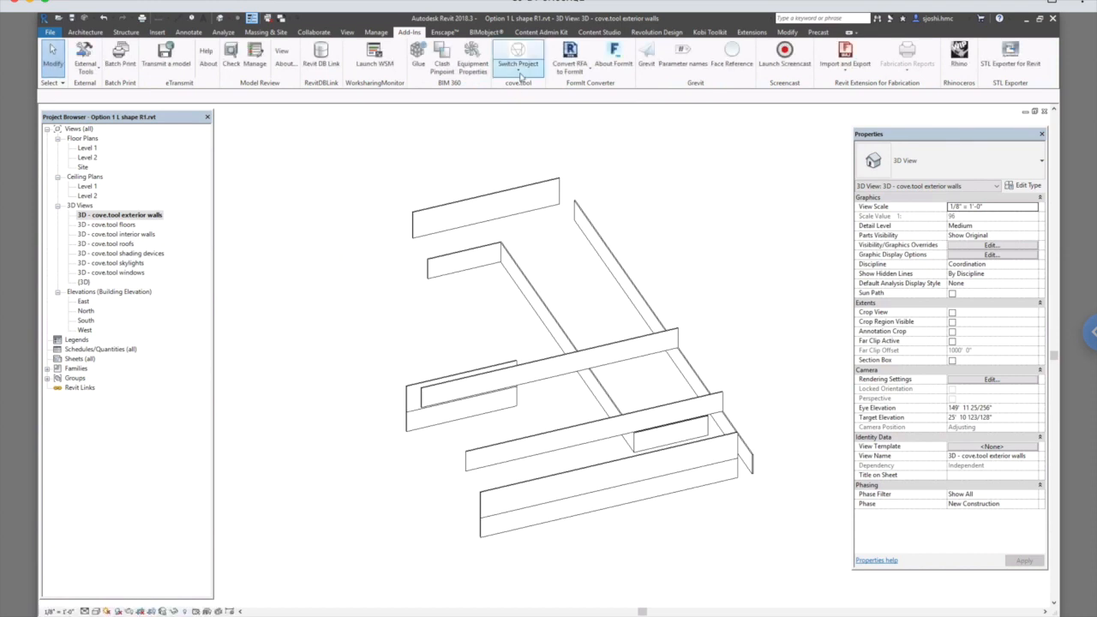
pyautogui.click(518, 60)
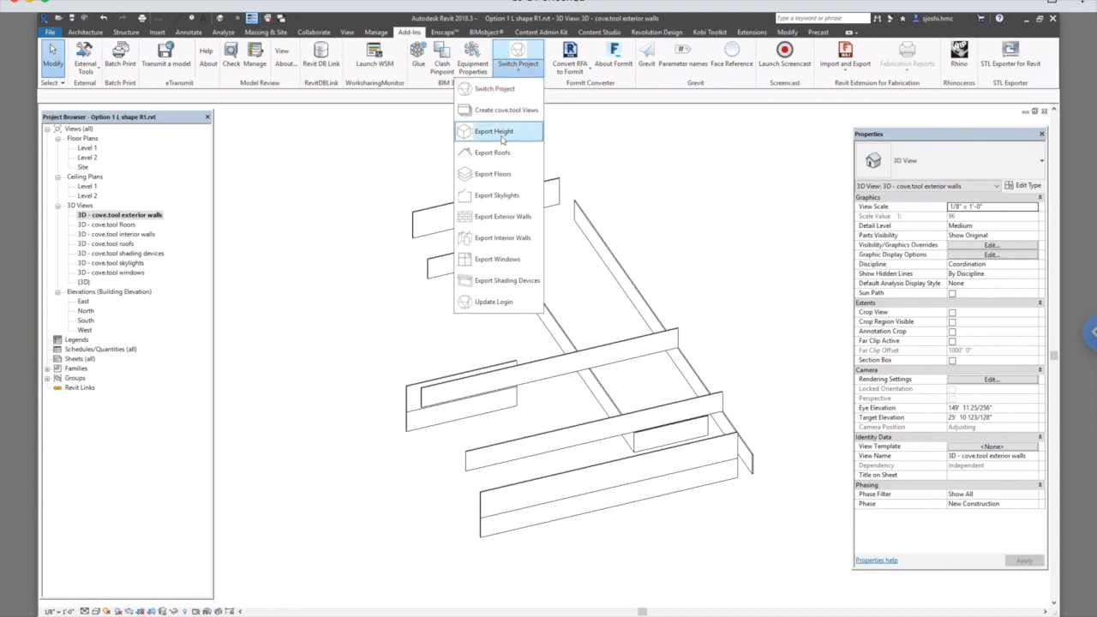
# Export the building height to cove.tool and confirm the success message
pyautogui.click(494, 130)
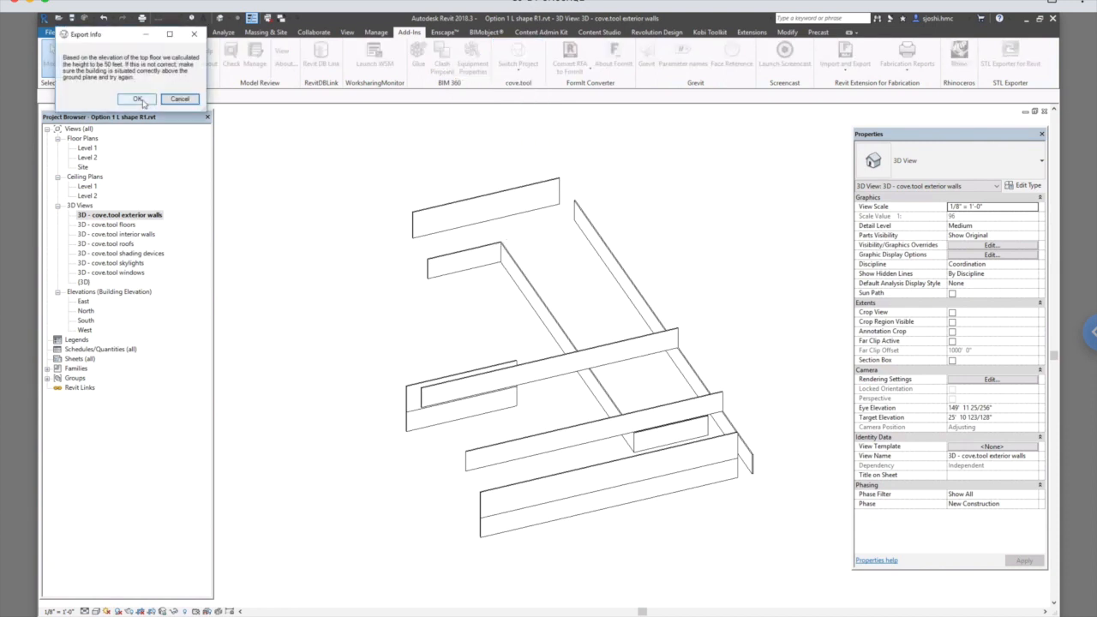
pyautogui.click(137, 97)
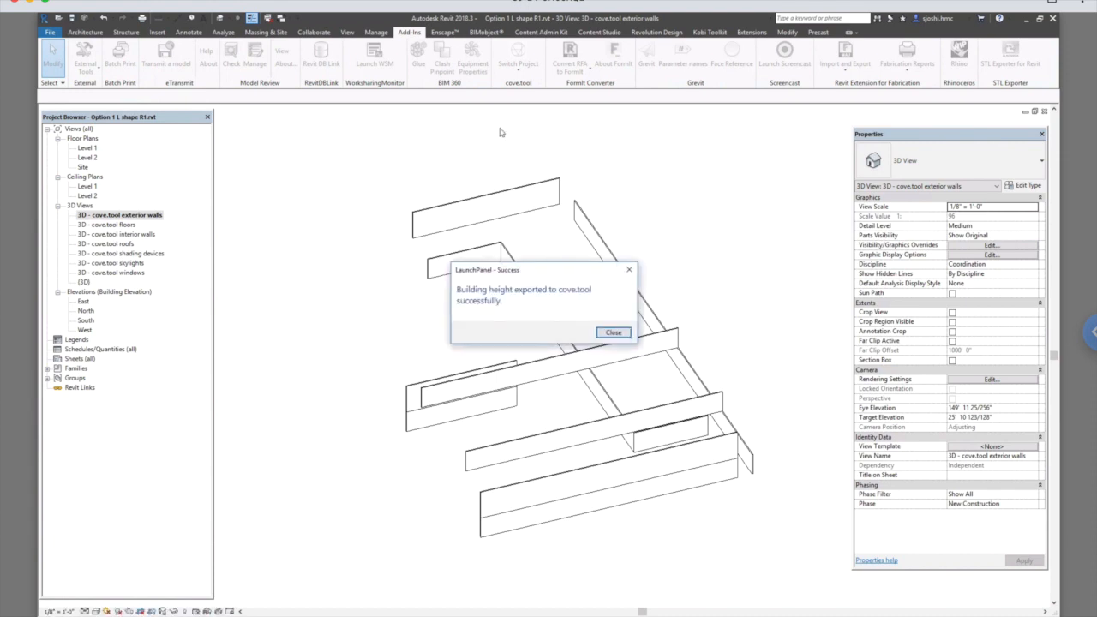
pyautogui.click(614, 333)
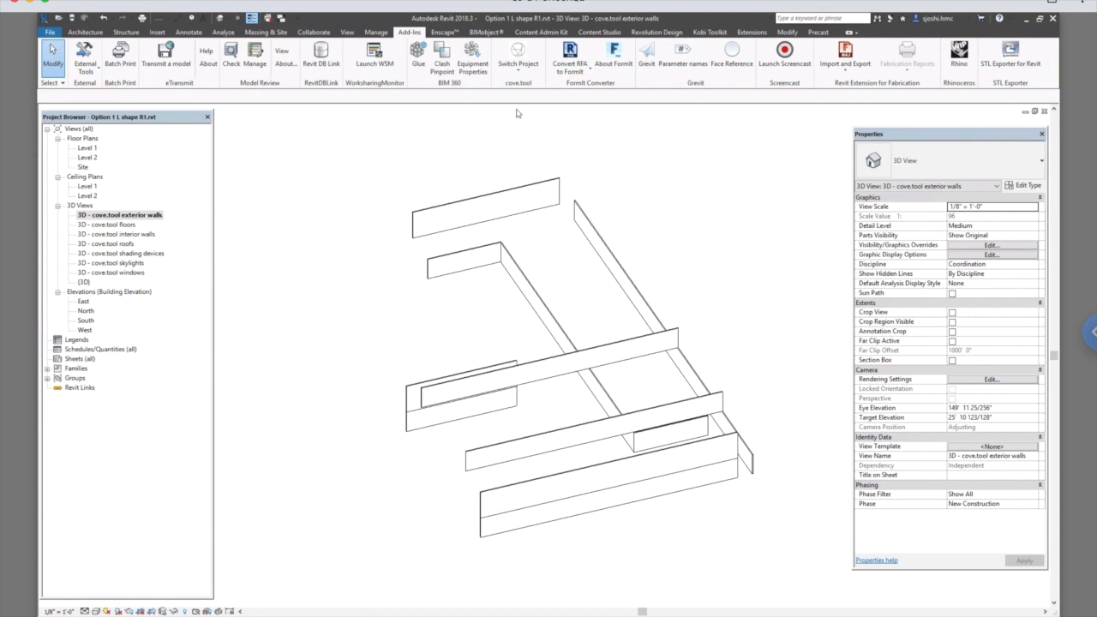
pyautogui.click(518, 64)
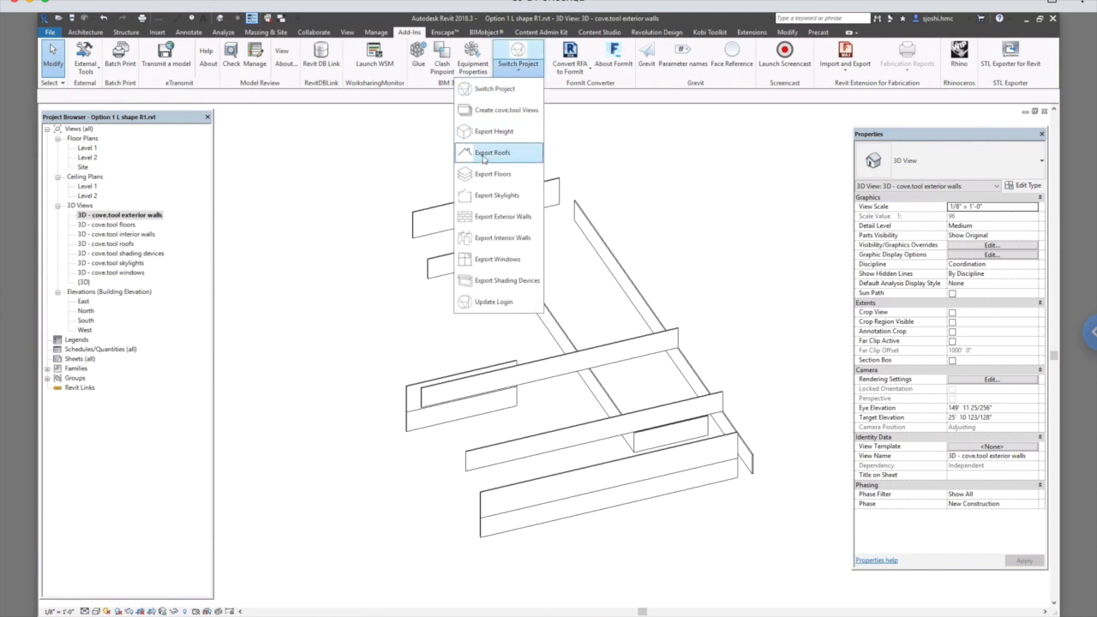
# Export the roof areas to cove.tool and confirm the success message
pyautogui.click(492, 153)
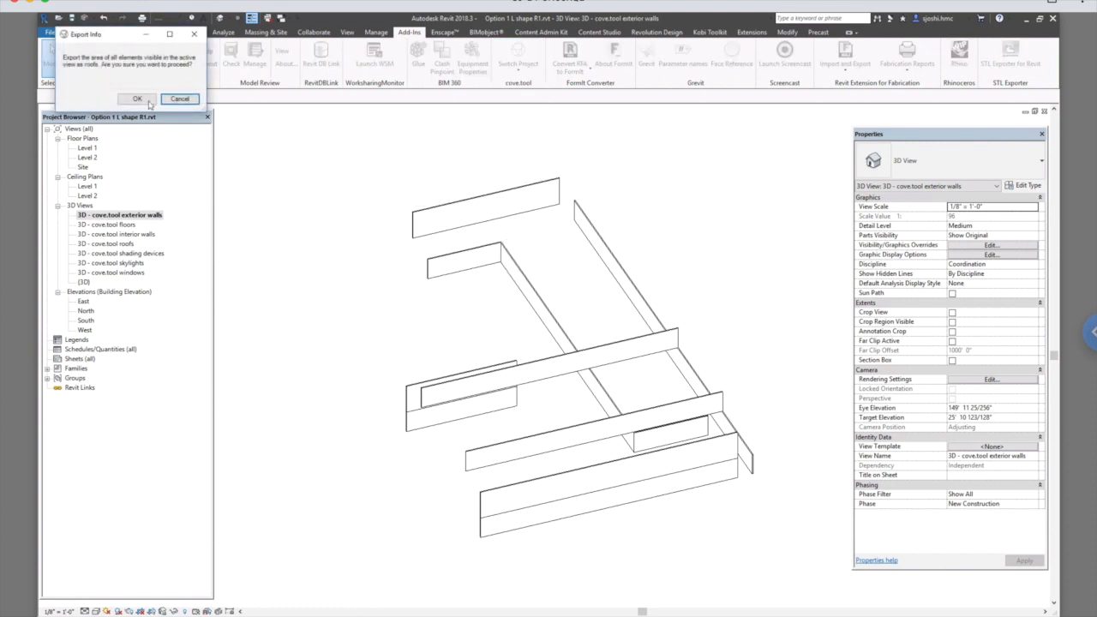
pyautogui.click(137, 98)
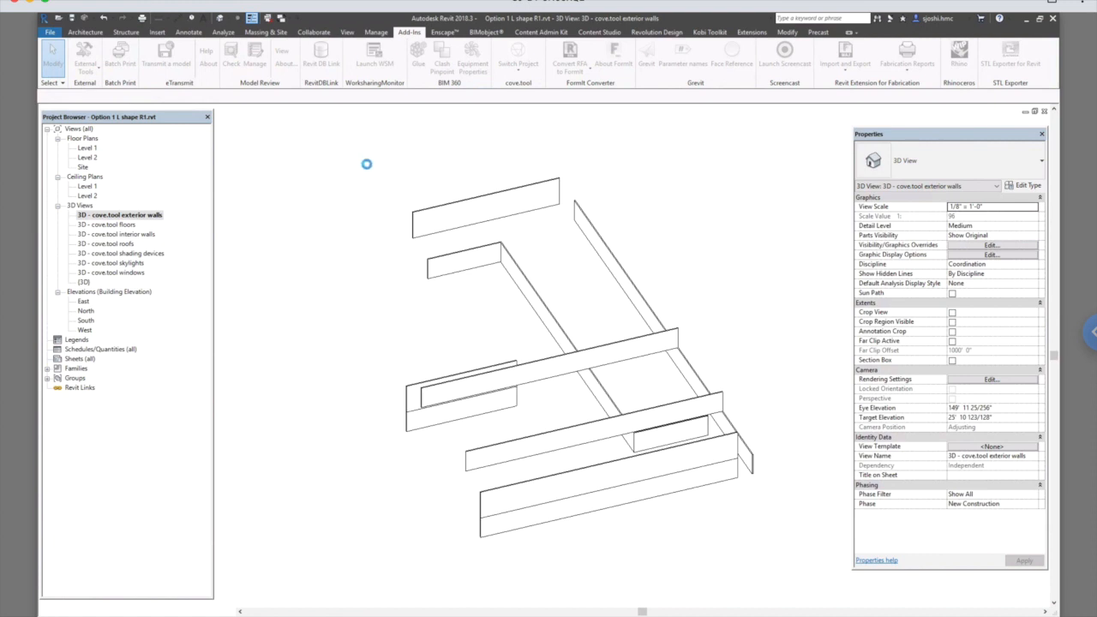
pyautogui.moveTo(535, 264)
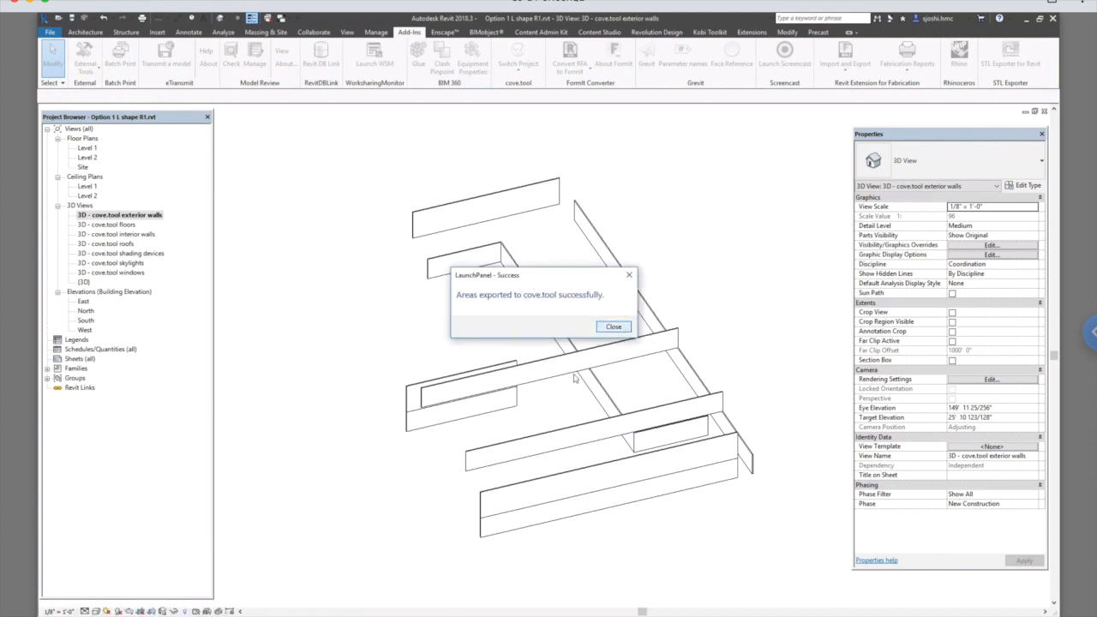
pyautogui.click(614, 325)
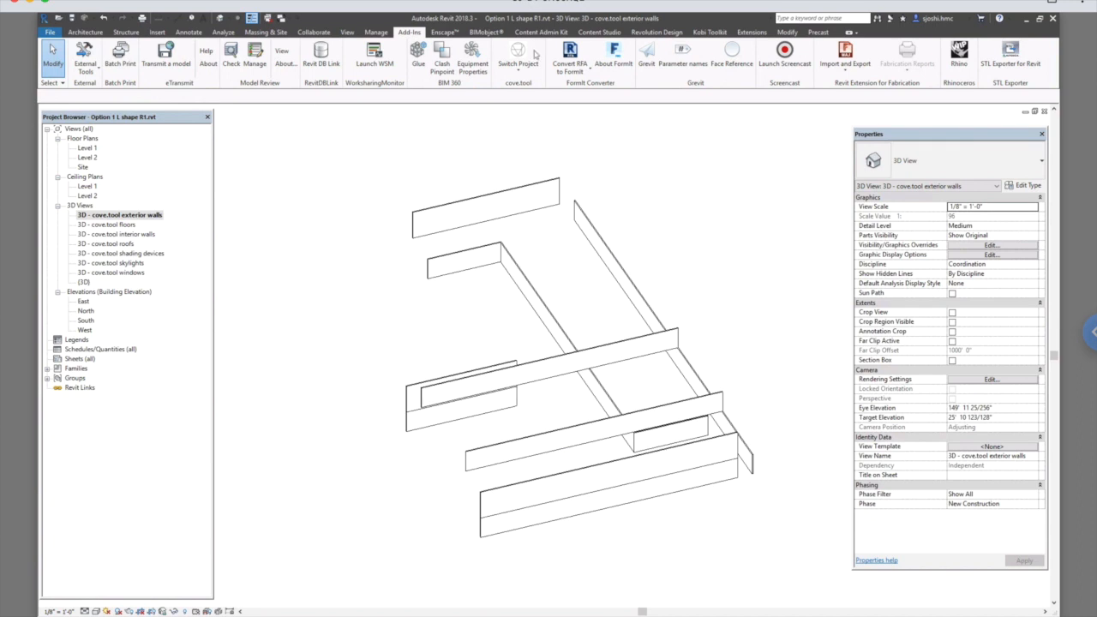
pyautogui.click(518, 59)
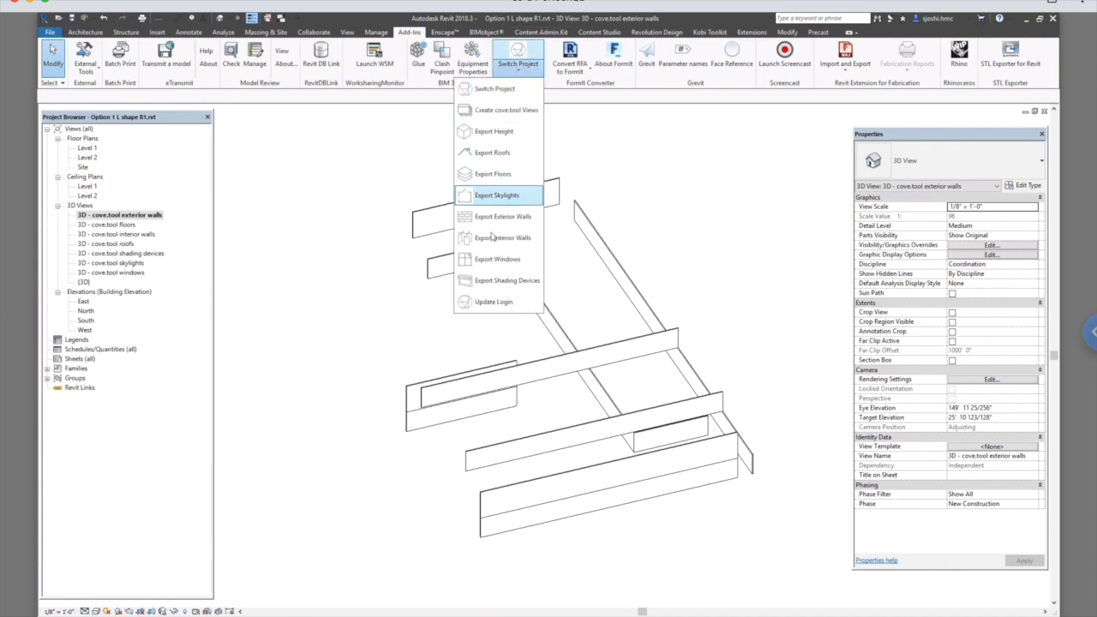
pyautogui.moveTo(506, 281)
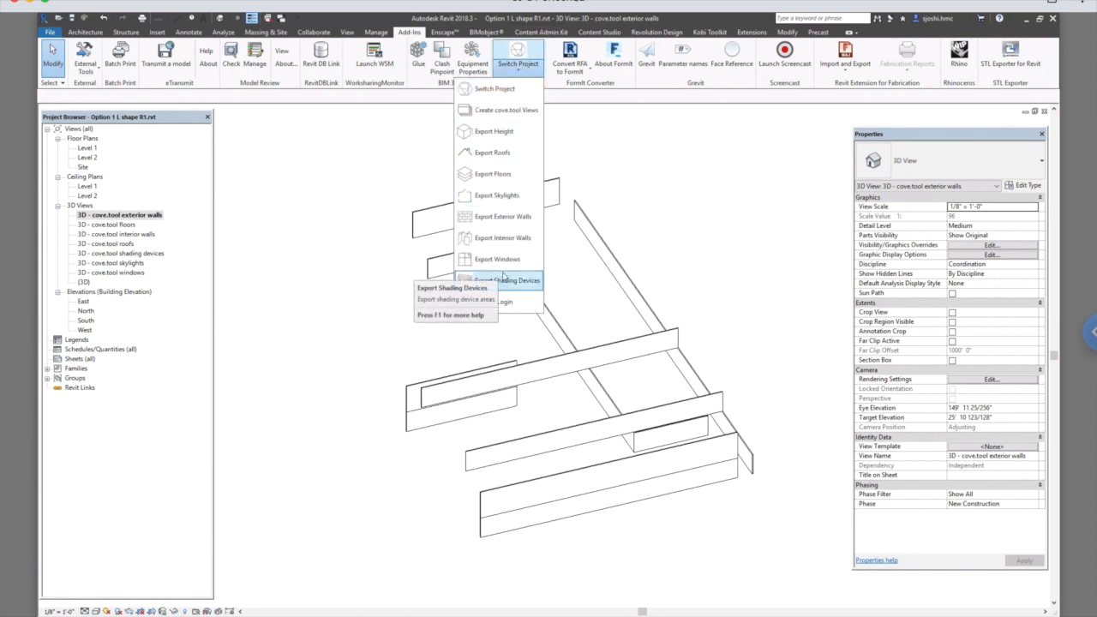
pyautogui.moveTo(501, 196)
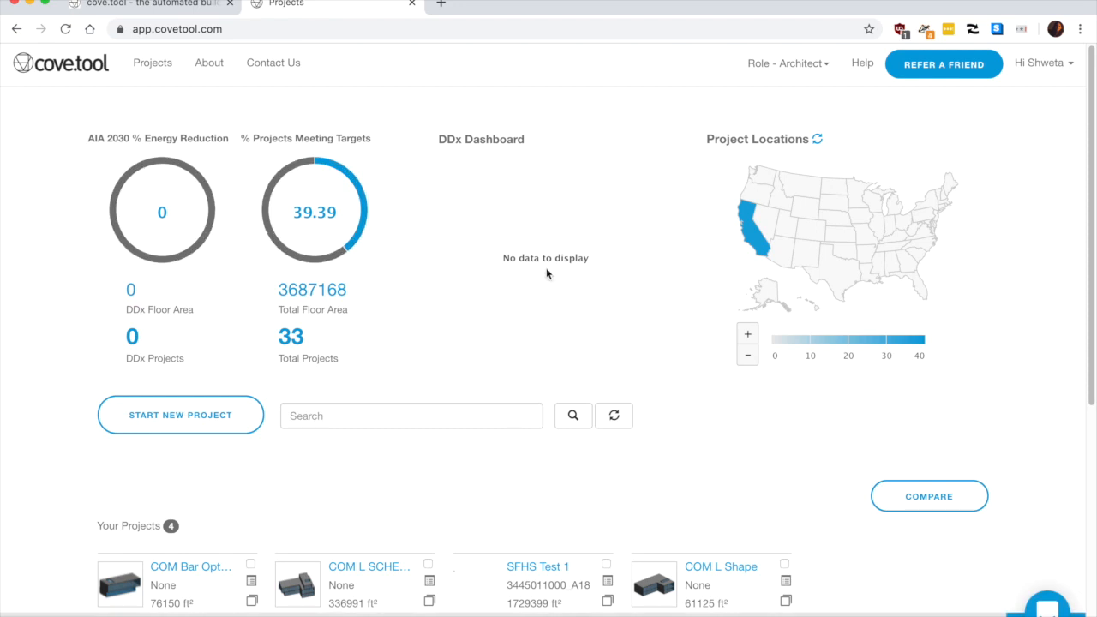
# Choose the COM L Shape project card from the Projects dashboard
pyautogui.scroll(-3)
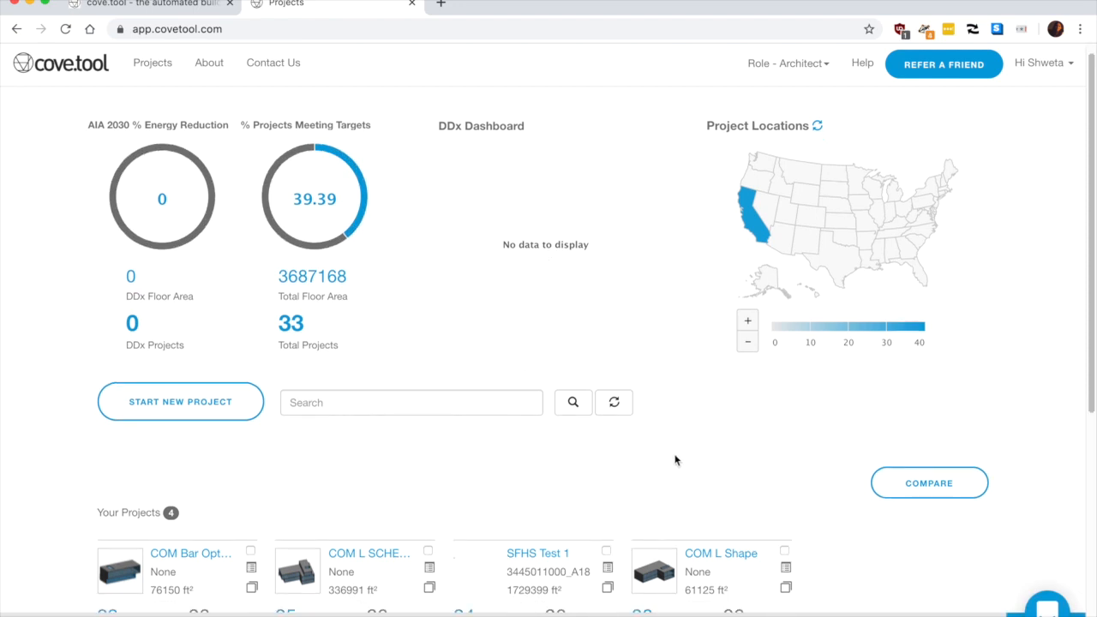
pyautogui.scroll(-3)
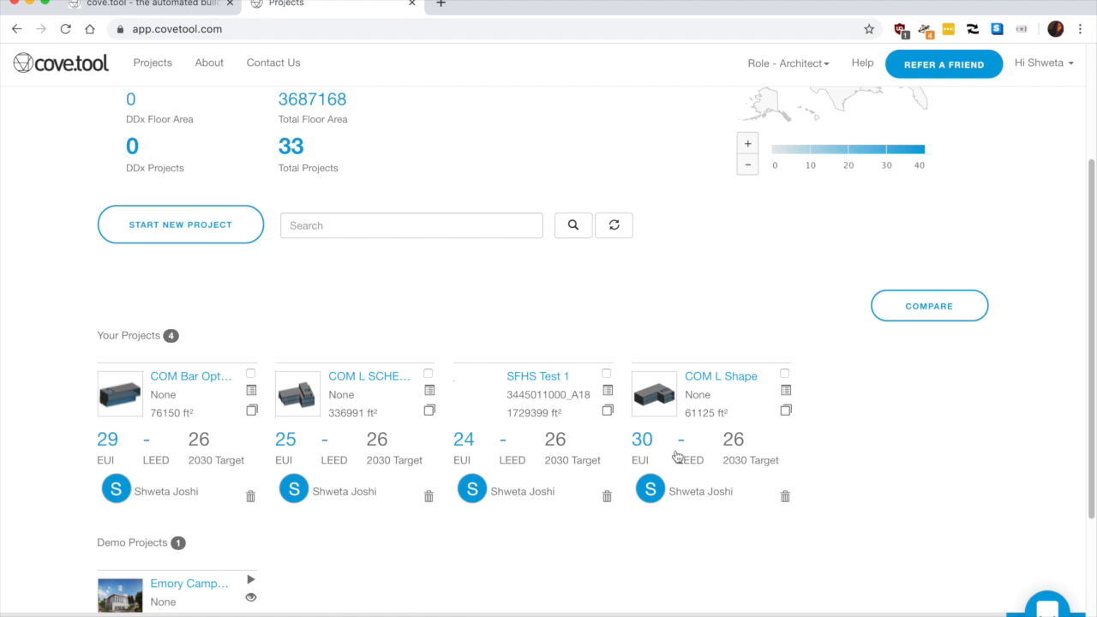
pyautogui.moveTo(939, 525)
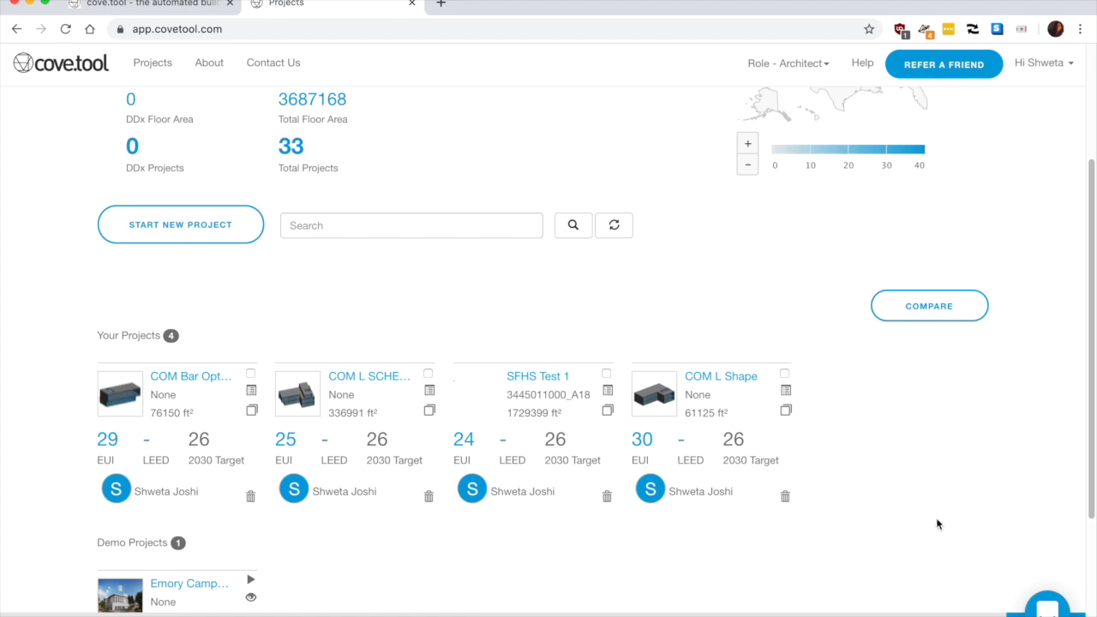
pyautogui.moveTo(730, 381)
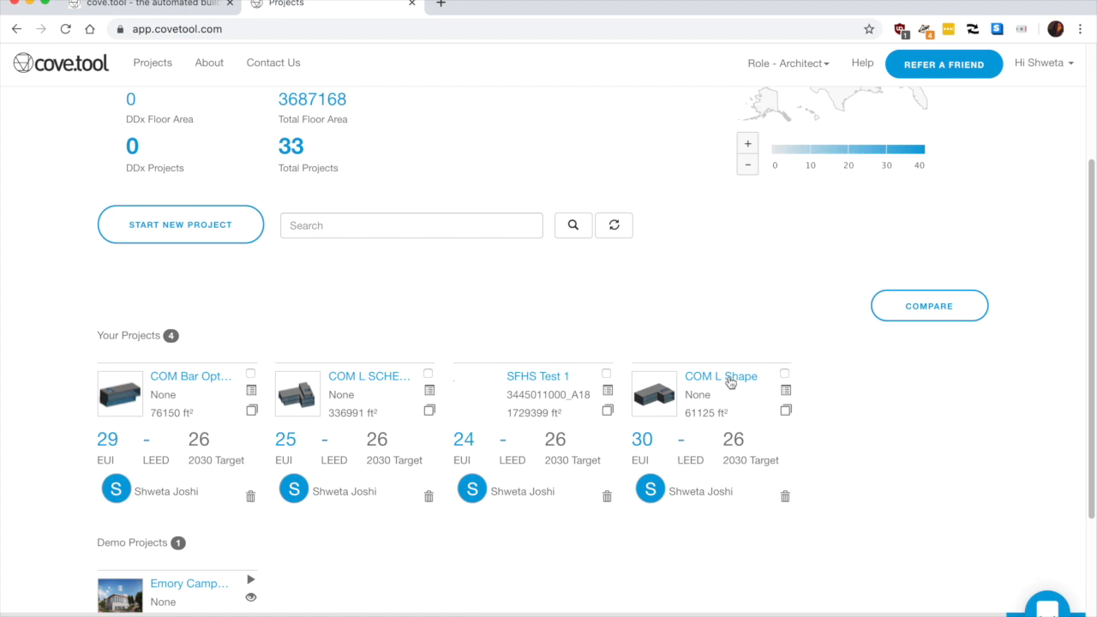
pyautogui.click(720, 377)
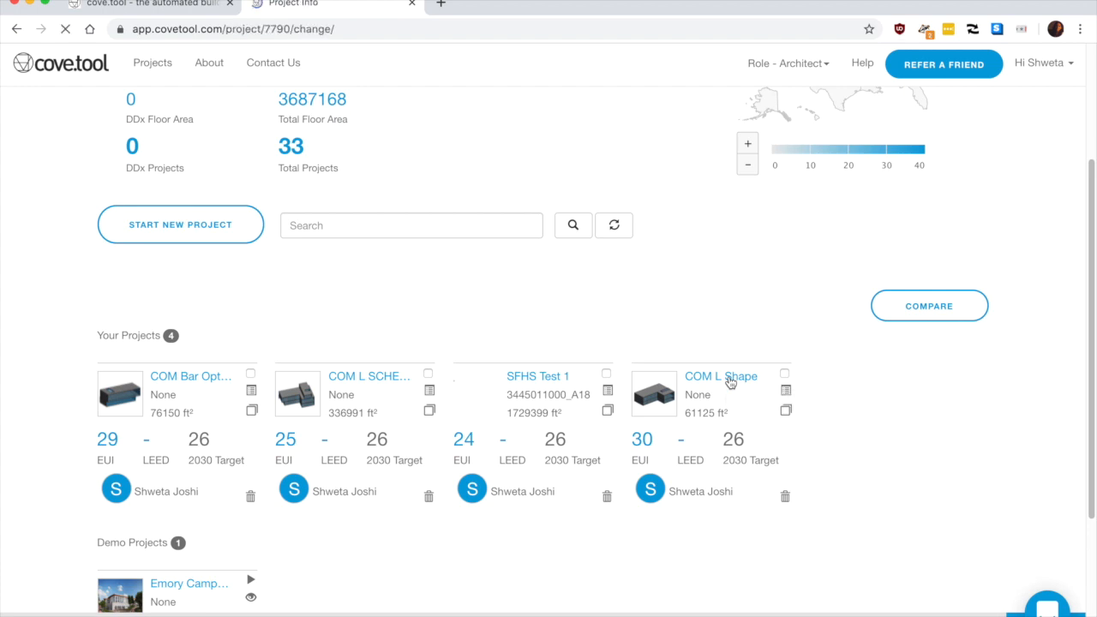
# Keep Commercial - California Title 24 2019 as energy code with U.S. units and Save & Continue
pyautogui.click(720, 377)
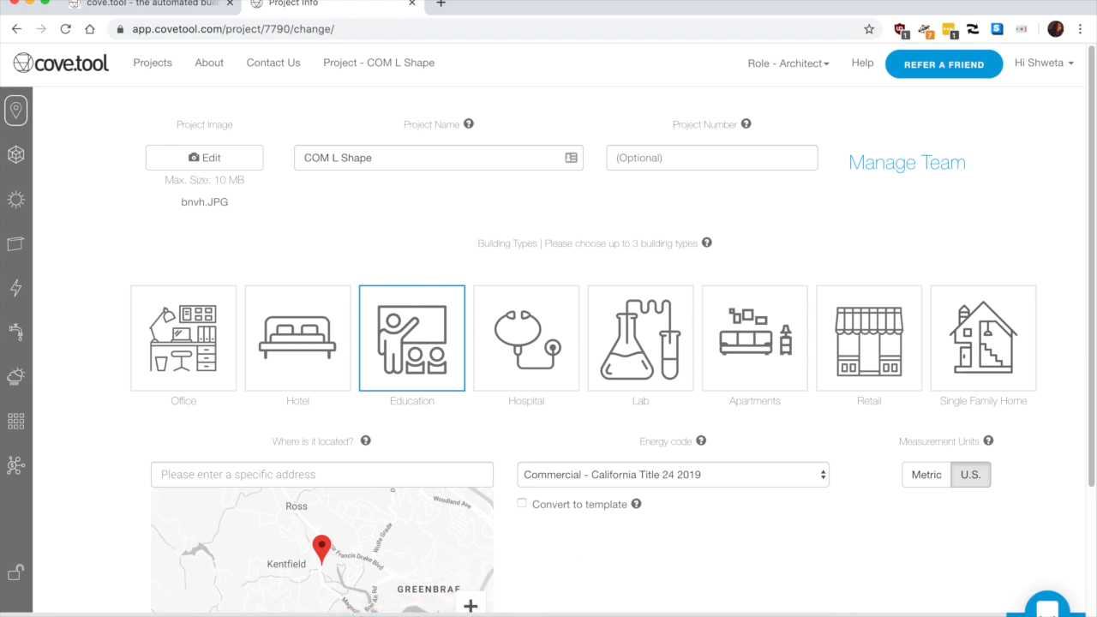
pyautogui.moveTo(137, 110)
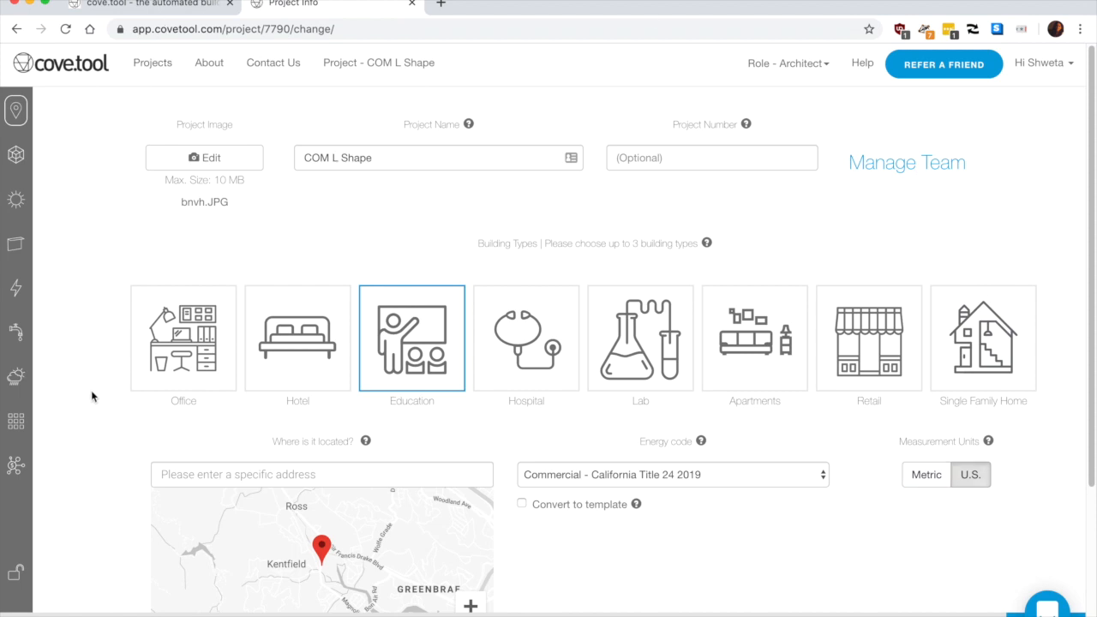
pyautogui.moveTo(204, 158)
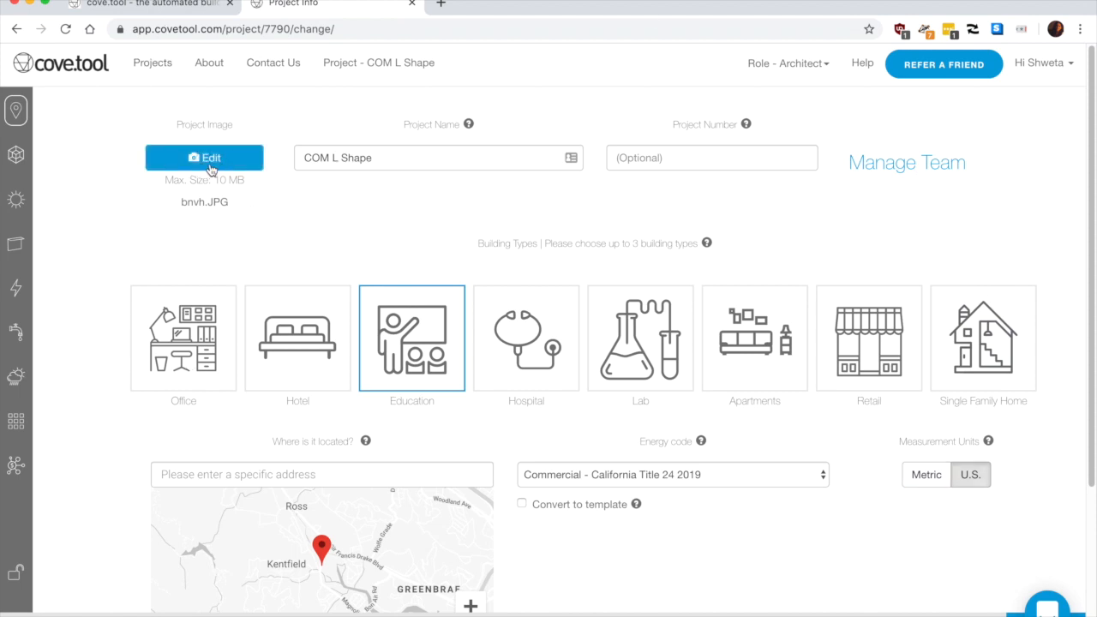
pyautogui.moveTo(367, 250)
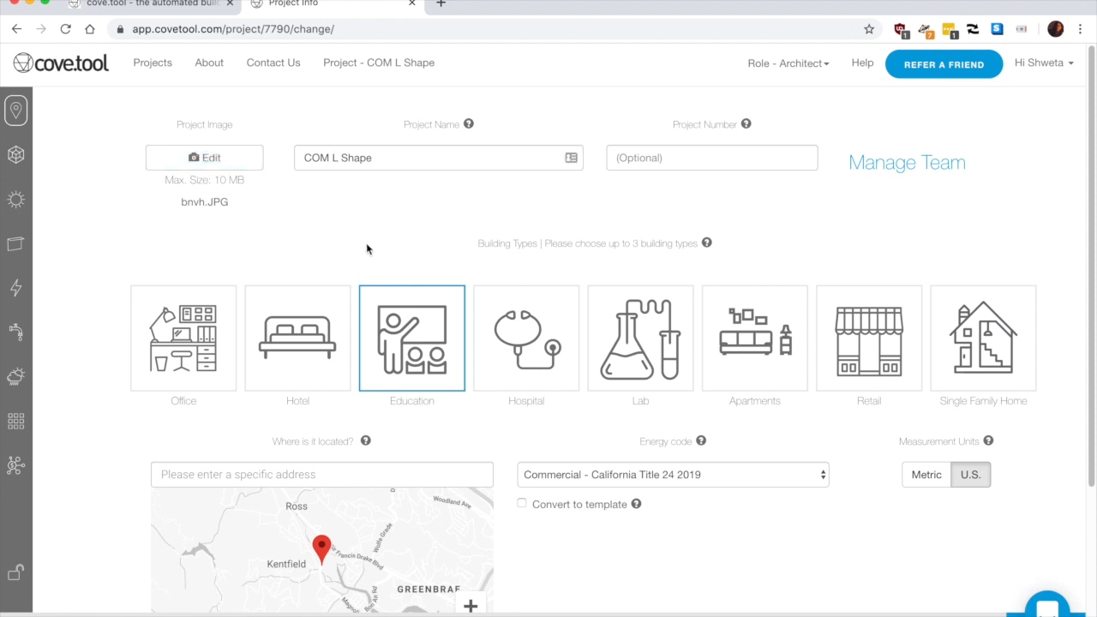
pyautogui.moveTo(332, 350)
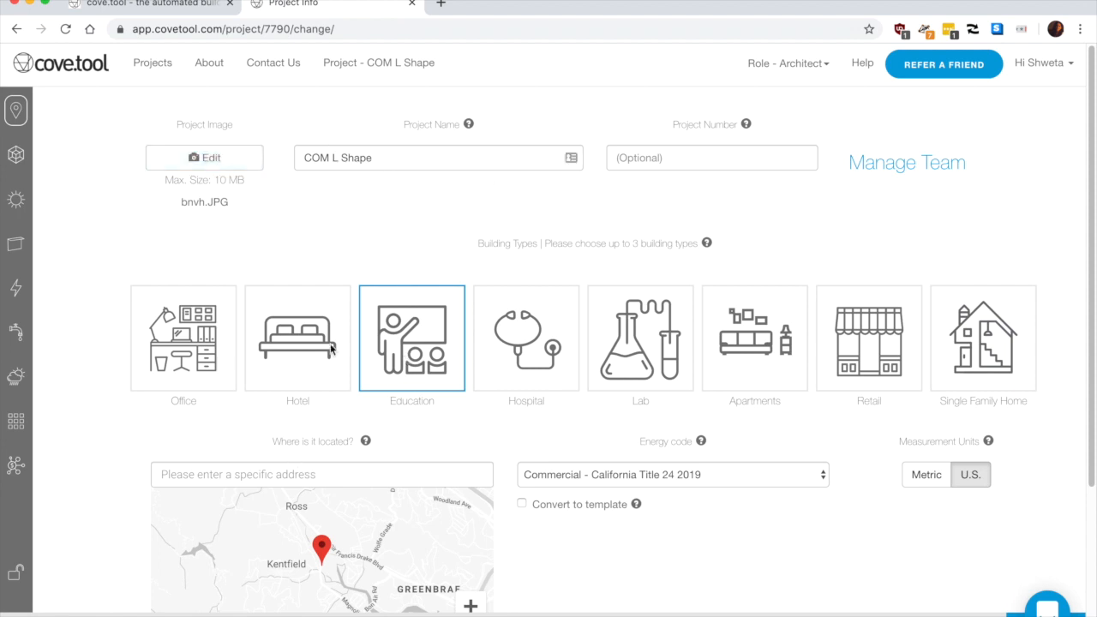
pyautogui.moveTo(398, 360)
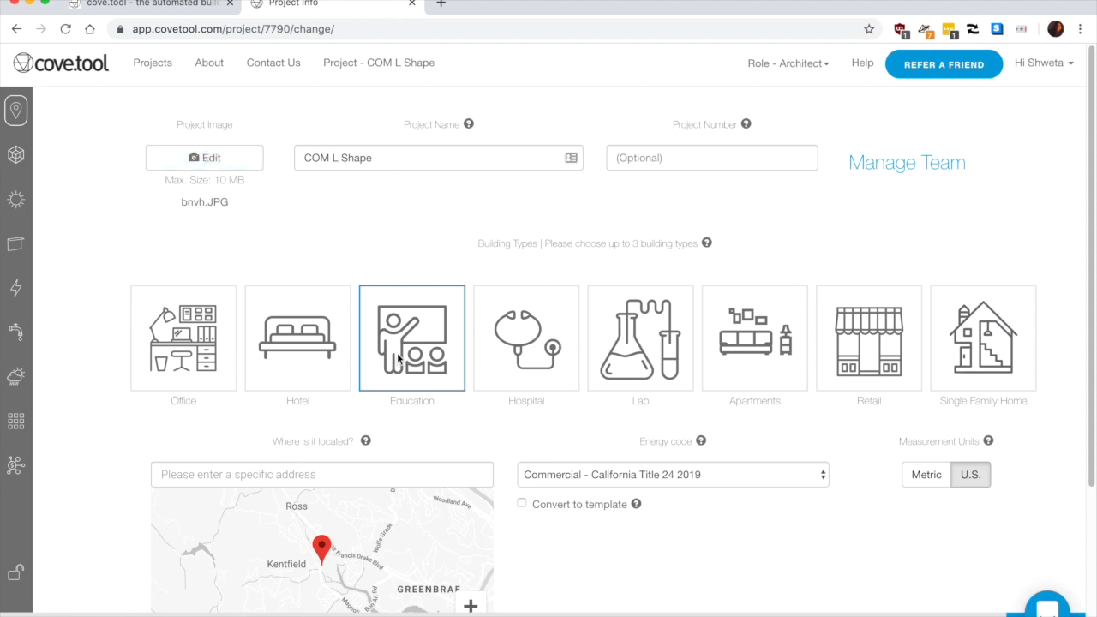
pyautogui.scroll(3)
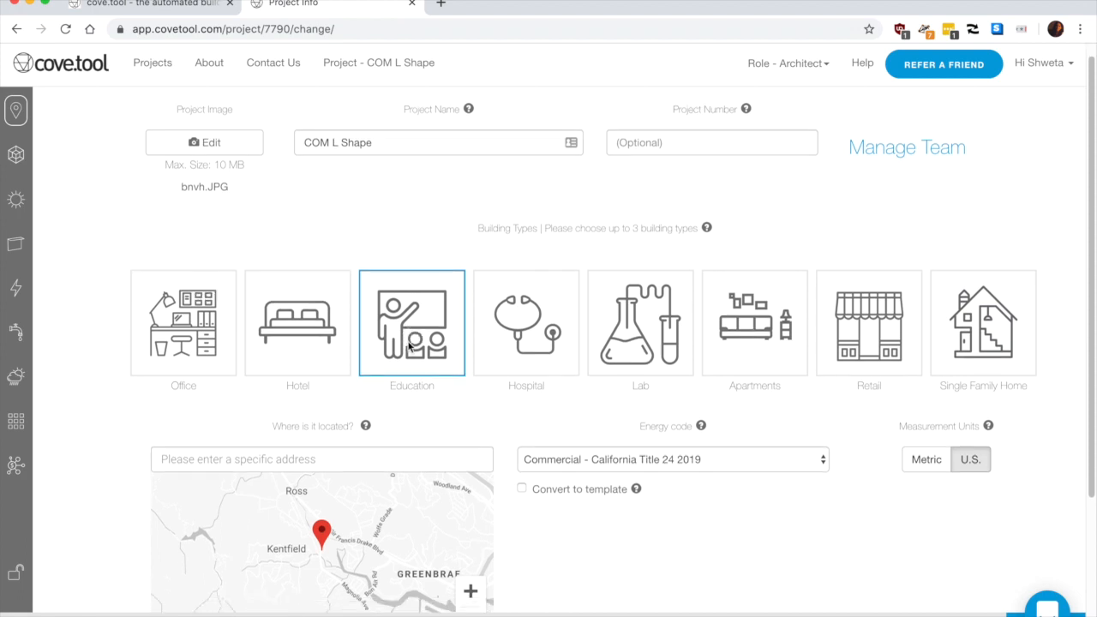
pyautogui.scroll(-3)
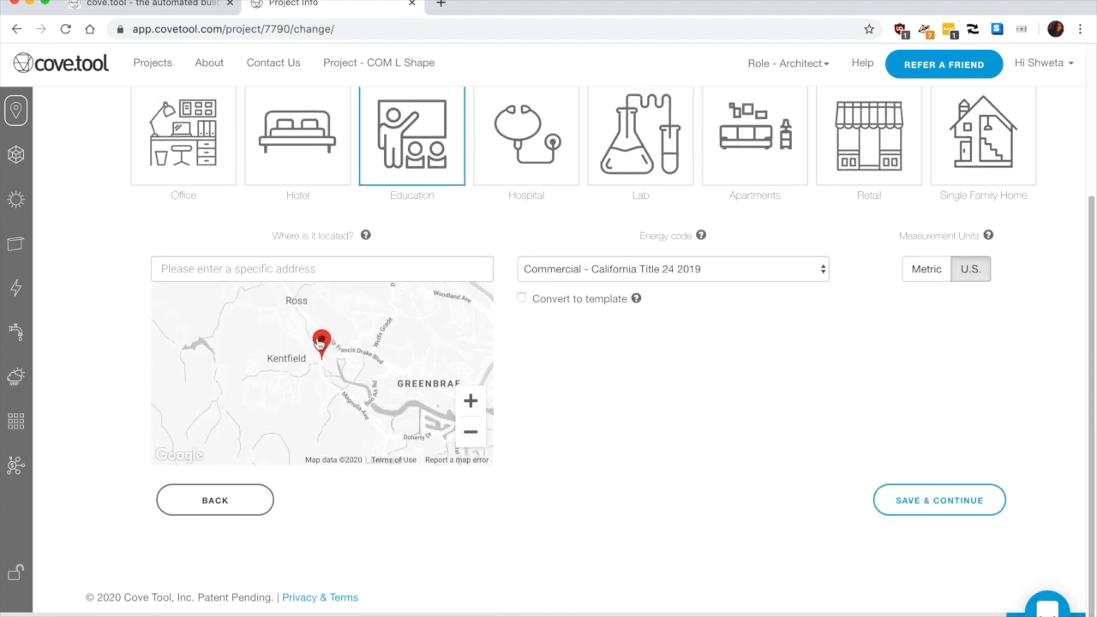
pyautogui.moveTo(216, 274)
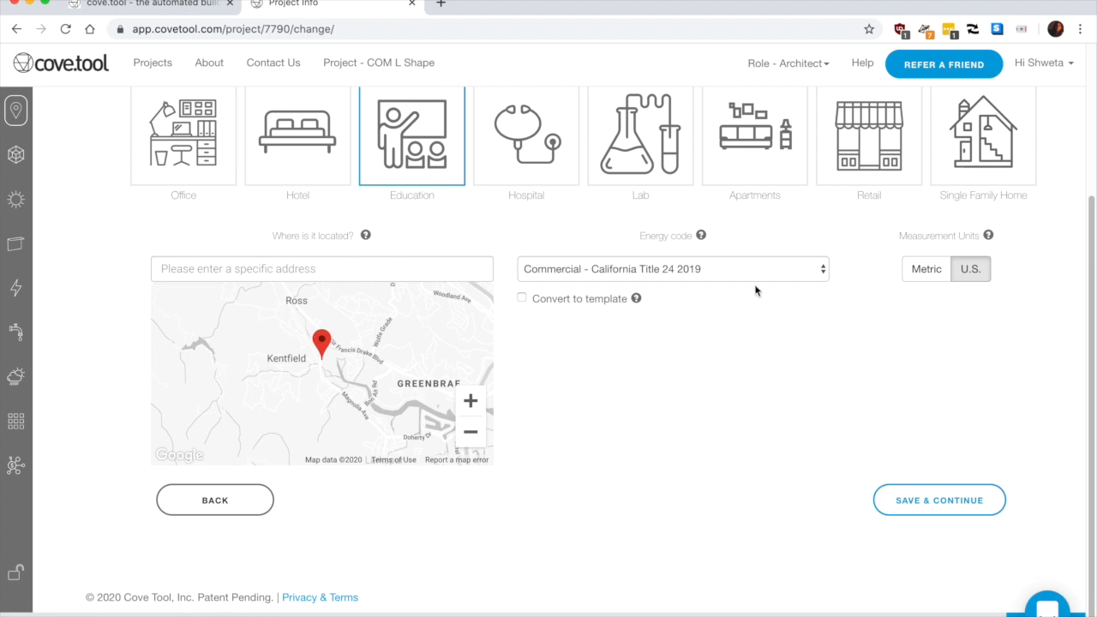
pyautogui.moveTo(821, 269)
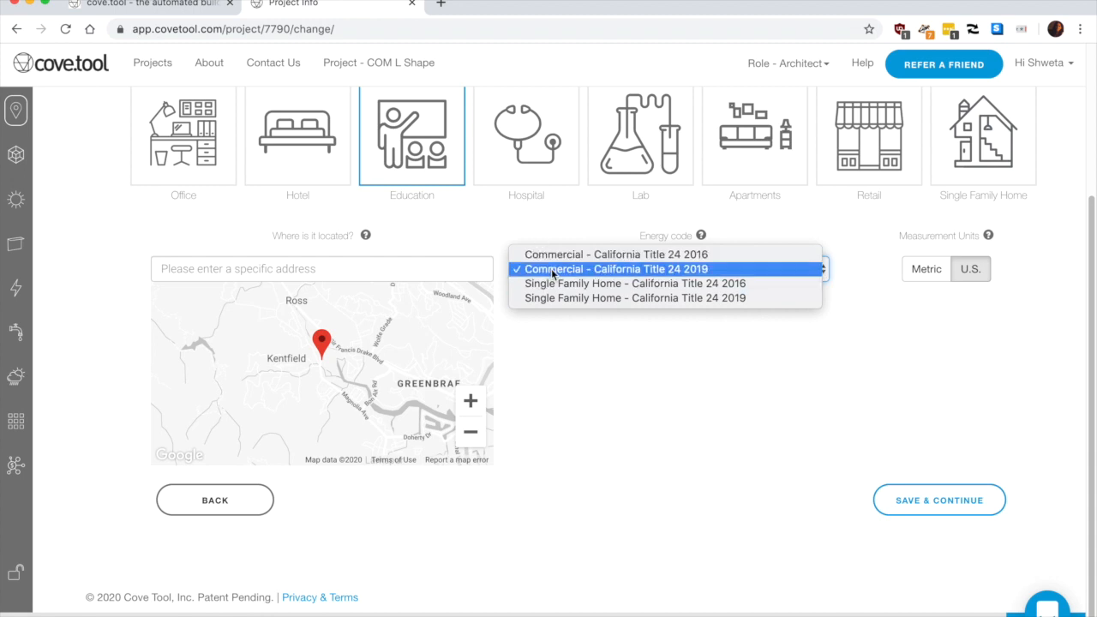
pyautogui.click(615, 268)
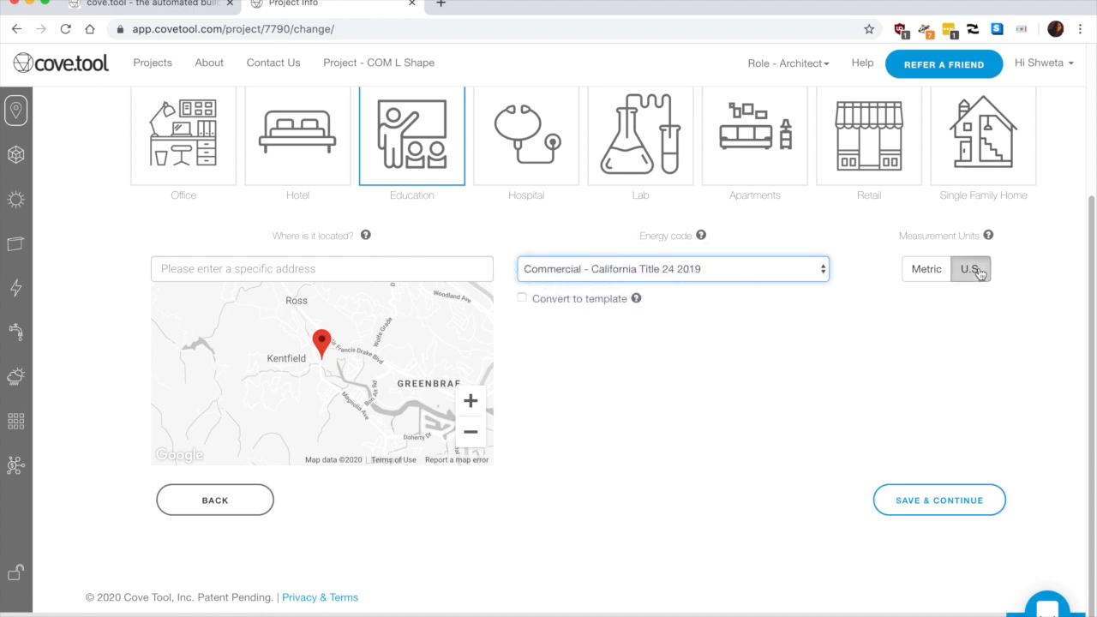
pyautogui.moveTo(940, 501)
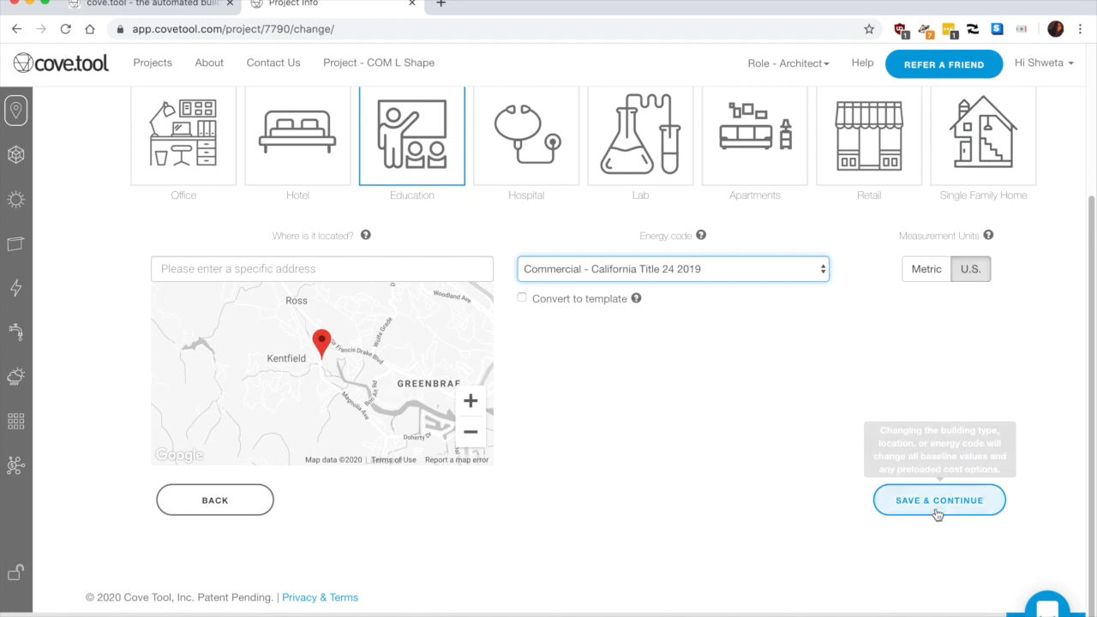
pyautogui.click(939, 501)
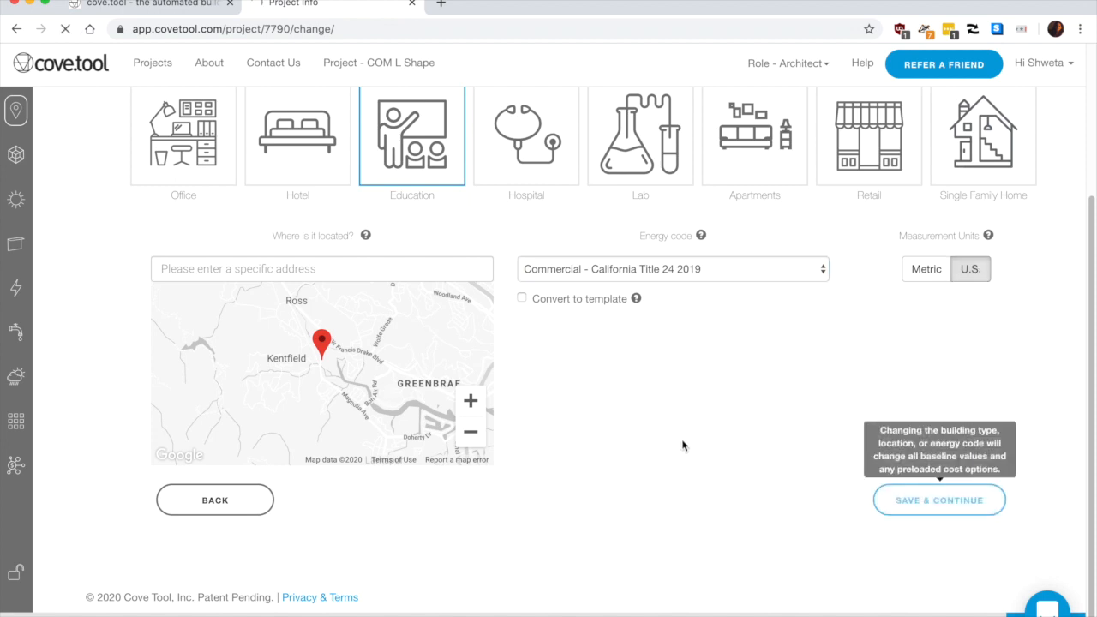
pyautogui.click(940, 501)
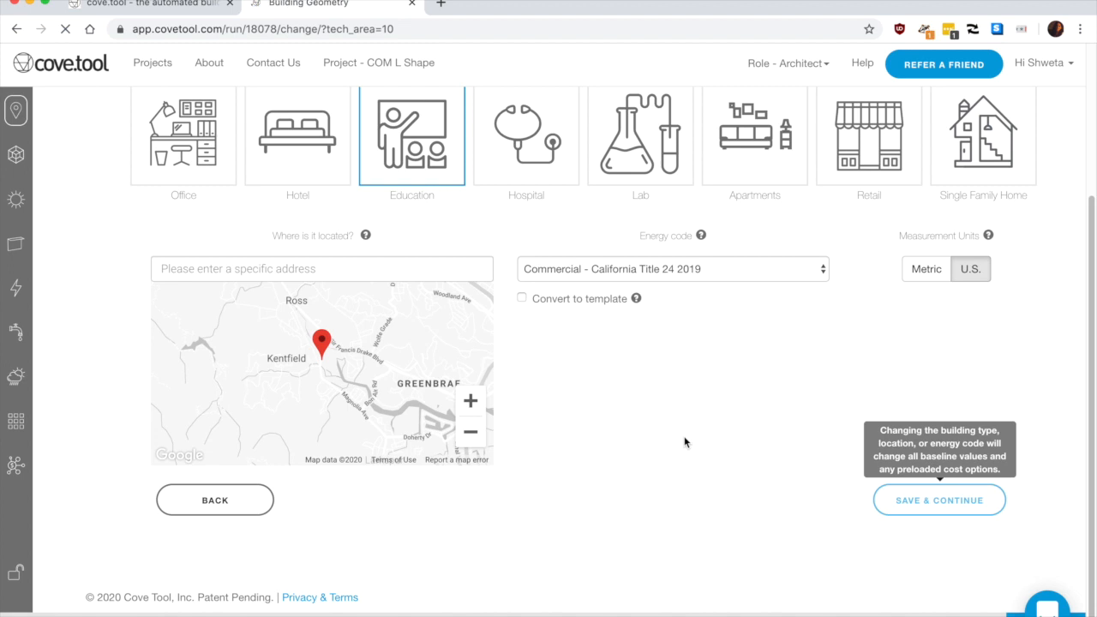
# Review the imported geometry areas and continue with GO TO DAYLIGHT
pyautogui.click(940, 501)
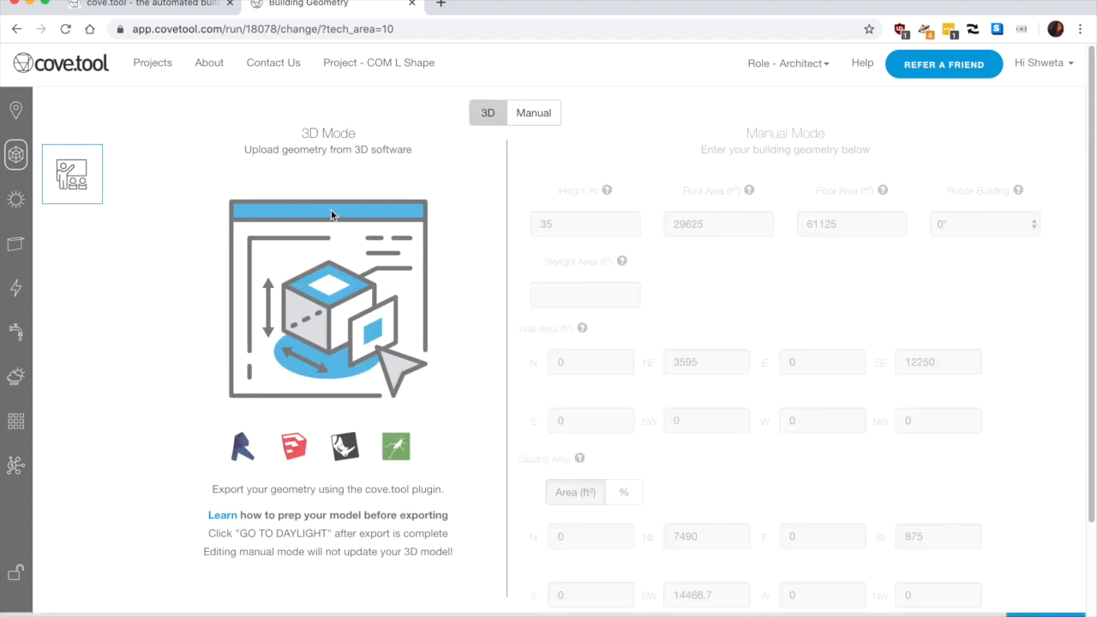
pyautogui.scroll(-3)
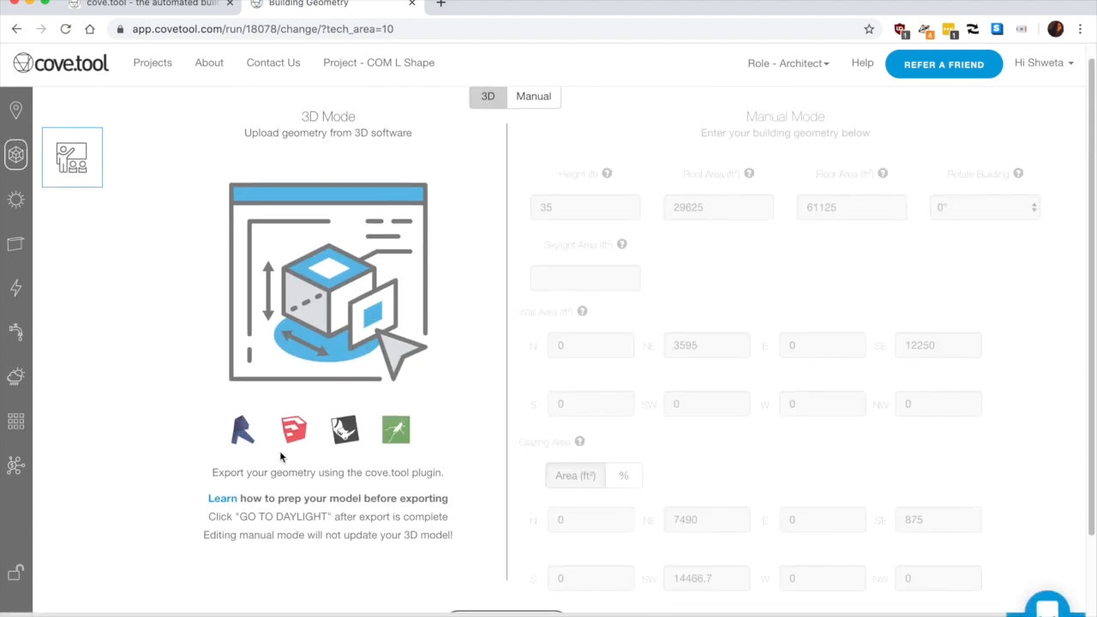
pyautogui.scroll(-3)
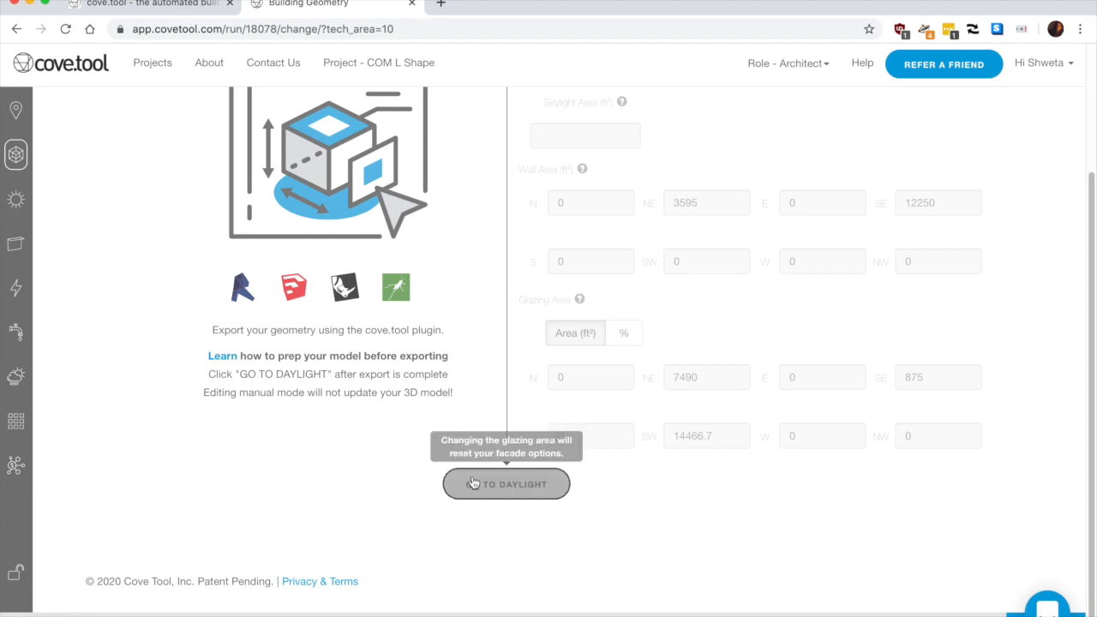
pyautogui.click(505, 484)
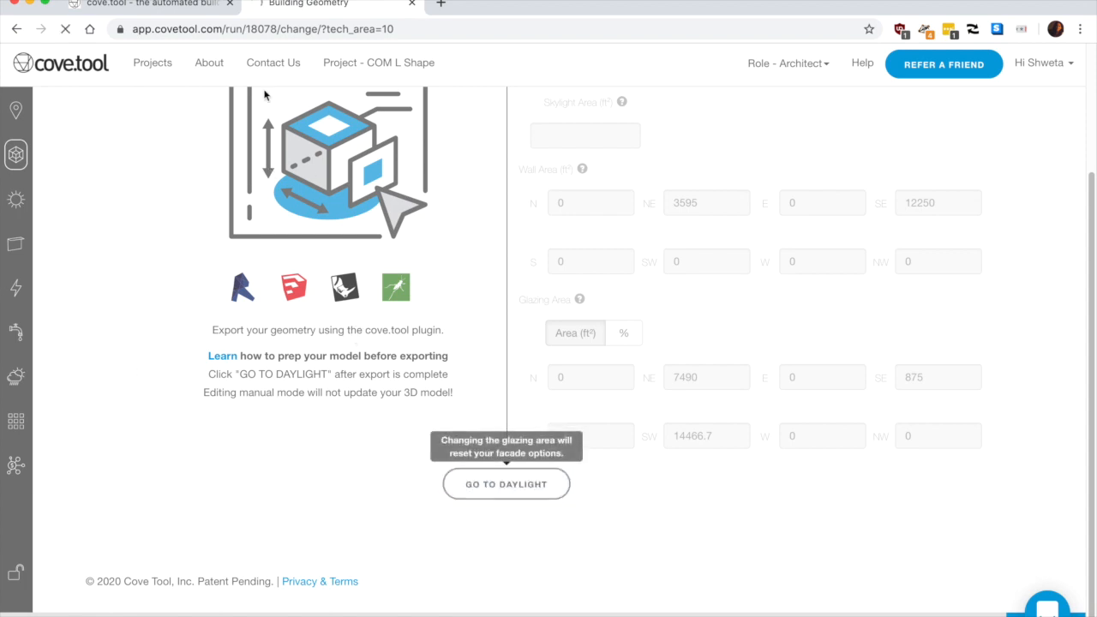
pyautogui.moveTo(348, 432)
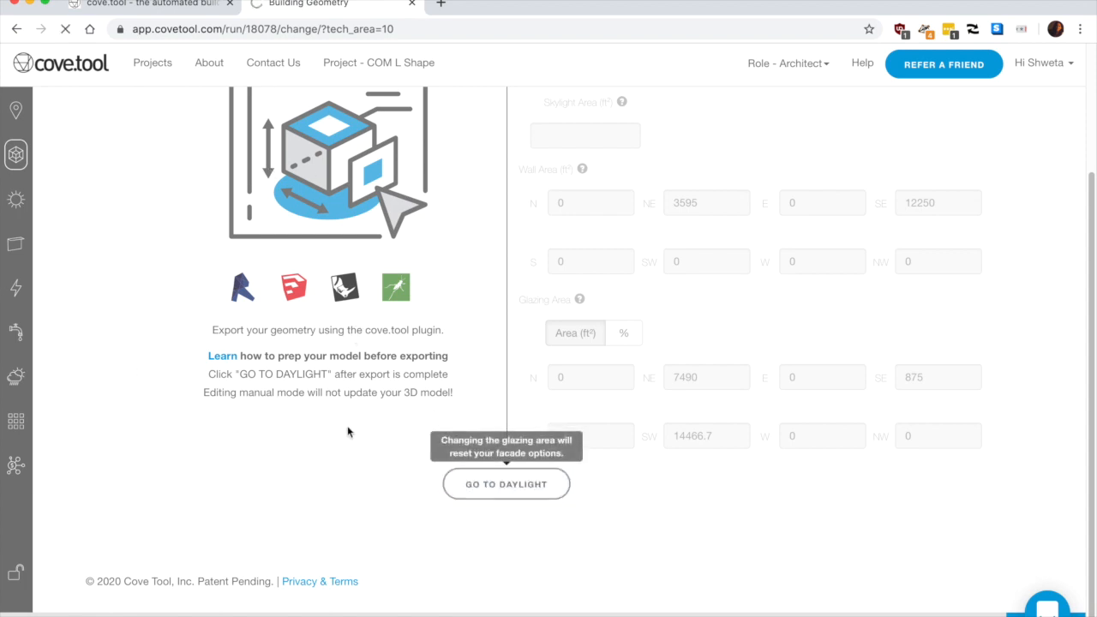
pyautogui.moveTo(352, 418)
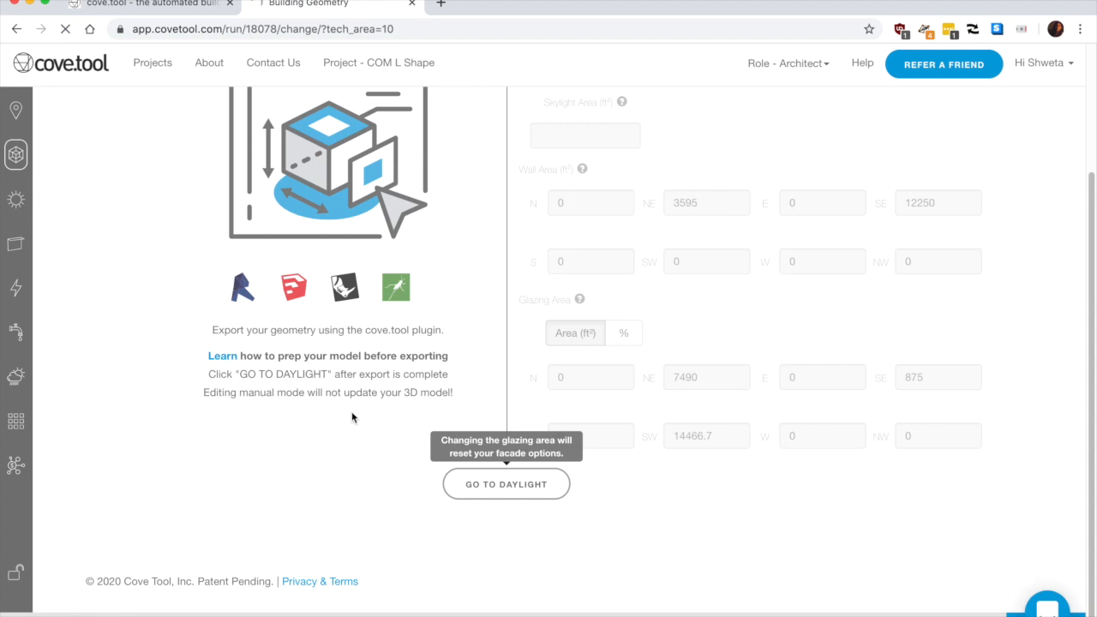
pyautogui.click(505, 483)
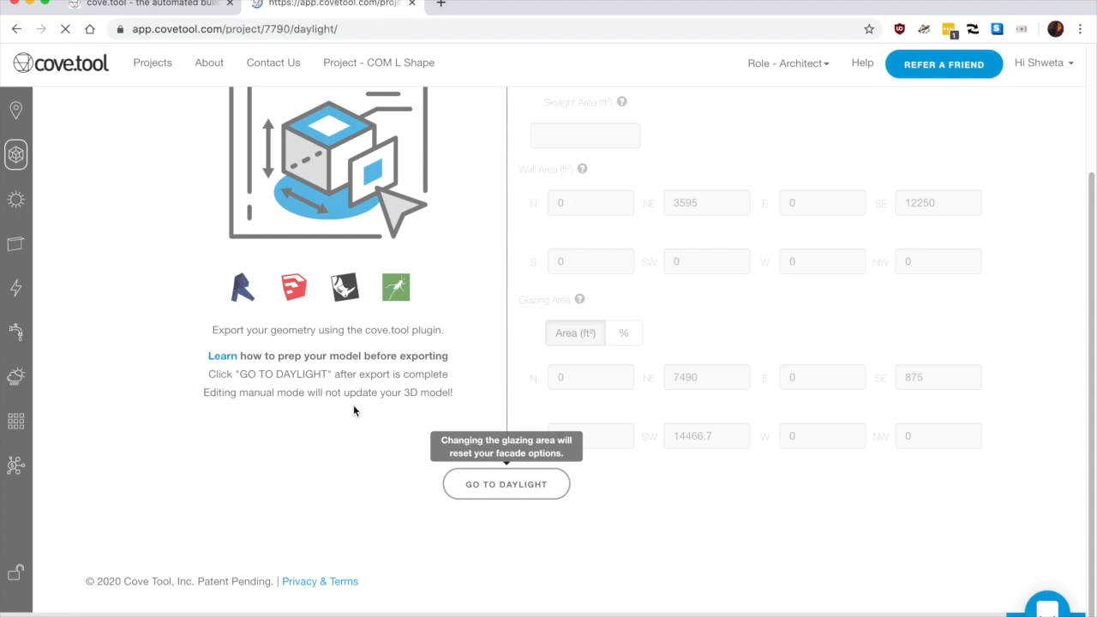
# Keep the 03/16/2020 analysis date and switch the analysis type to spatial daylight autonomy (sDA)
pyautogui.click(506, 483)
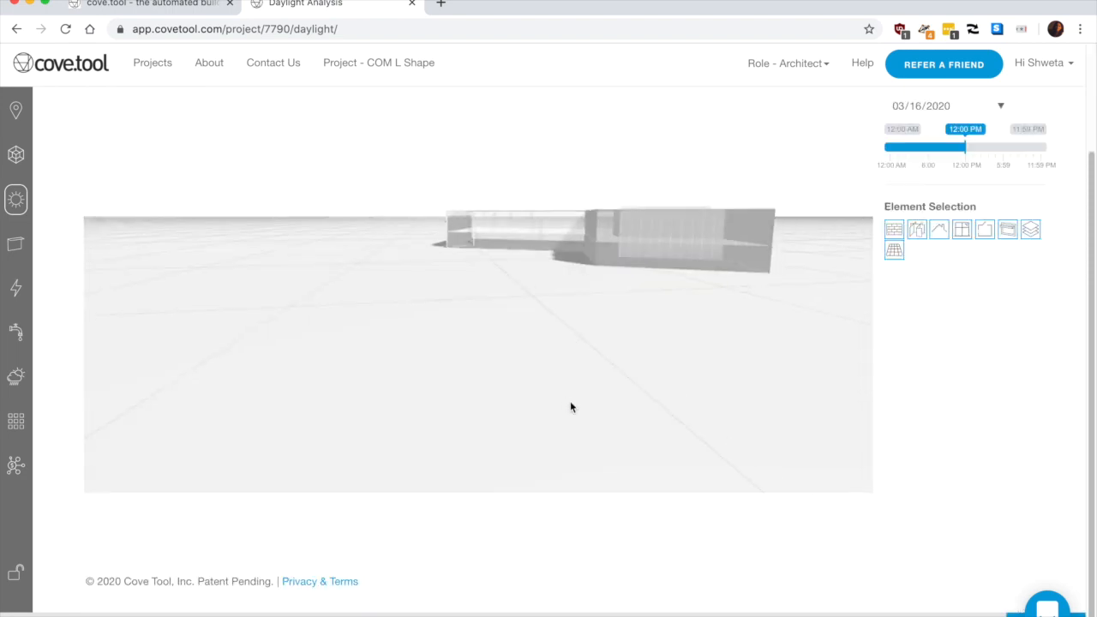
pyautogui.moveTo(573, 408); pyautogui.dragTo(614, 231)
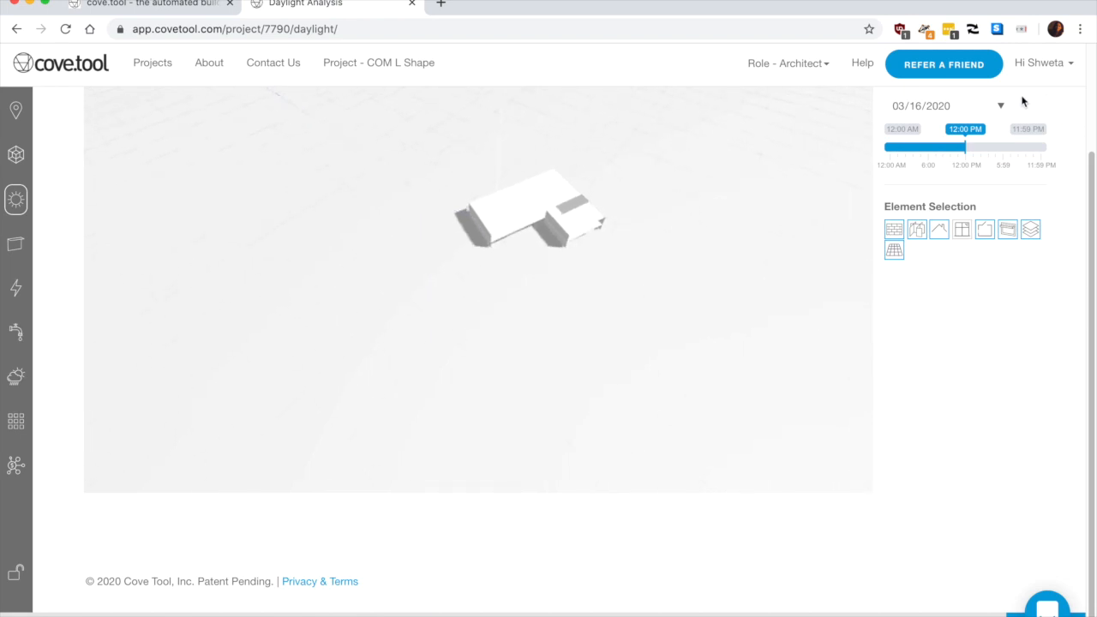
pyautogui.click(1001, 107)
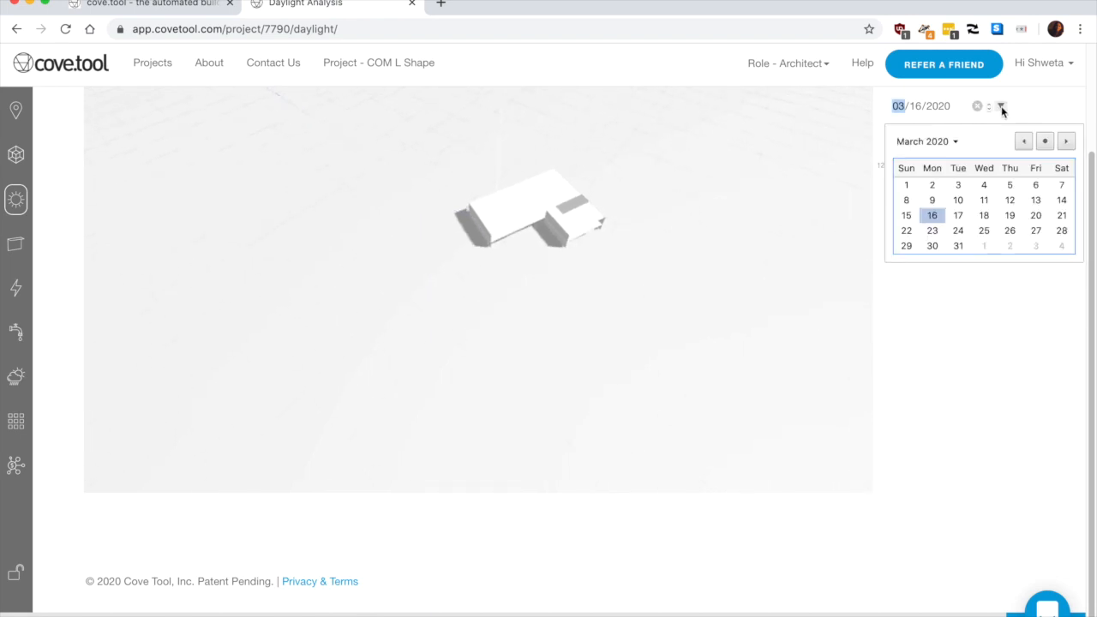
pyautogui.click(978, 107)
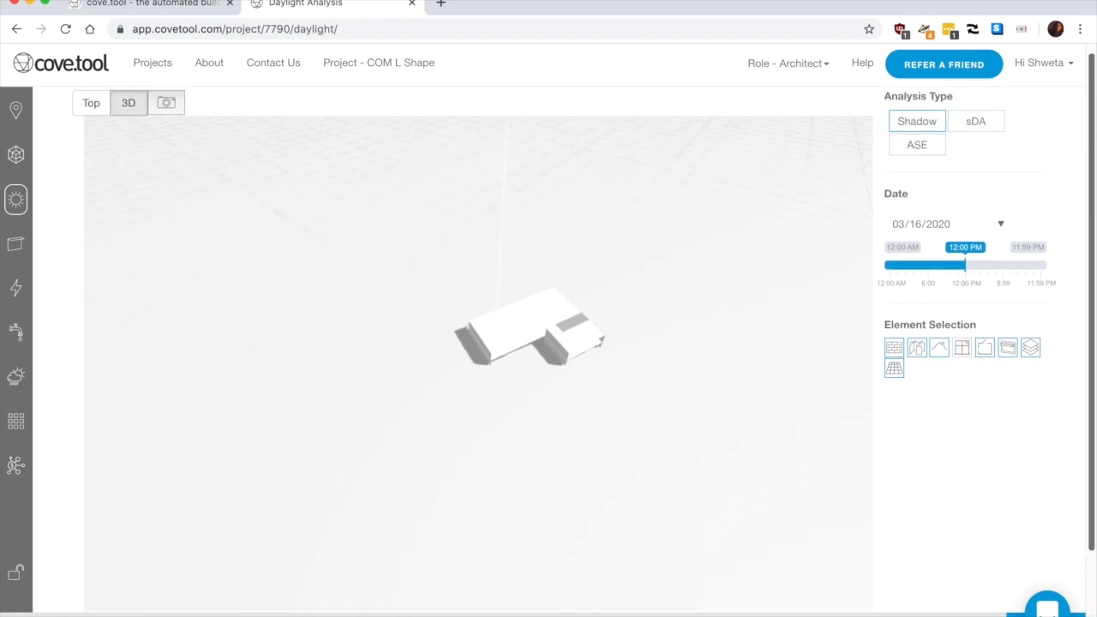
pyautogui.click(975, 209)
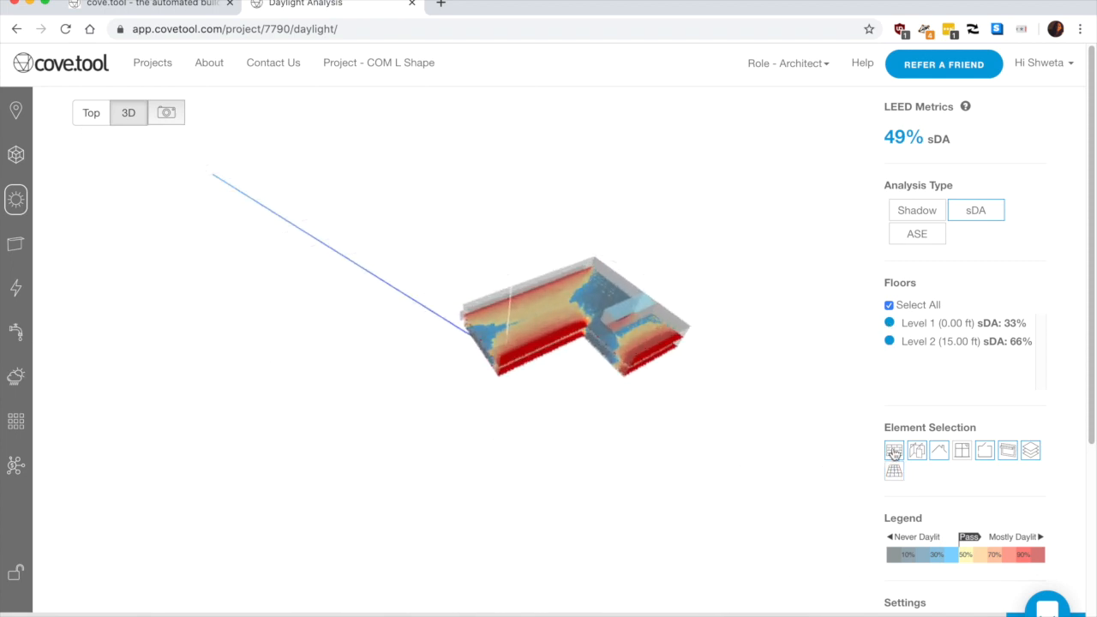
# Hide building element layers to reveal the sDA map, then switch to ASE glare results
pyautogui.click(962, 449)
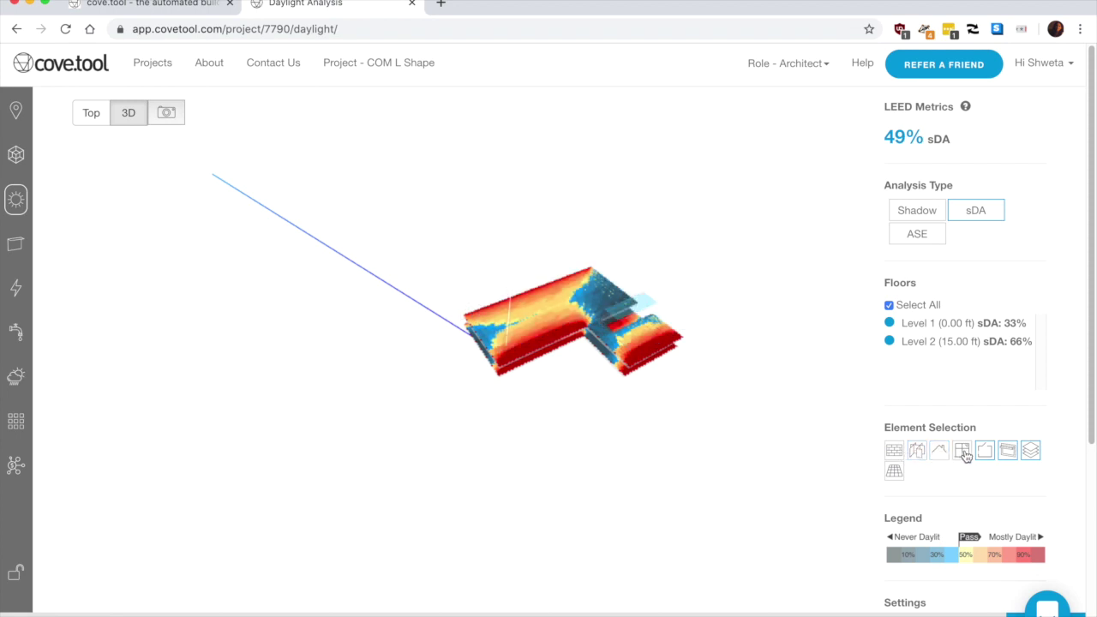
pyautogui.click(962, 450)
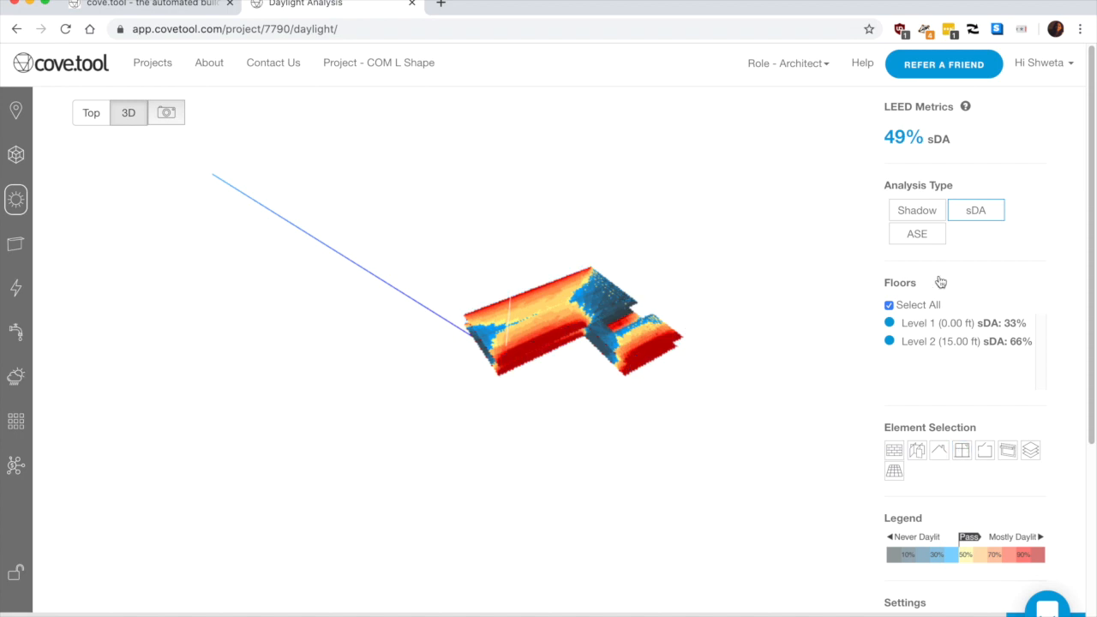
pyautogui.click(888, 305)
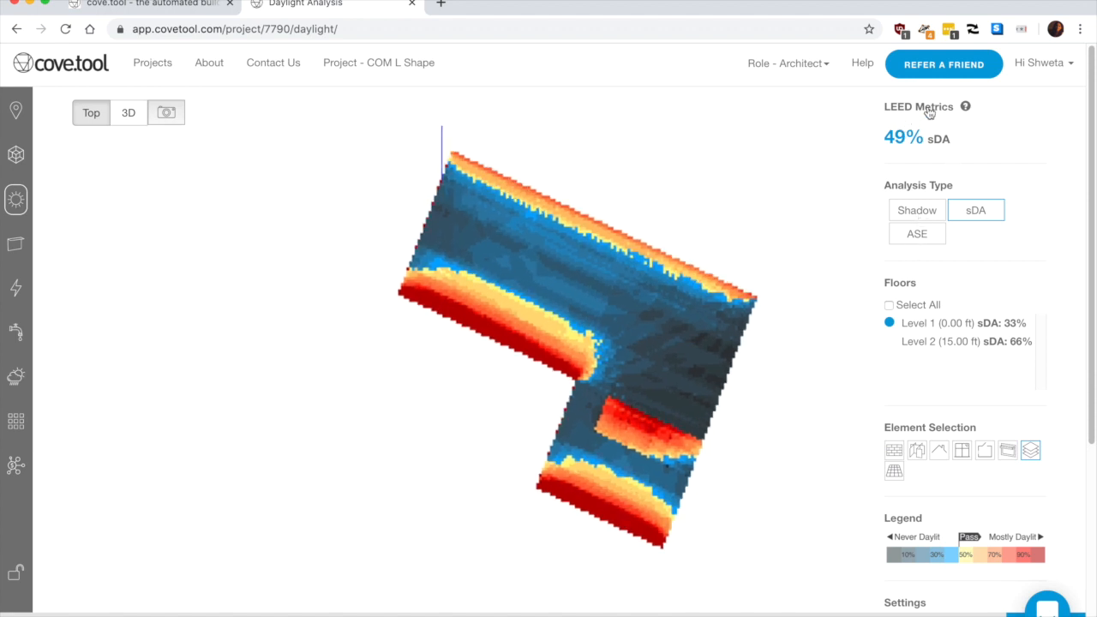
pyautogui.moveTo(888, 113)
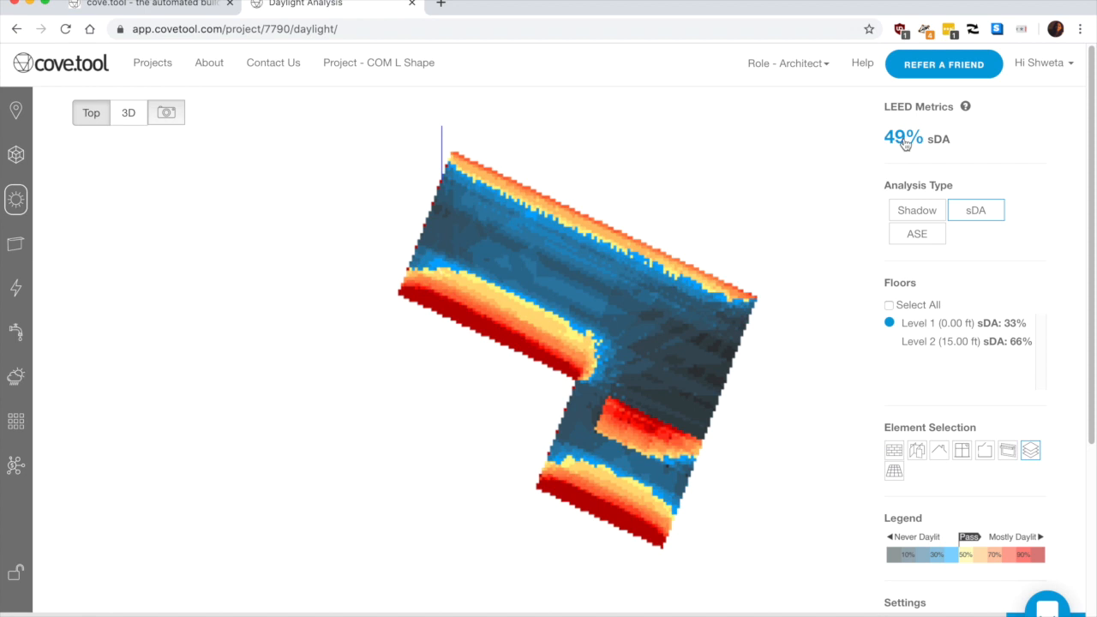
pyautogui.moveTo(936, 148)
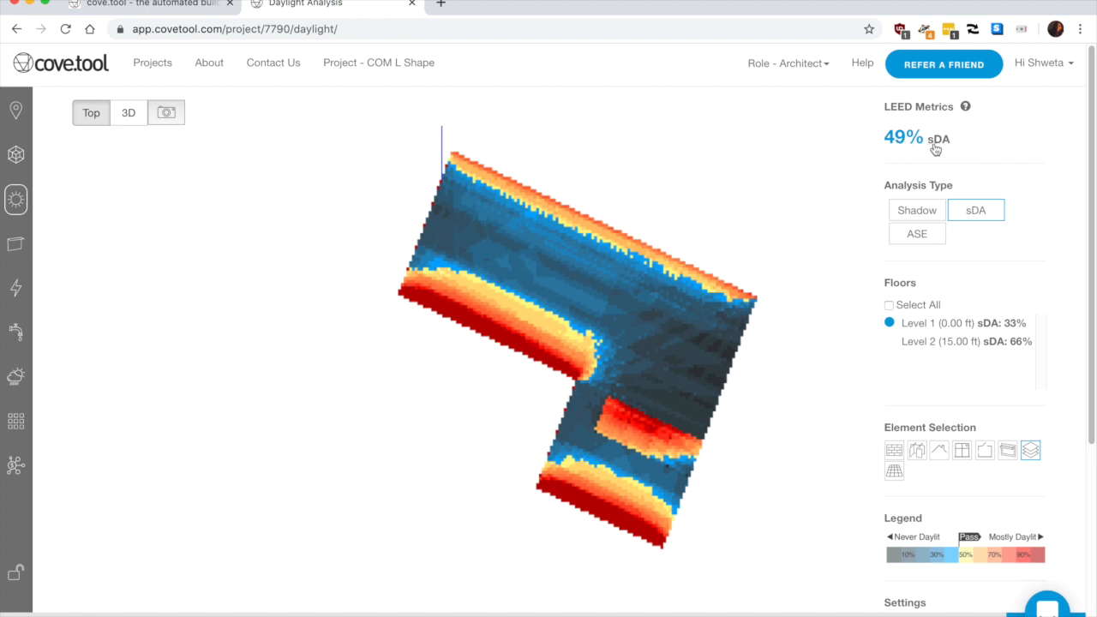
pyautogui.click(916, 233)
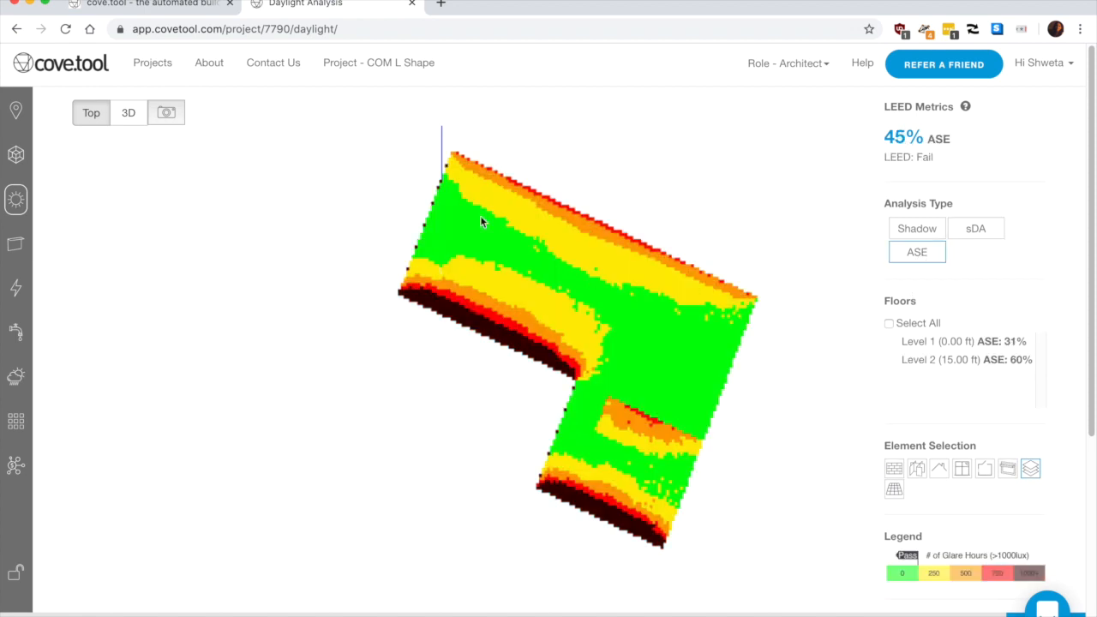
# Show Level 1 glare only, lower NE zone visible transmittance to 23, then go to baseline energy
pyautogui.click(894, 348)
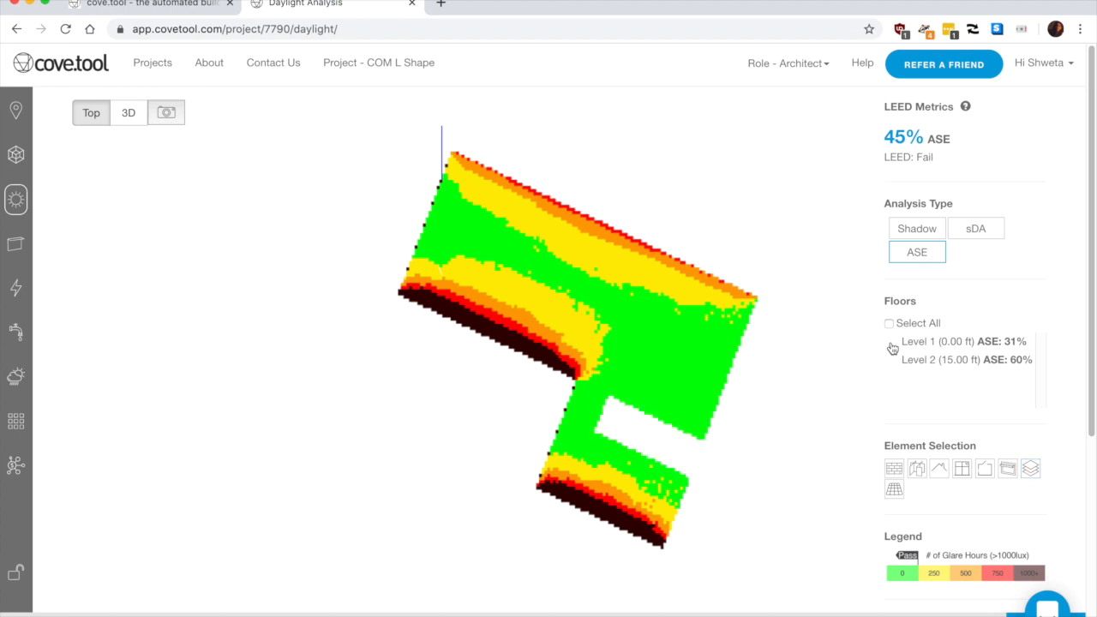
pyautogui.click(888, 342)
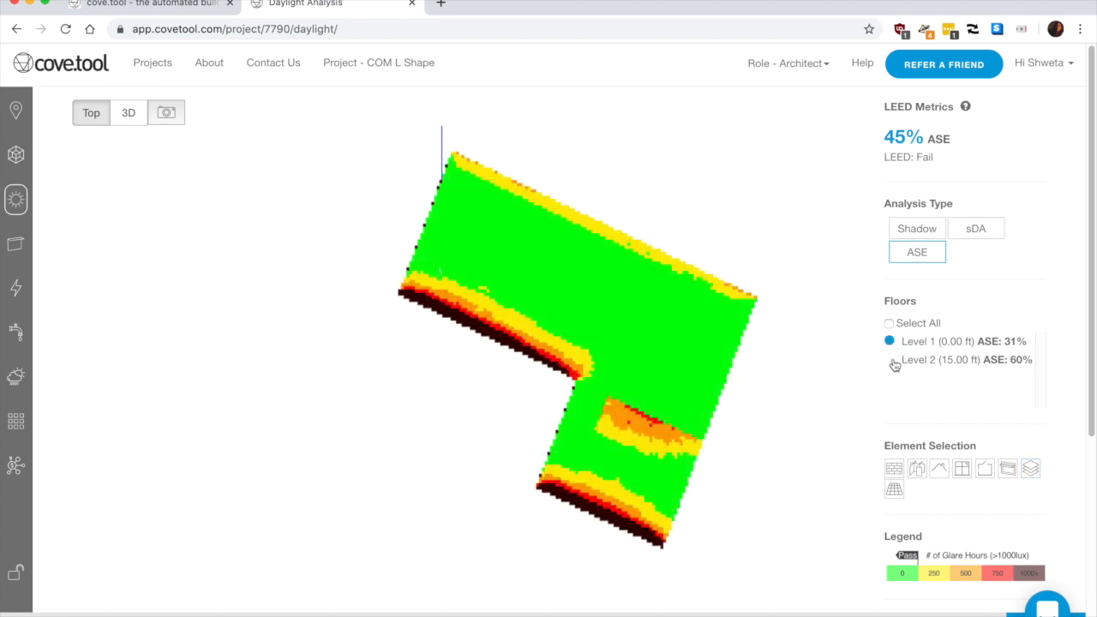
pyautogui.moveTo(901, 367)
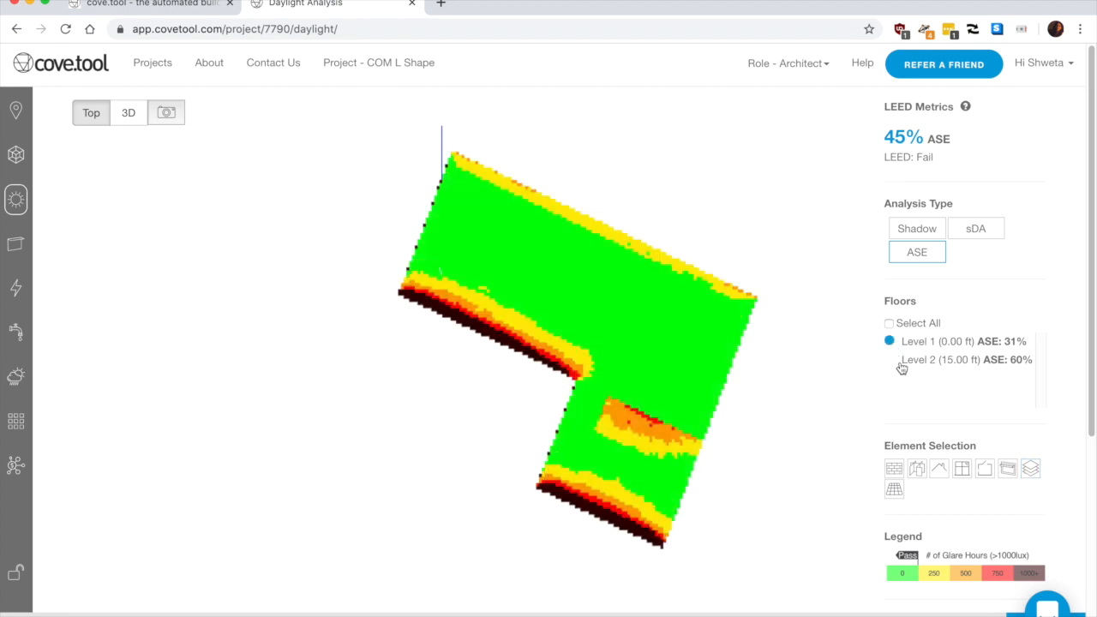
pyautogui.moveTo(978, 187)
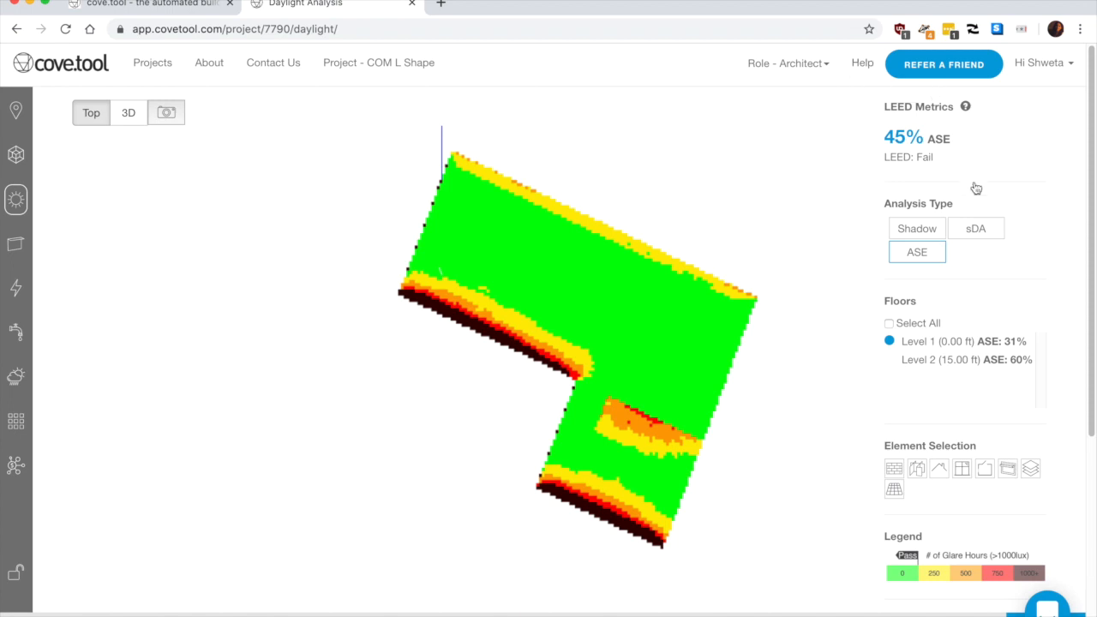
pyautogui.moveTo(895, 62)
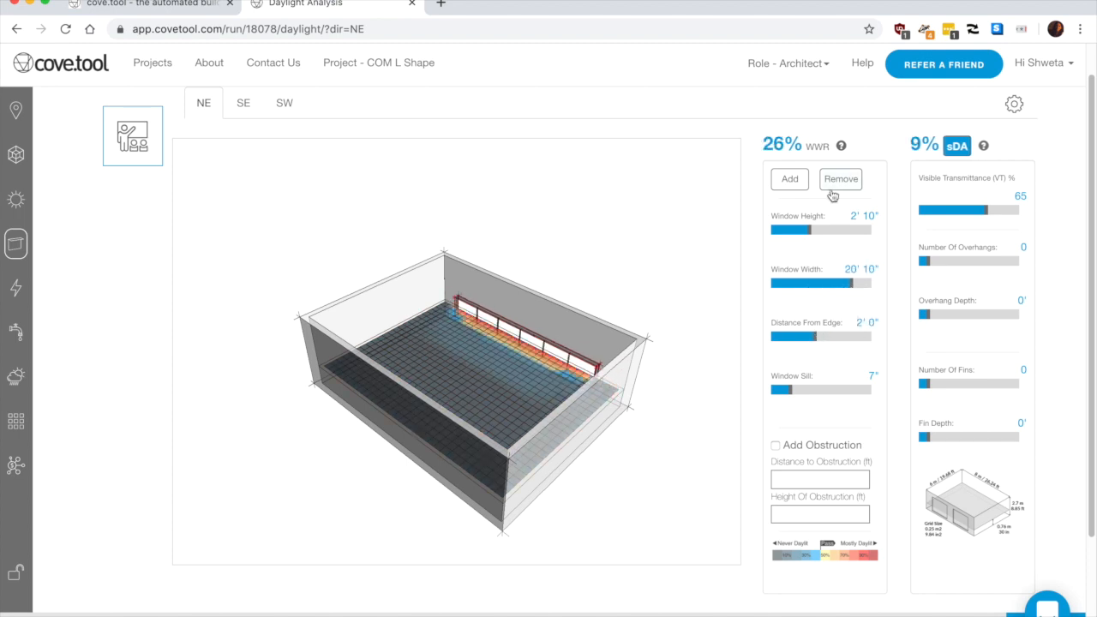
pyautogui.moveTo(985, 209); pyautogui.dragTo(939, 209)
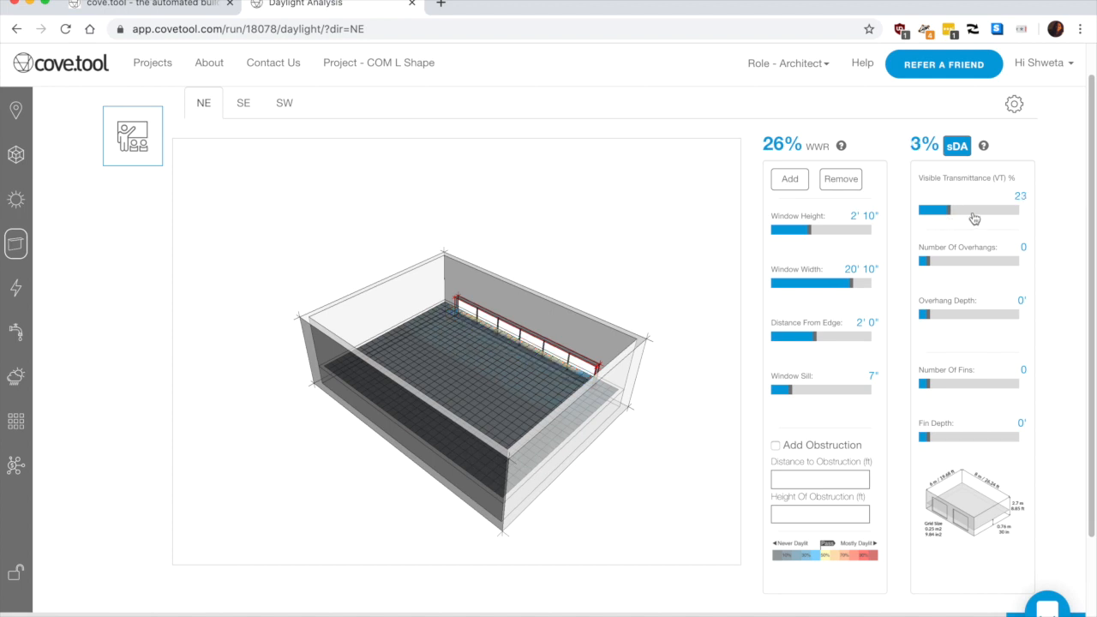
pyautogui.moveTo(548, 271)
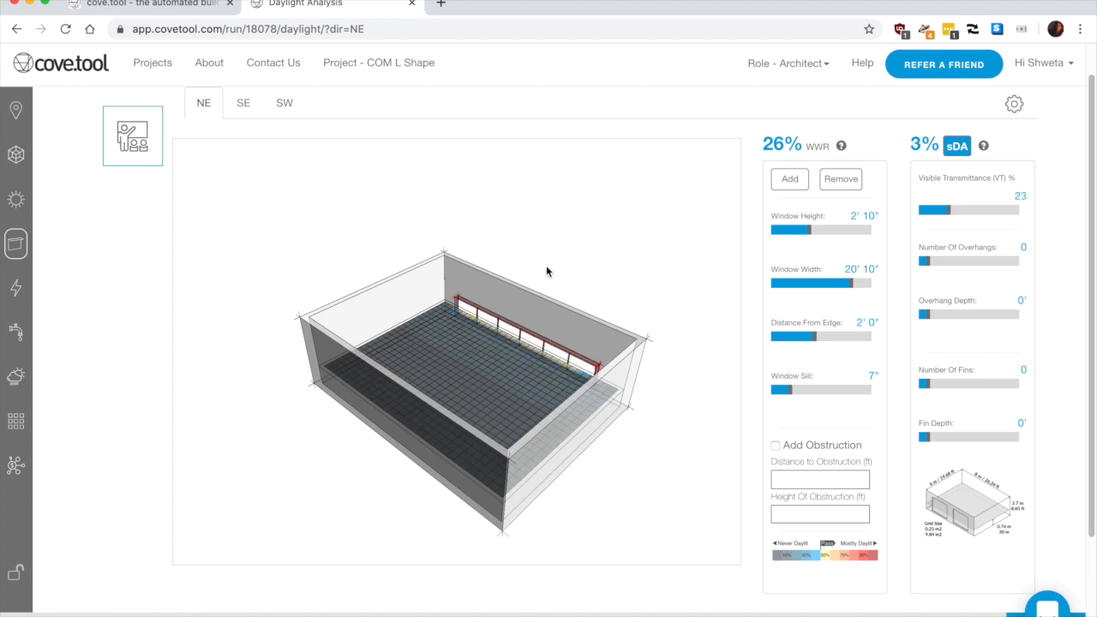
pyautogui.moveTo(278, 343)
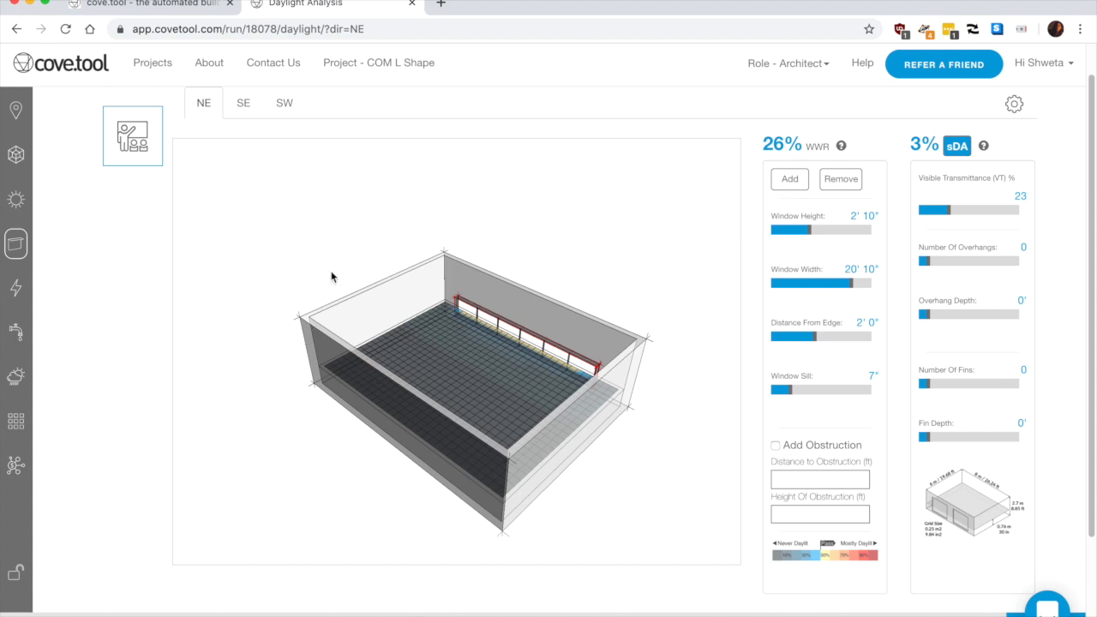
pyautogui.moveTo(15, 288)
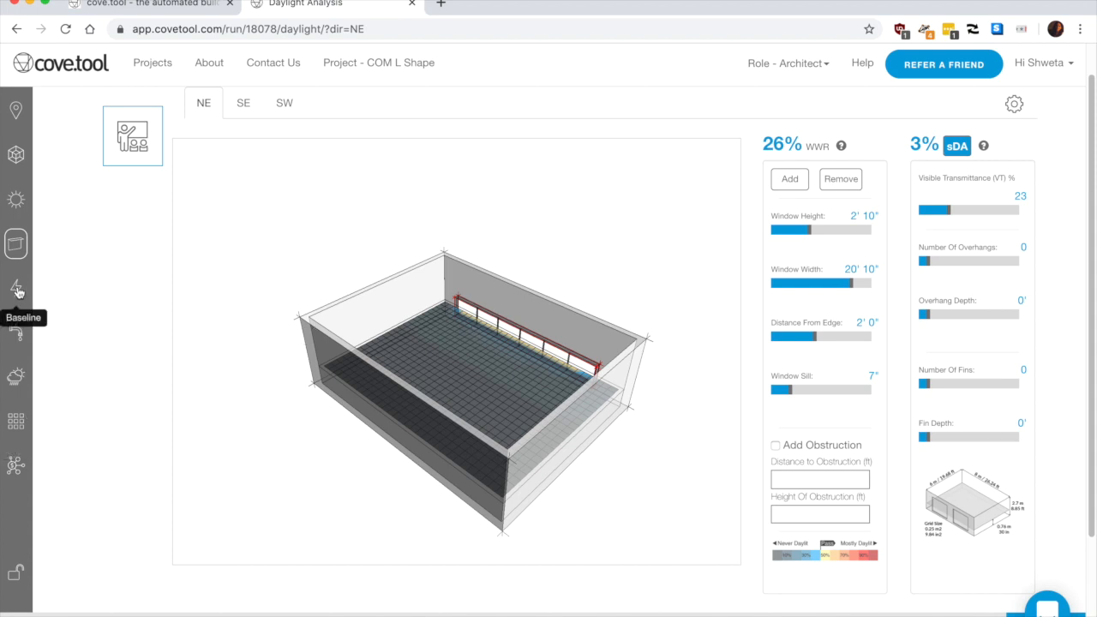
pyautogui.click(15, 289)
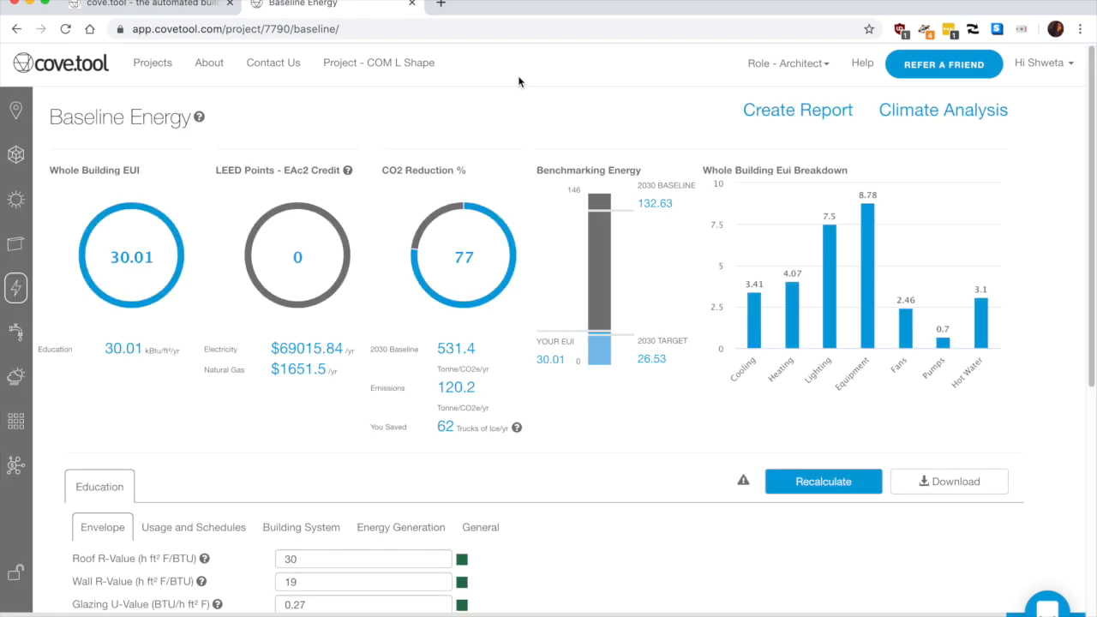
# Review the L Shape baseline's building system and envelope inputs (roof R-30, wall R-19, glazing U-0.27, SHGC 0.27)
pyautogui.scroll(-3)
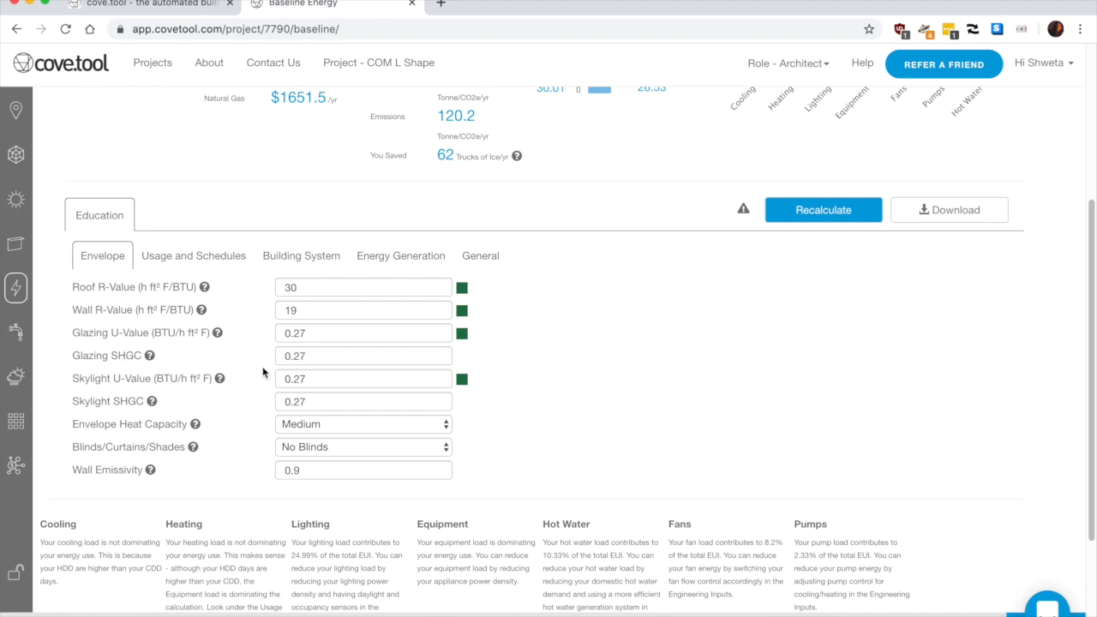
pyautogui.moveTo(302, 268)
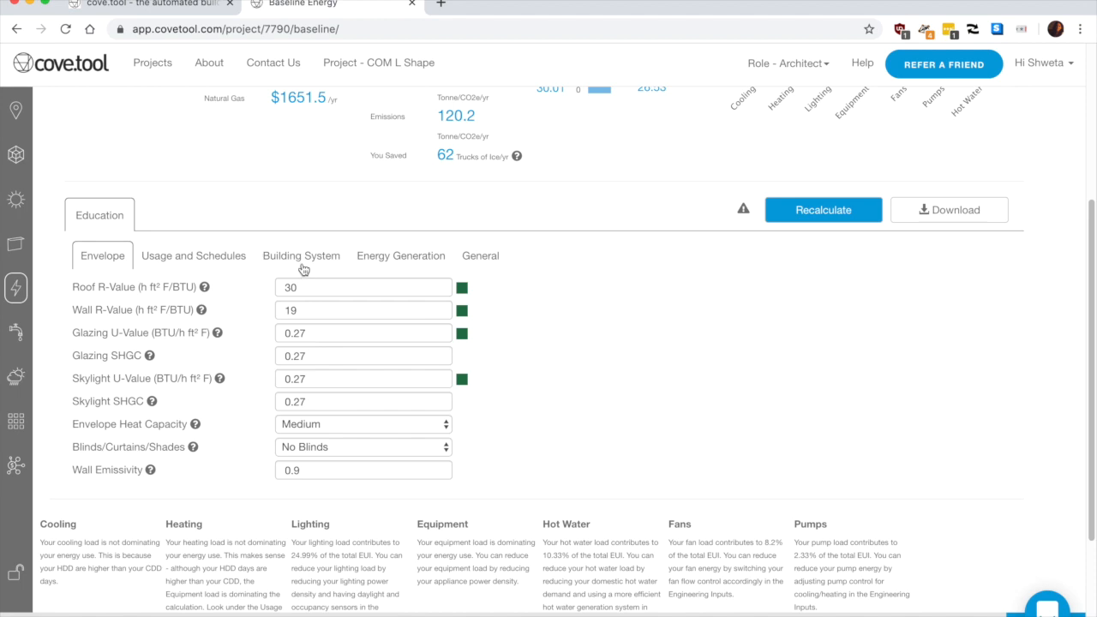
pyautogui.click(302, 256)
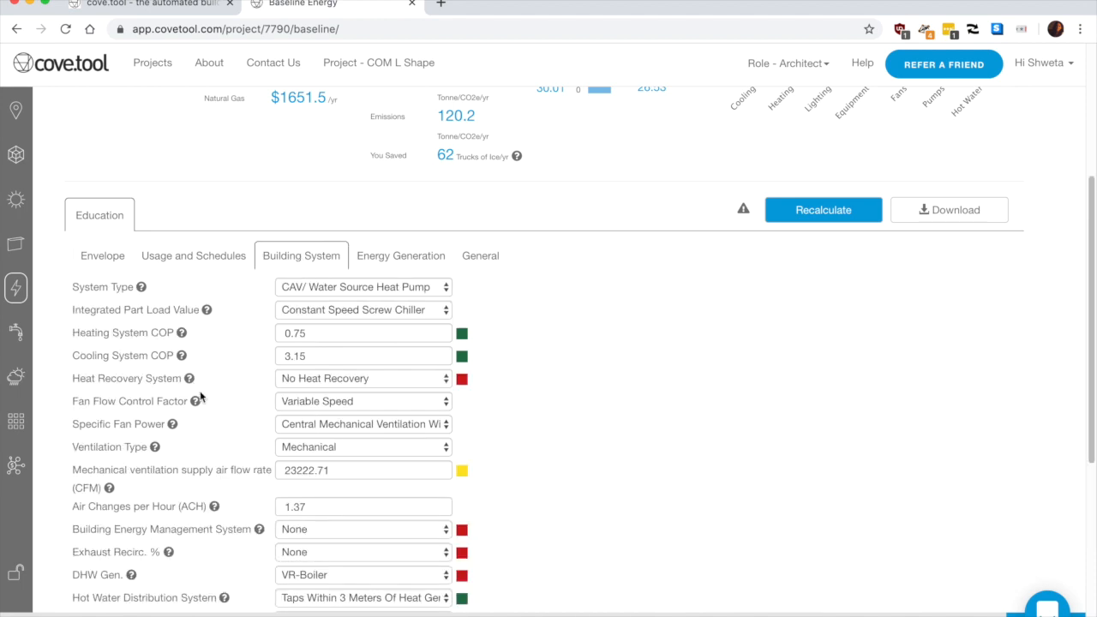
pyautogui.click(102, 255)
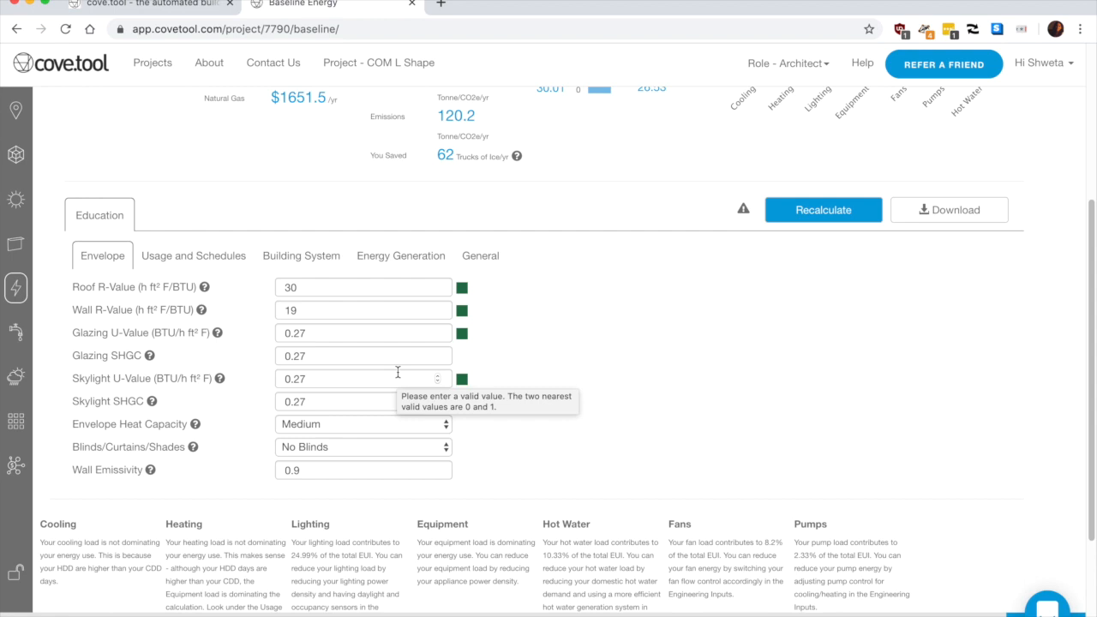
pyautogui.moveTo(388, 336)
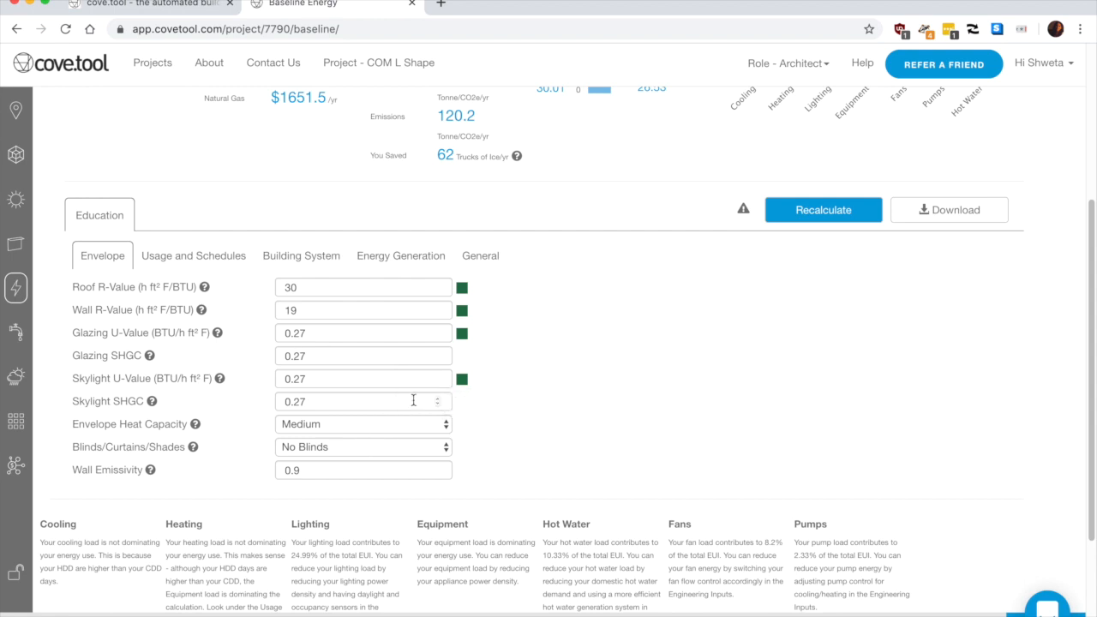
# Check the Baseline Energy EUI results, then return to the Projects list
pyautogui.scroll(3)
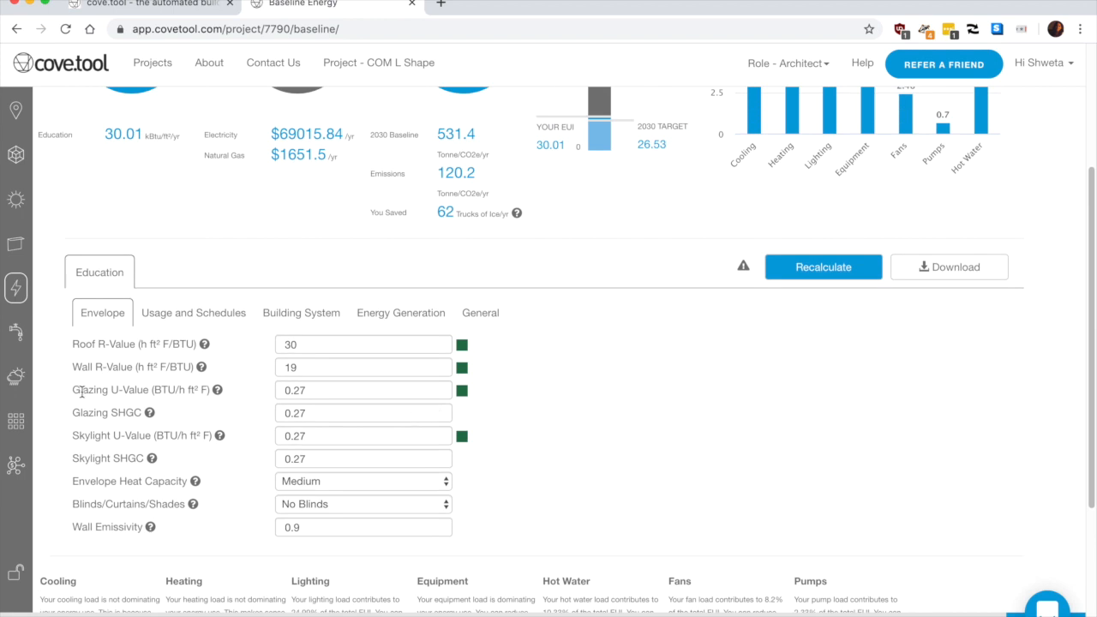
pyautogui.scroll(3)
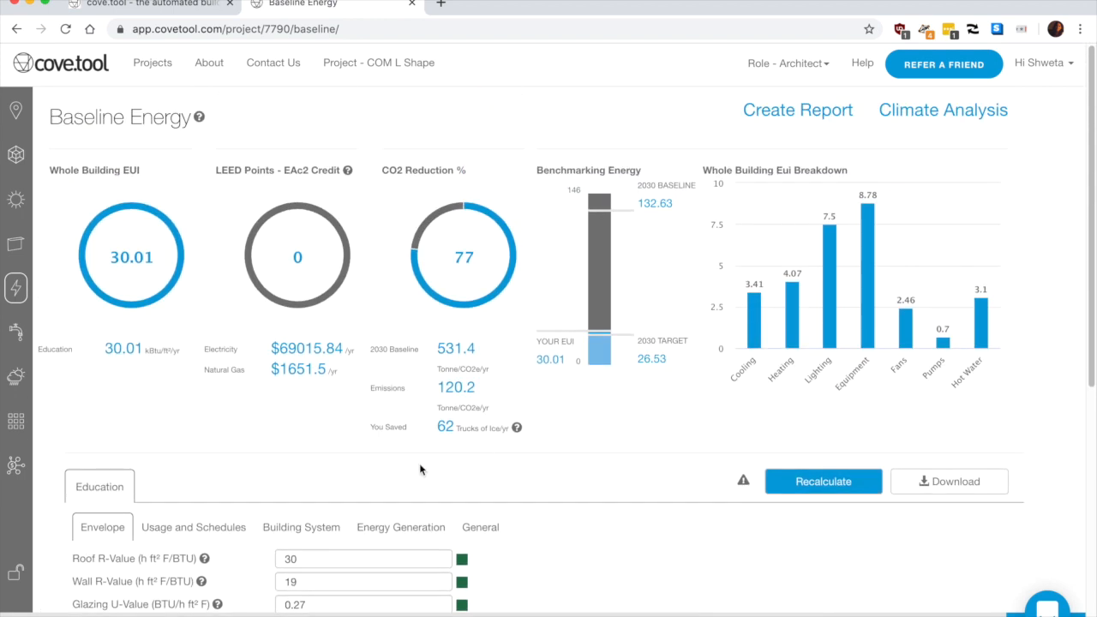
pyautogui.moveTo(297, 253)
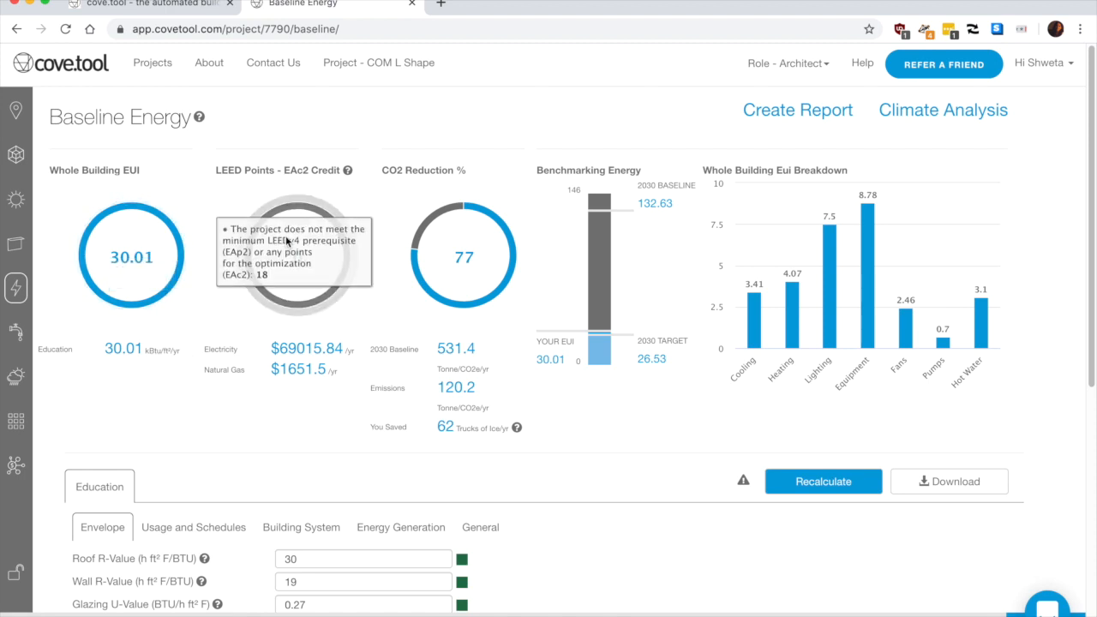
pyautogui.moveTo(446, 14)
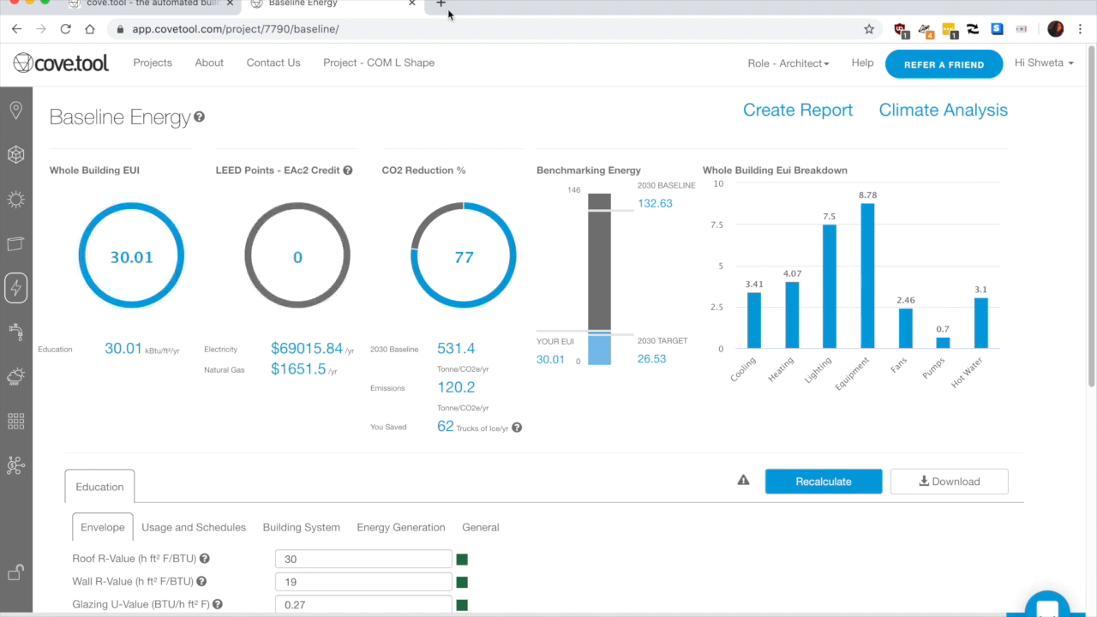
pyautogui.moveTo(151, 62)
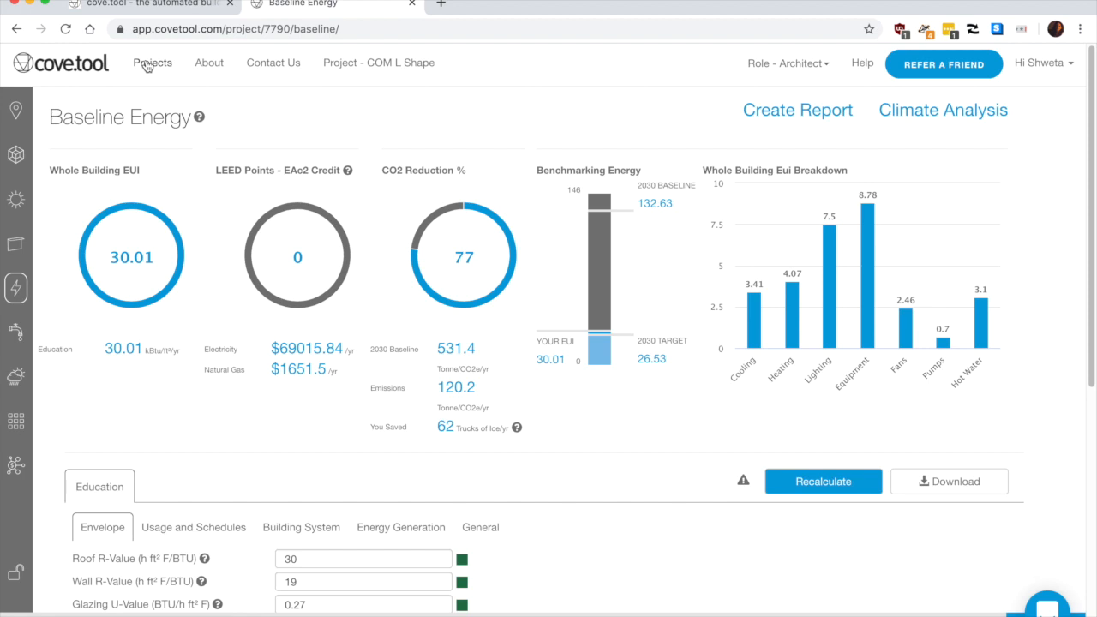
pyautogui.click(151, 61)
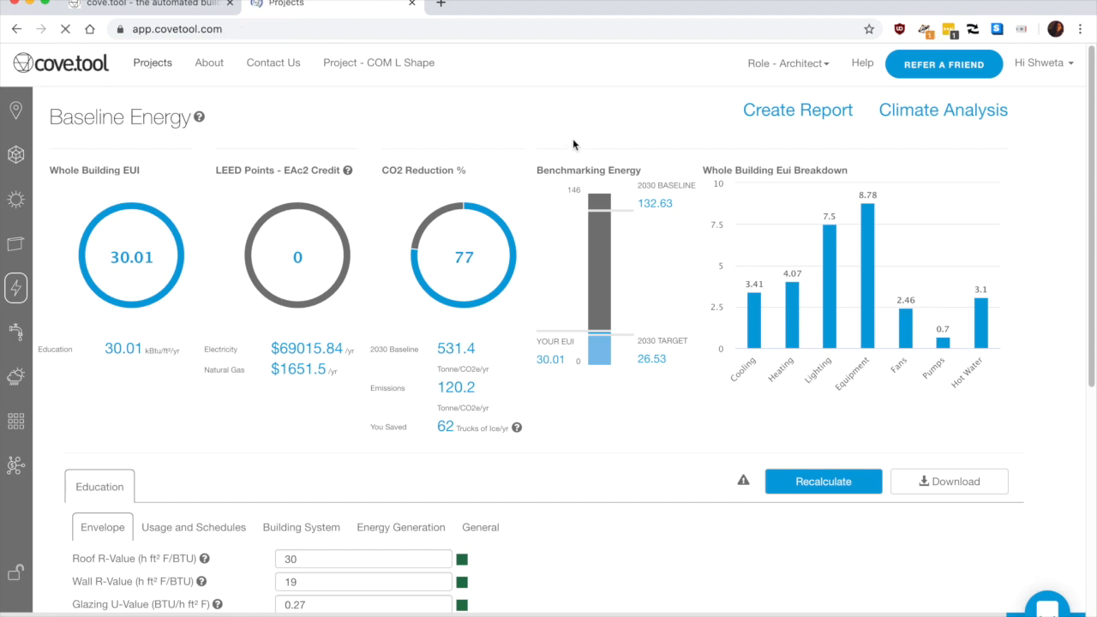
# Tick COM Bar Option, COM L Shape and the L scheme project cards and launch Compare
pyautogui.click(151, 62)
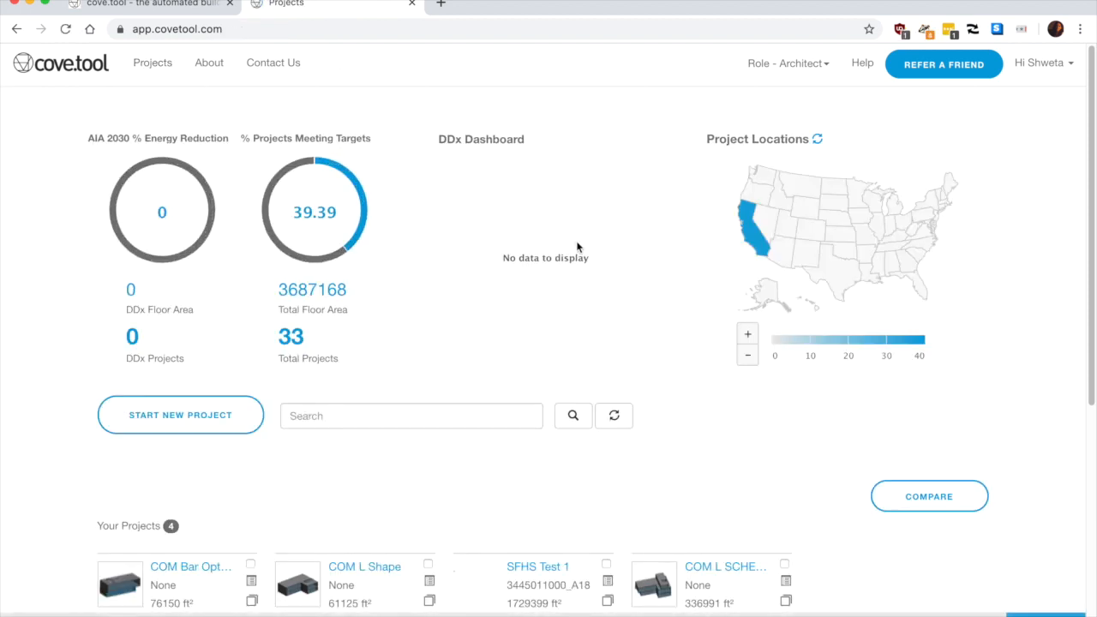
pyautogui.scroll(-3)
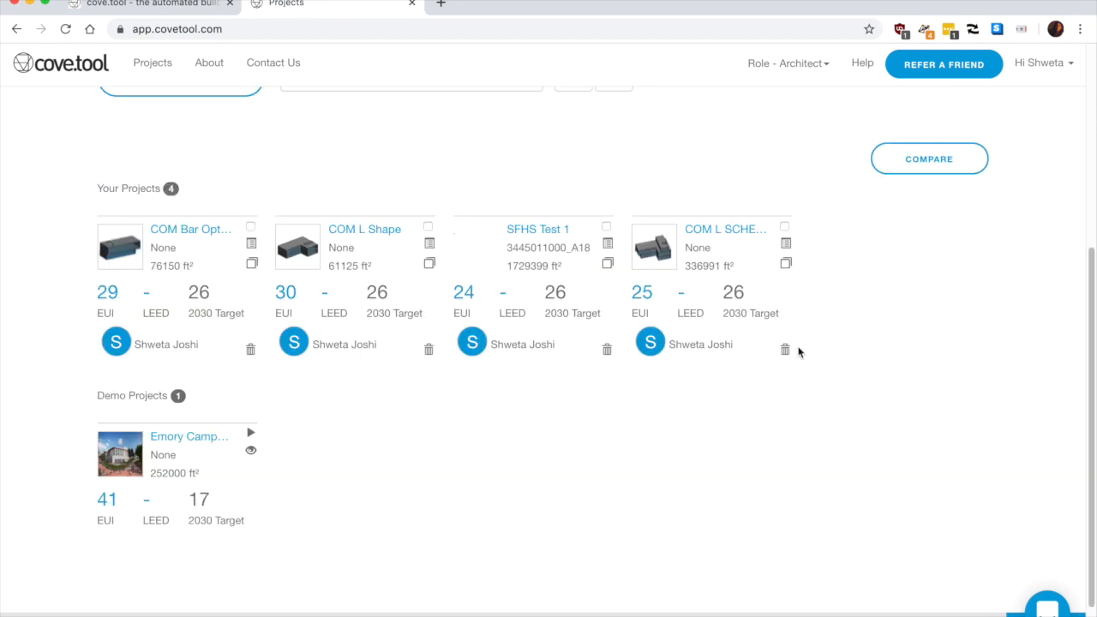
pyautogui.moveTo(243, 55)
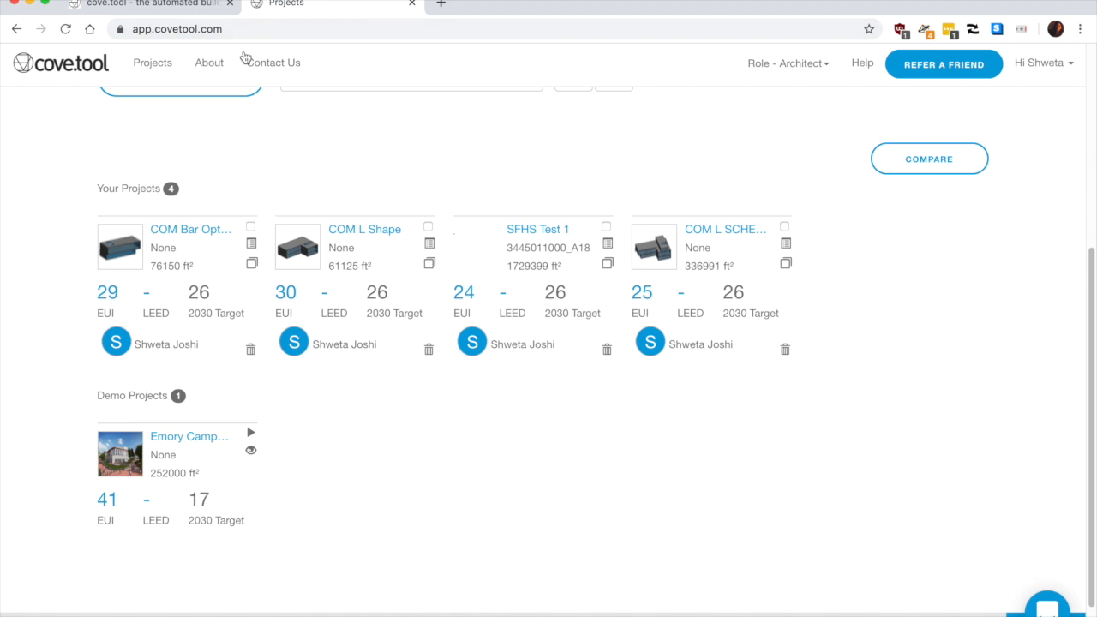
pyautogui.moveTo(583, 259)
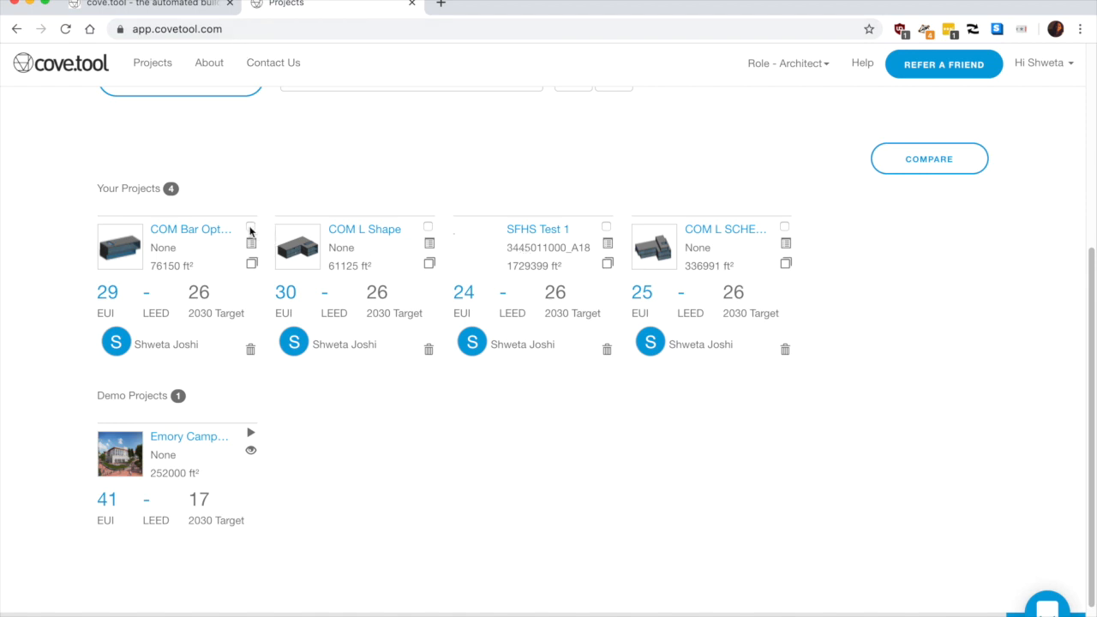
pyautogui.click(251, 227)
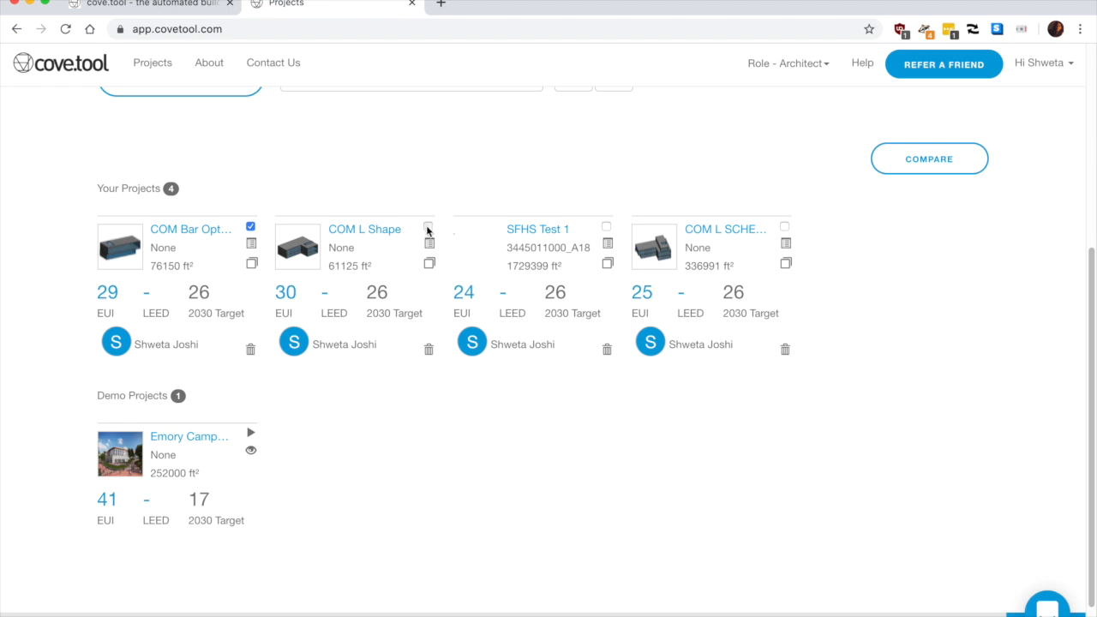
pyautogui.click(429, 227)
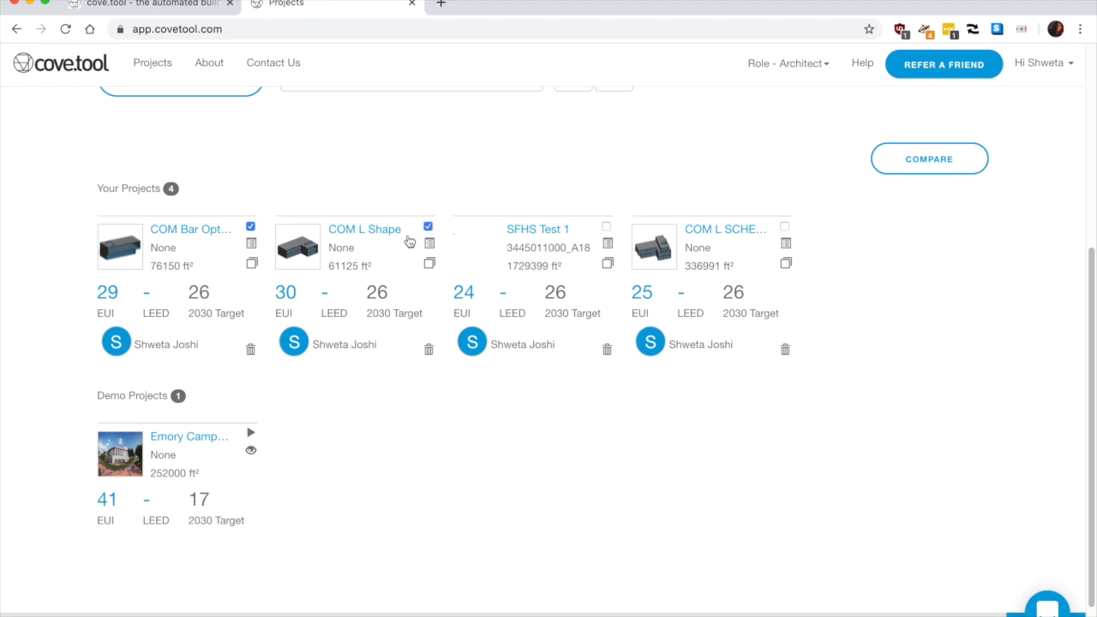
pyautogui.click(784, 226)
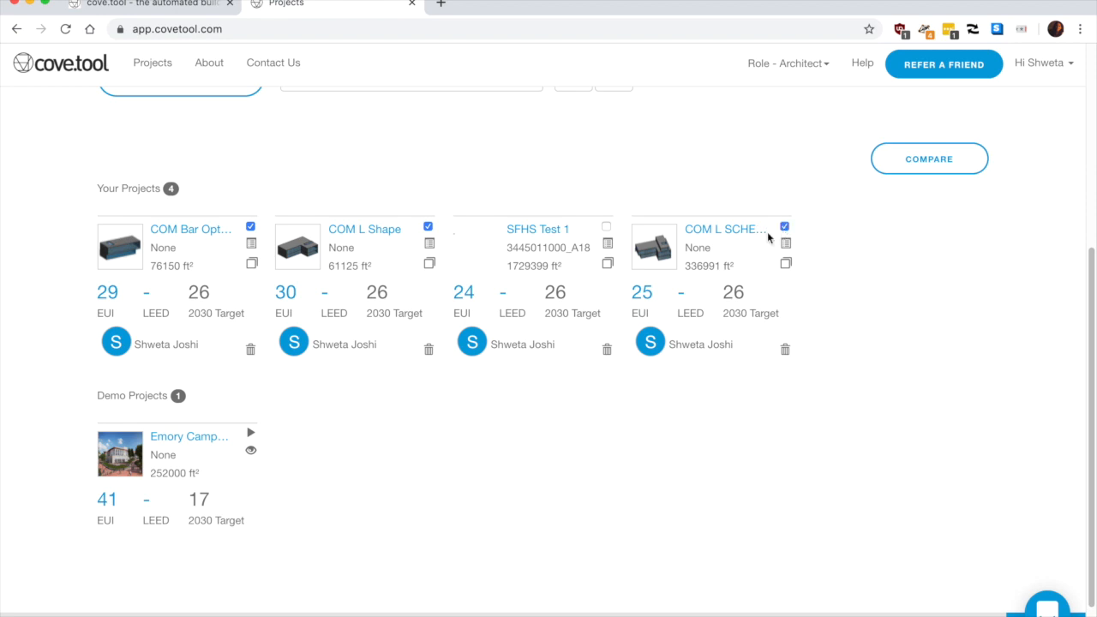
pyautogui.moveTo(925, 105)
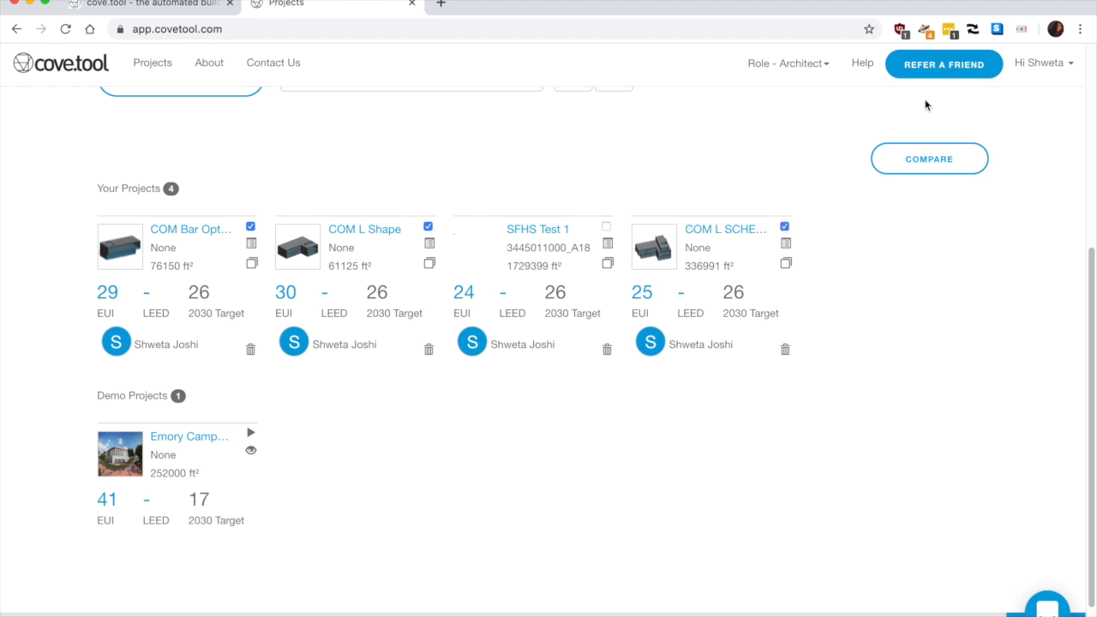
pyautogui.click(929, 157)
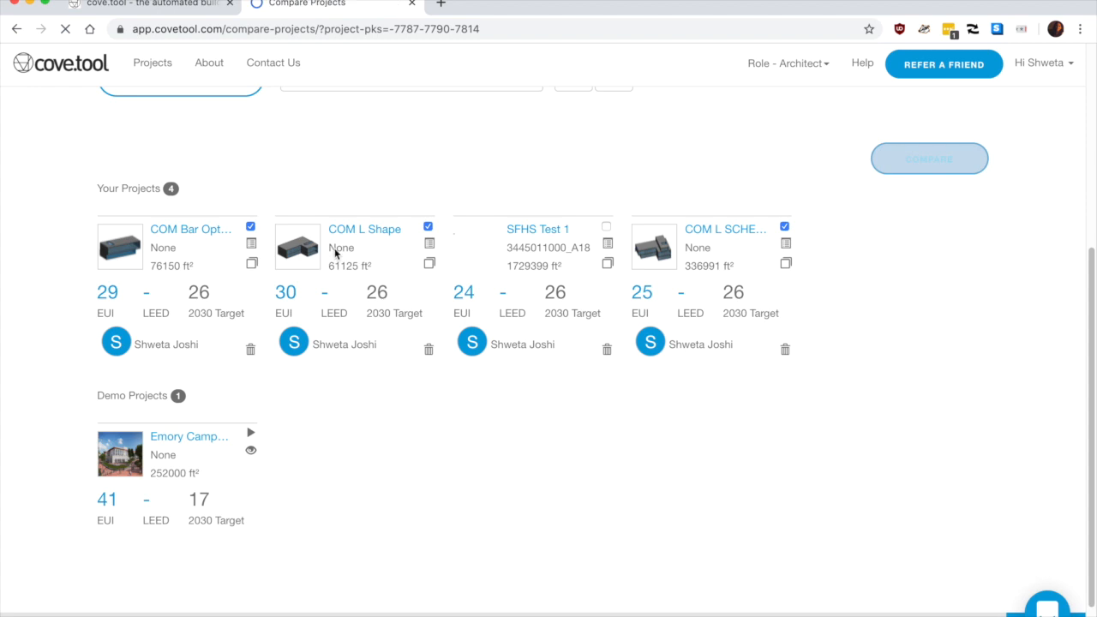
# View the comparison's EUI breakdown and whole building EUIs: 29.64, 30.01 and 25.36
pyautogui.click(930, 158)
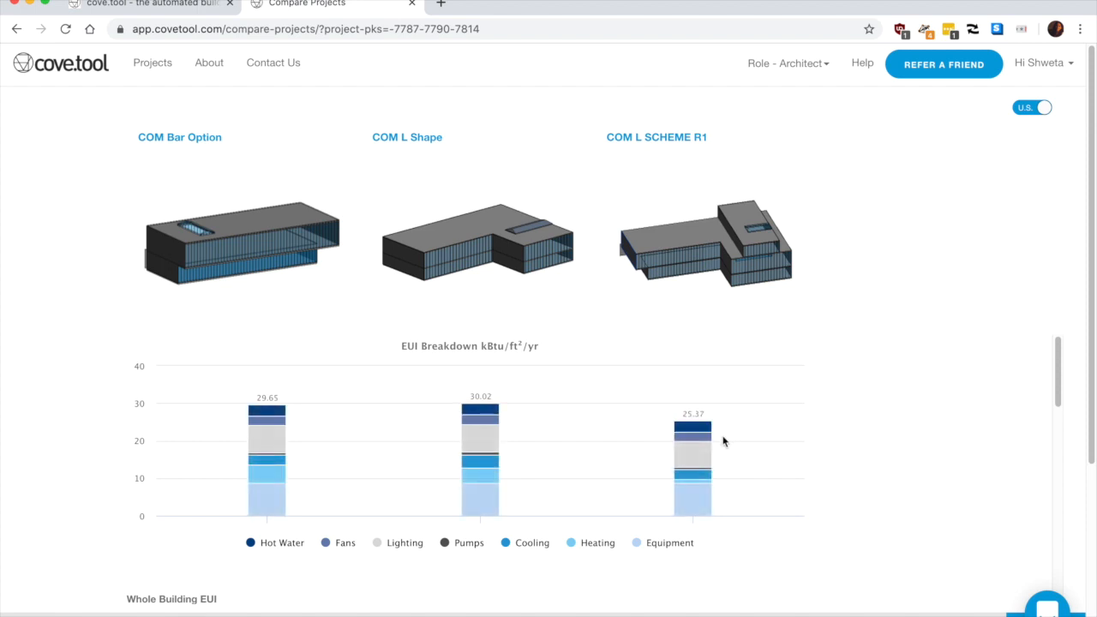
pyautogui.moveTo(730, 317)
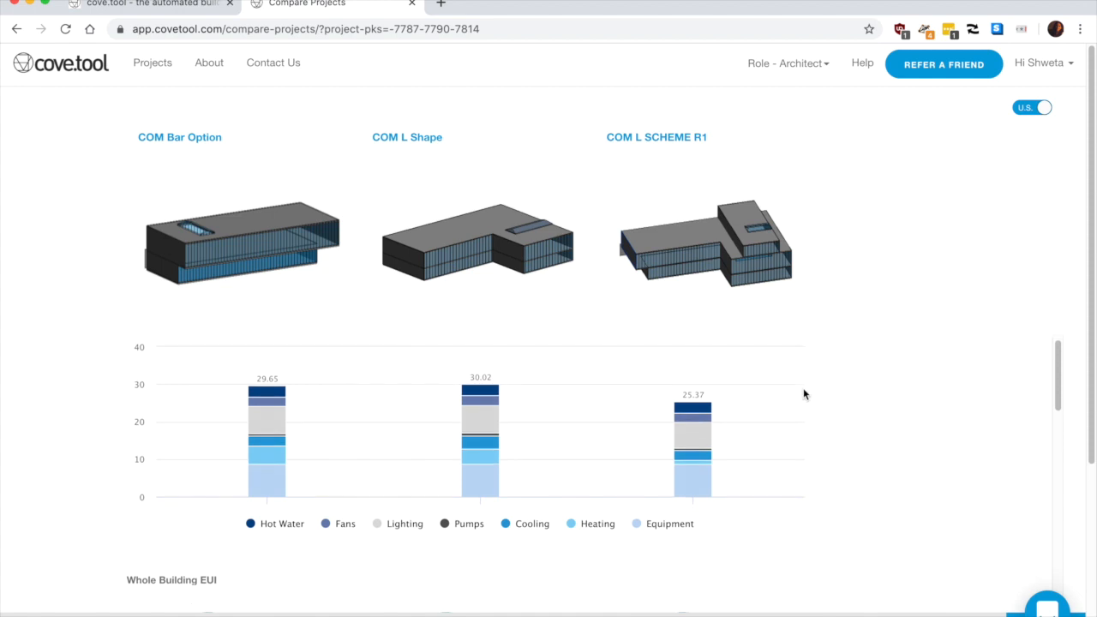
pyautogui.scroll(-3)
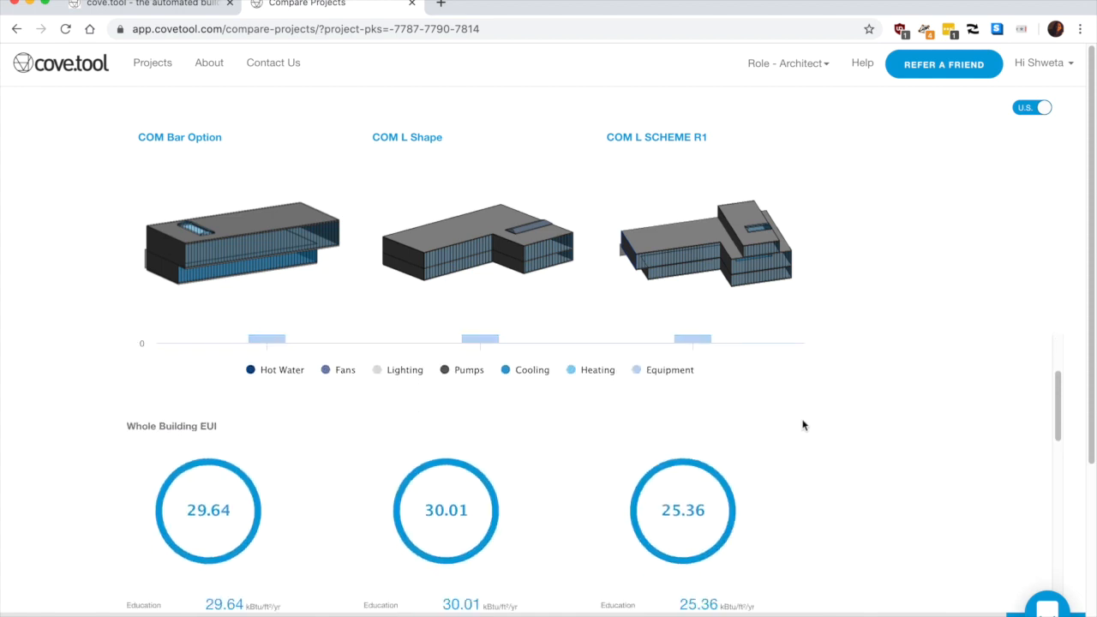
pyautogui.scroll(-3)
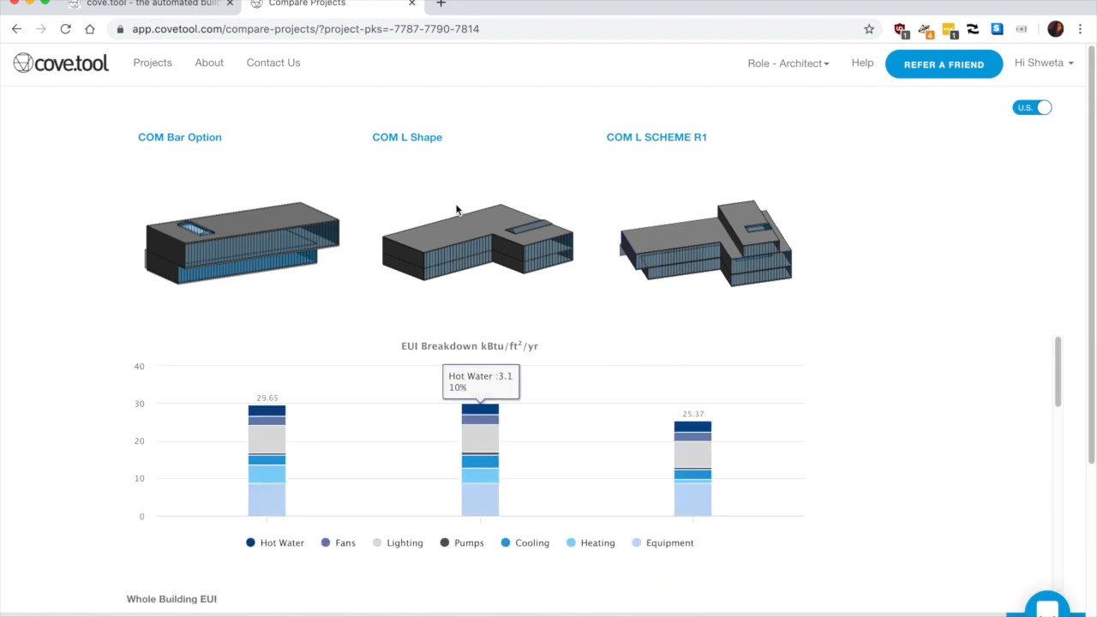
pyautogui.moveTo(910, 247)
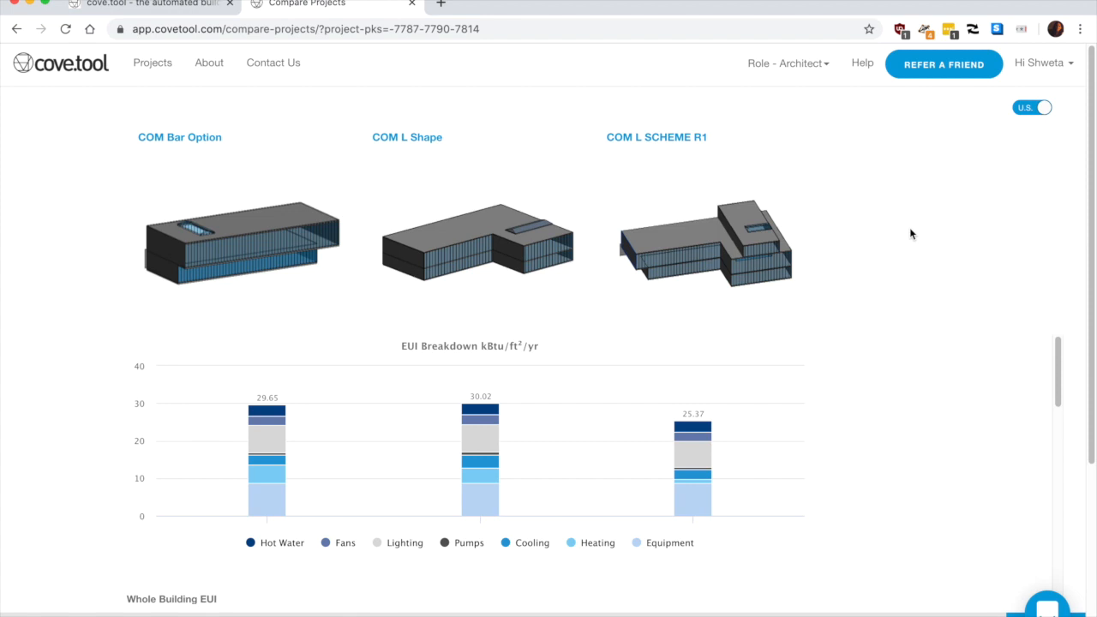
pyautogui.moveTo(518, 254)
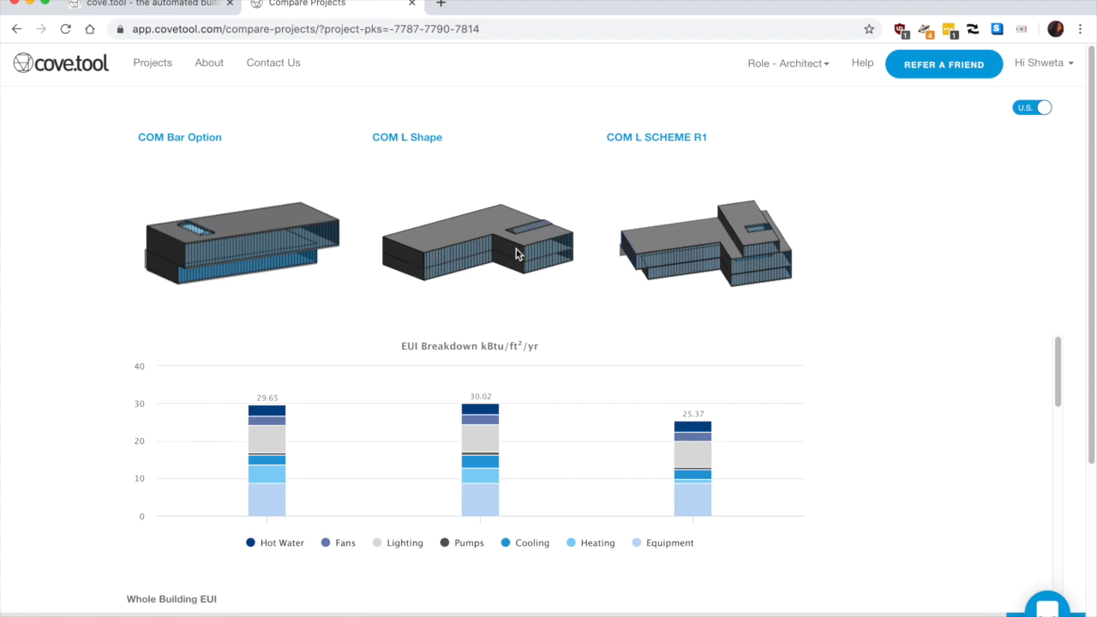
pyautogui.moveTo(356, 312)
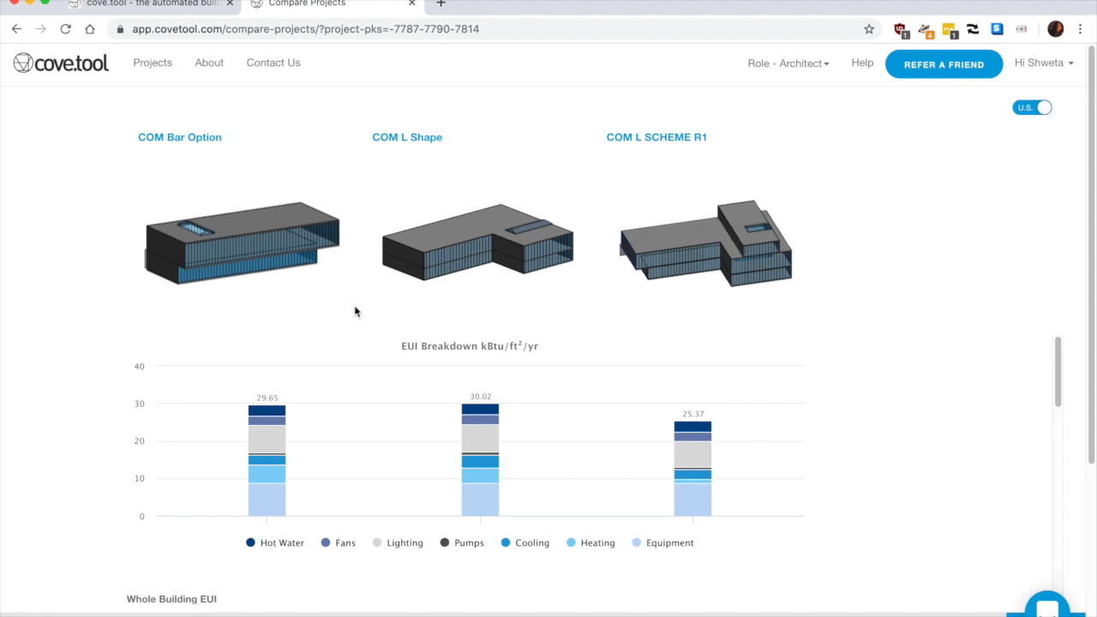
pyautogui.moveTo(574, 254)
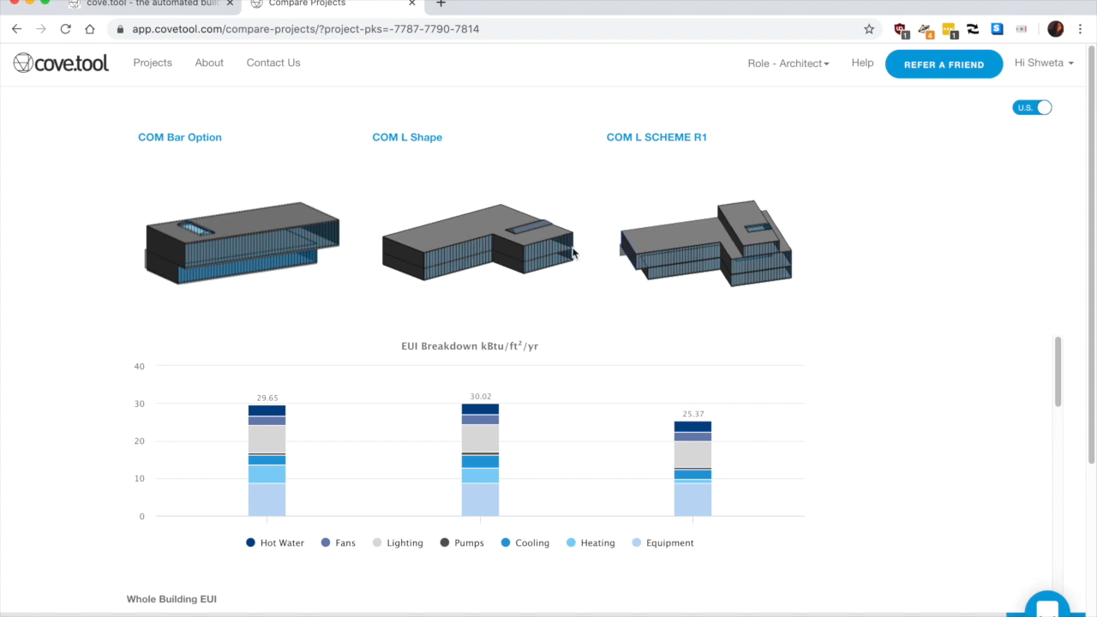
pyautogui.moveTo(151, 62)
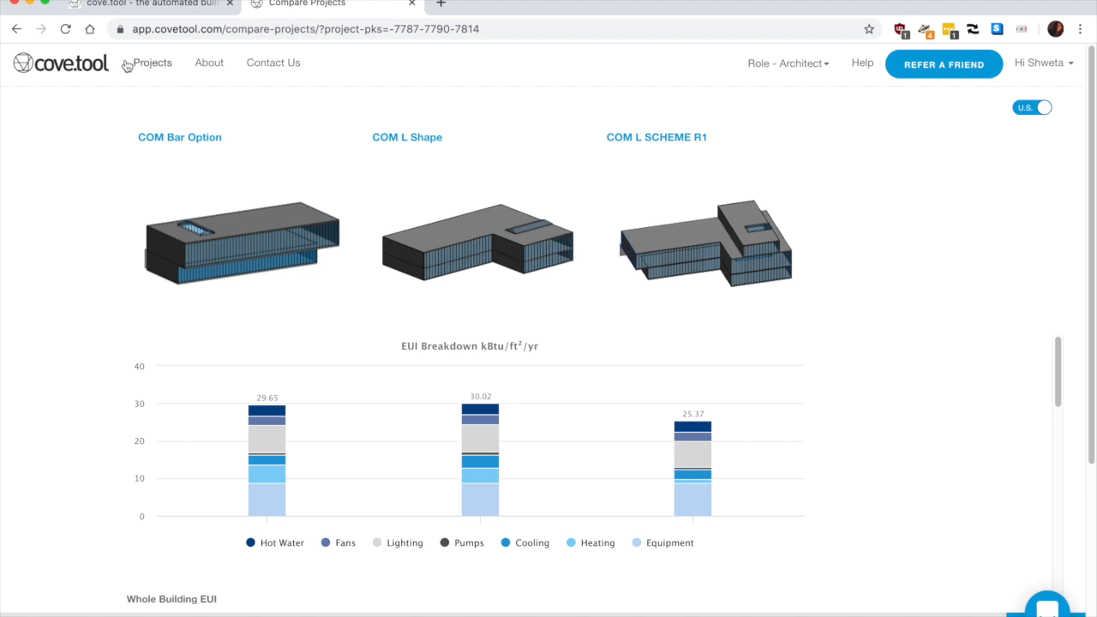
pyautogui.moveTo(511, 604)
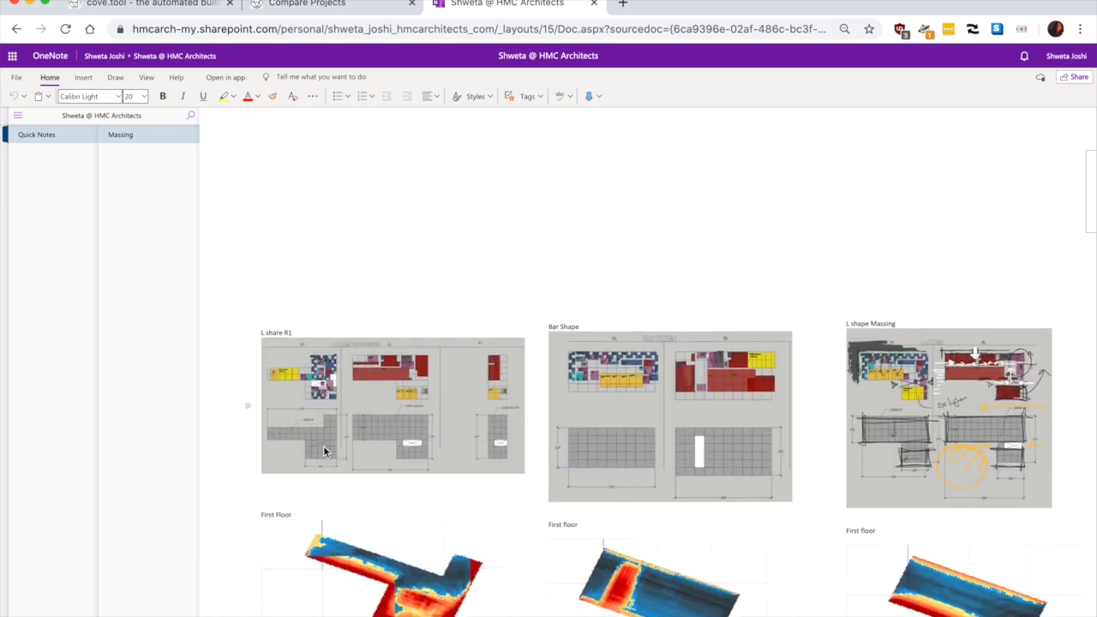
pyautogui.click(712, 454)
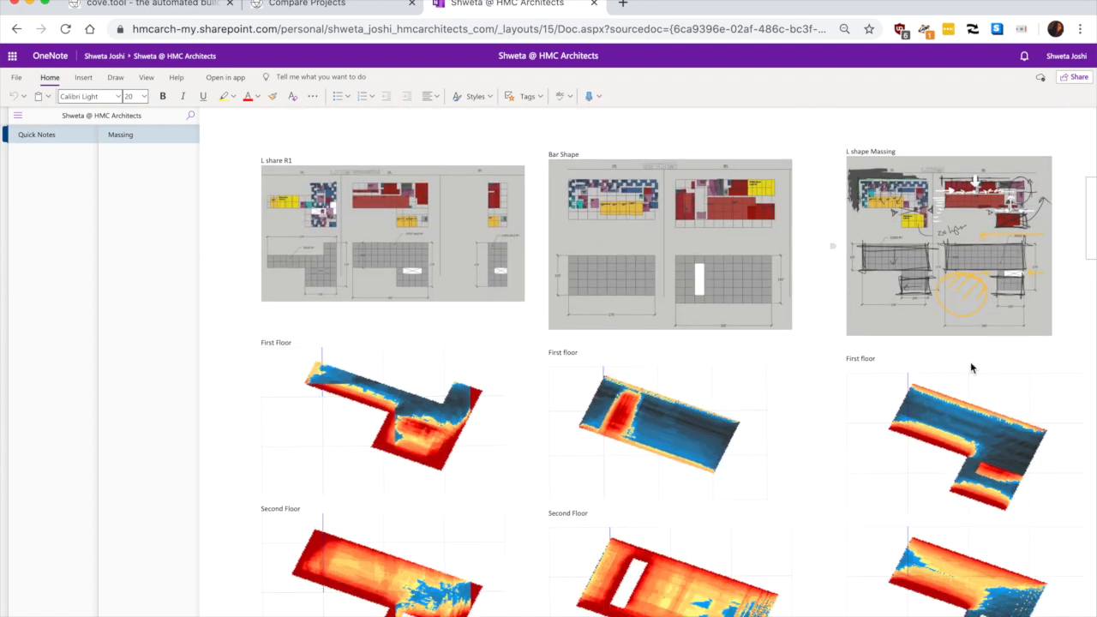
pyautogui.scroll(3)
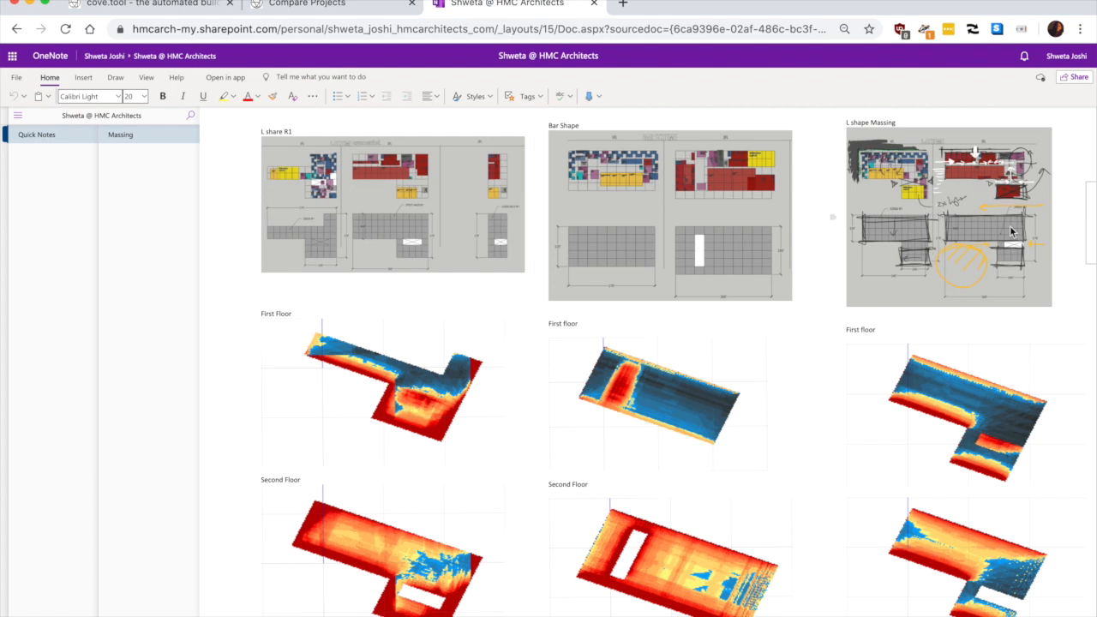
pyautogui.scroll(-3)
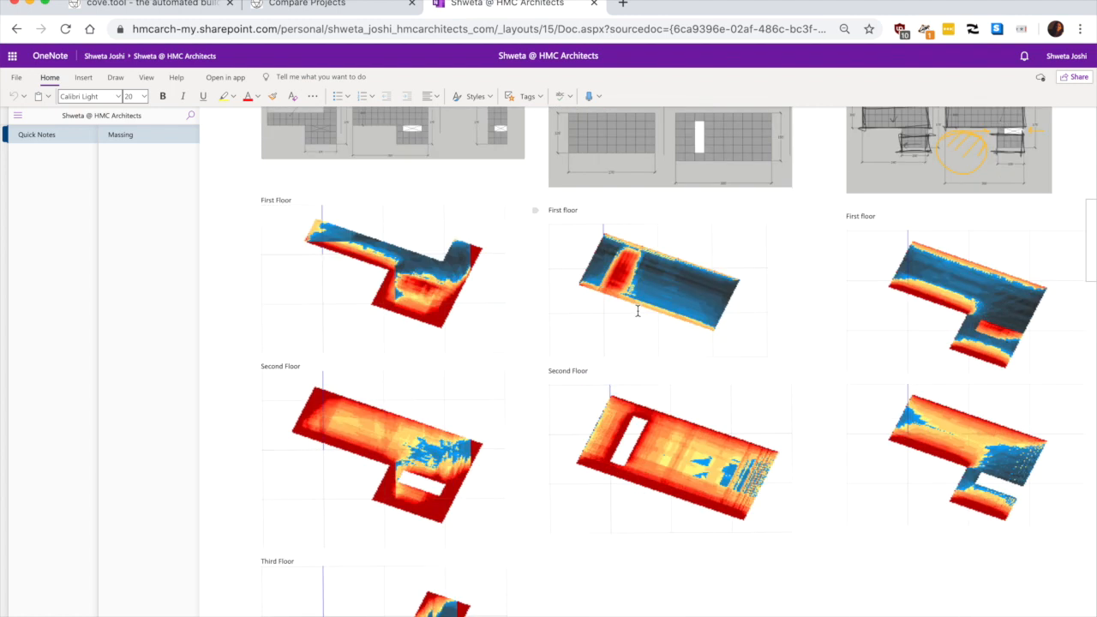
pyautogui.moveTo(899, 283)
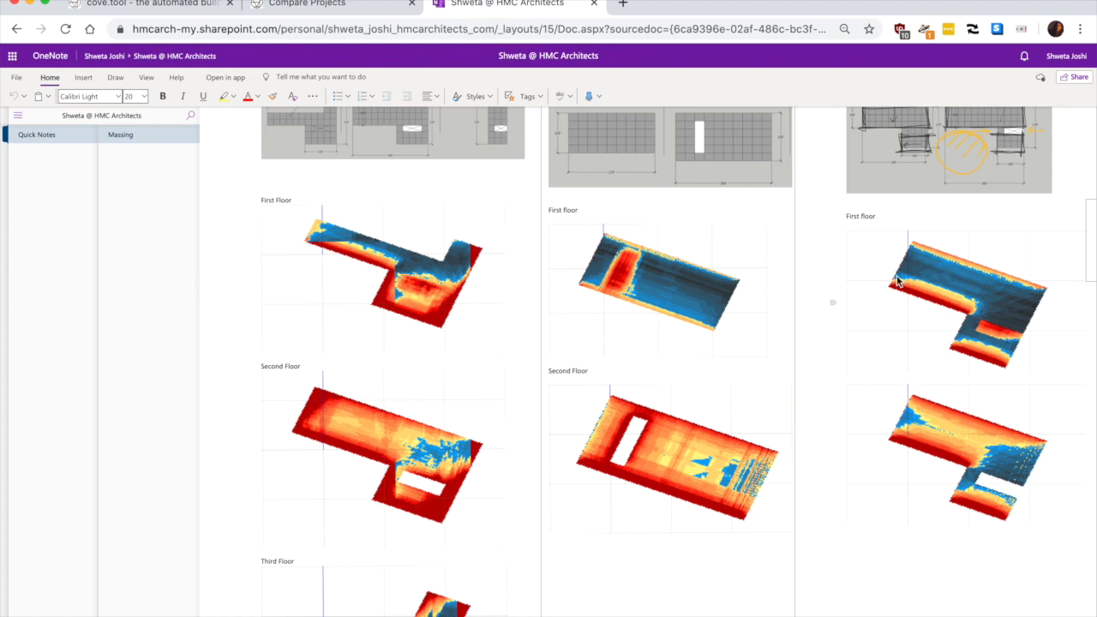
pyautogui.moveTo(613, 257)
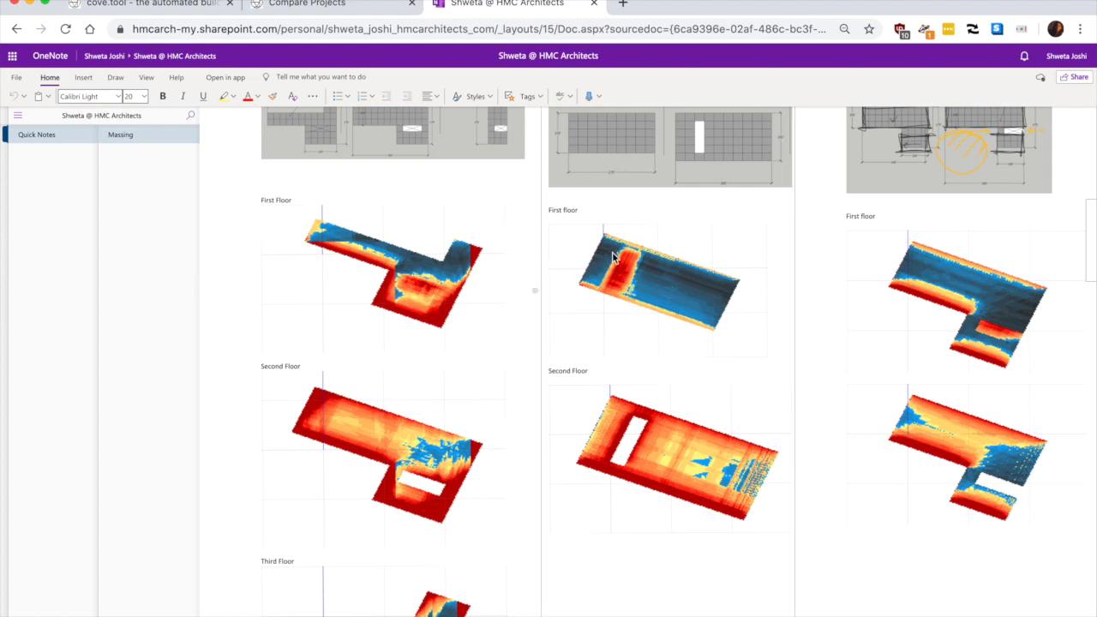
pyautogui.moveTo(1020, 313)
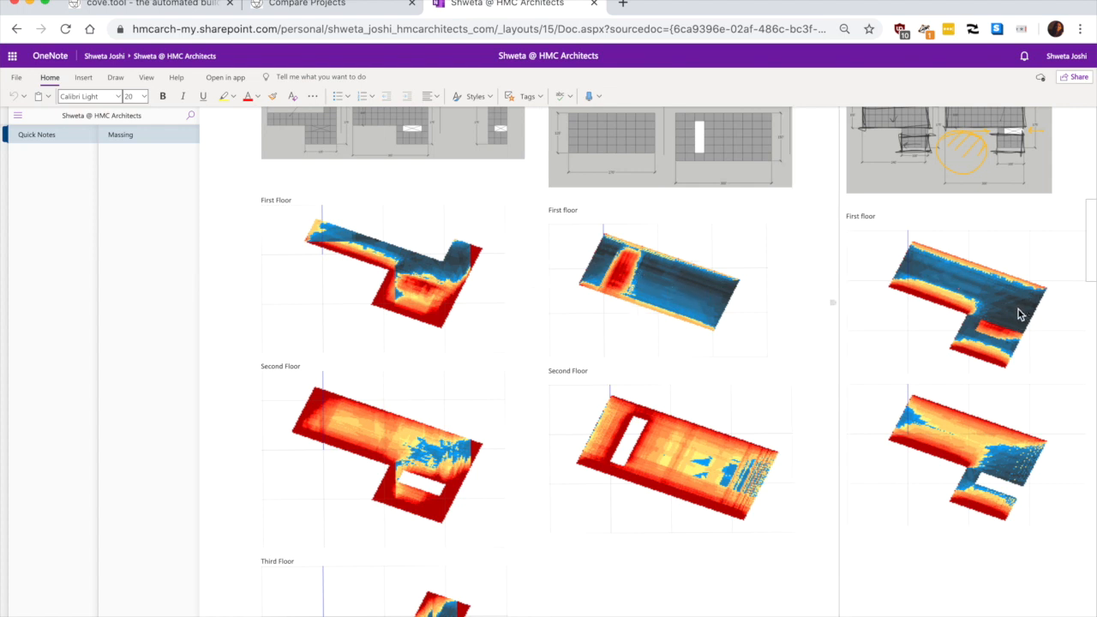
pyautogui.moveTo(993, 290)
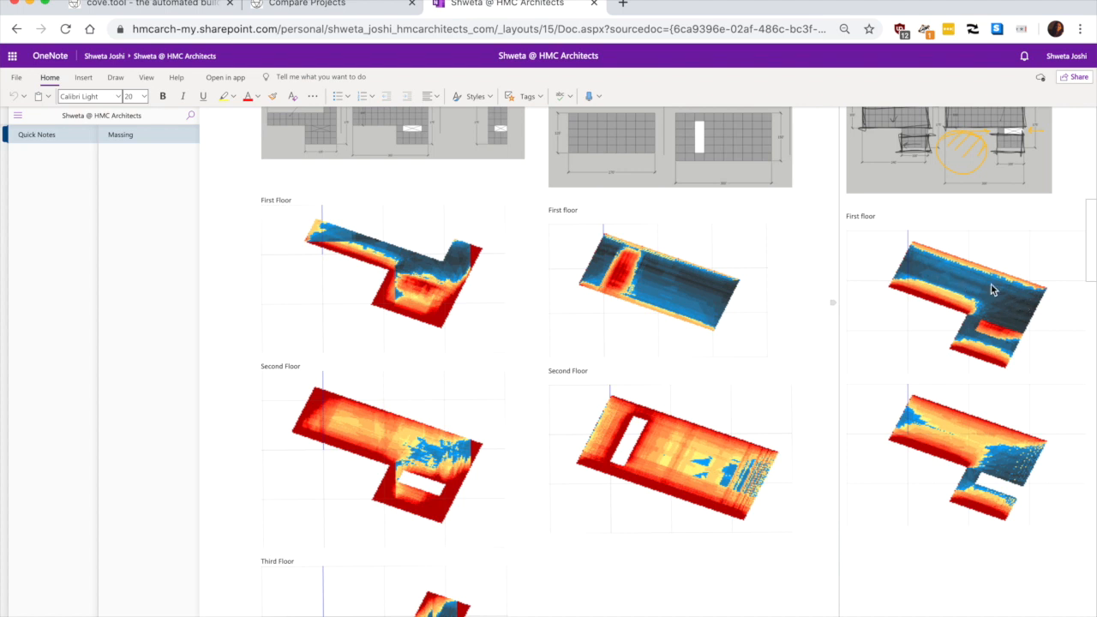
pyautogui.moveTo(998, 333)
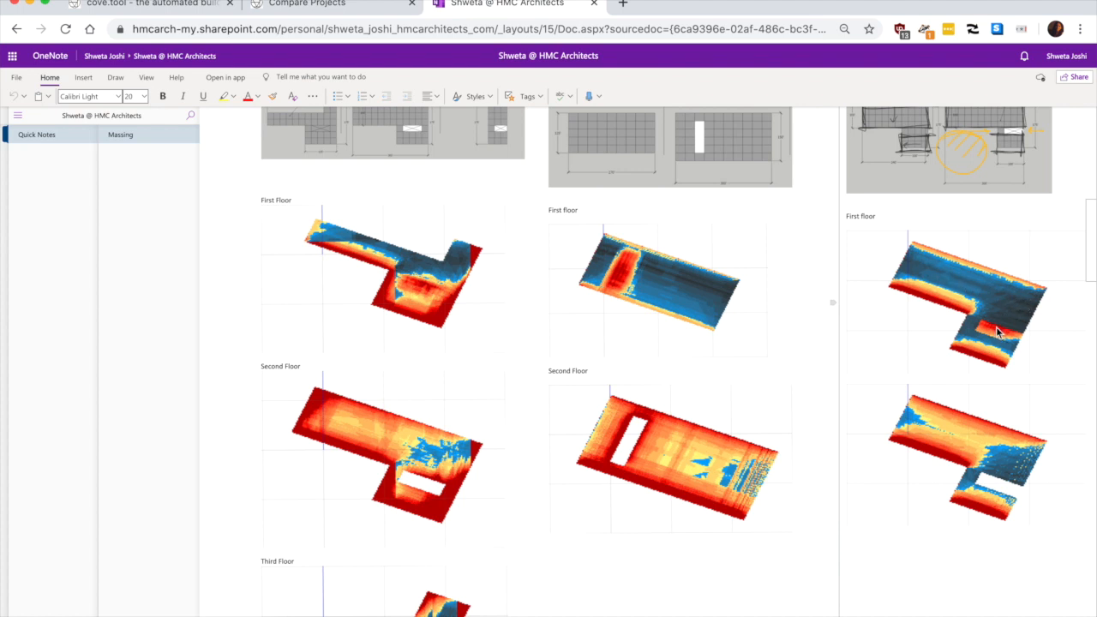
pyautogui.scroll(-3)
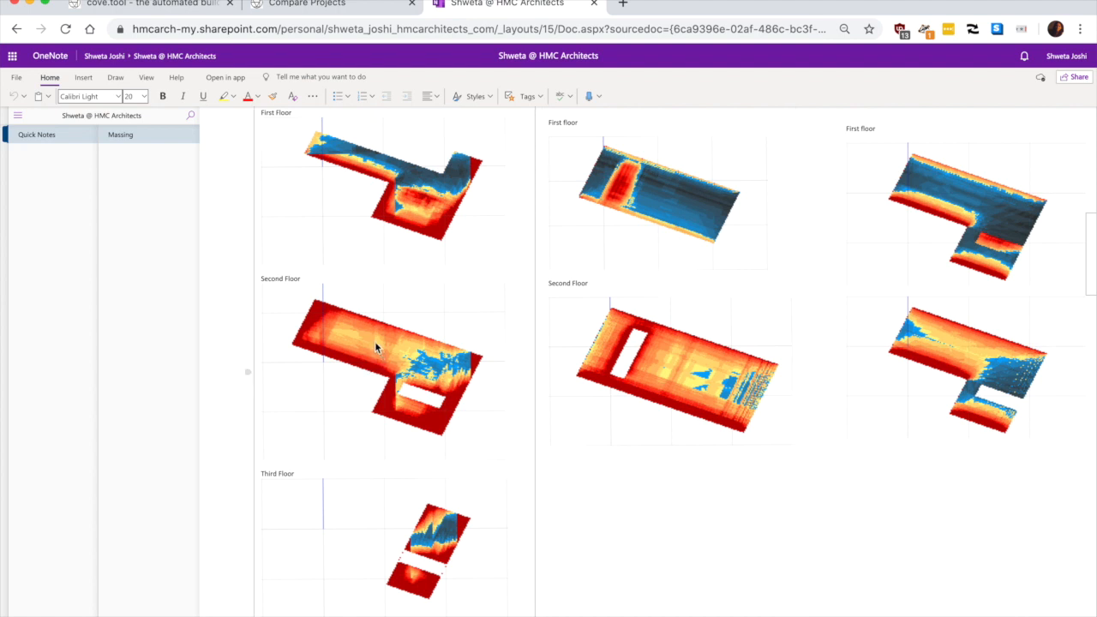
pyautogui.moveTo(336, 359)
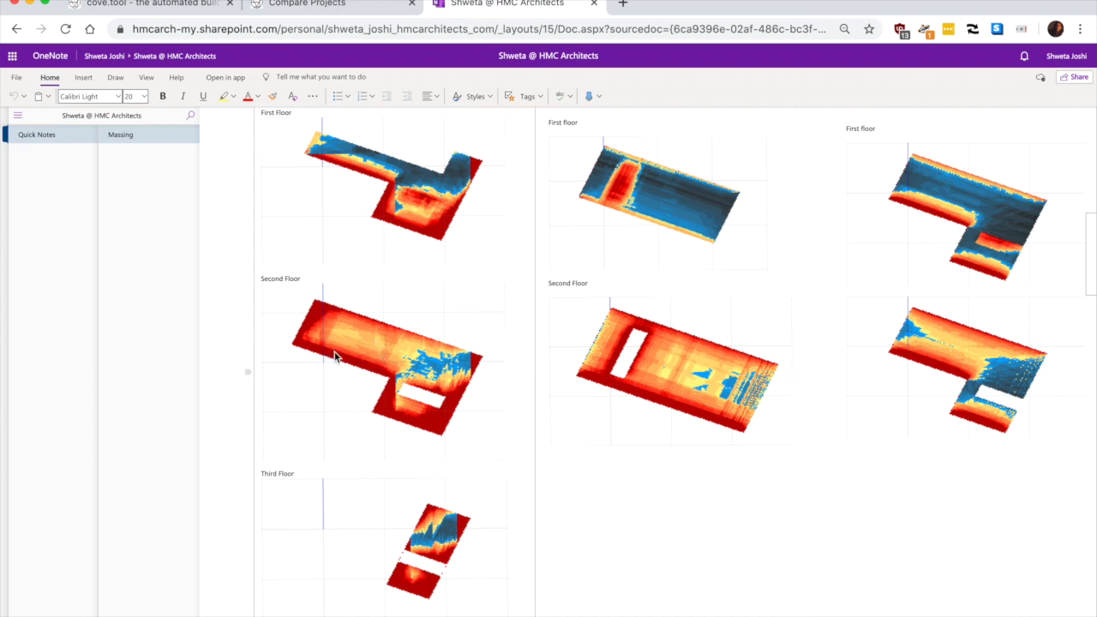
pyautogui.moveTo(724, 373)
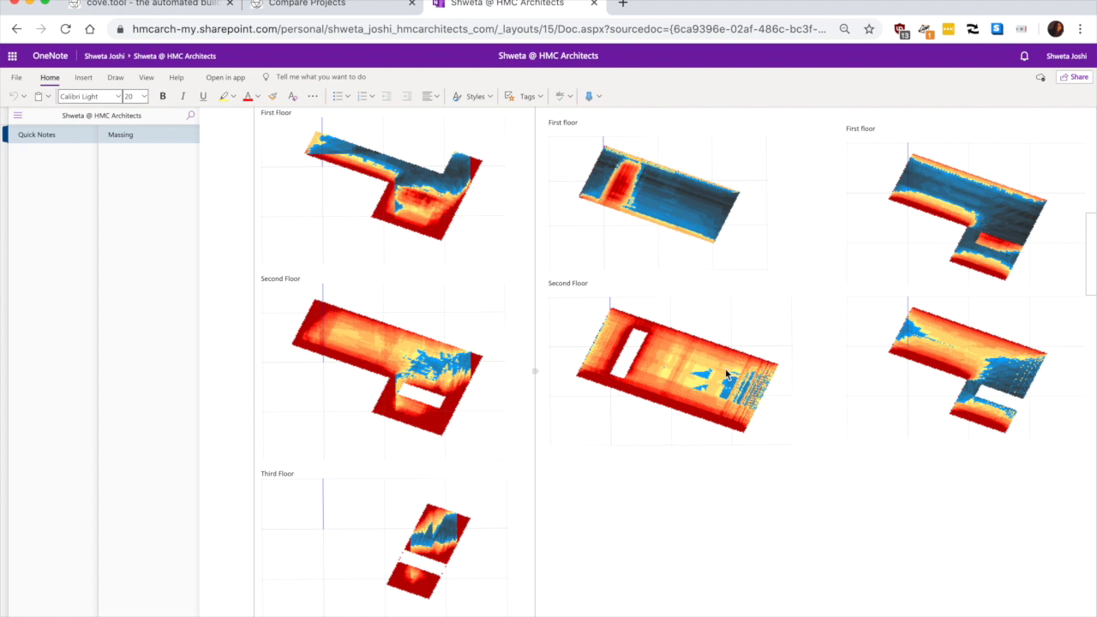
pyautogui.moveTo(386, 370)
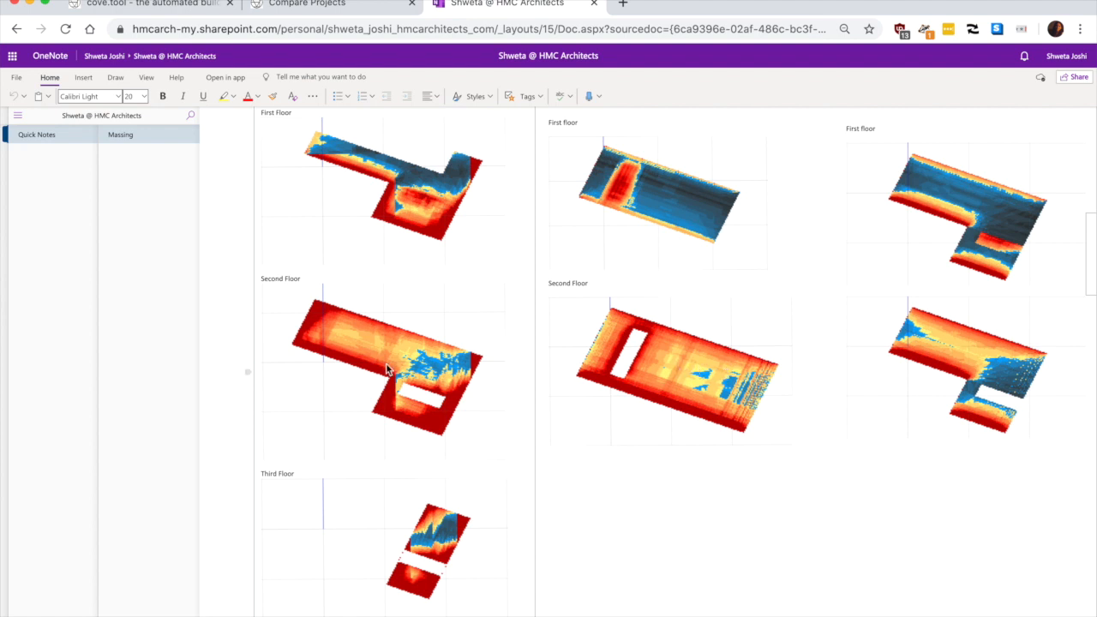
pyautogui.moveTo(962, 338)
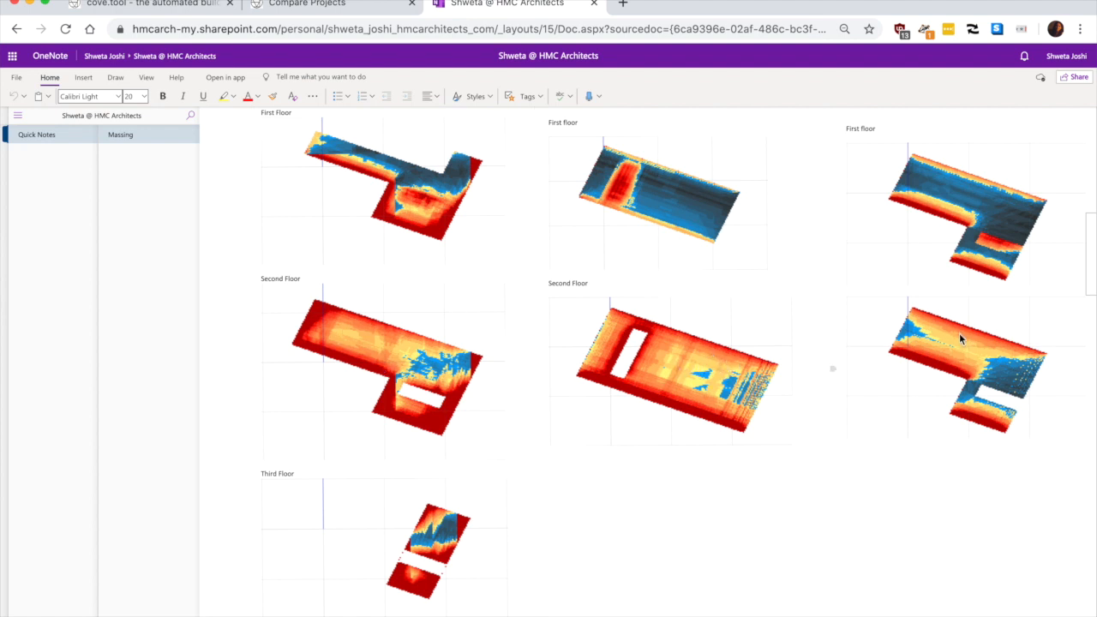
pyautogui.moveTo(907, 322)
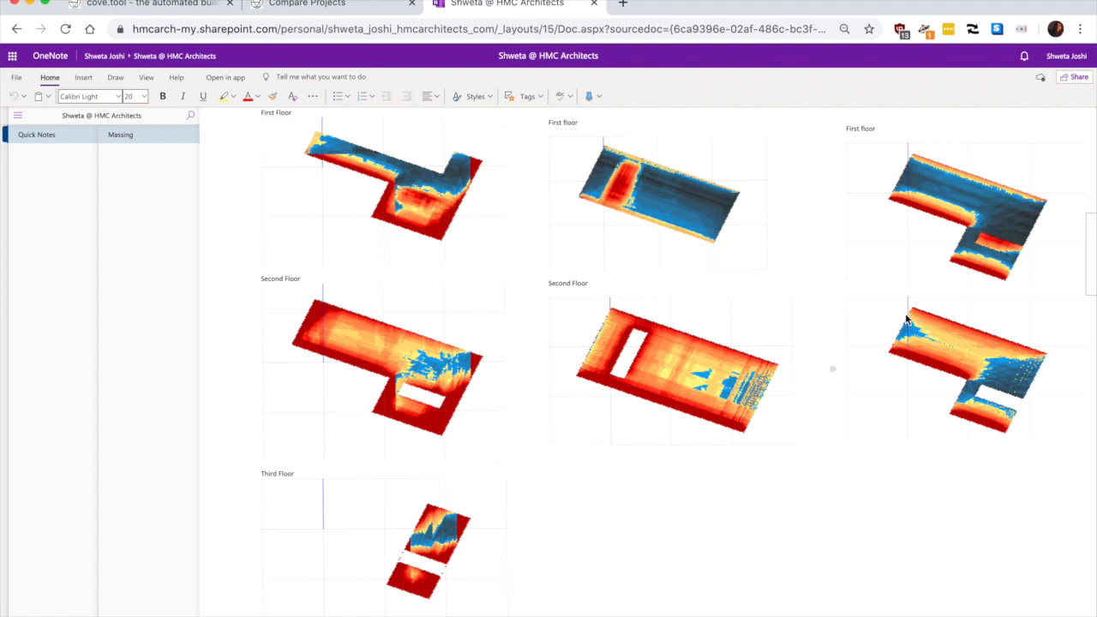
pyautogui.moveTo(1051, 216)
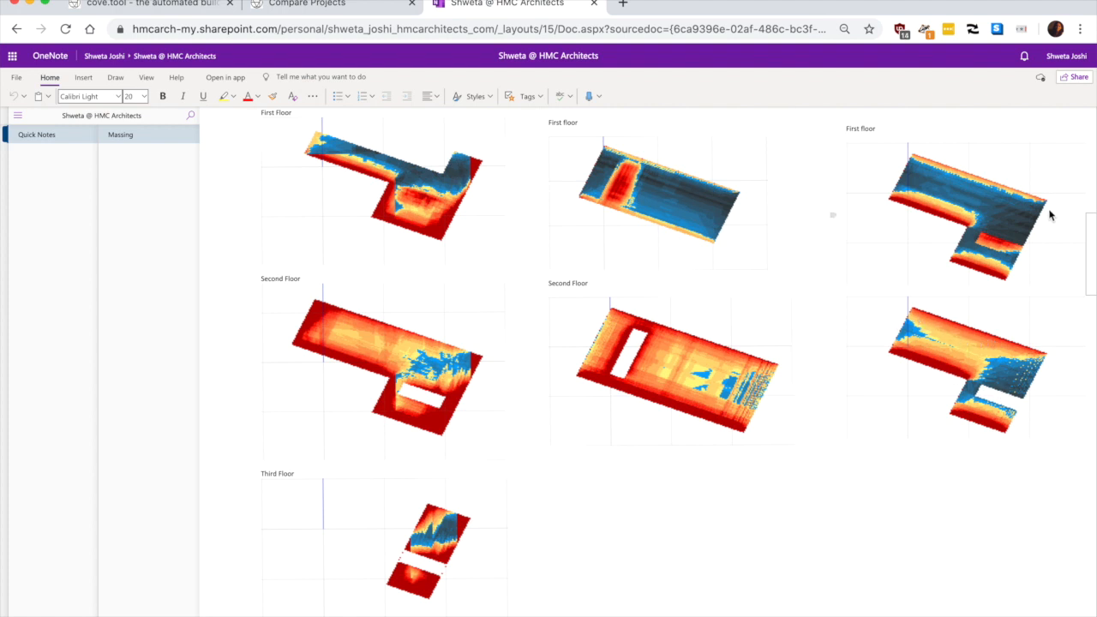
pyautogui.moveTo(1010, 218)
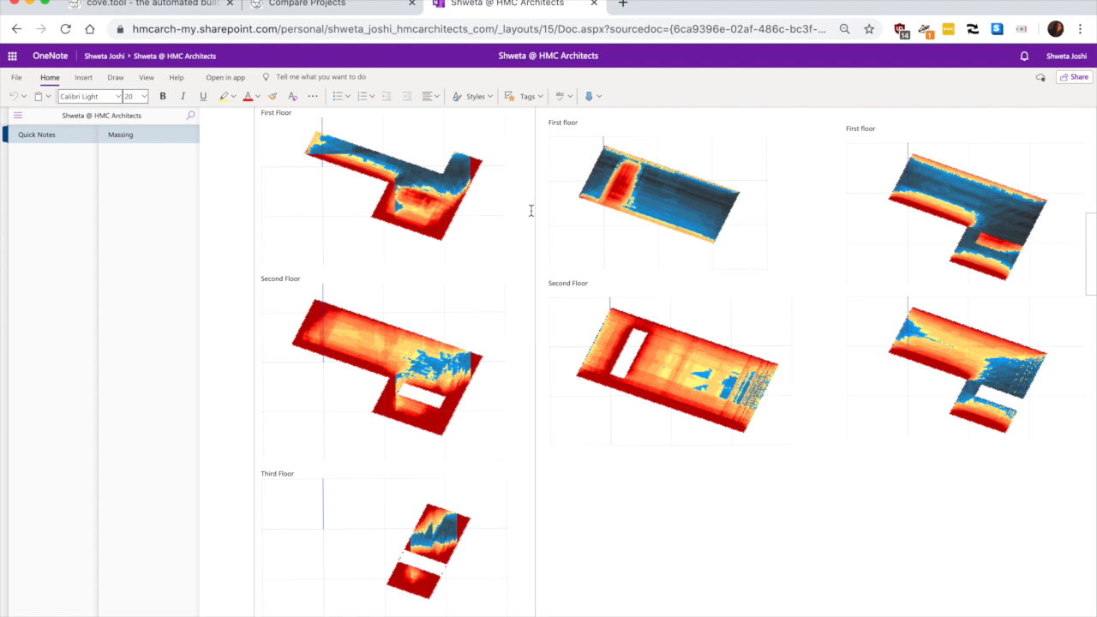
pyautogui.scroll(-3)
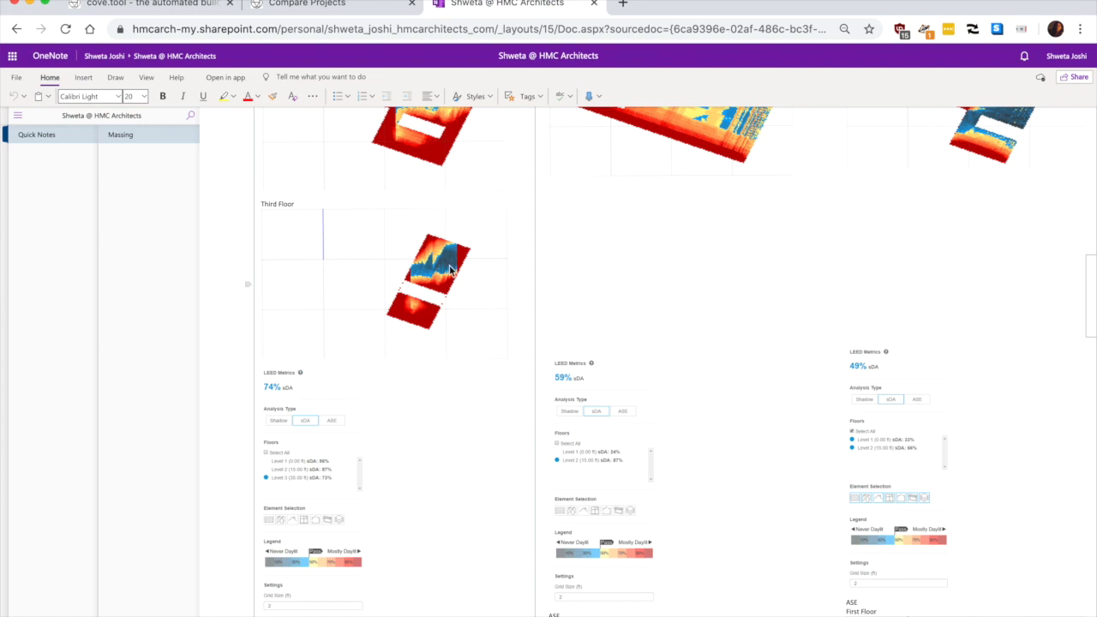
pyautogui.moveTo(432, 335)
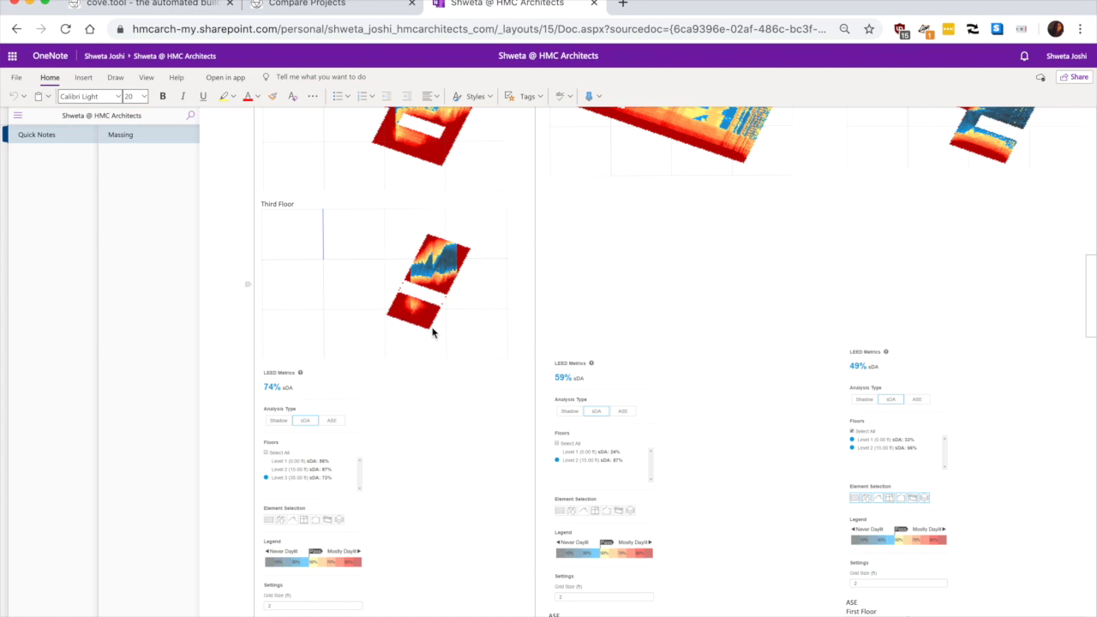
pyautogui.scroll(-3)
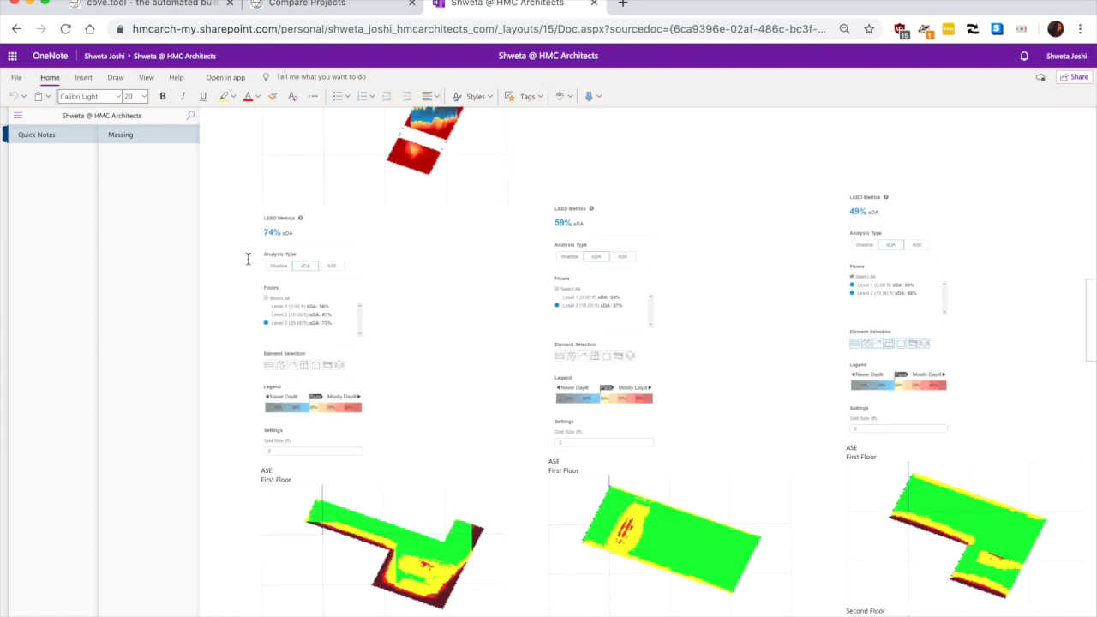
pyautogui.moveTo(284, 233)
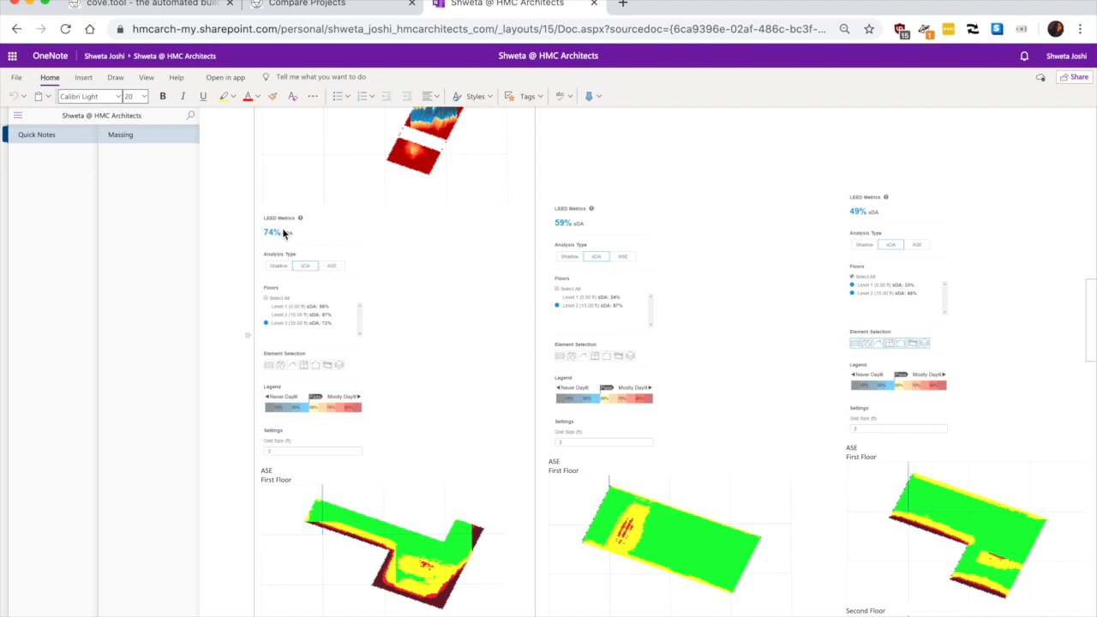
pyautogui.moveTo(660, 237)
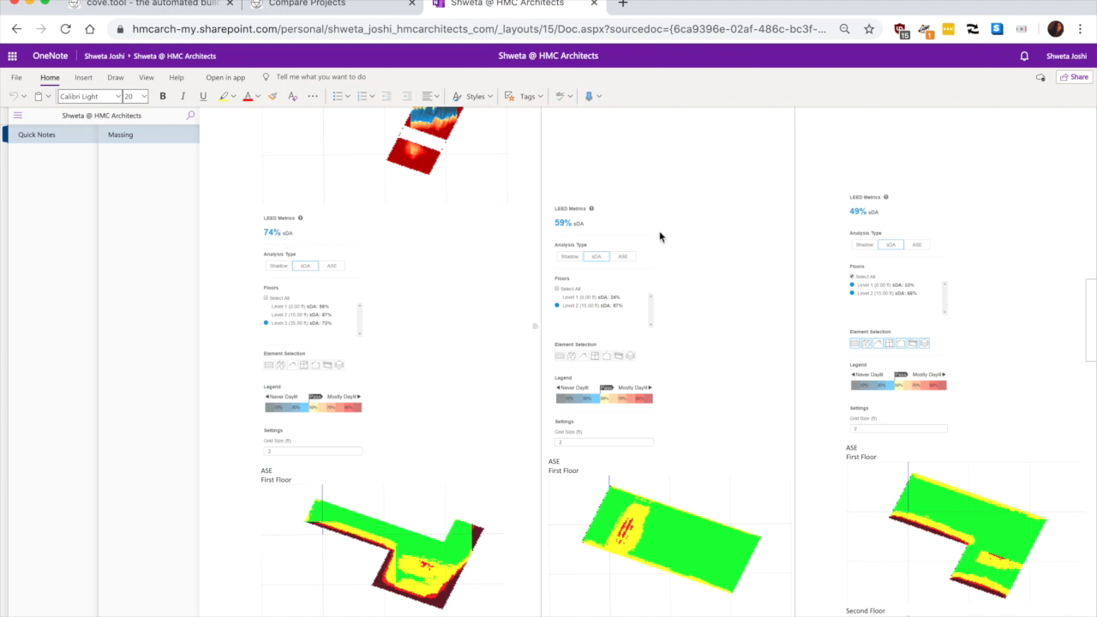
pyautogui.moveTo(878, 219)
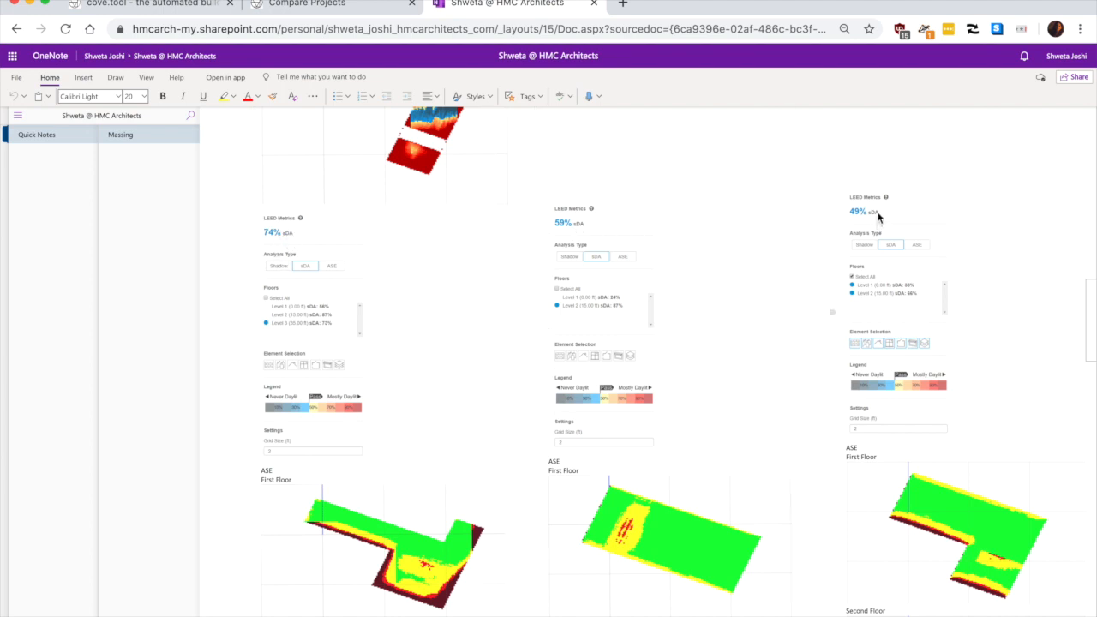
pyautogui.moveTo(851, 236)
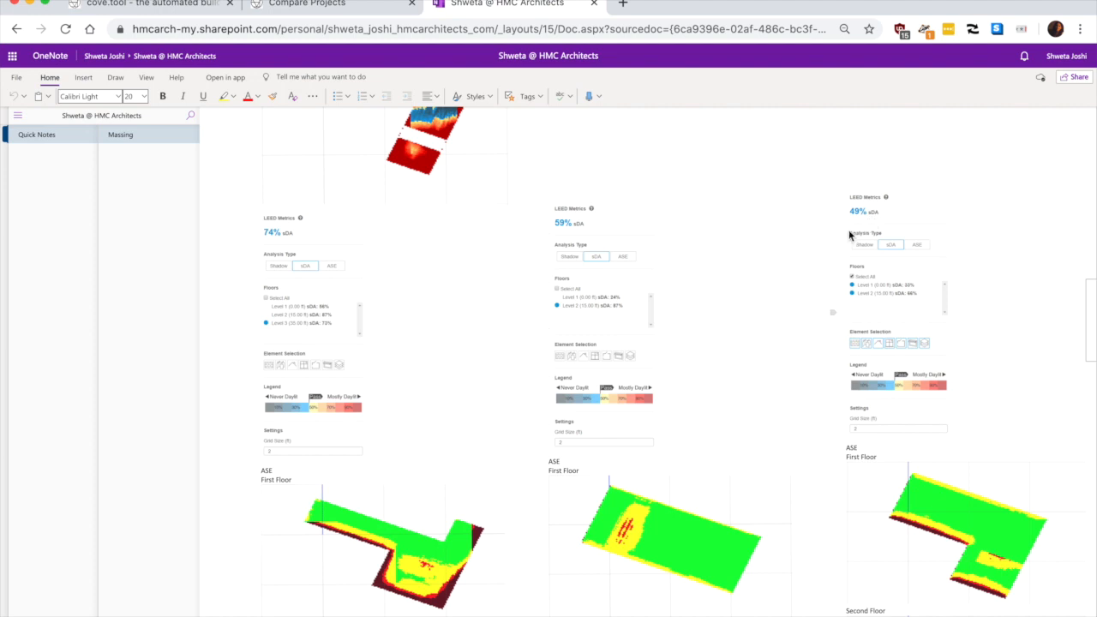
pyautogui.scroll(-3)
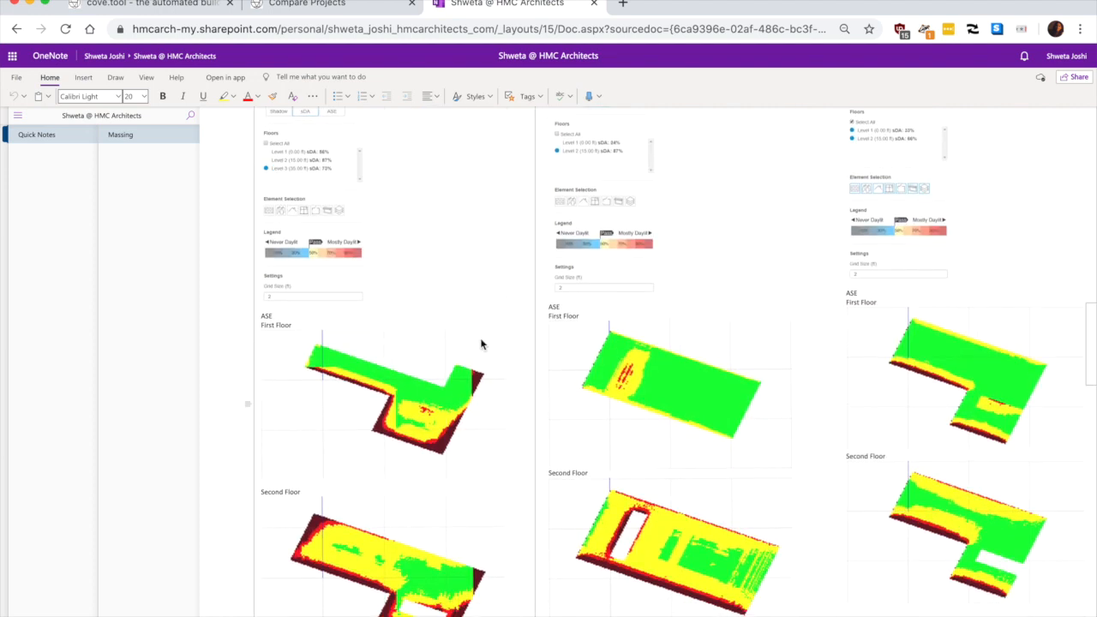
pyautogui.scroll(-3)
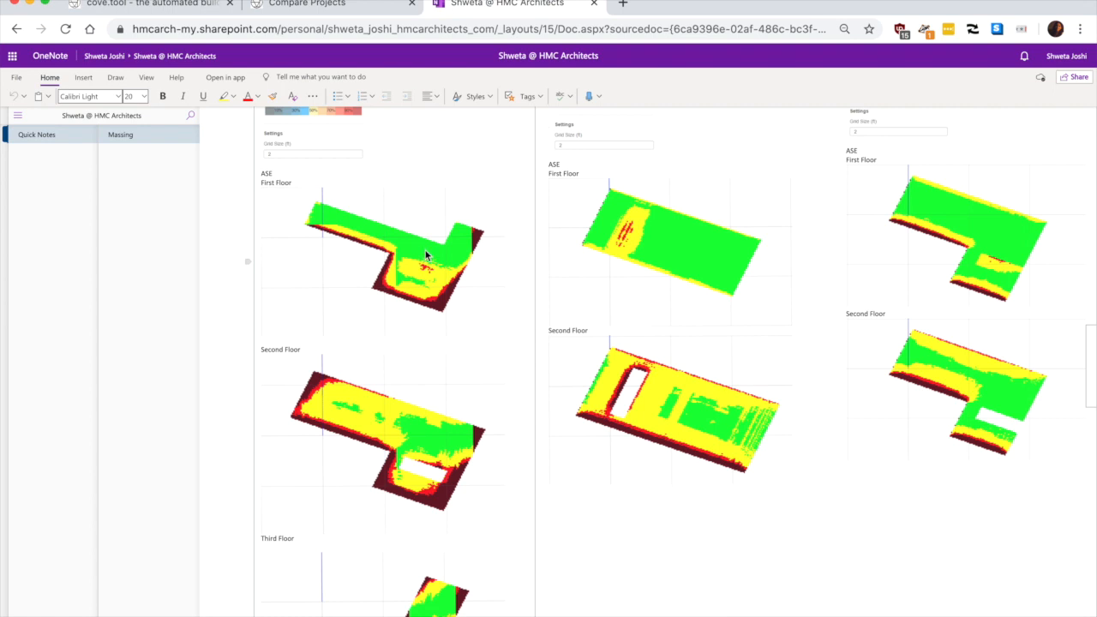
pyautogui.moveTo(392, 288)
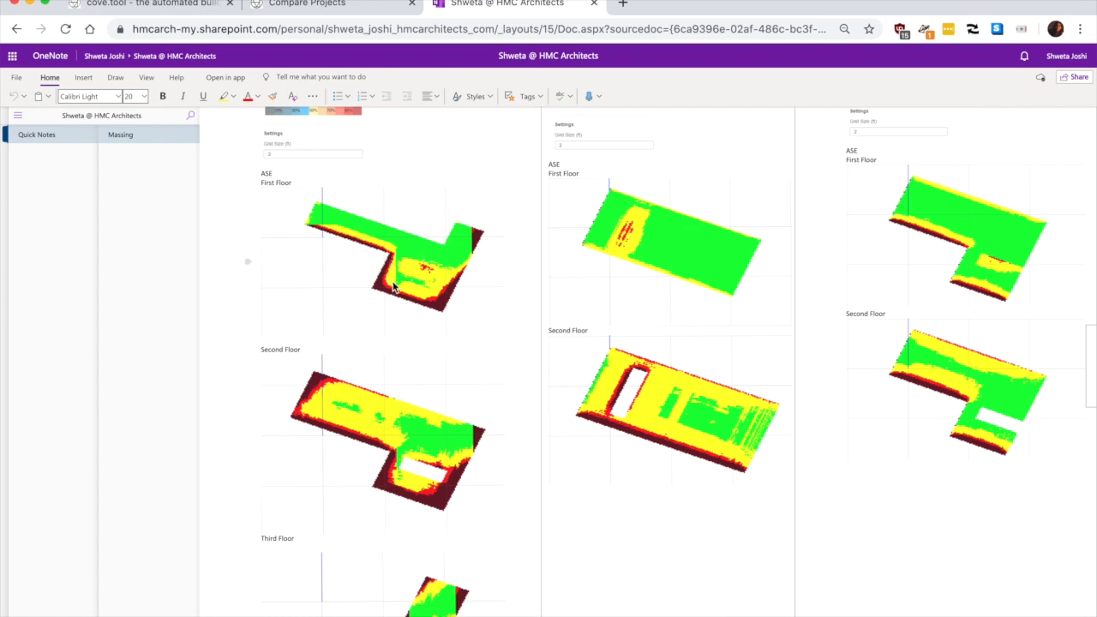
pyautogui.moveTo(360, 445)
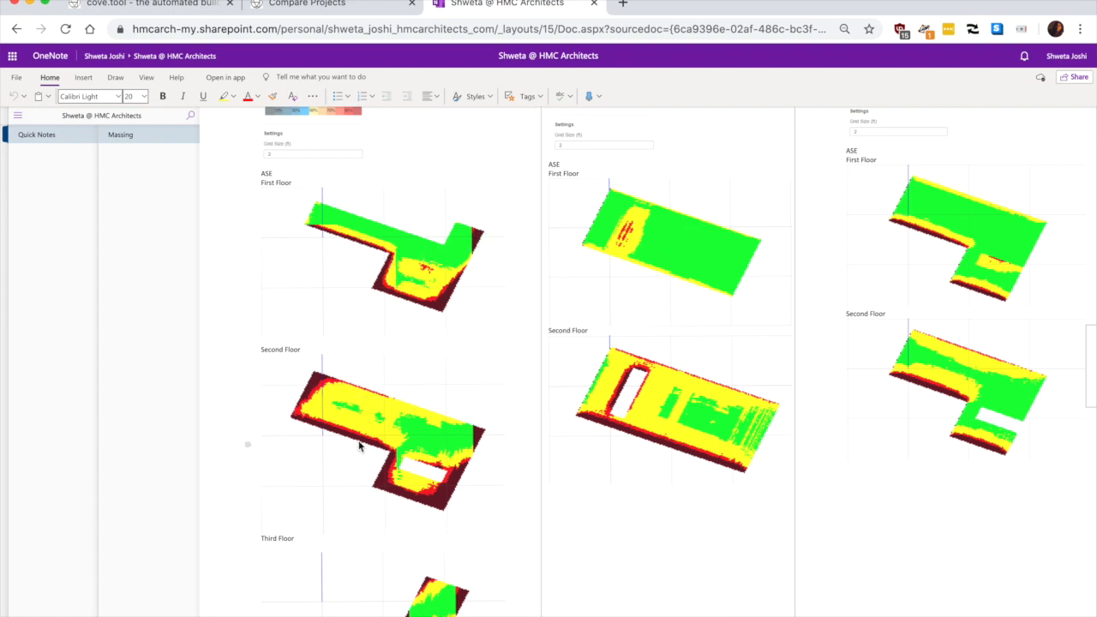
pyautogui.moveTo(398, 495)
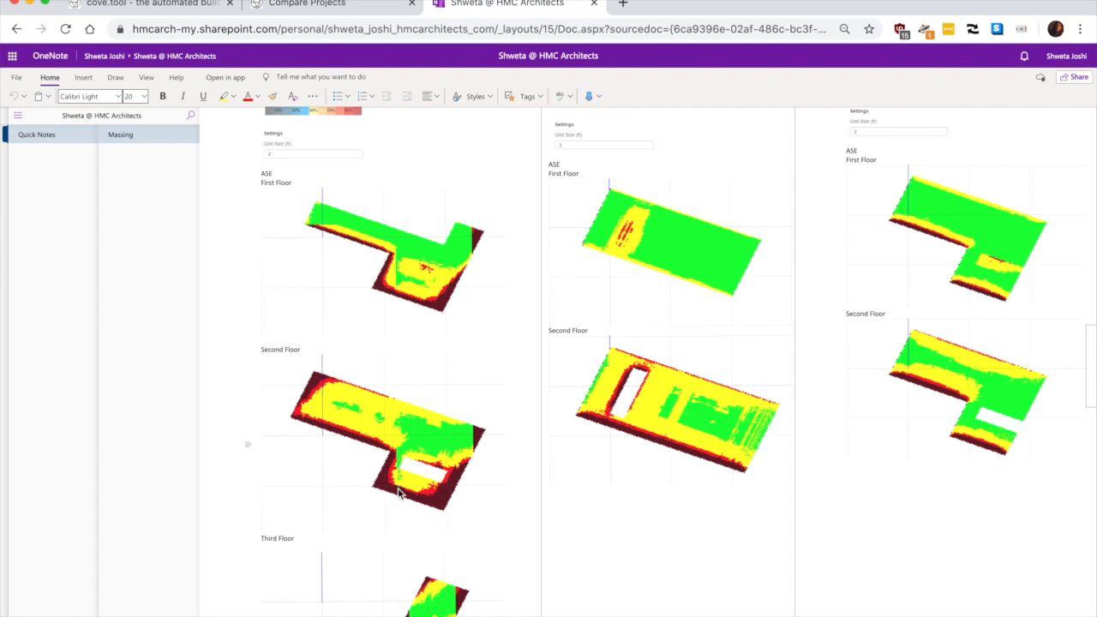
pyautogui.moveTo(718, 233)
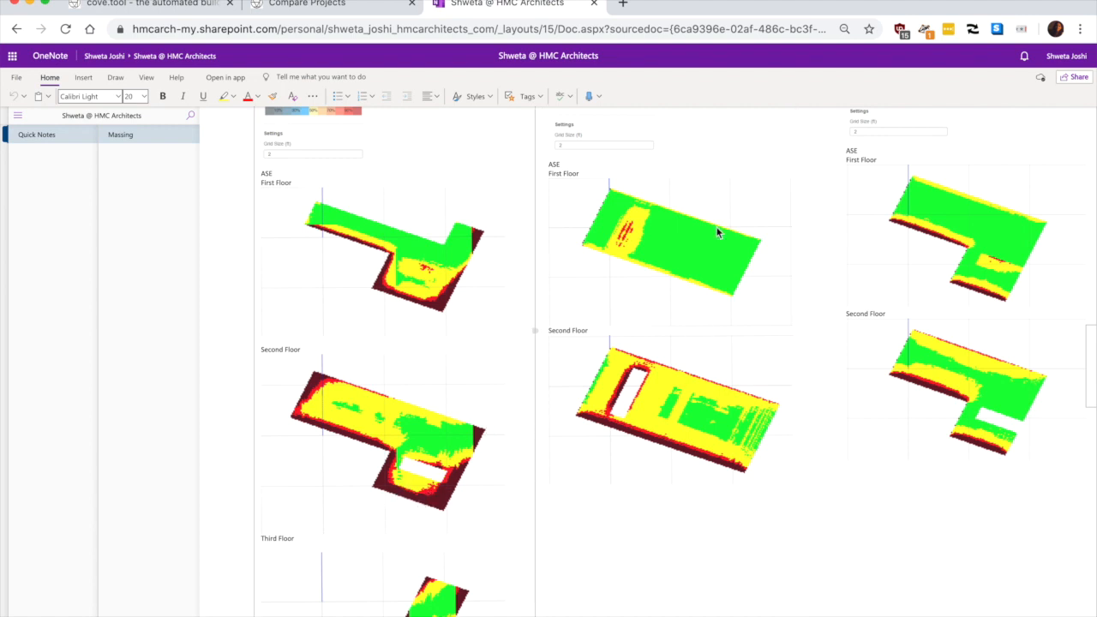
pyautogui.moveTo(638, 426)
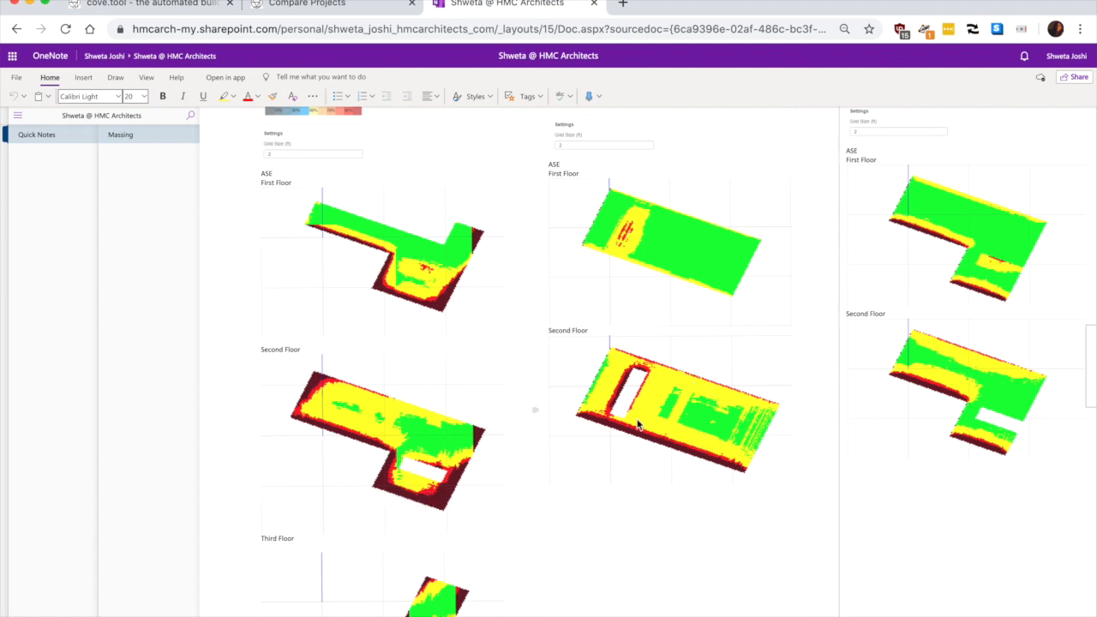
pyautogui.moveTo(683, 460)
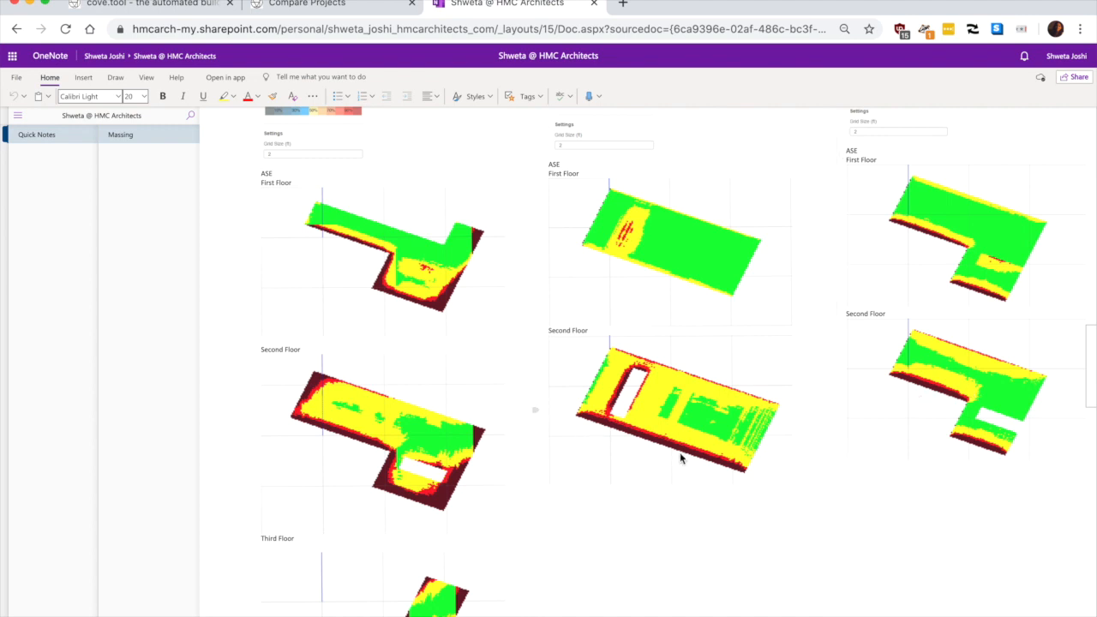
pyautogui.scroll(-3)
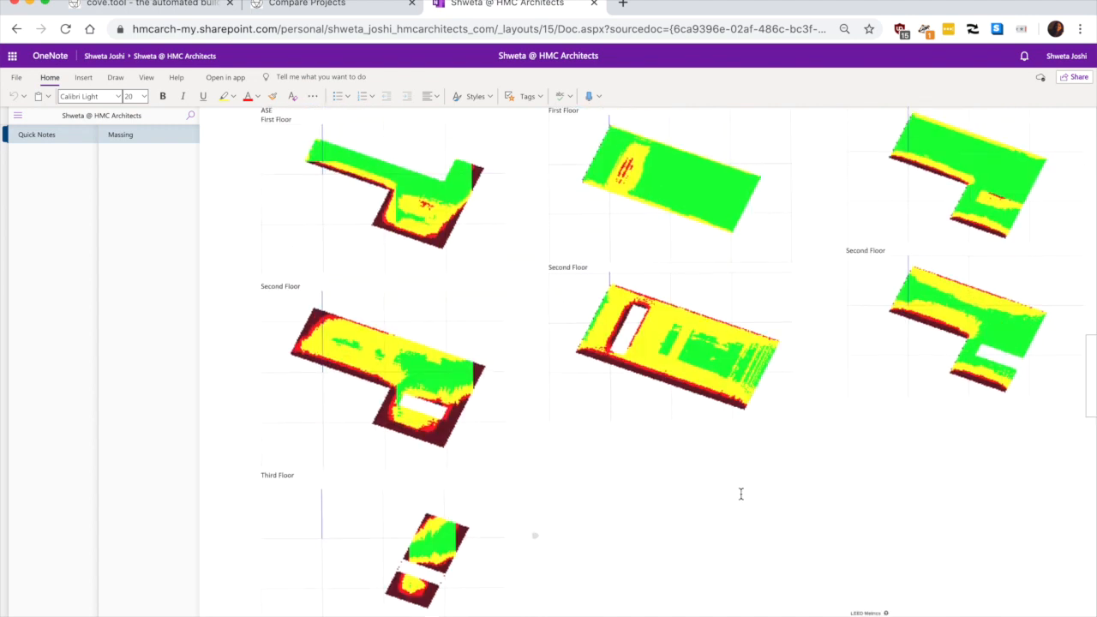
pyautogui.scroll(-3)
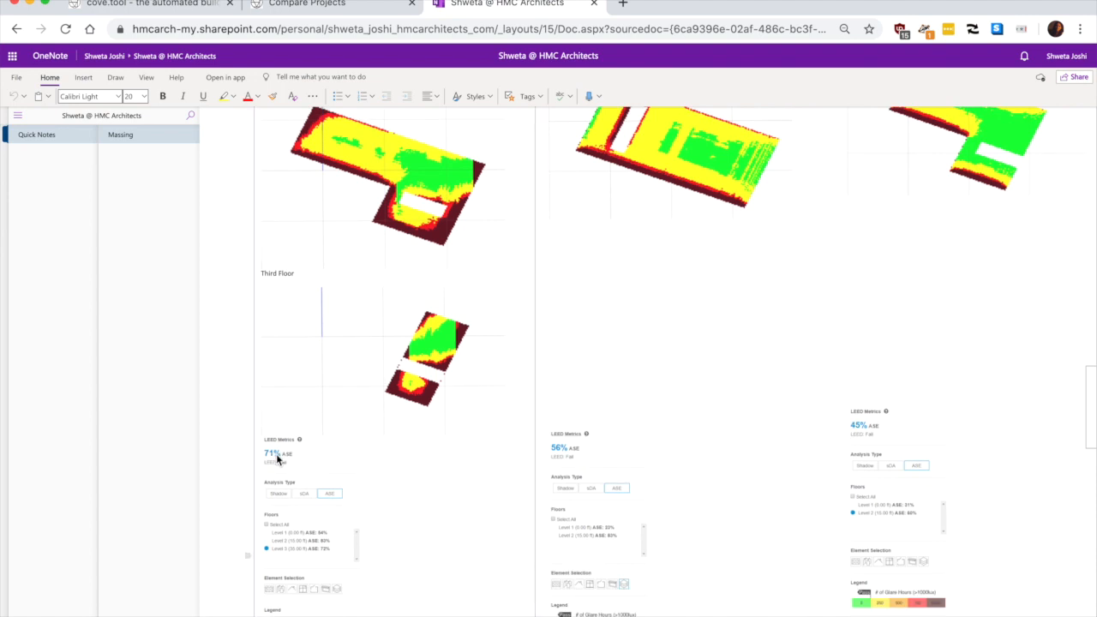
pyautogui.moveTo(290, 473)
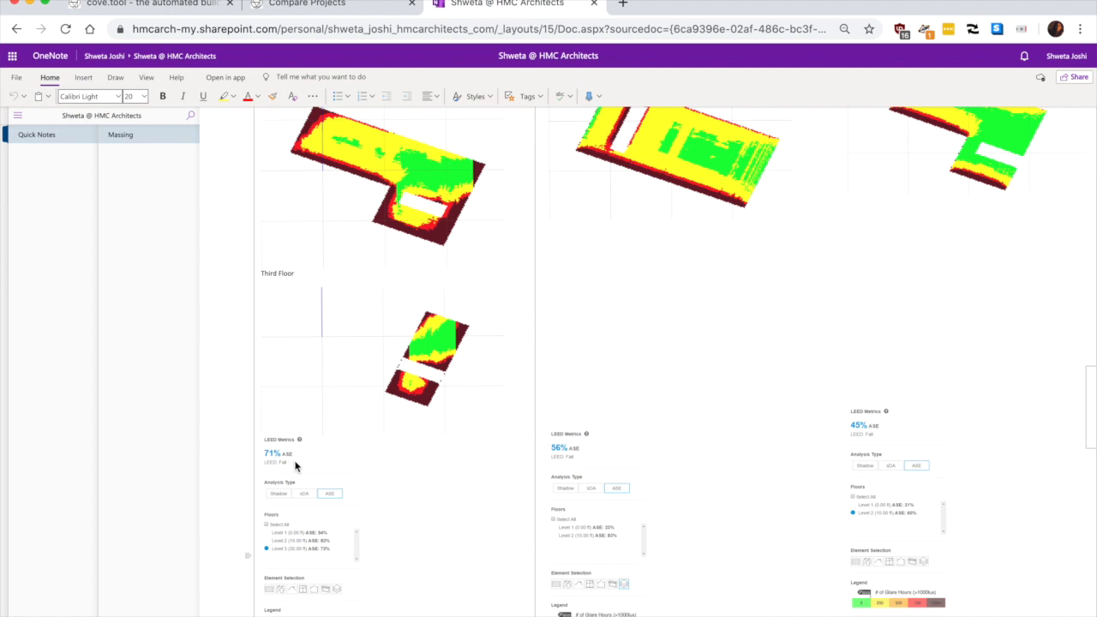
pyautogui.moveTo(309, 468)
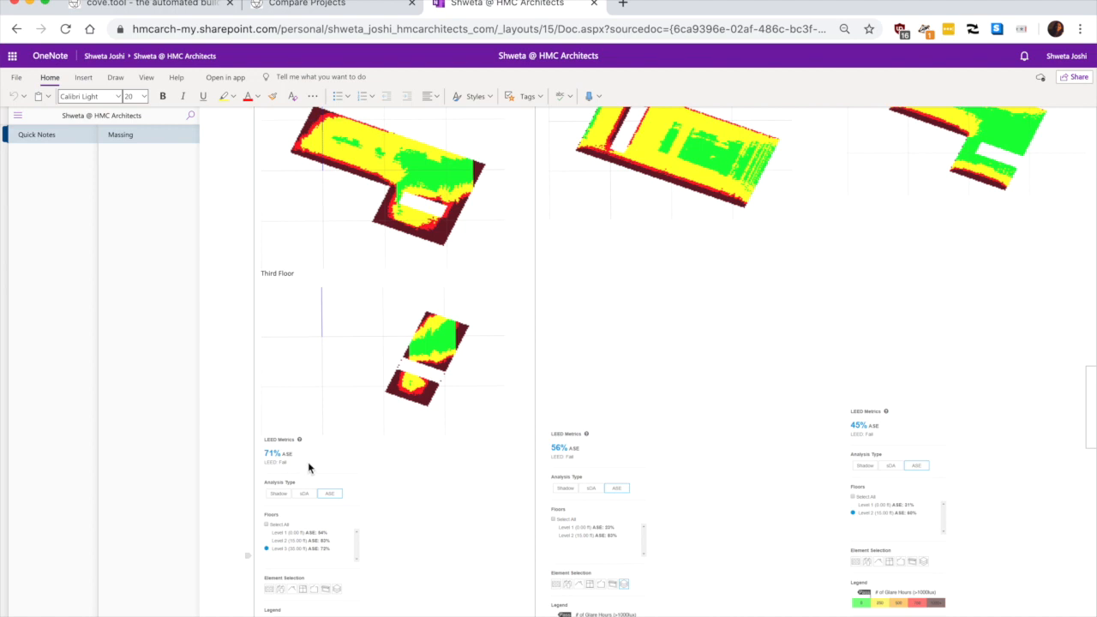
pyautogui.moveTo(295, 460)
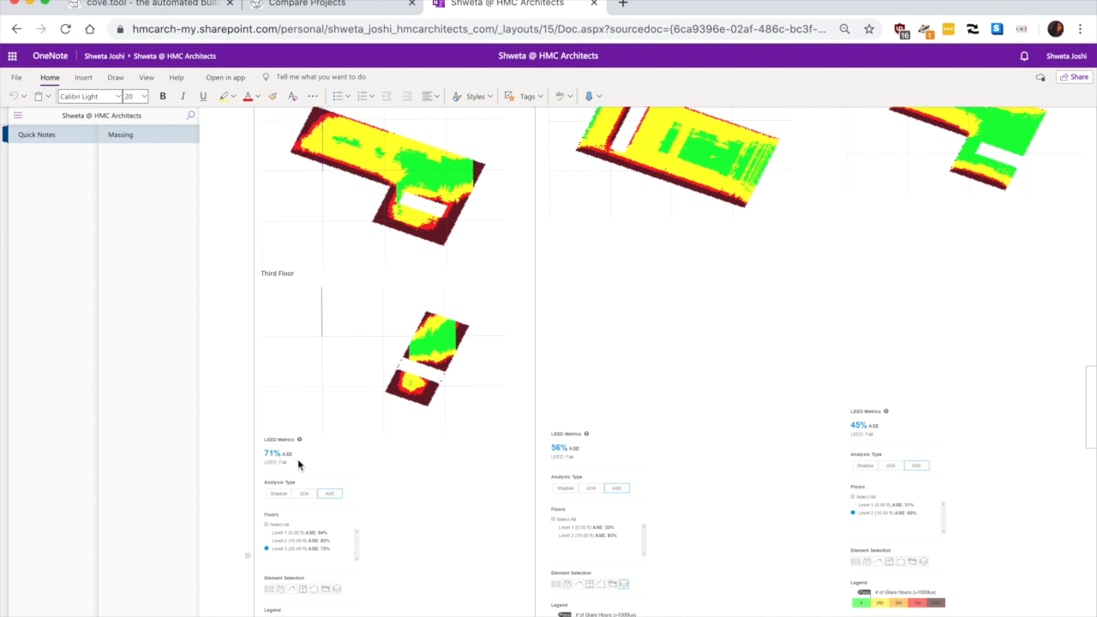
pyautogui.moveTo(384, 408)
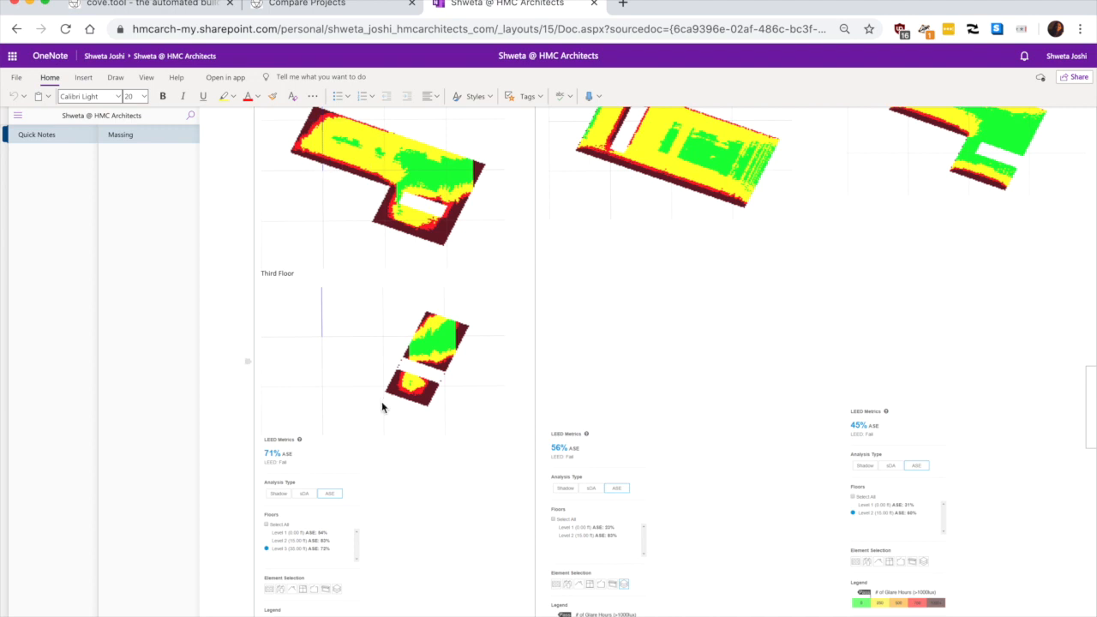
pyautogui.moveTo(386, 221)
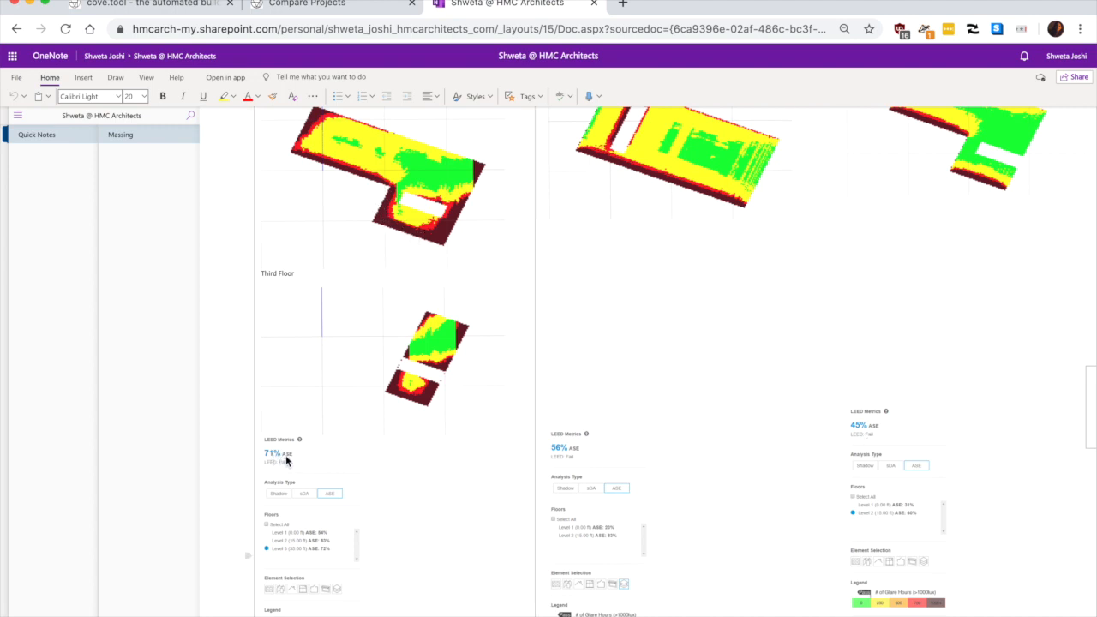
pyautogui.moveTo(867, 449)
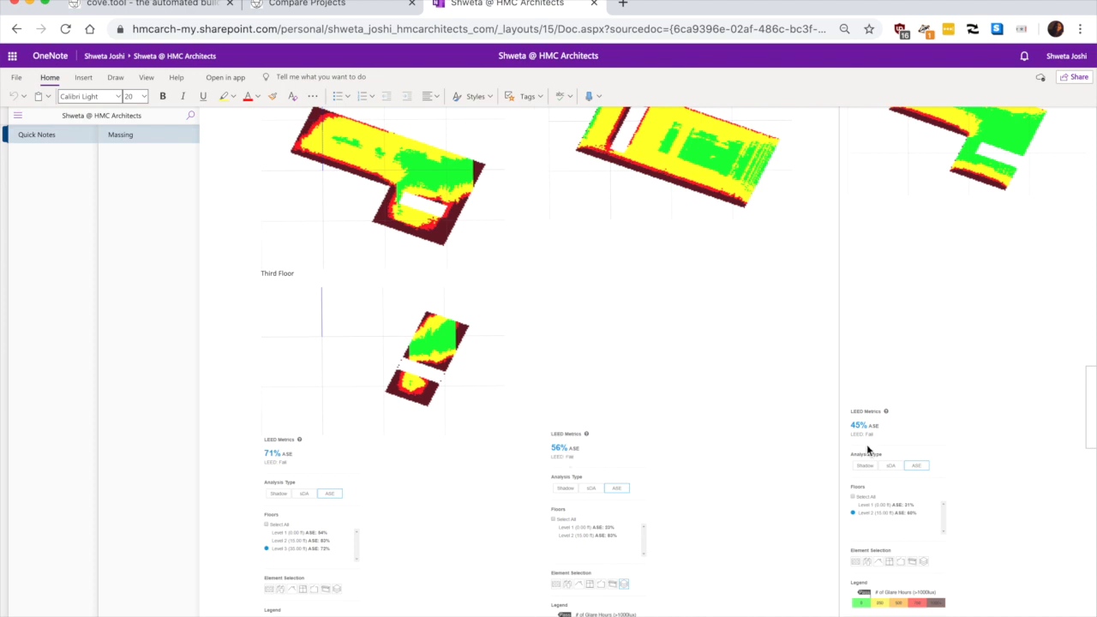
pyautogui.scroll(-3)
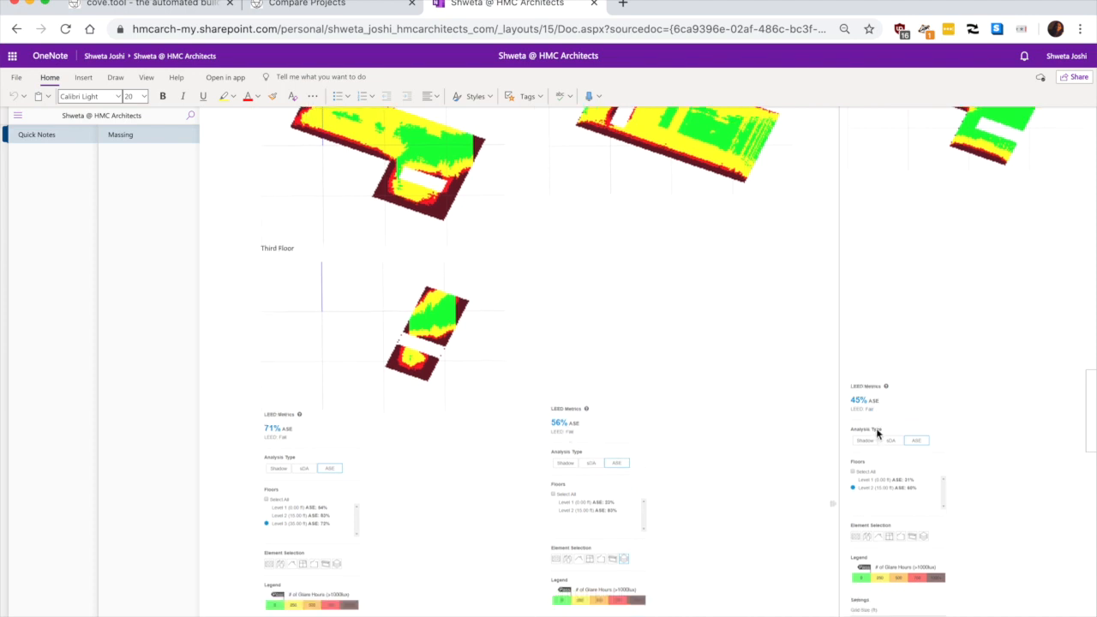
pyautogui.scroll(-3)
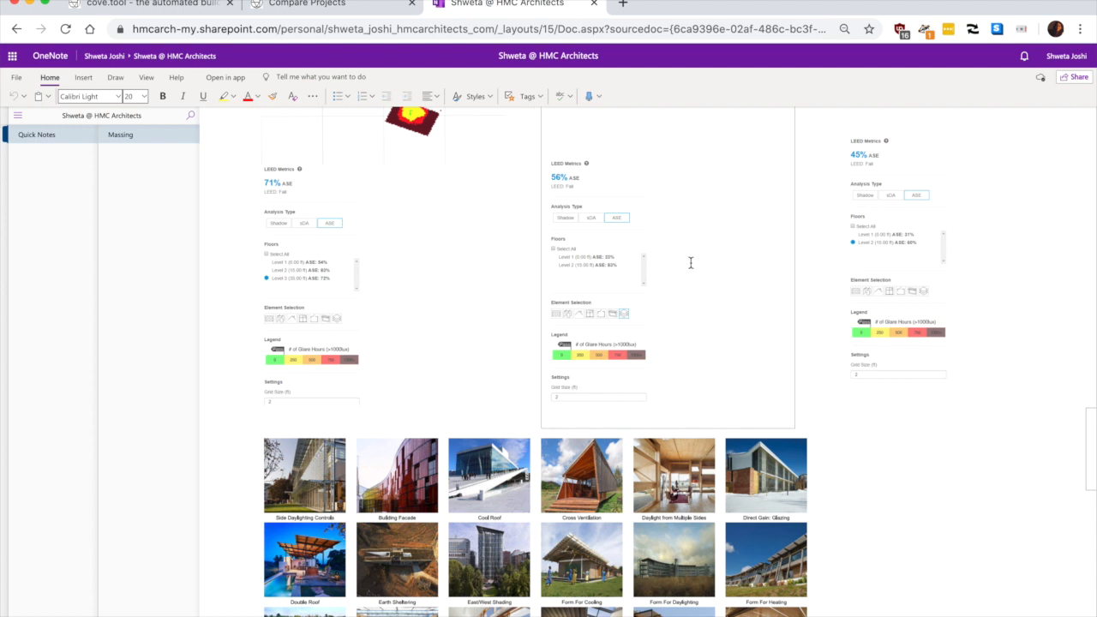
pyautogui.scroll(-3)
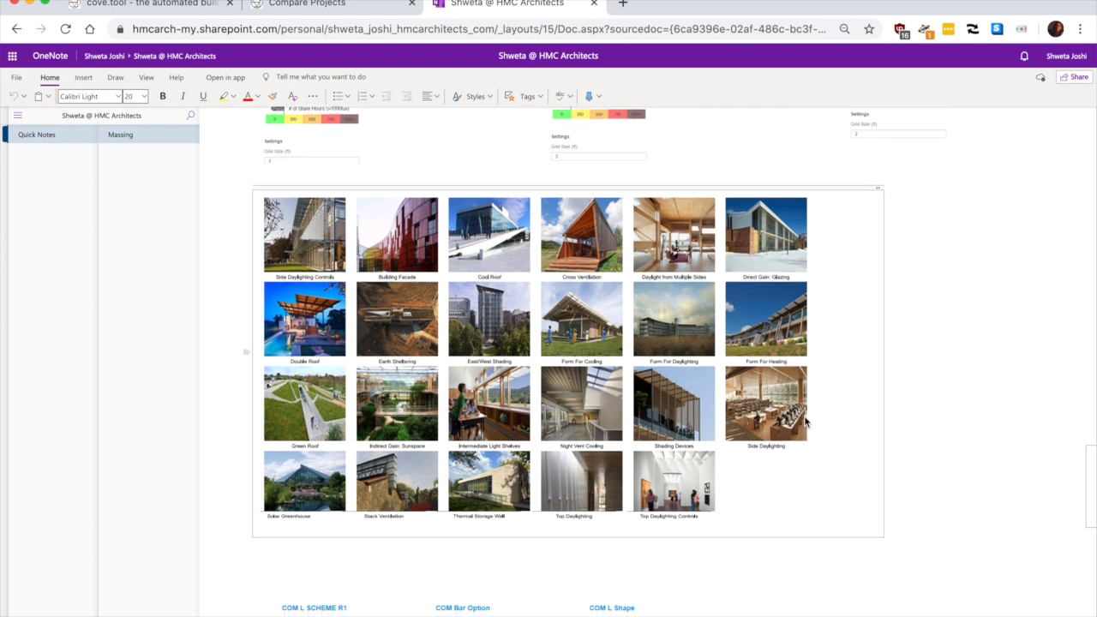
pyautogui.scroll(-3)
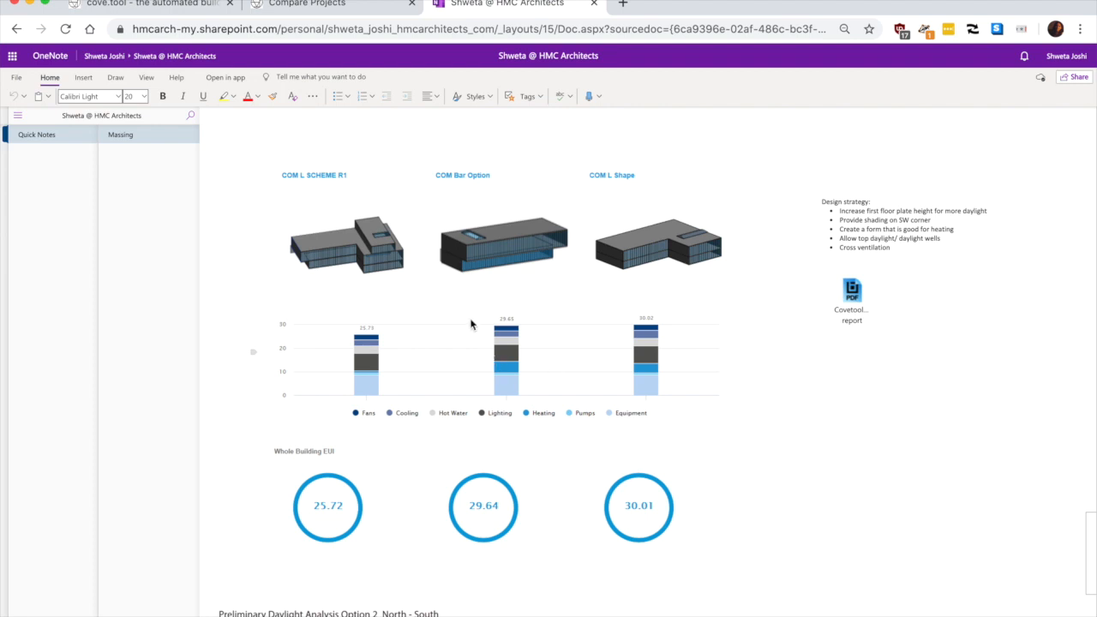
pyautogui.moveTo(396, 374)
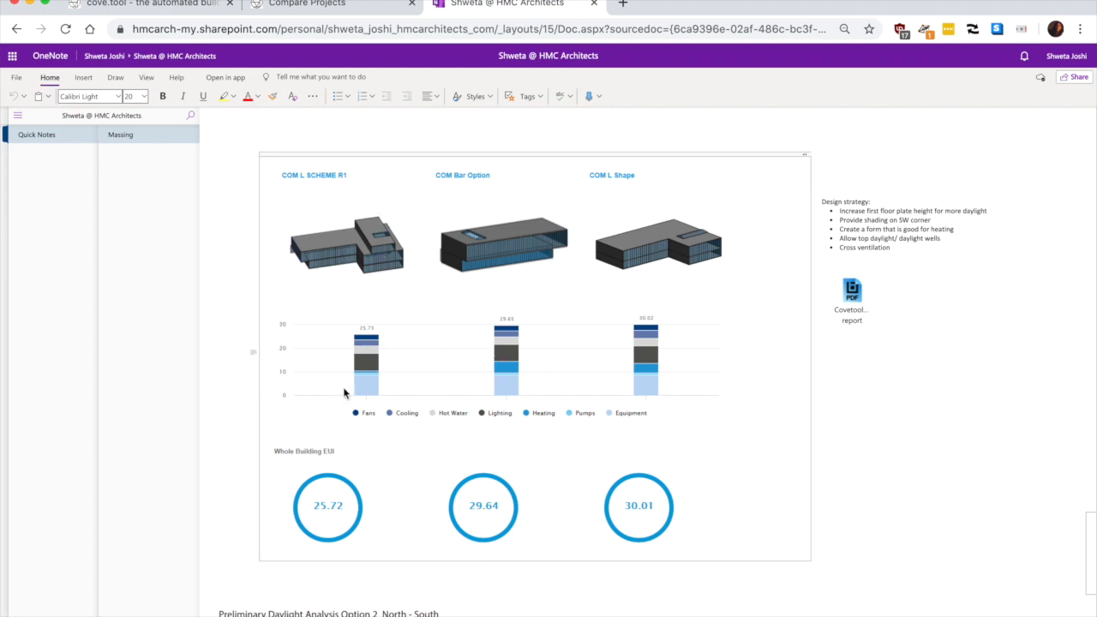
pyautogui.moveTo(465, 315)
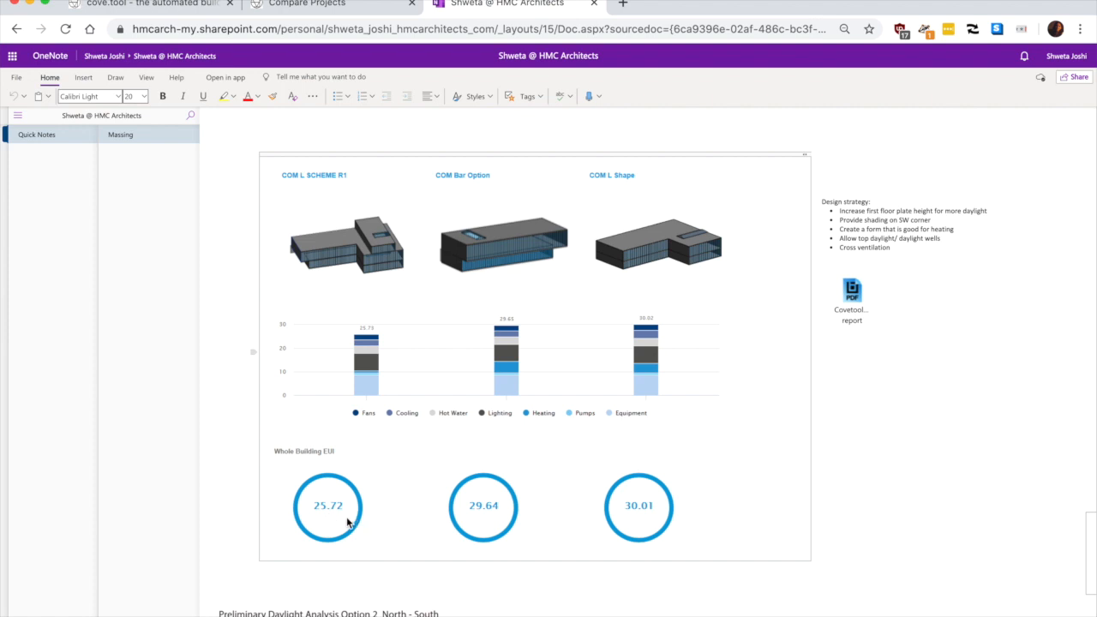
pyautogui.moveTo(616, 253)
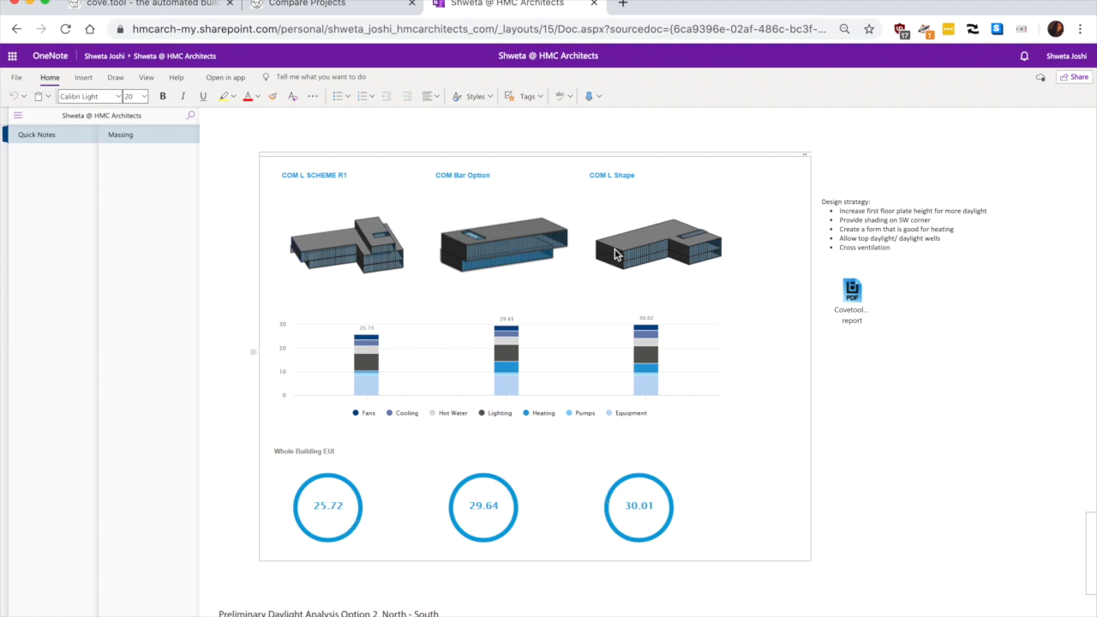
pyautogui.moveTo(676, 350)
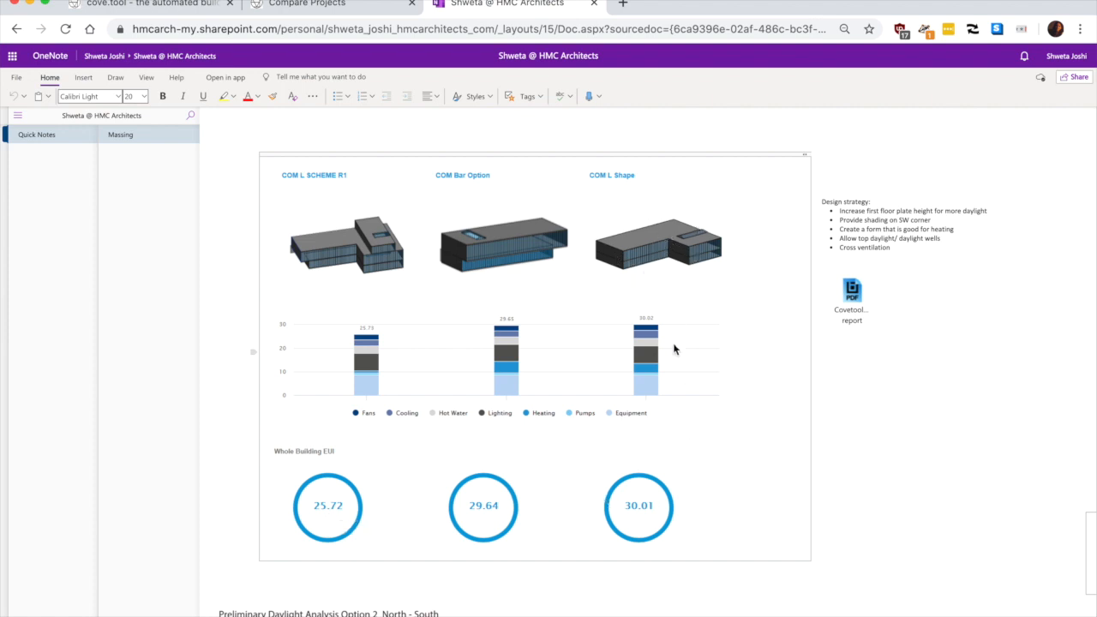
pyautogui.moveTo(679, 240)
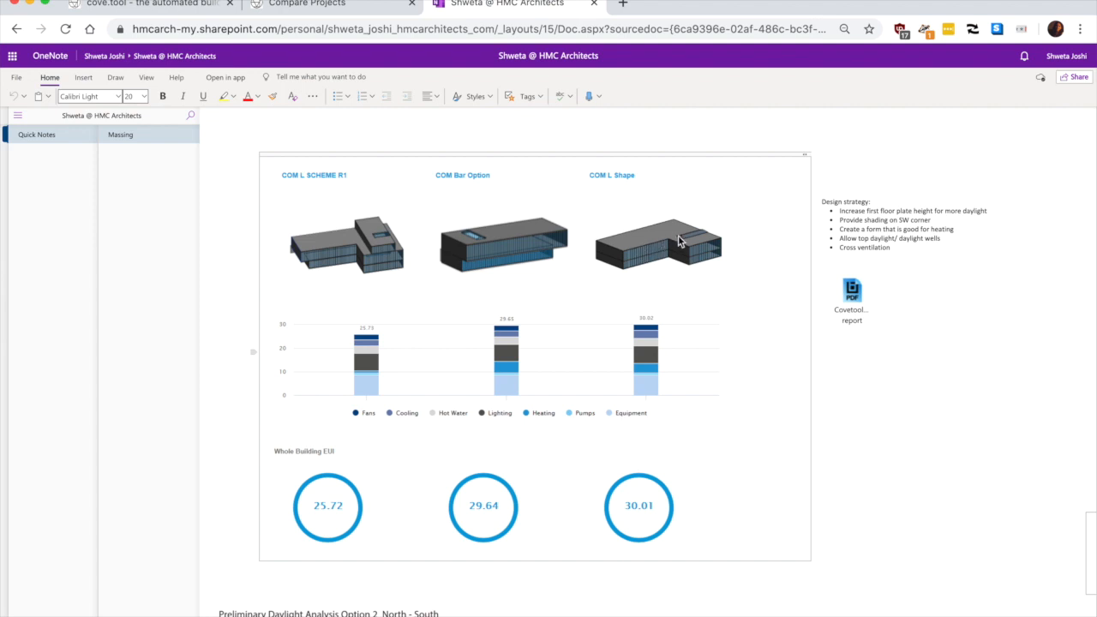
pyautogui.moveTo(624, 511)
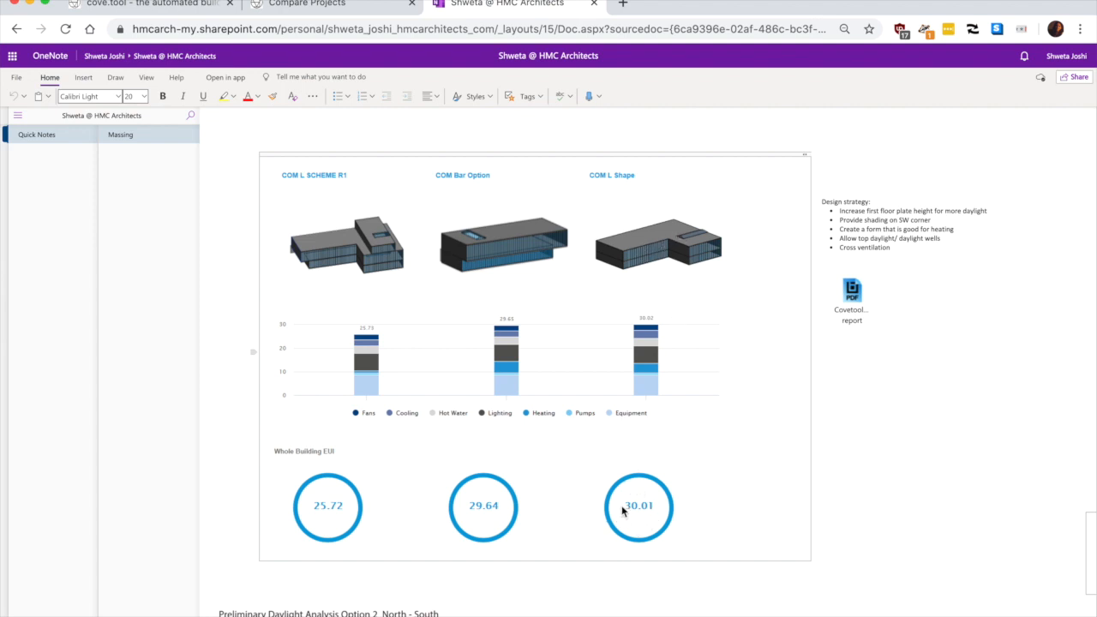
pyautogui.moveTo(637, 382)
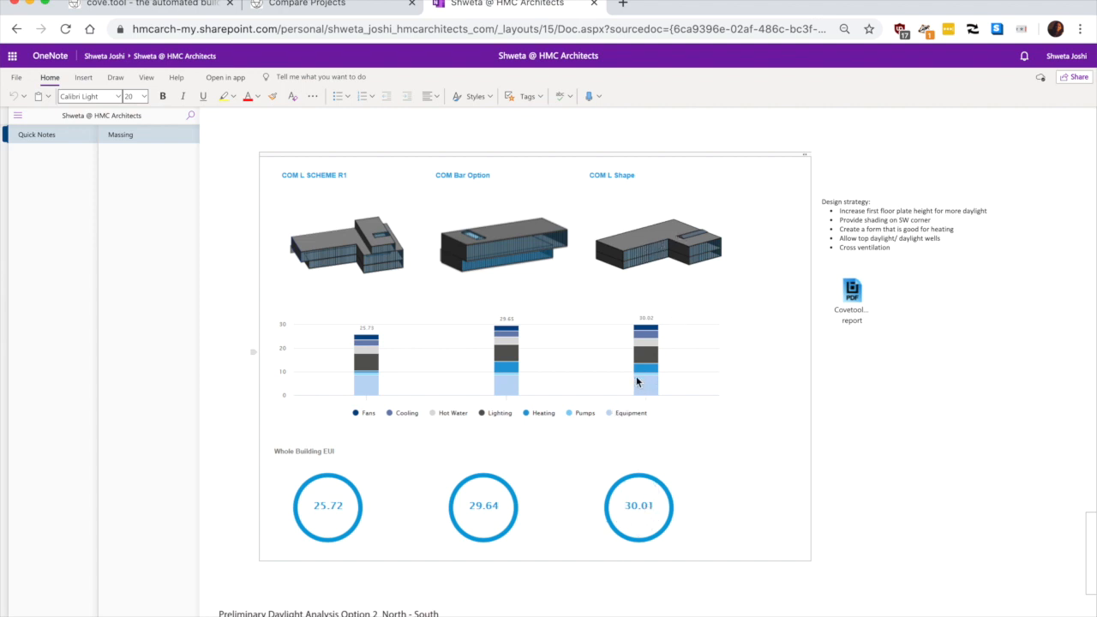
pyautogui.moveTo(302, 237)
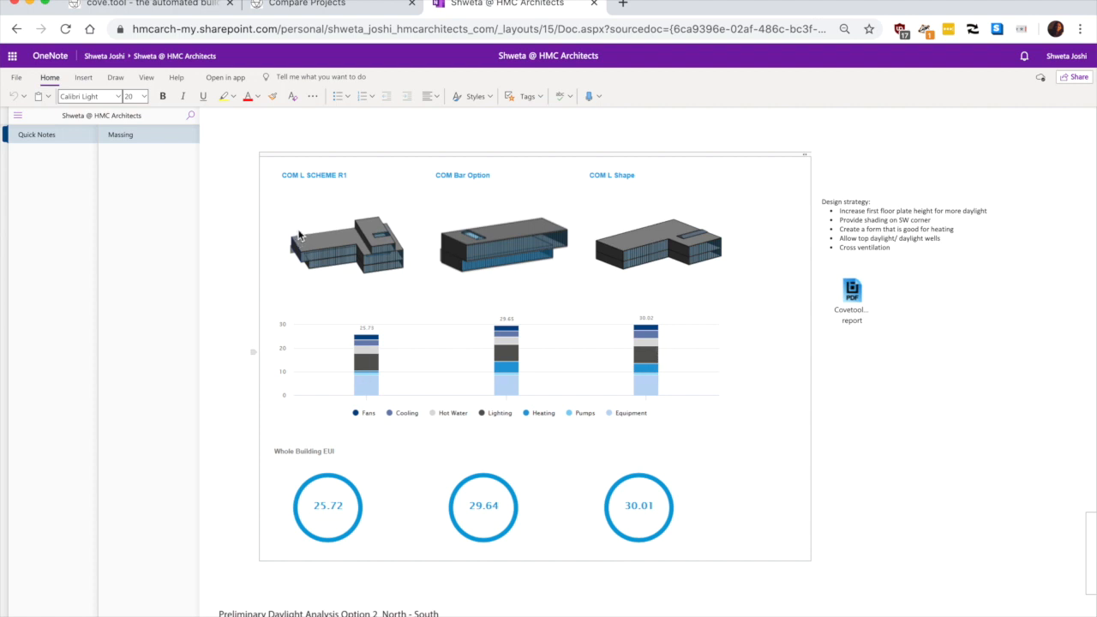
pyautogui.moveTo(521, 316)
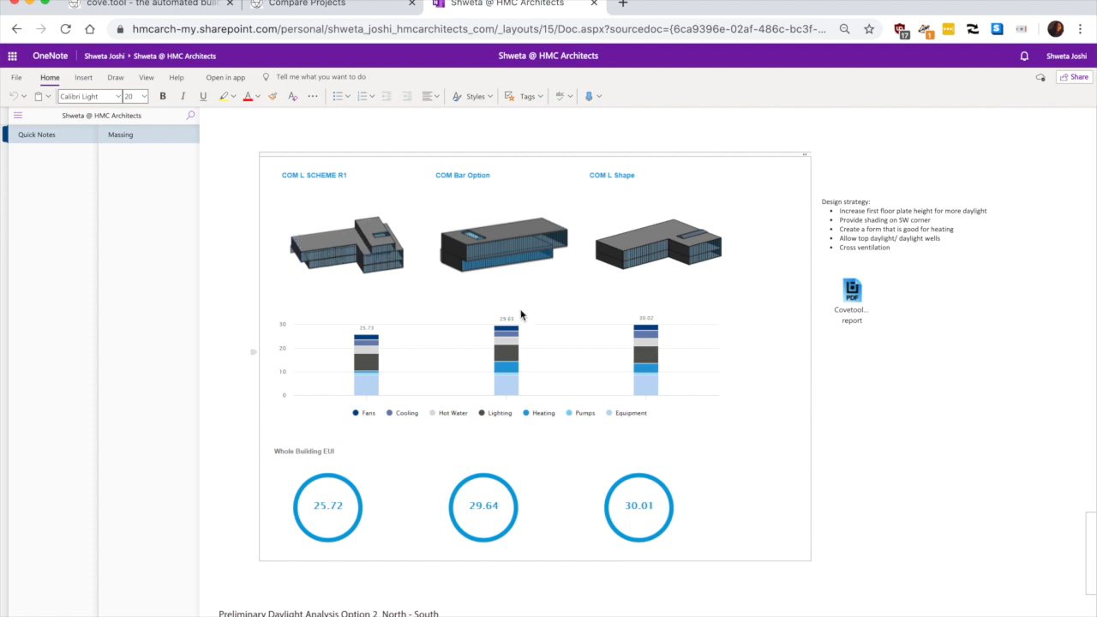
pyautogui.scroll(-3)
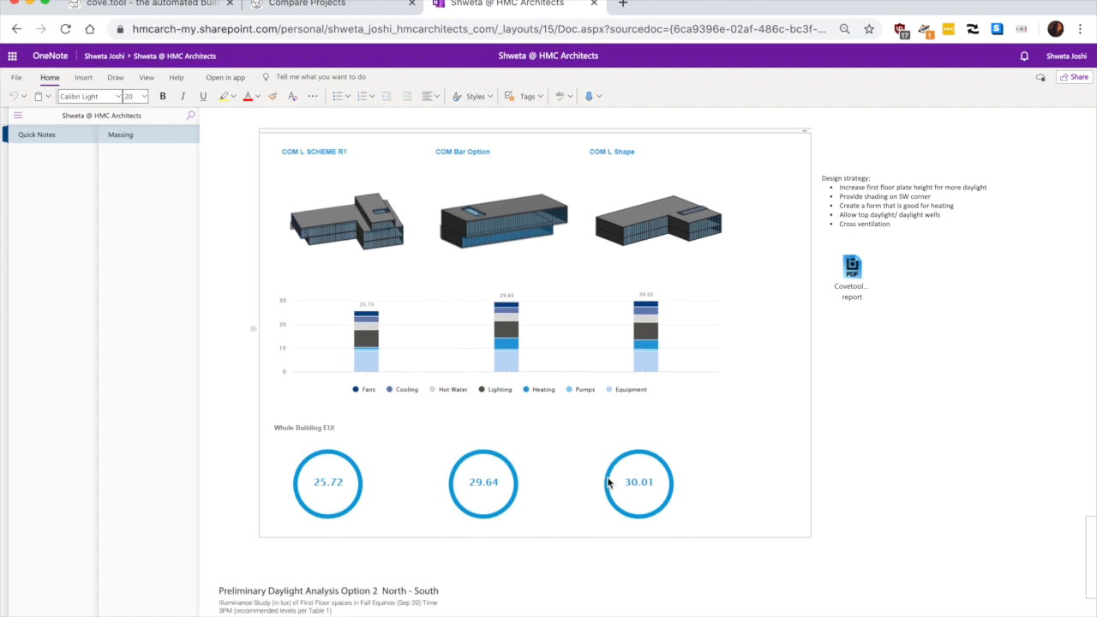
pyautogui.scroll(3)
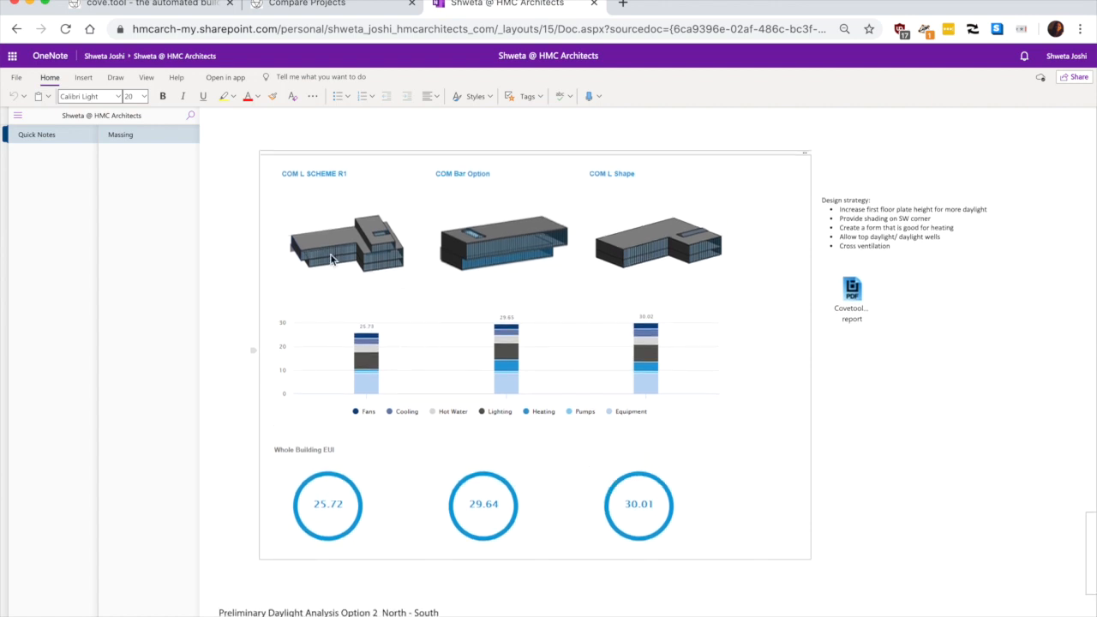
pyautogui.moveTo(370, 267)
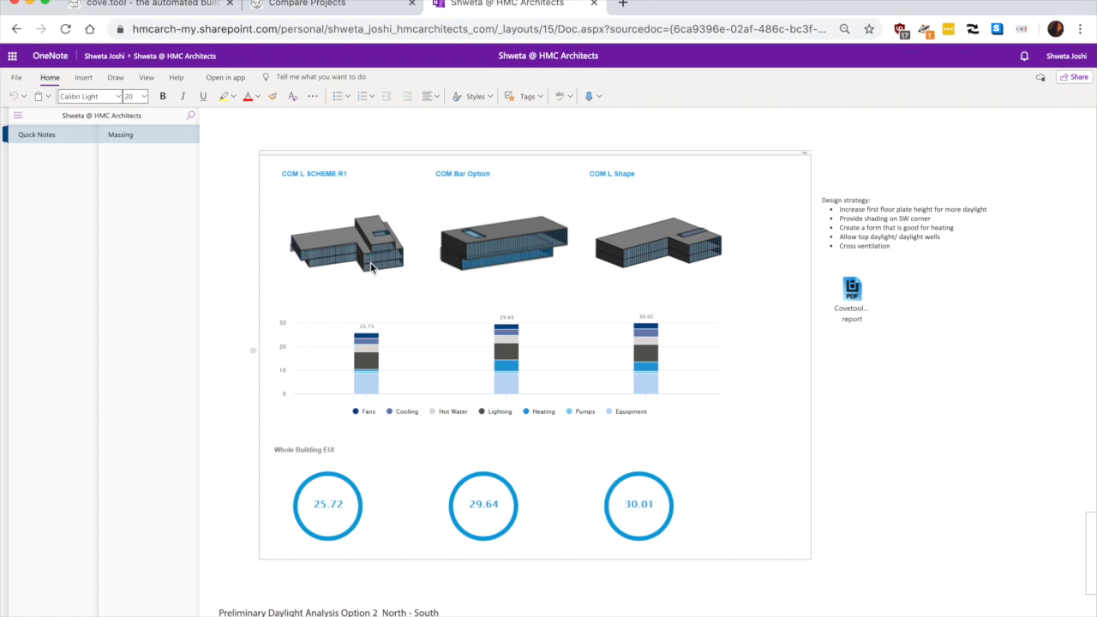
pyautogui.moveTo(329, 257)
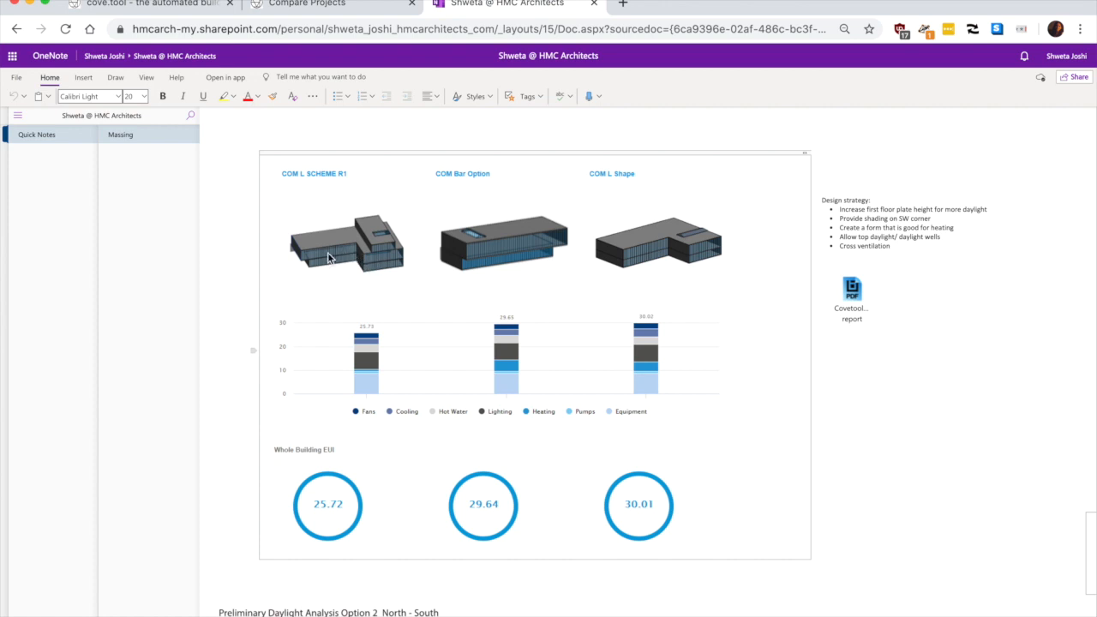
pyautogui.moveTo(360, 266)
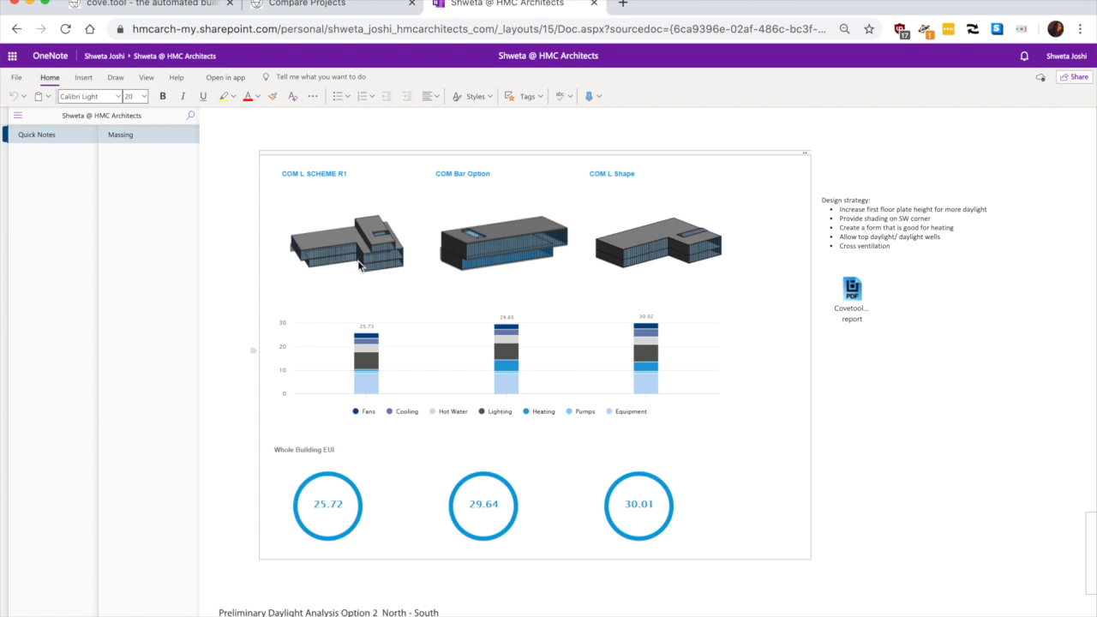
pyautogui.moveTo(350, 251)
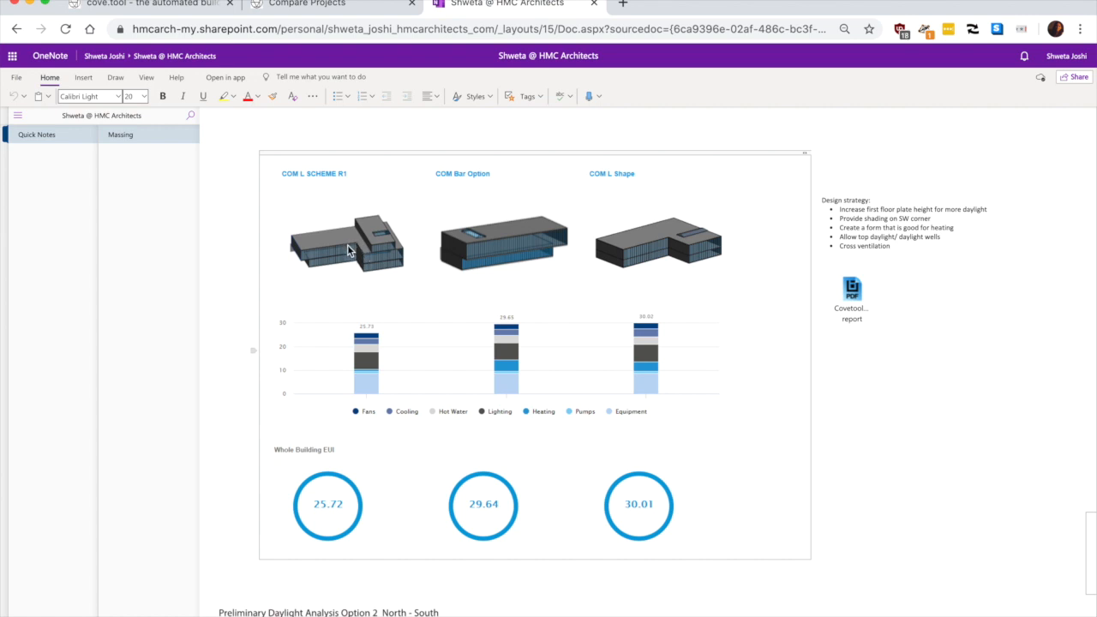
pyautogui.moveTo(535, 312)
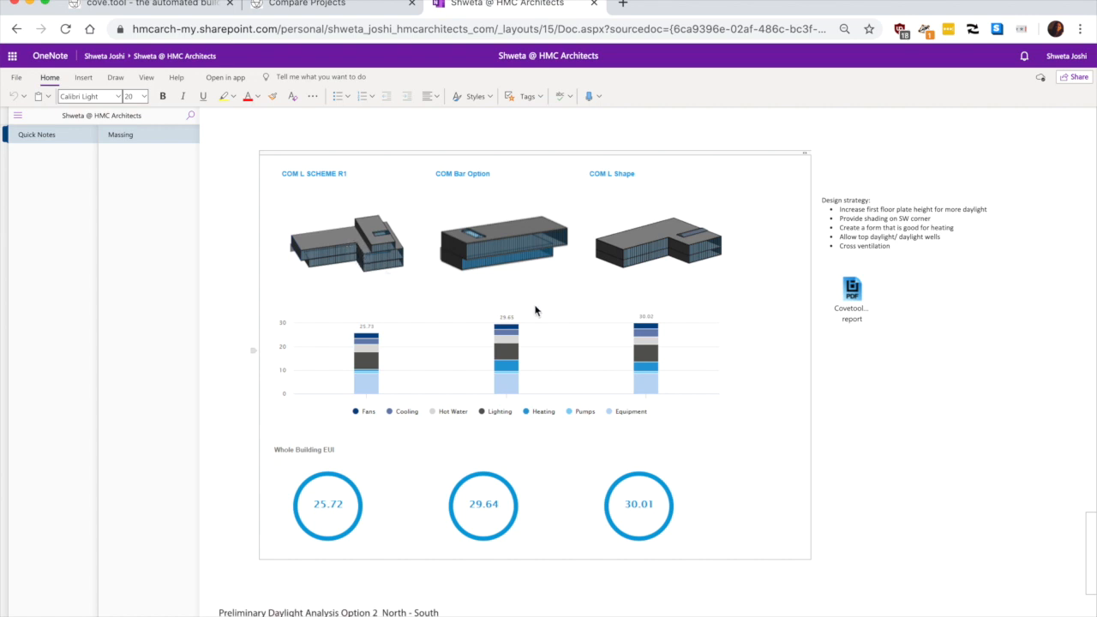
pyautogui.moveTo(403, 359)
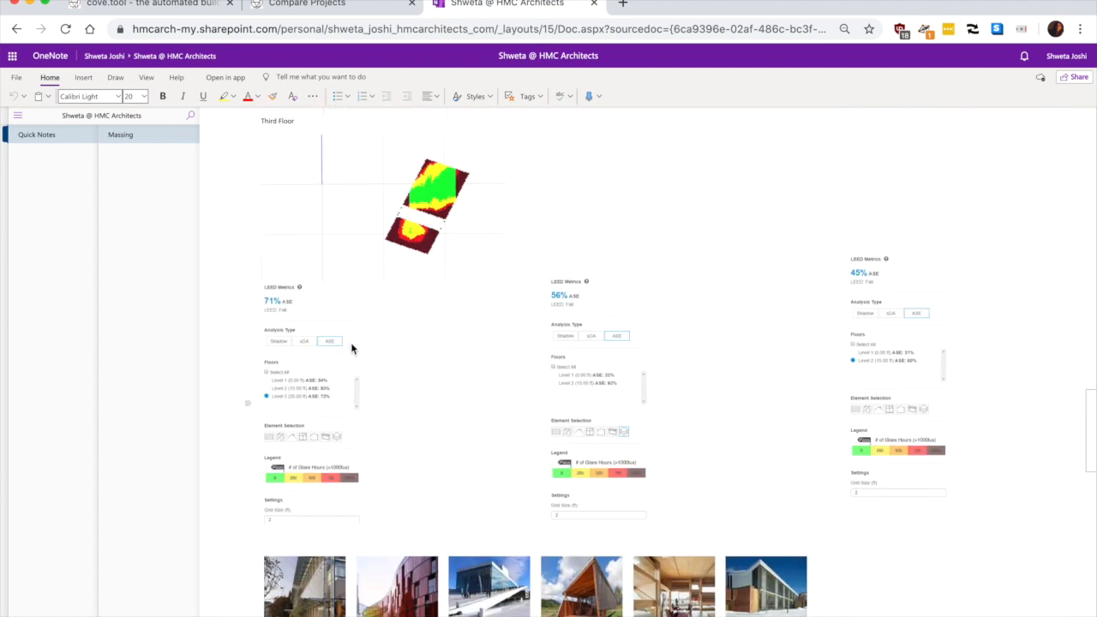
pyautogui.scroll(-3)
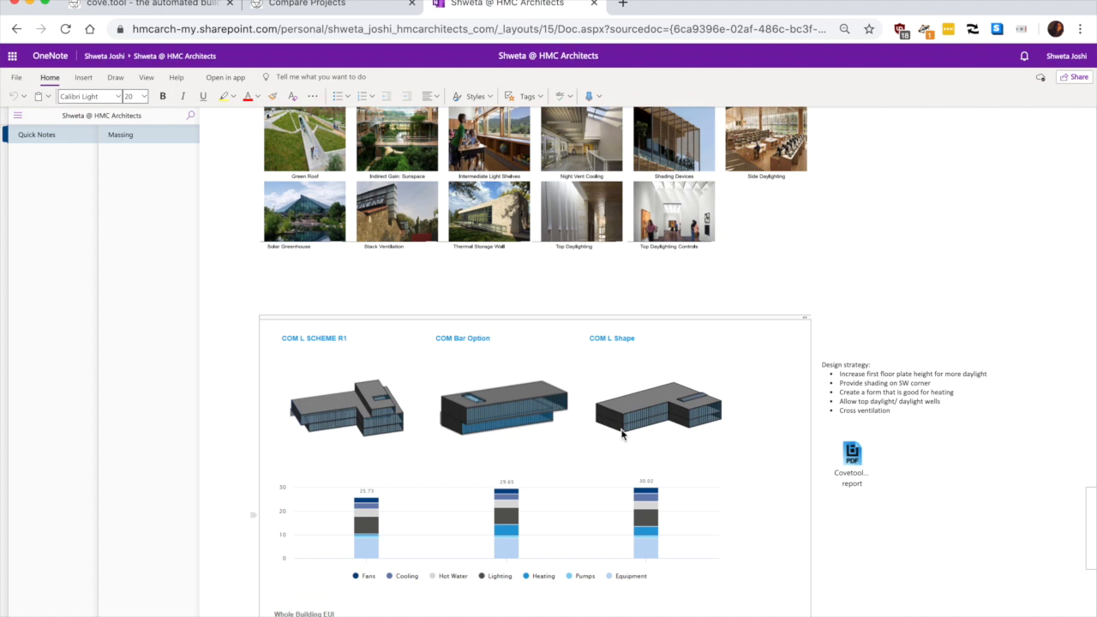
pyautogui.moveTo(607, 428)
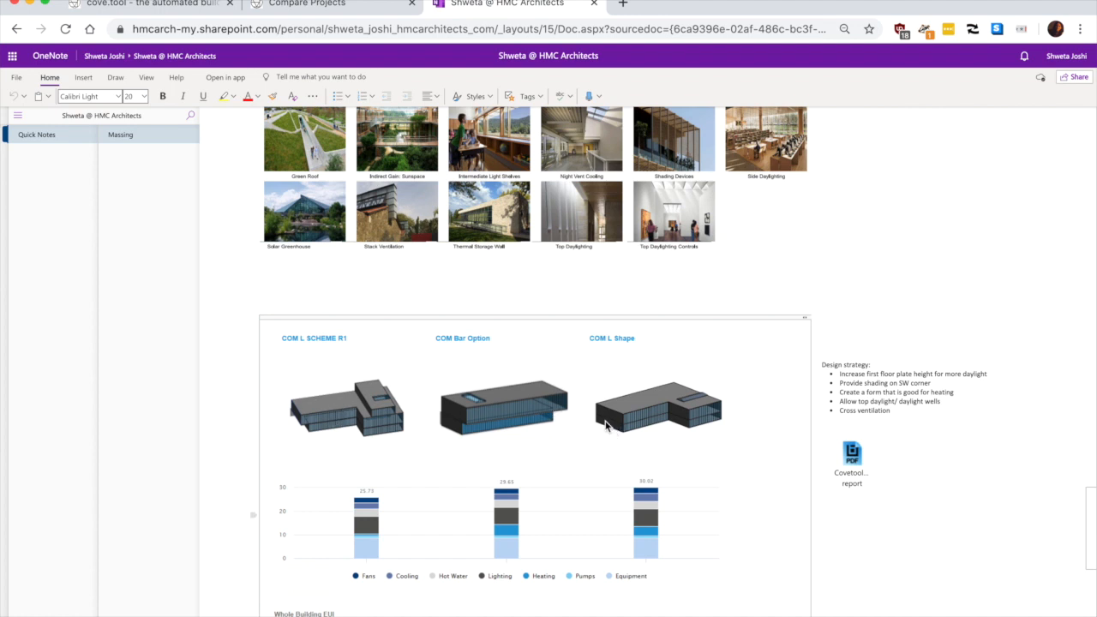
pyautogui.scroll(-3)
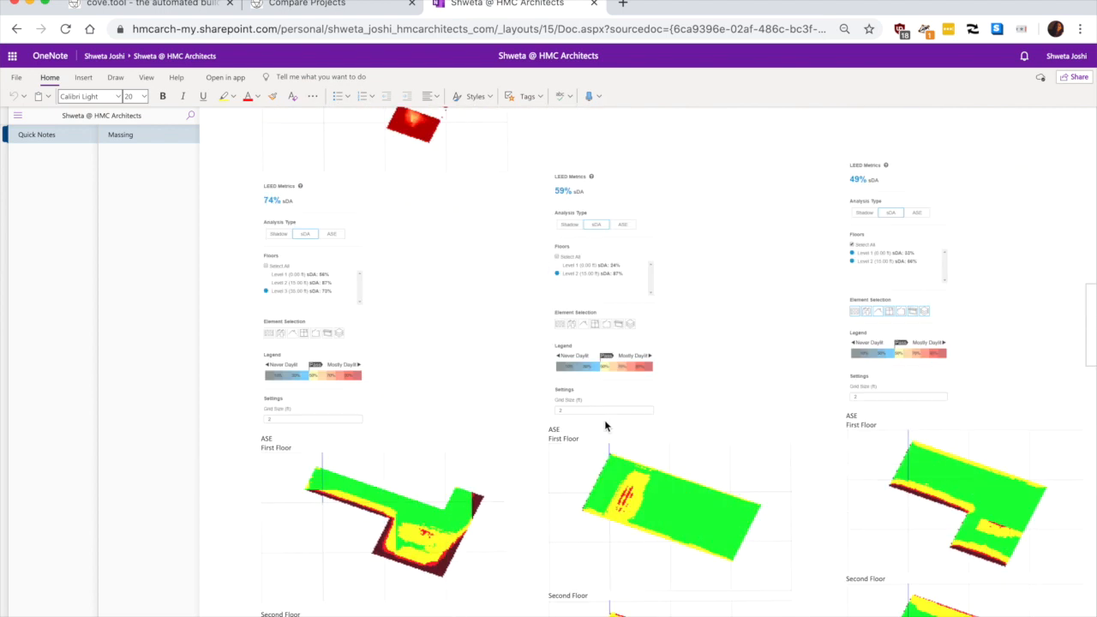
pyautogui.scroll(-3)
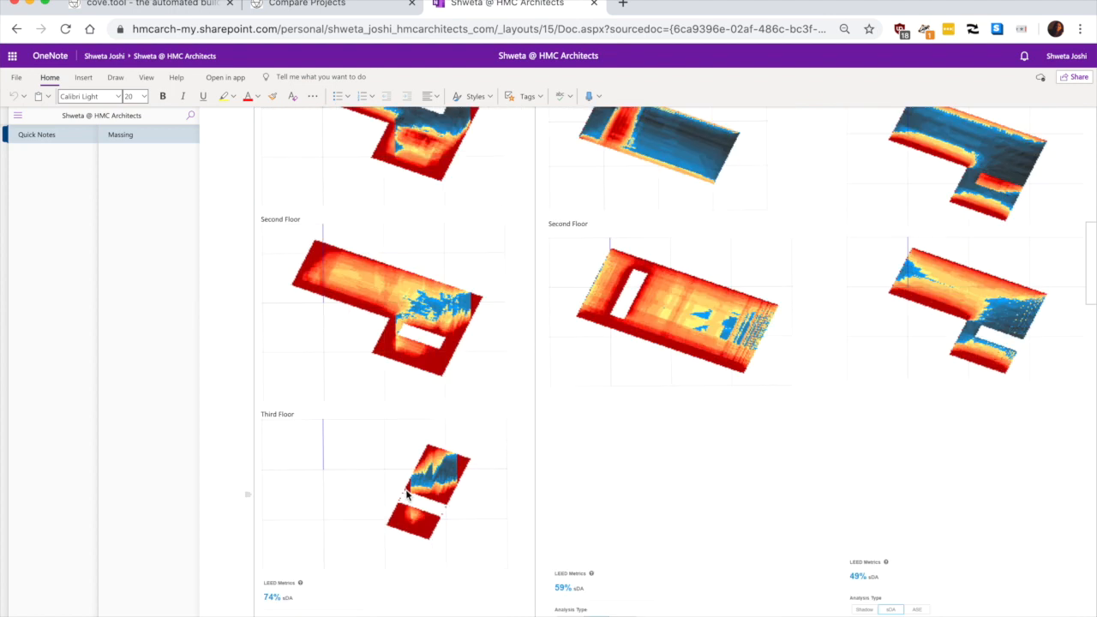
pyautogui.moveTo(393, 251)
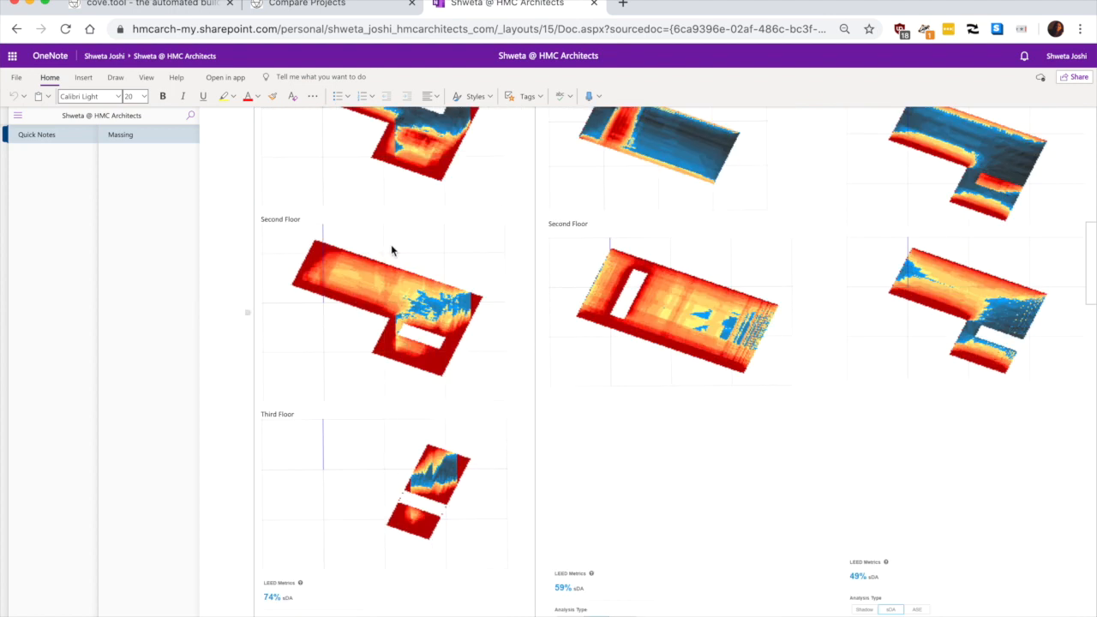
pyautogui.moveTo(740, 335)
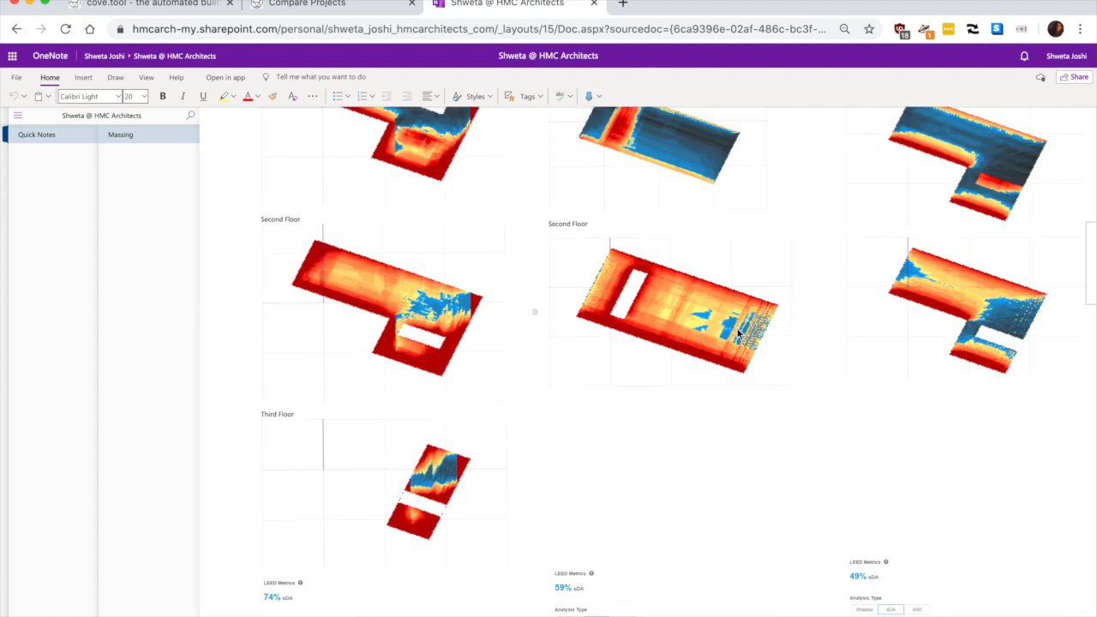
pyautogui.scroll(-3)
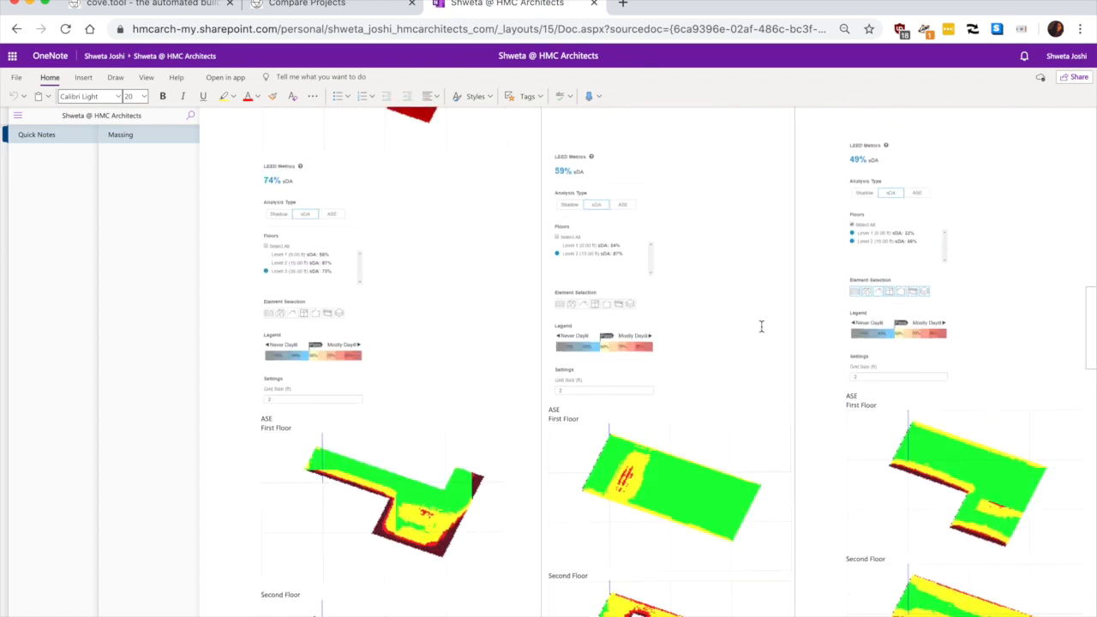
pyautogui.scroll(-3)
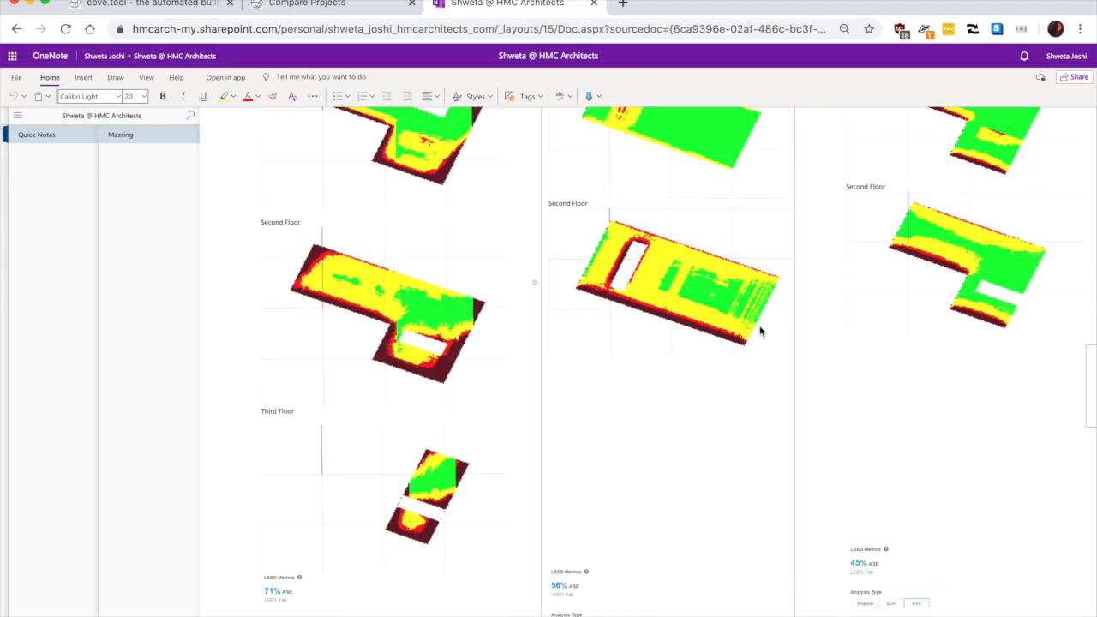
pyautogui.click(151, 3)
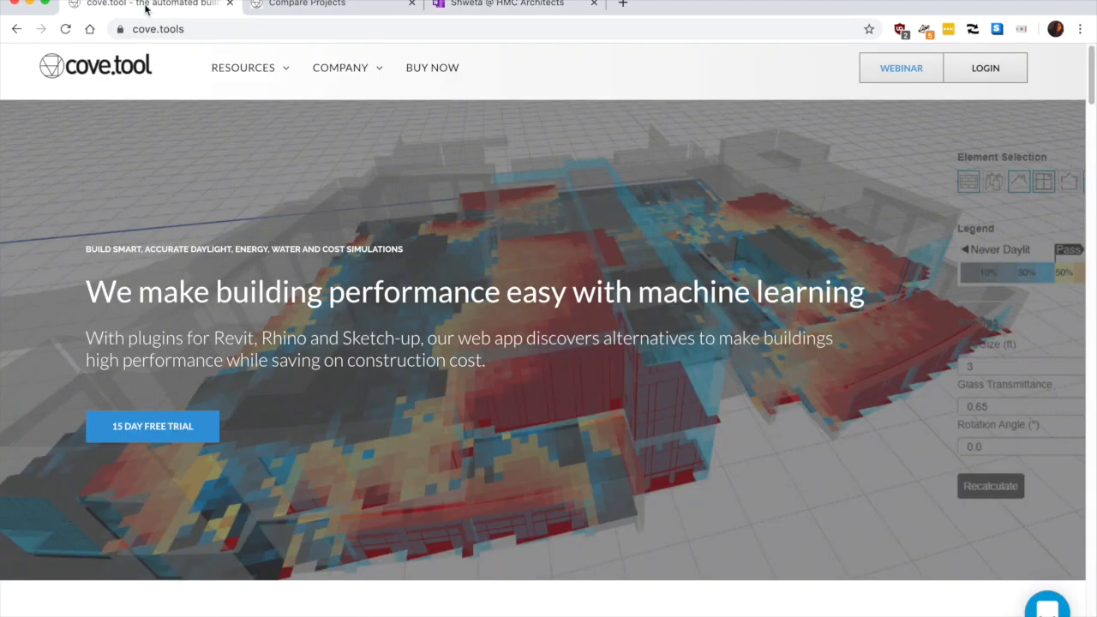
pyautogui.click(307, 4)
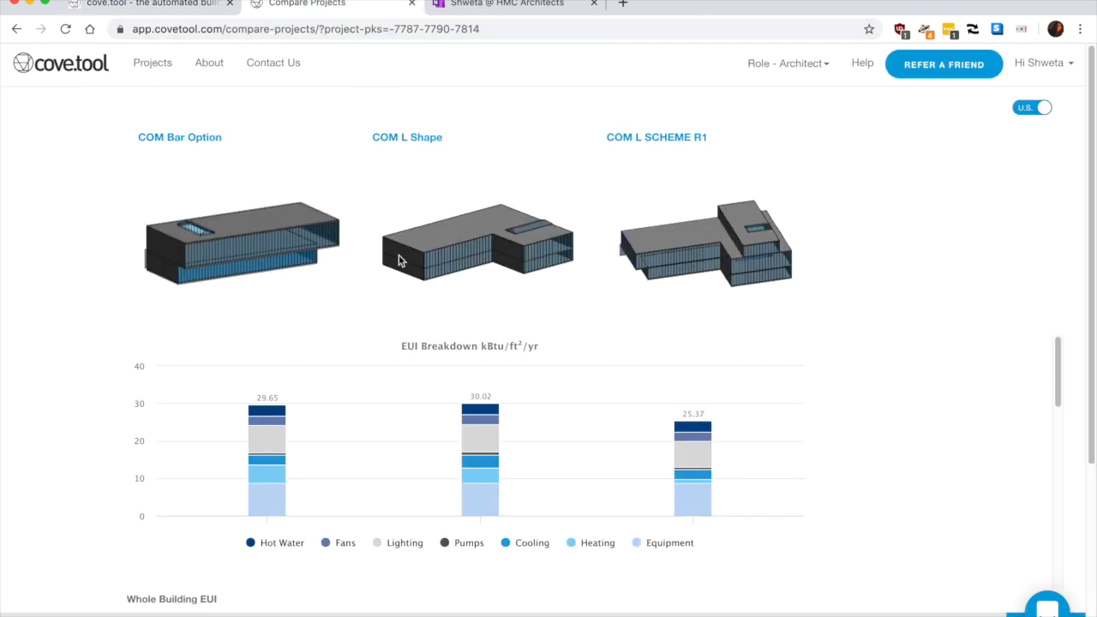
pyautogui.moveTo(481, 494)
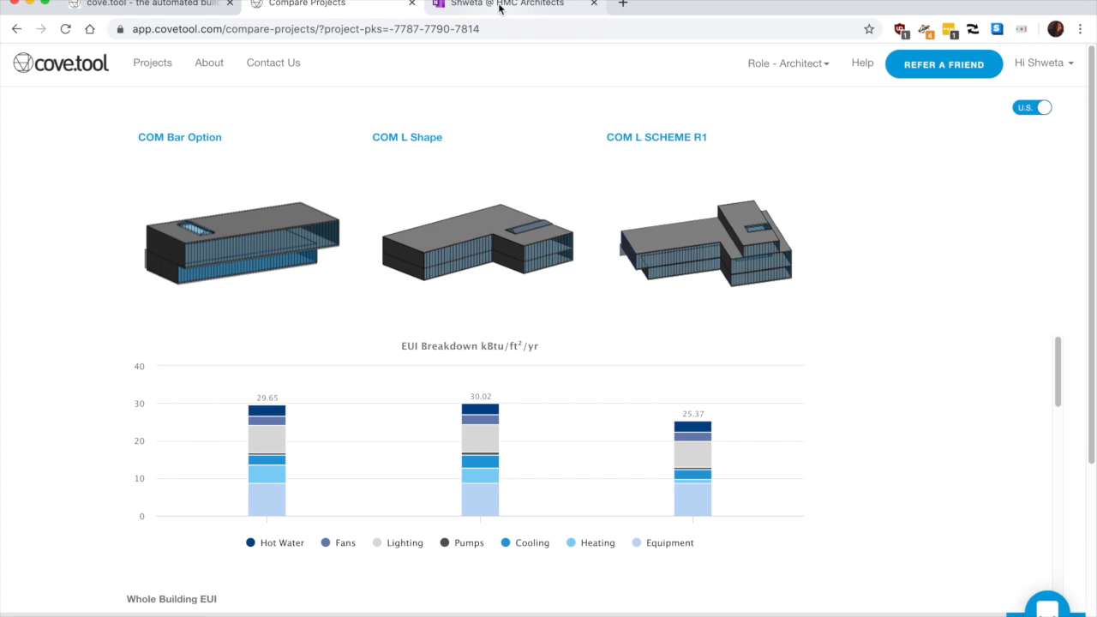
pyautogui.click(507, 3)
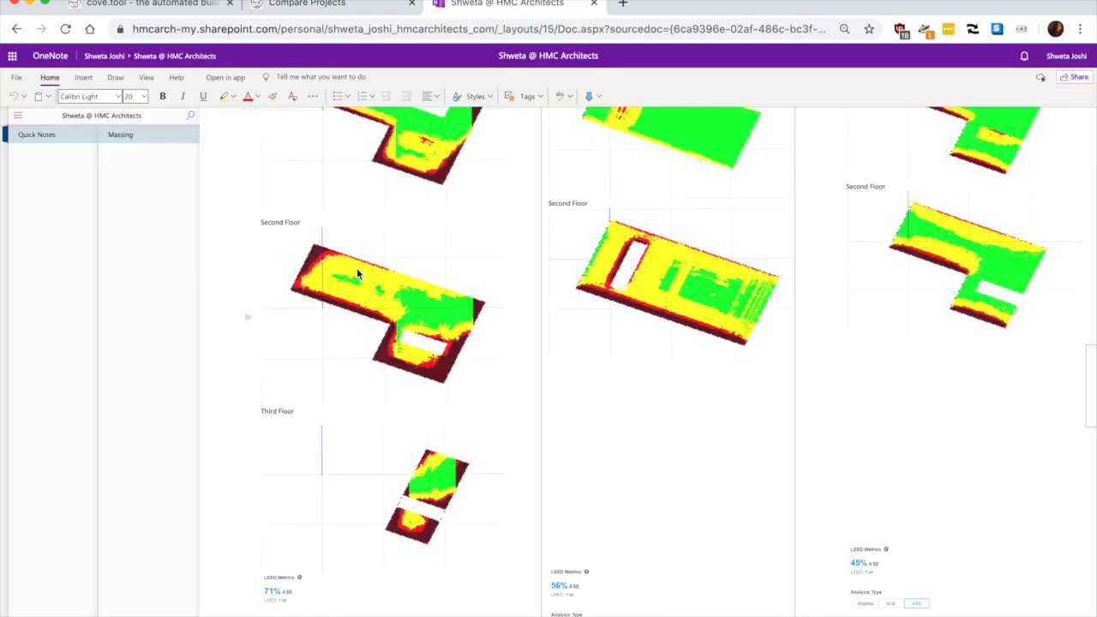
pyautogui.scroll(3)
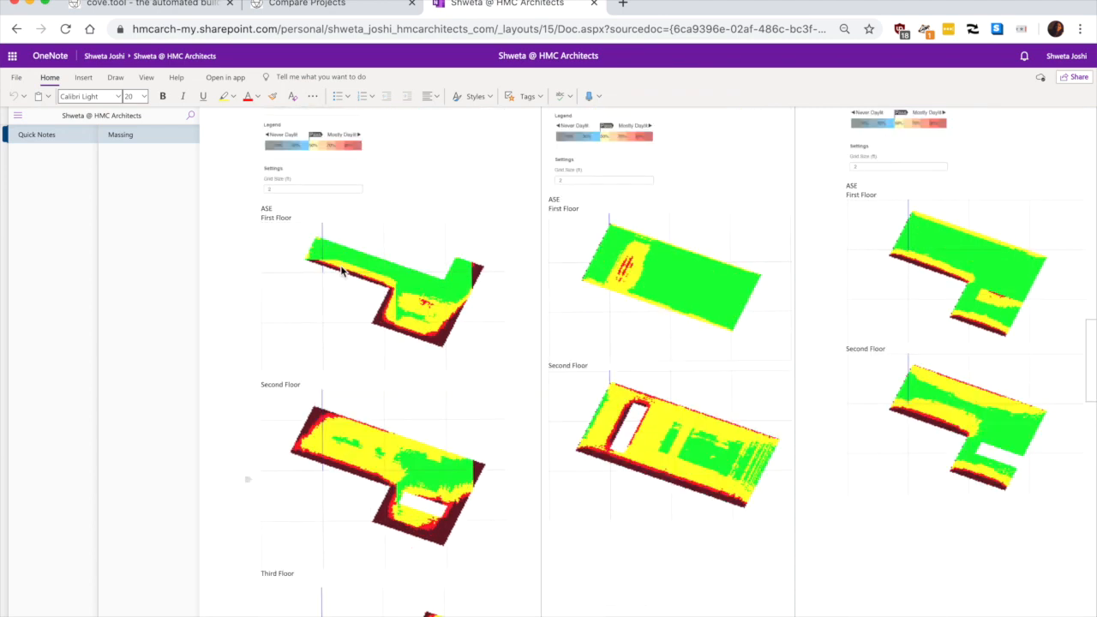
pyautogui.scroll(-3)
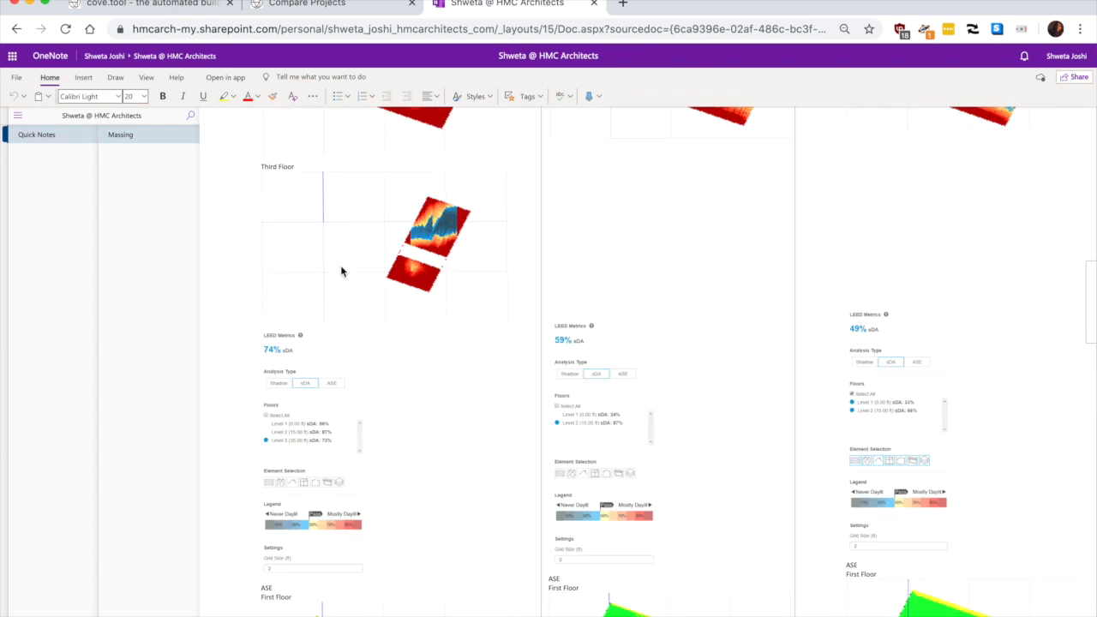
pyautogui.scroll(3)
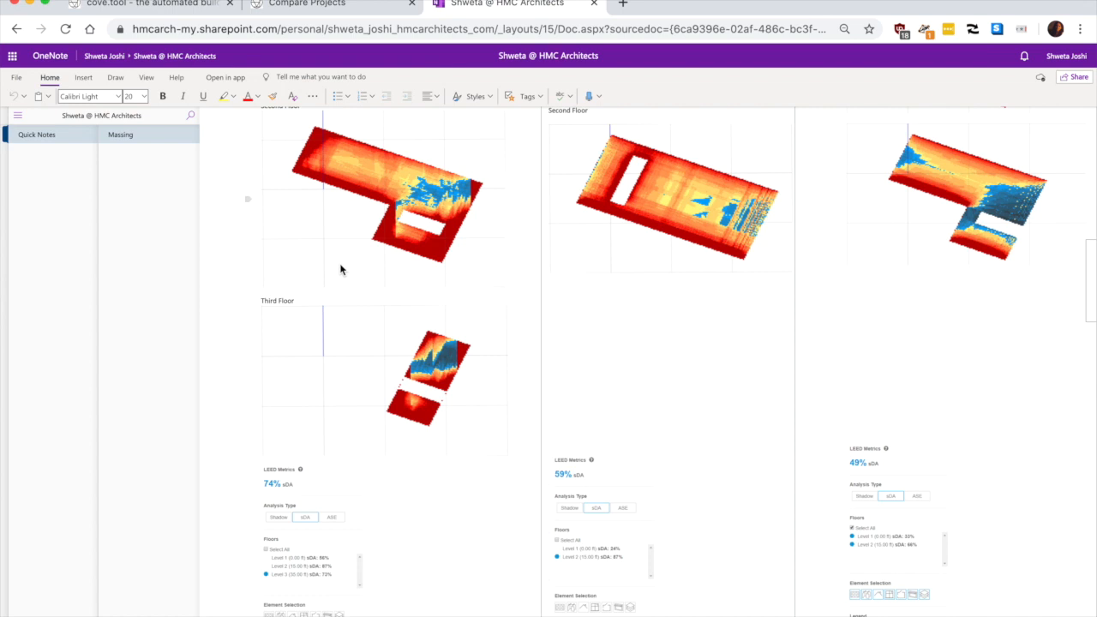
pyautogui.moveTo(341, 146)
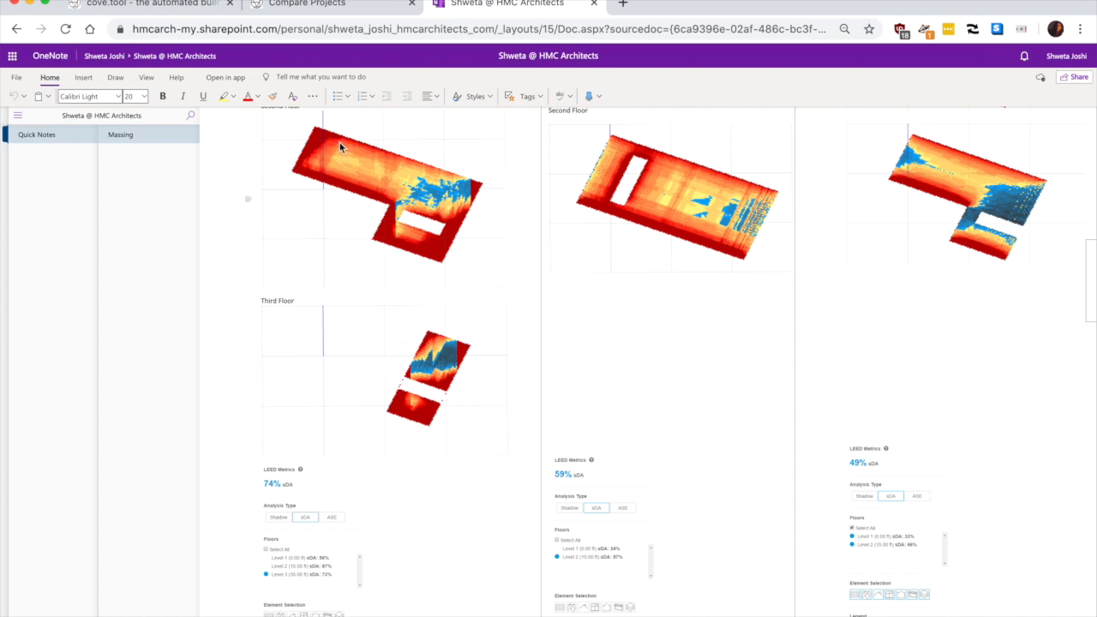
pyautogui.moveTo(394, 185)
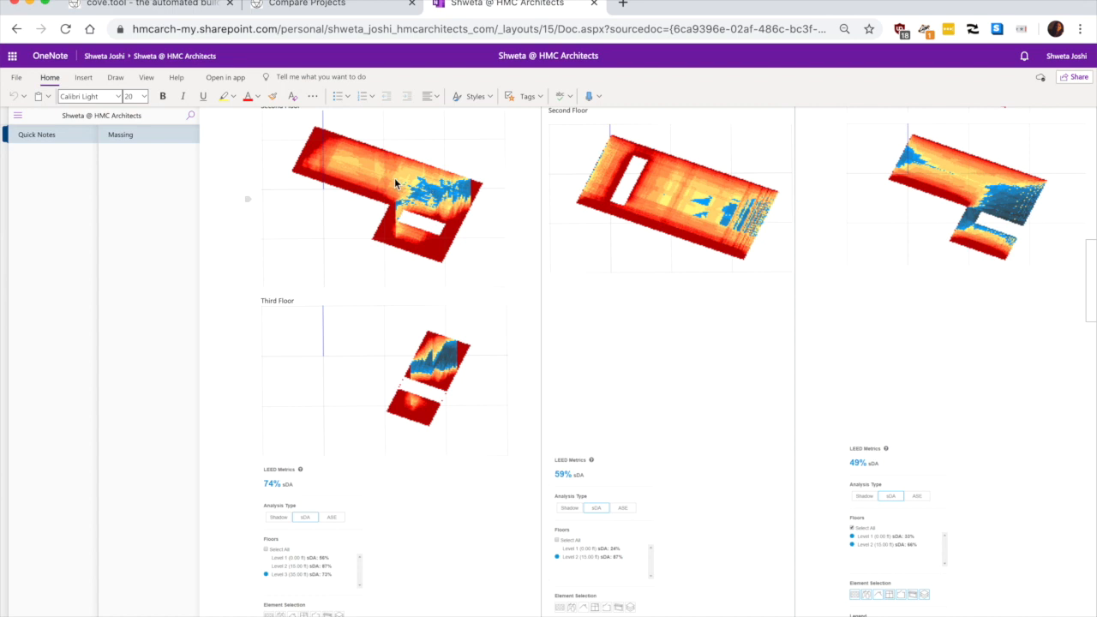
pyautogui.moveTo(430, 195)
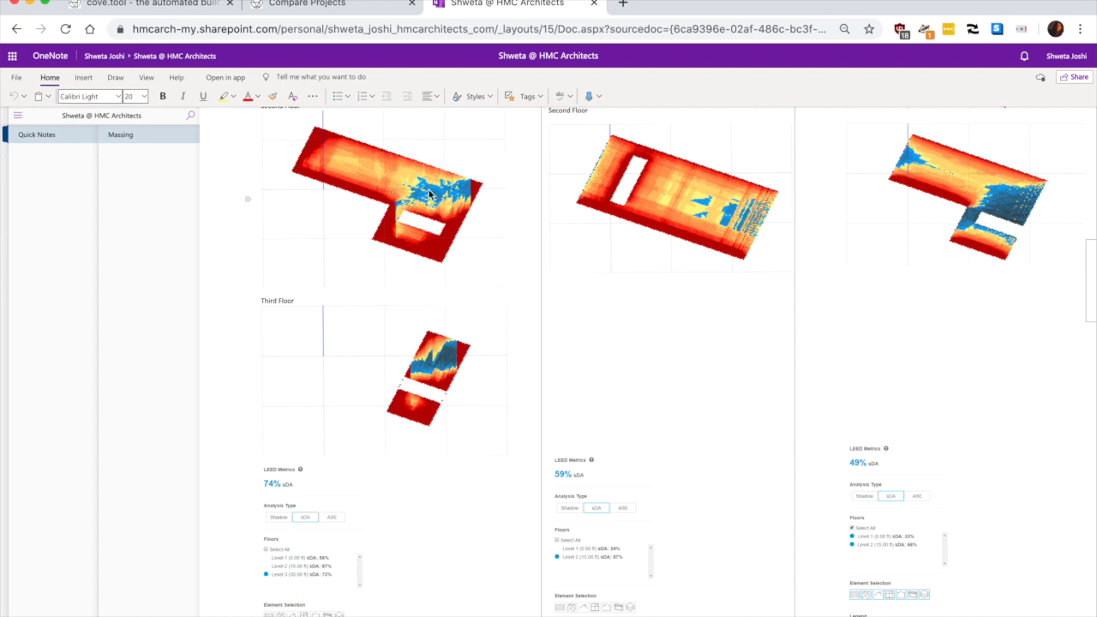
pyautogui.moveTo(701, 211)
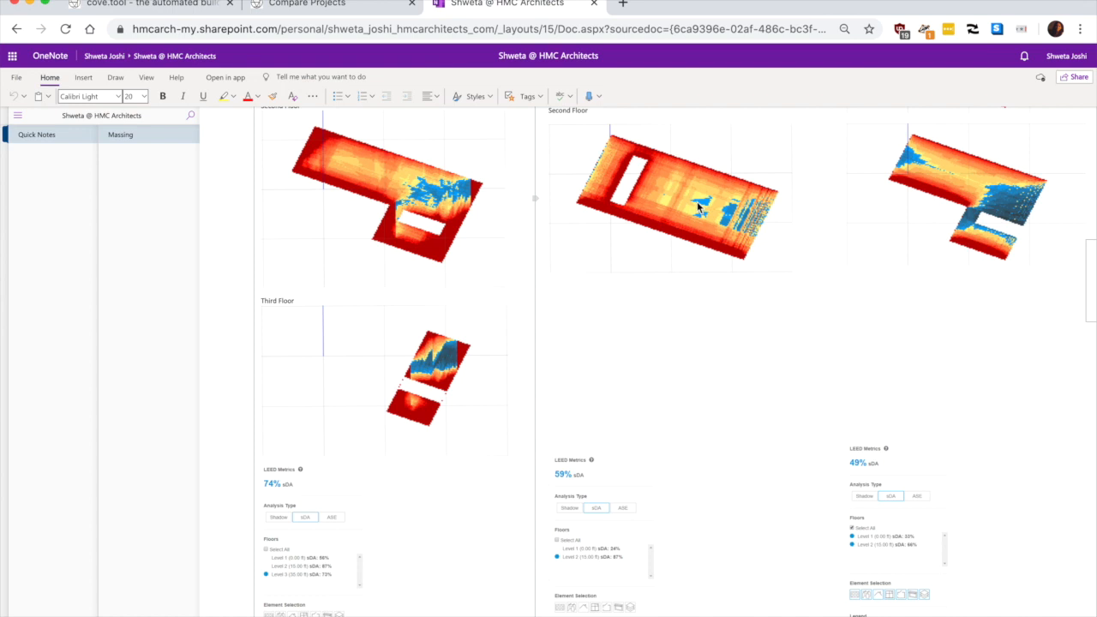
pyautogui.moveTo(667, 171)
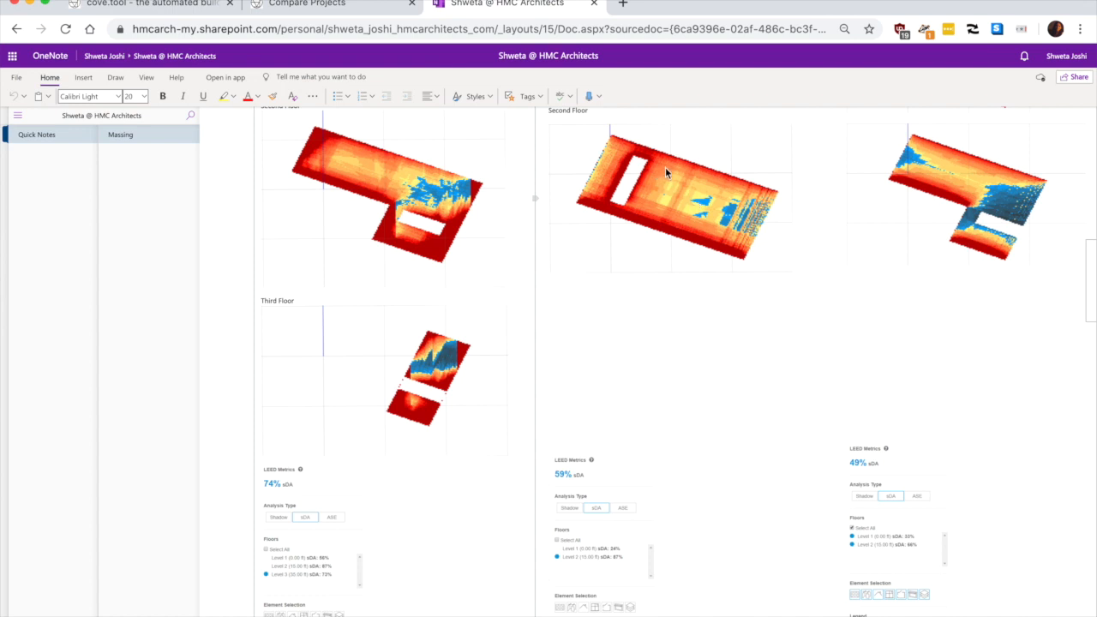
pyautogui.moveTo(667, 180)
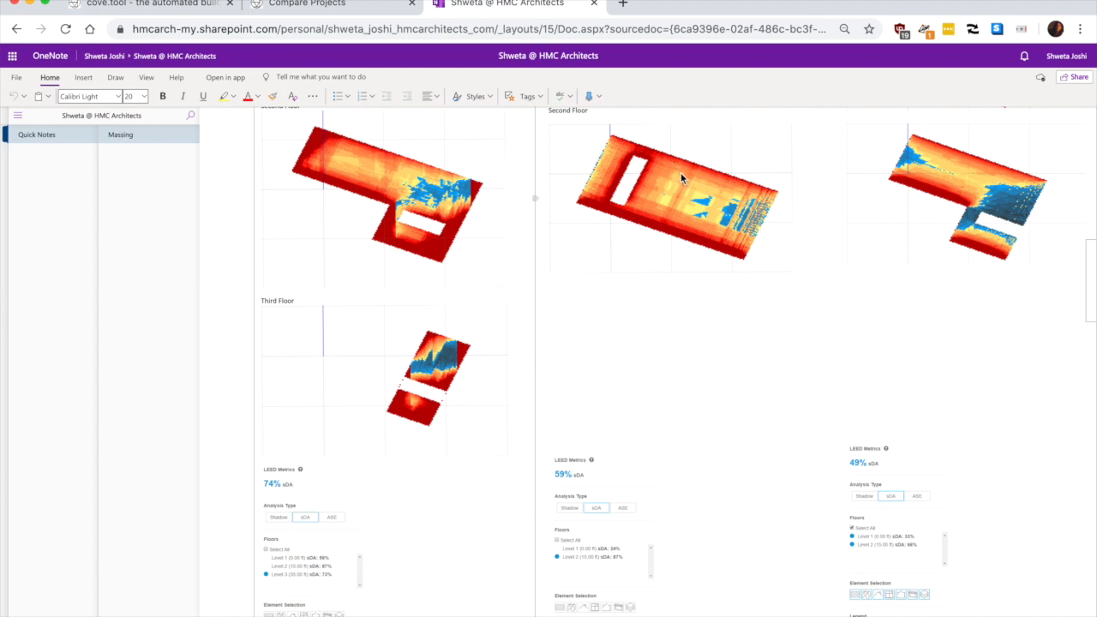
pyautogui.moveTo(655, 216)
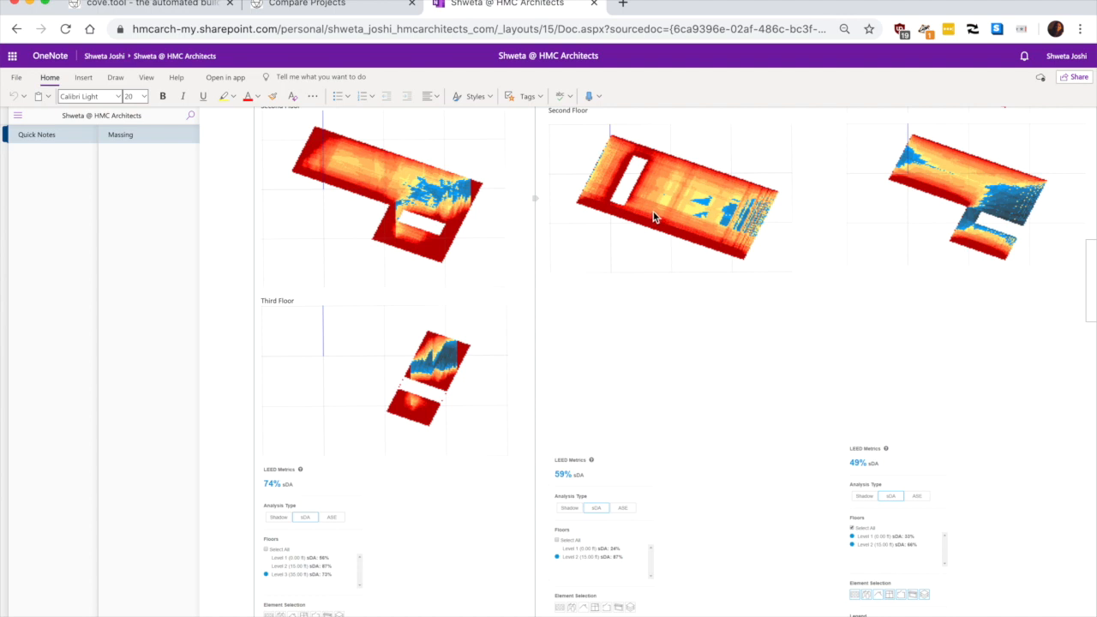
pyautogui.moveTo(655, 213)
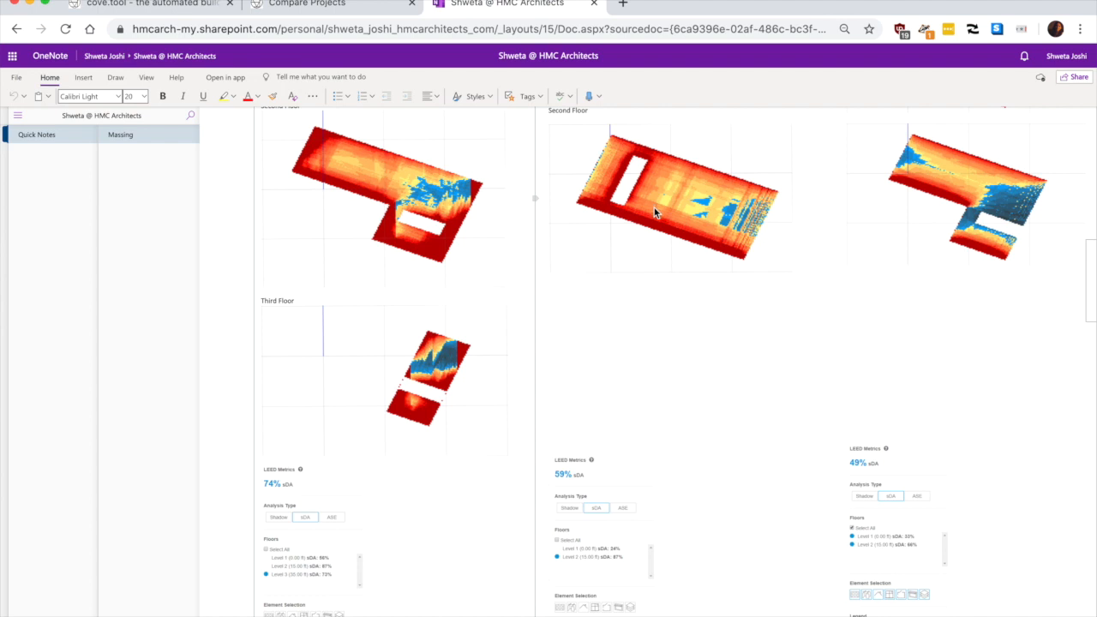
pyautogui.moveTo(610, 408)
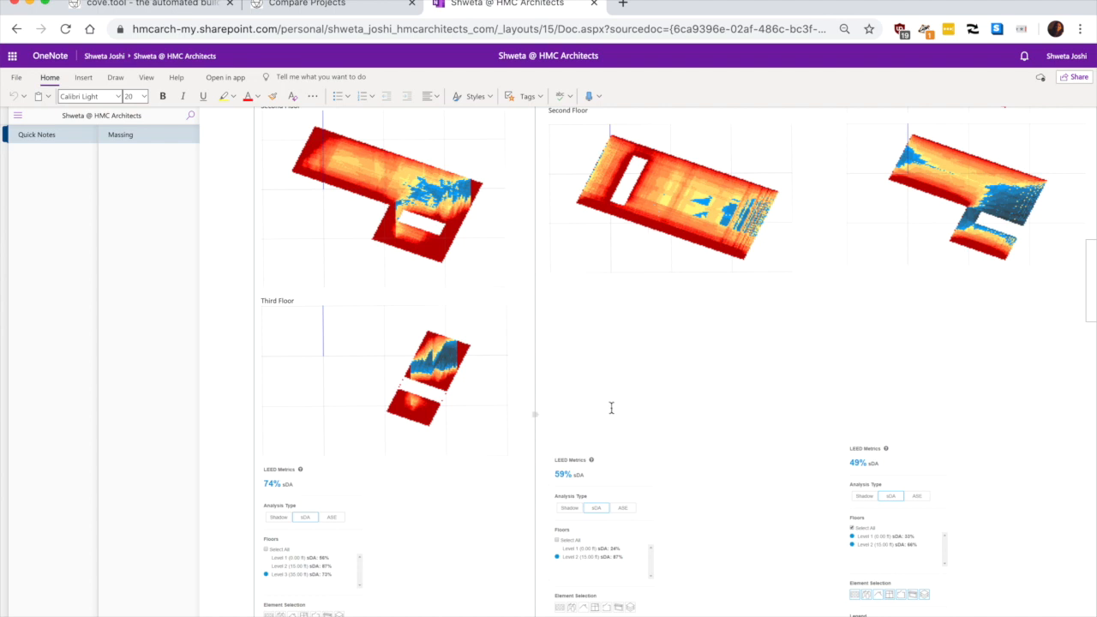
pyautogui.scroll(3)
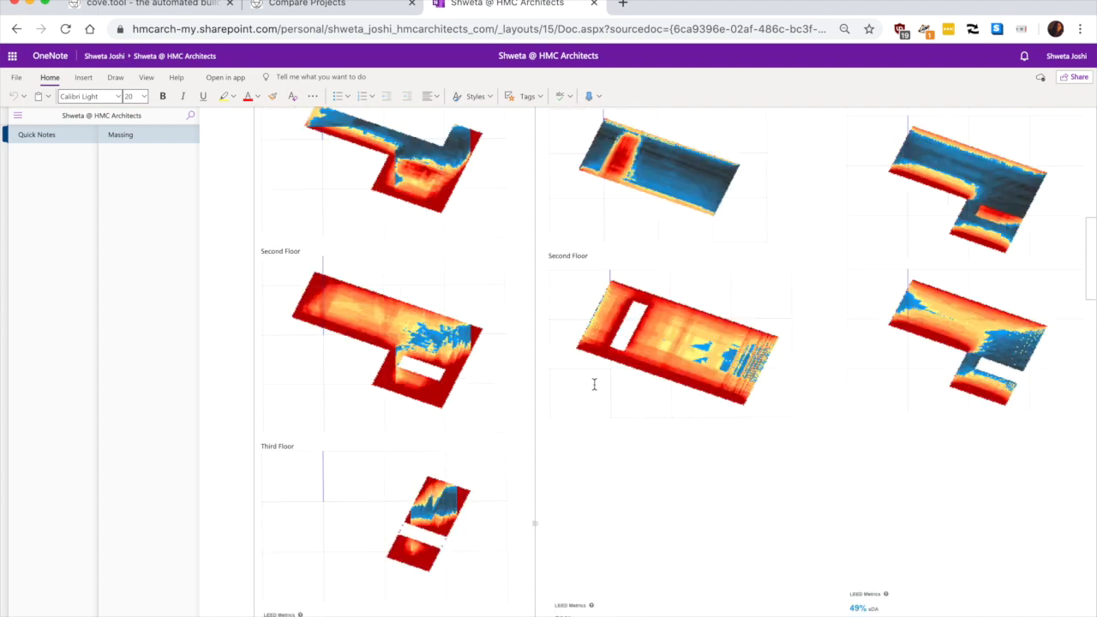
pyautogui.scroll(3)
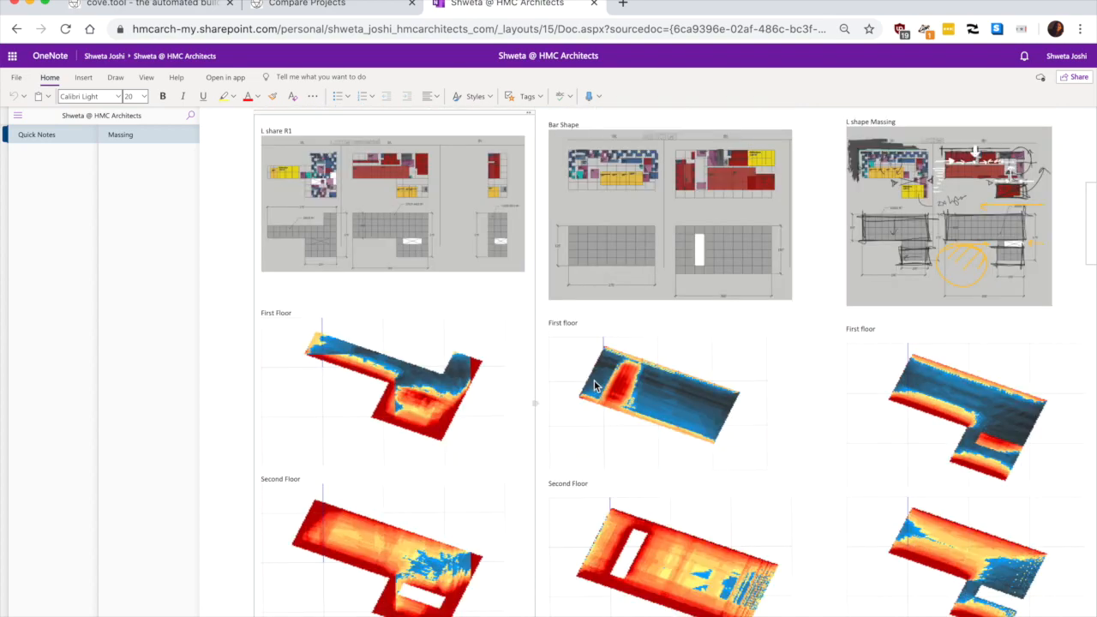